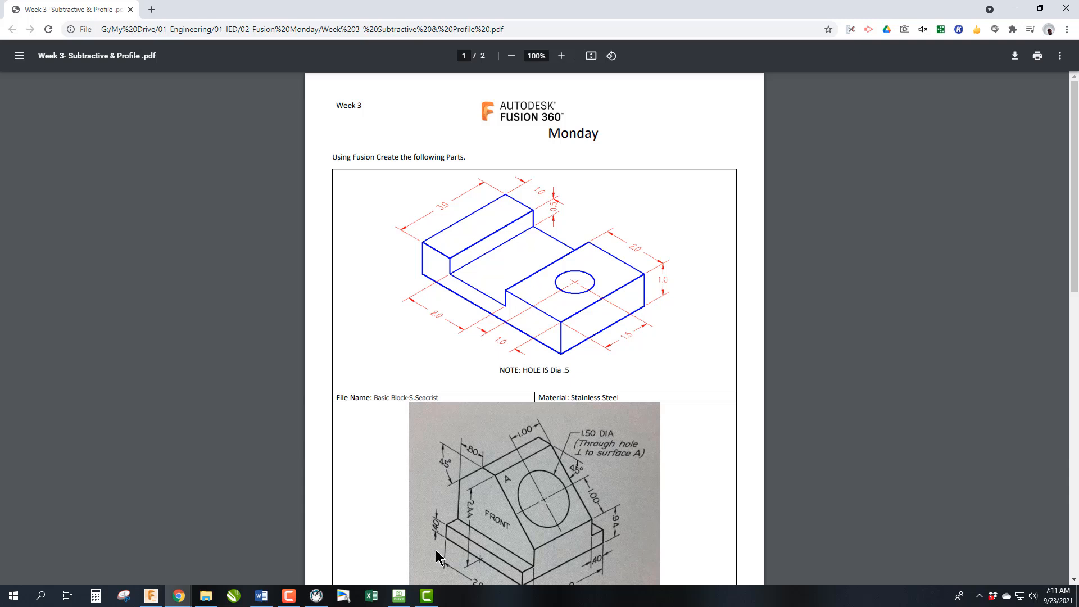
mouse_move(449, 353)
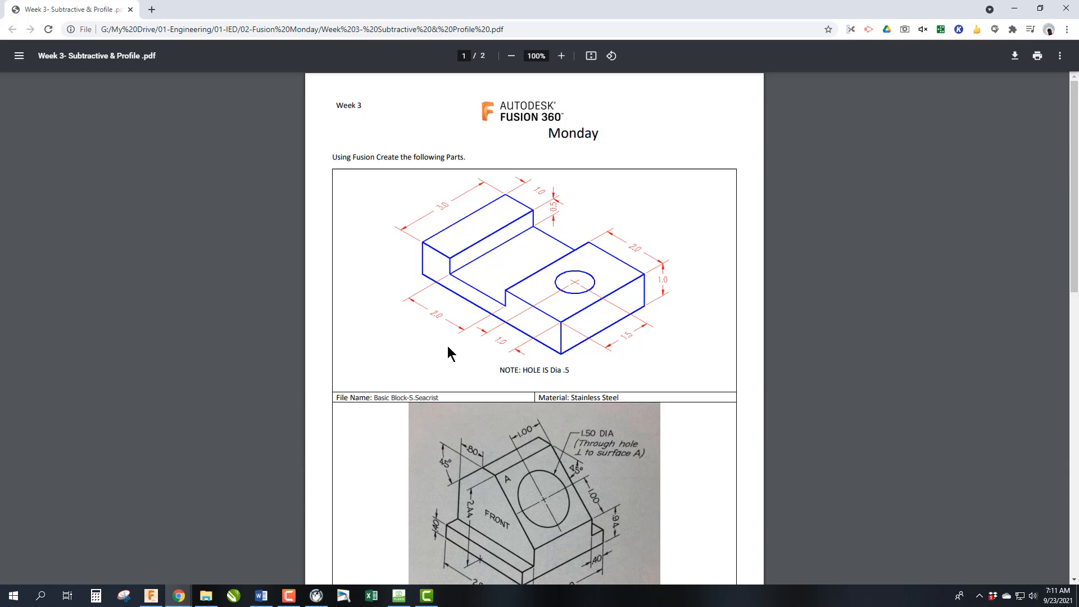
- Start a sketch on the XY ground plane and draw a 5.00 x 3.00 center rectangle at the origin
scroll("down", 3)
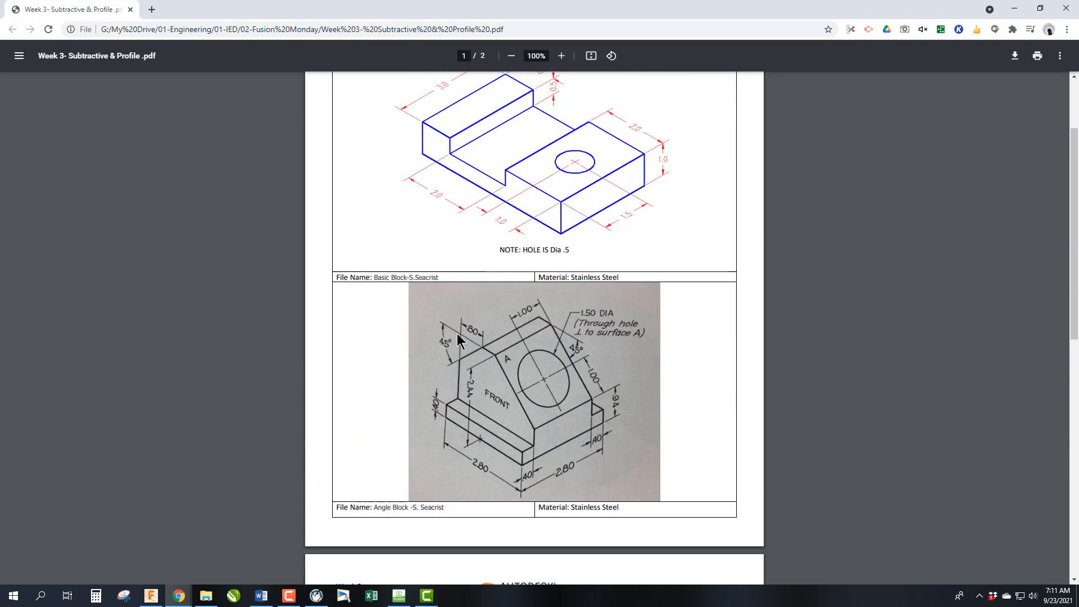
scroll("up", 3)
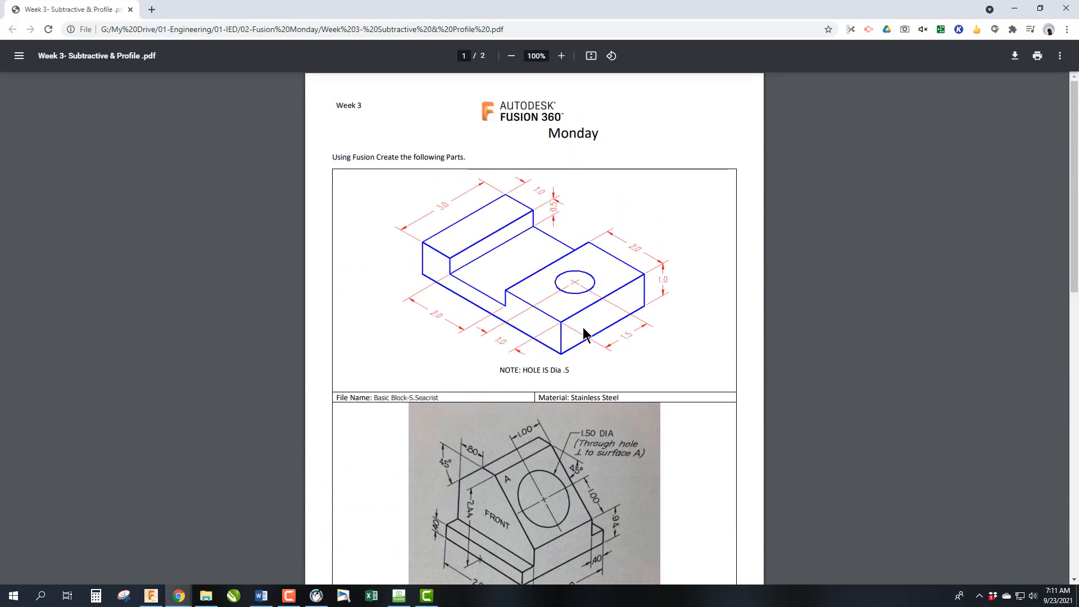
scroll("down", 3)
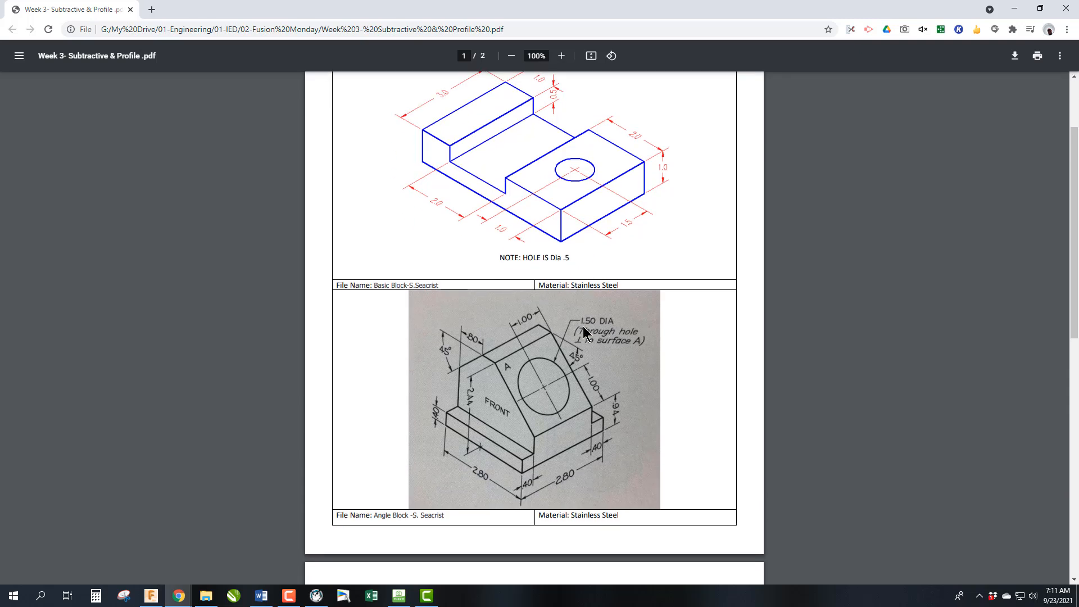
mouse_move(584, 481)
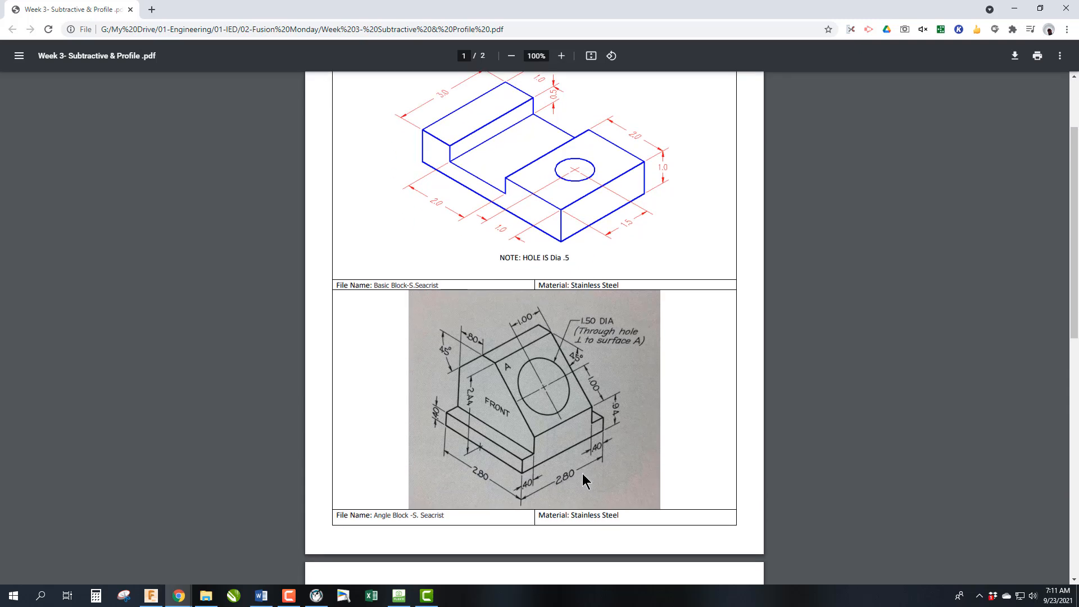
mouse_move(584, 473)
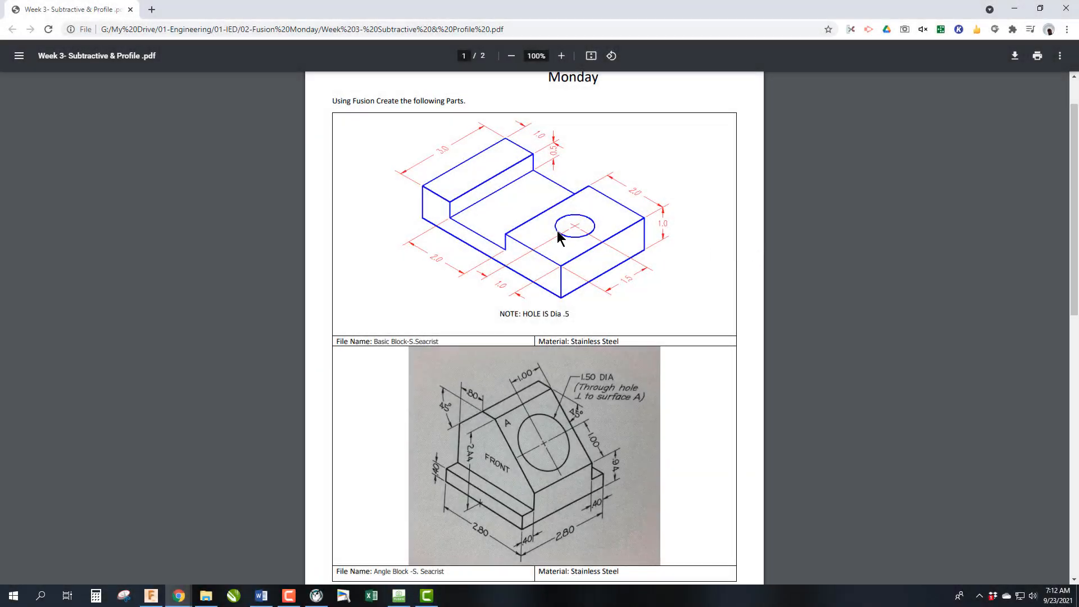
mouse_move(619, 327)
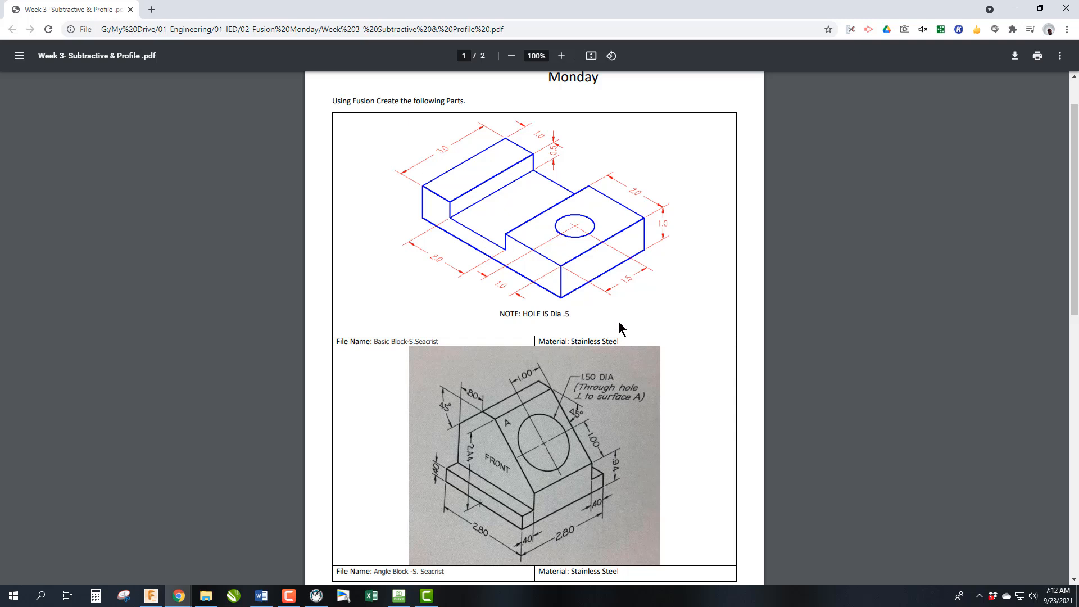
mouse_move(625, 201)
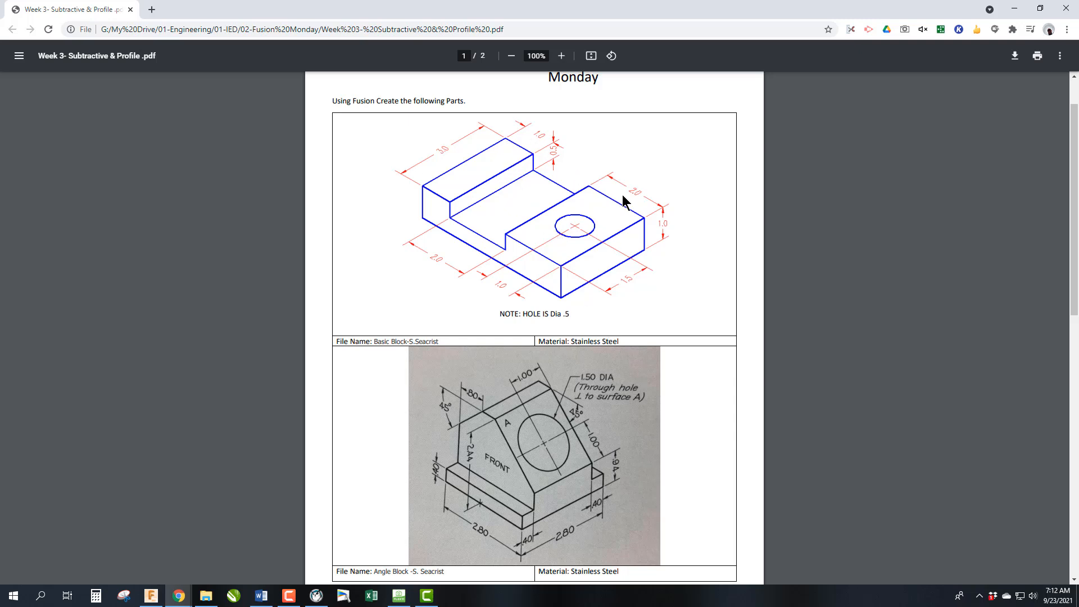
mouse_move(625, 227)
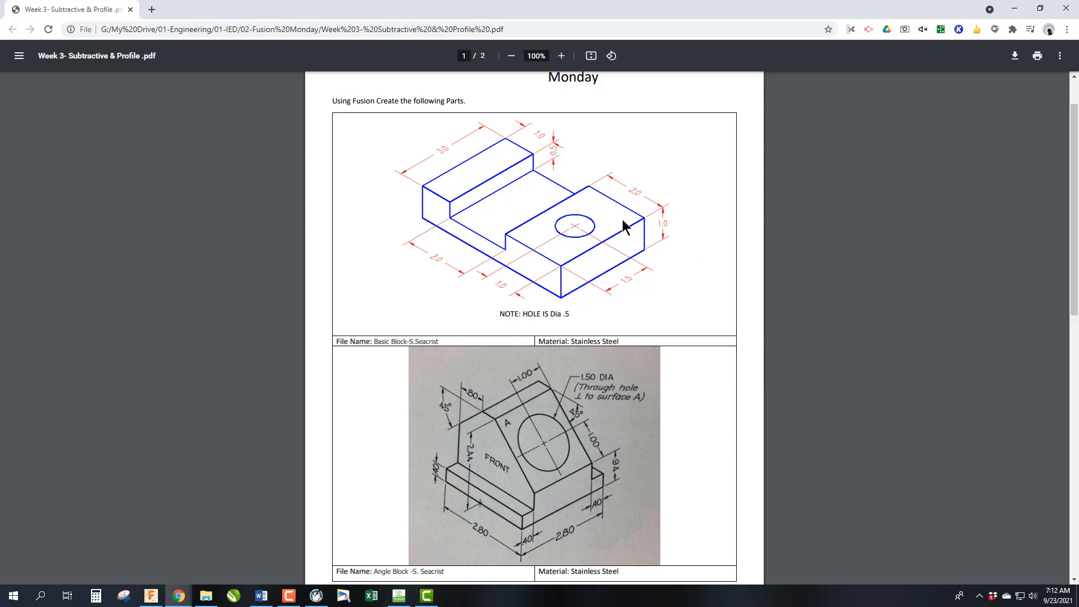
mouse_move(576, 131)
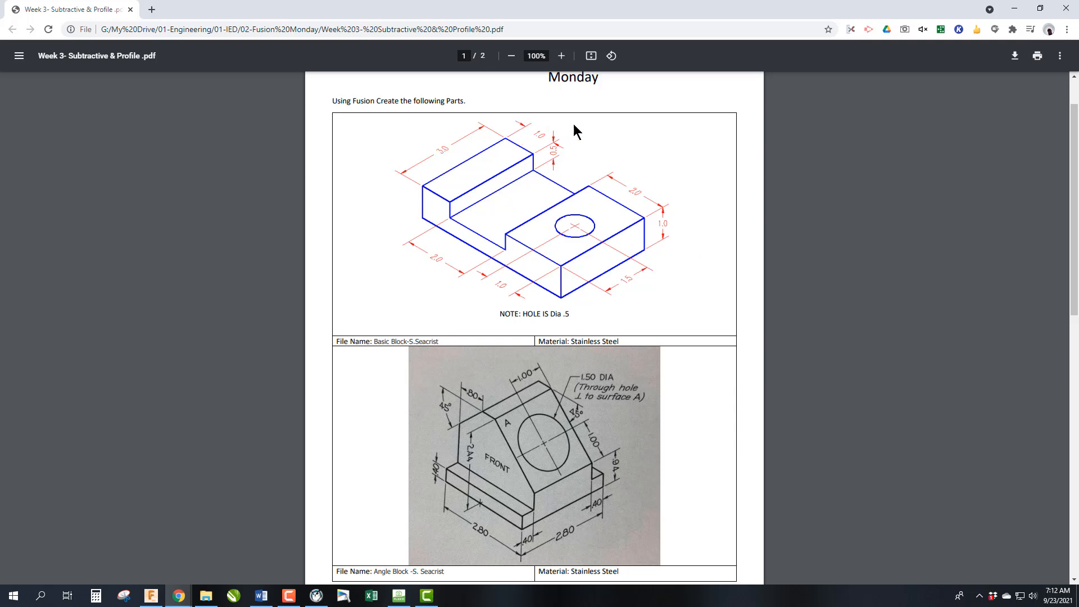
mouse_move(538, 141)
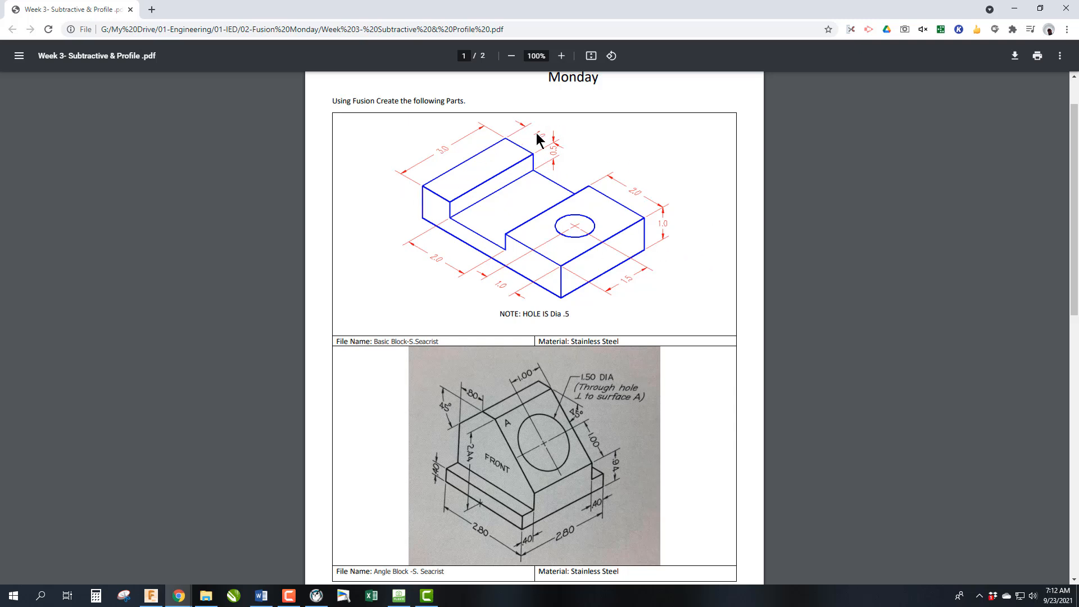
mouse_move(647, 197)
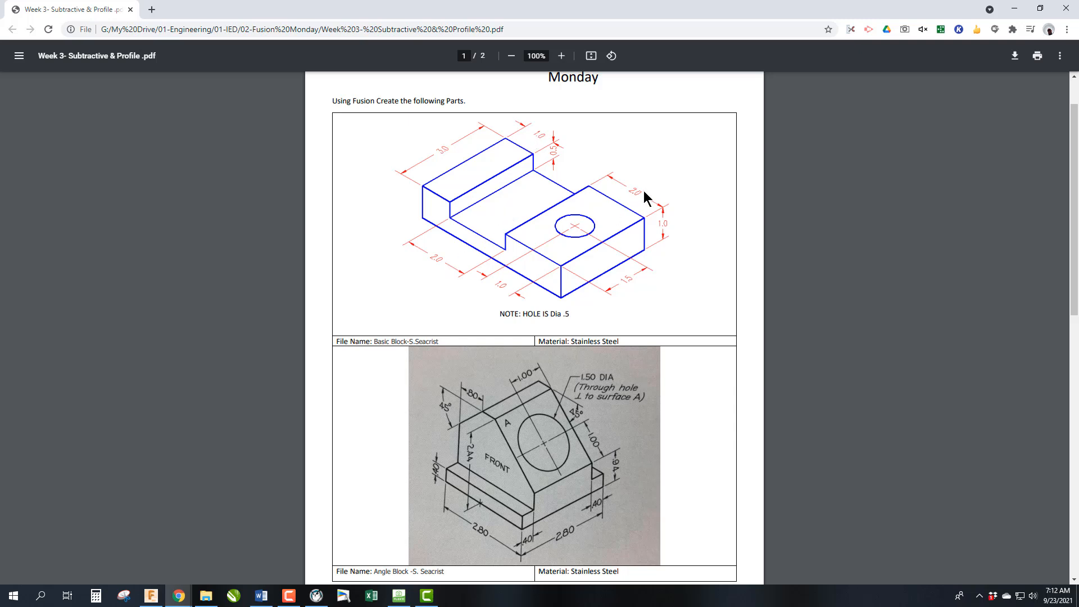
mouse_move(455, 158)
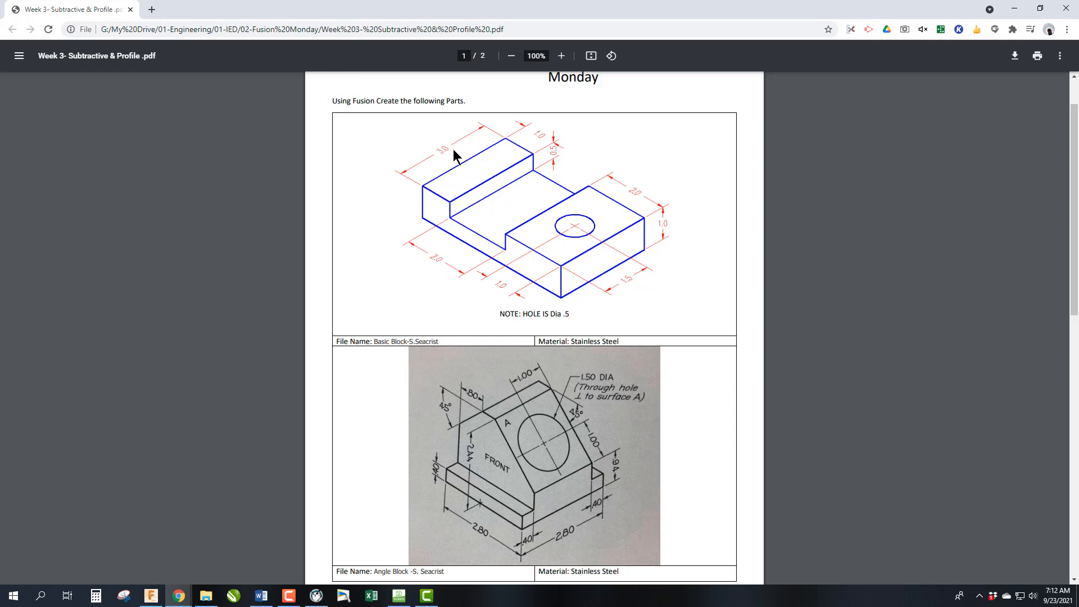
mouse_move(513, 165)
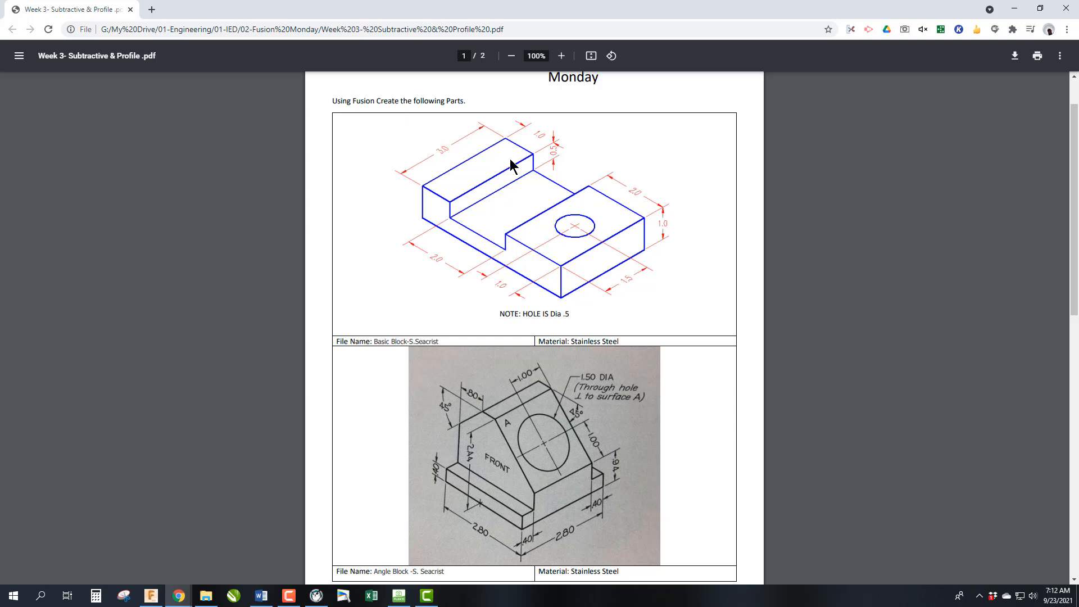
left_click(150, 596)
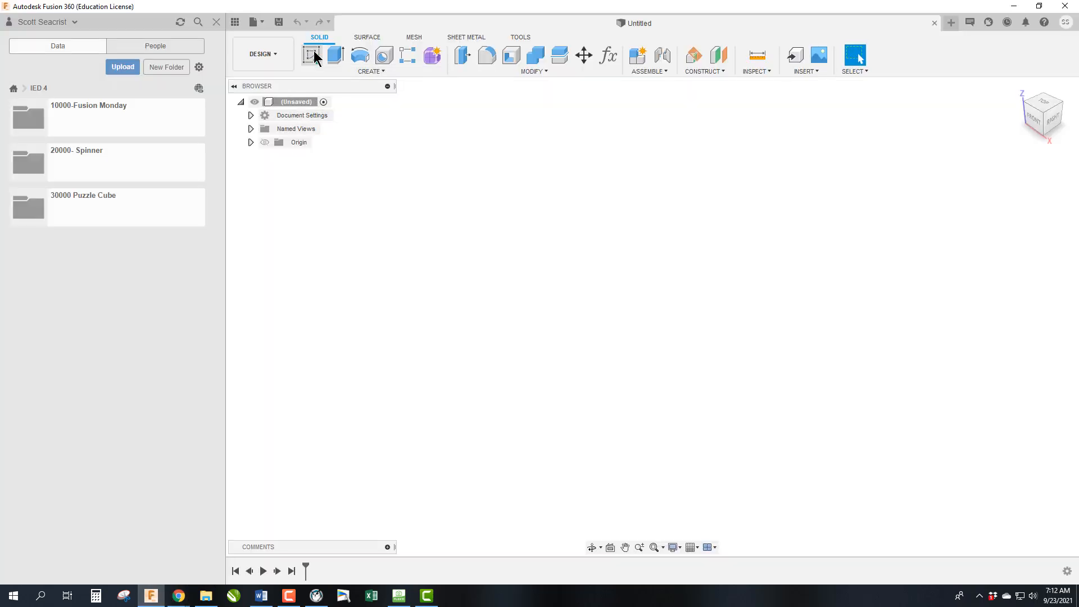
left_click(311, 55)
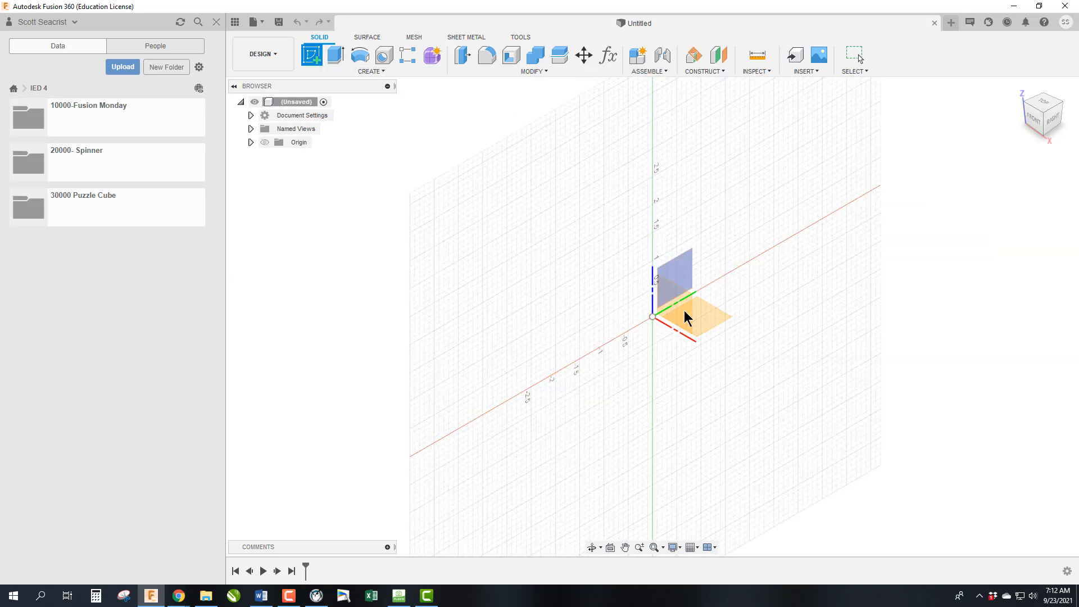
left_click(695, 317)
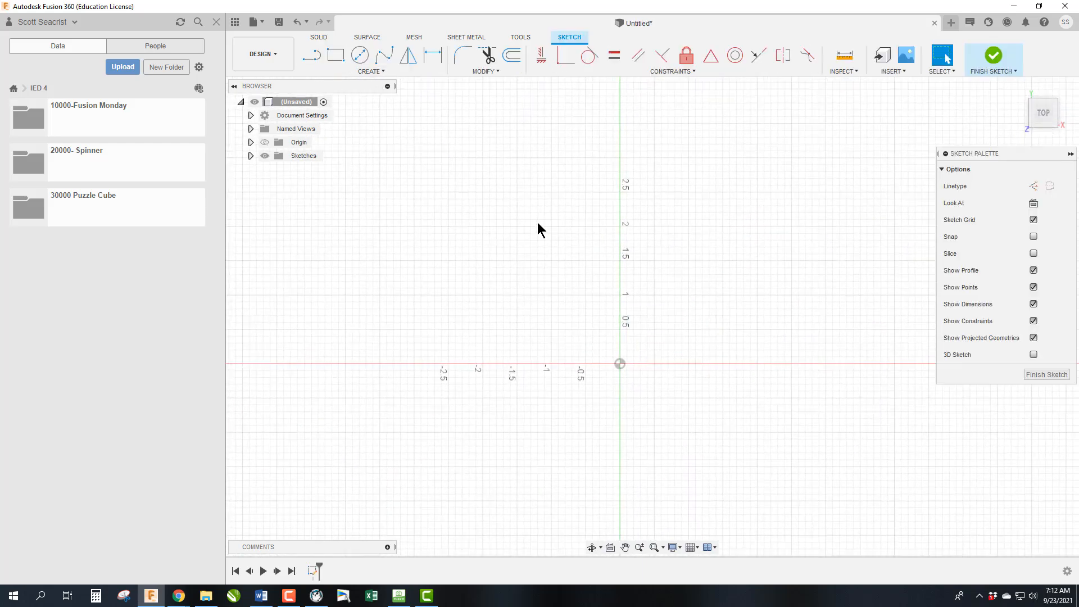
left_click(335, 55)
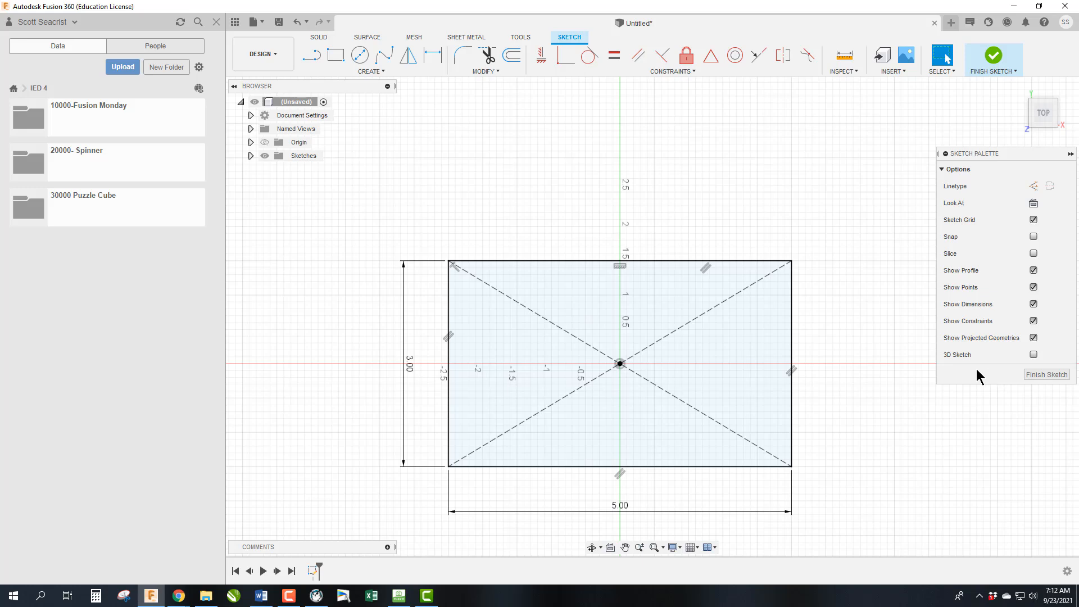
mouse_move(1000, 56)
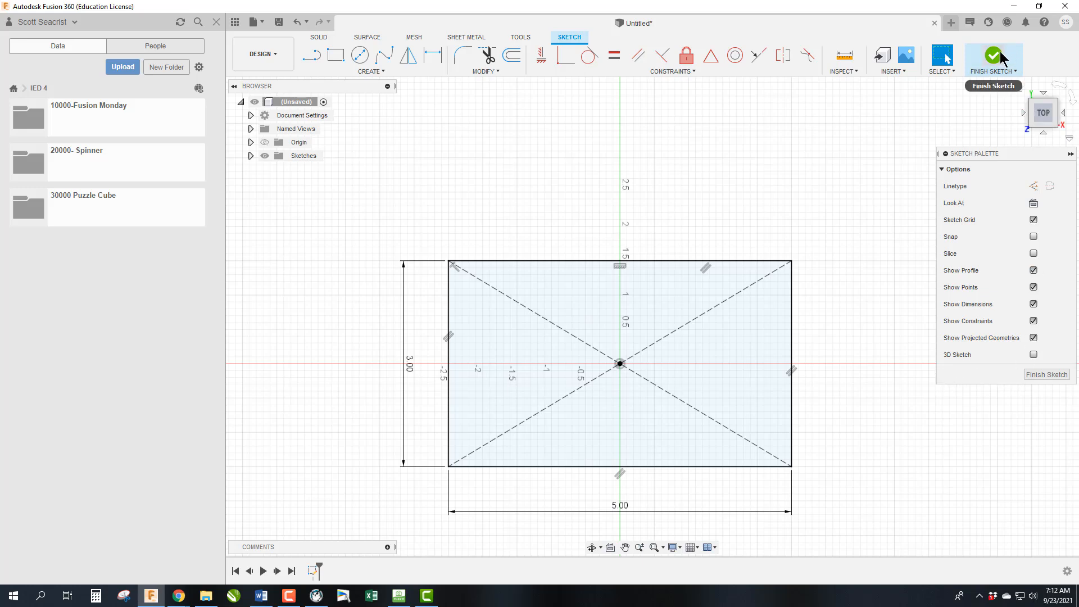
- Finish the sketch and extrude the rectangle profile into a solid block
left_click(992, 56)
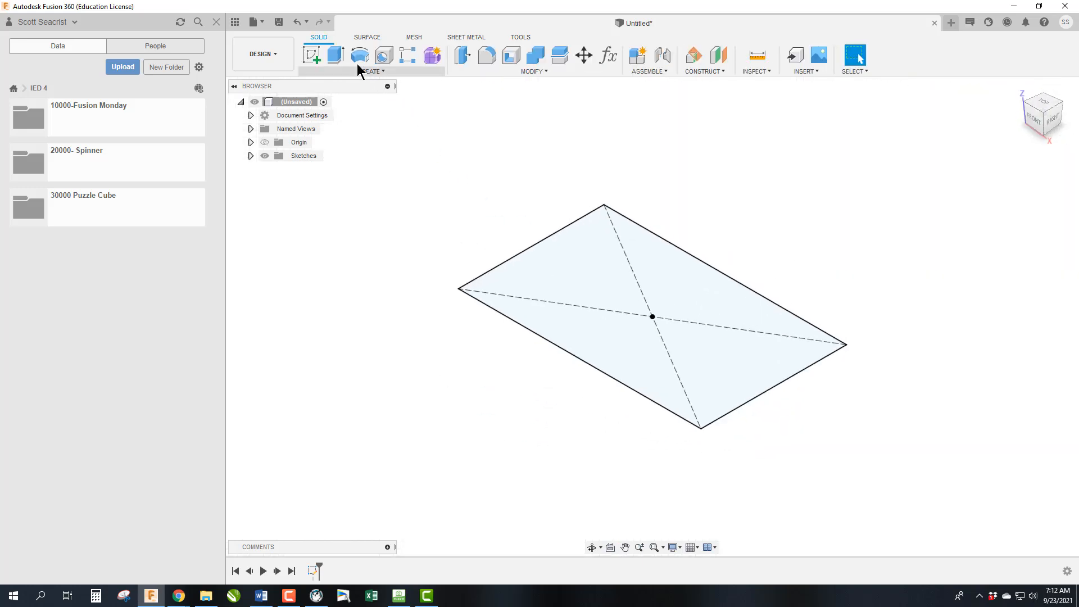
left_click(335, 55)
type("1")
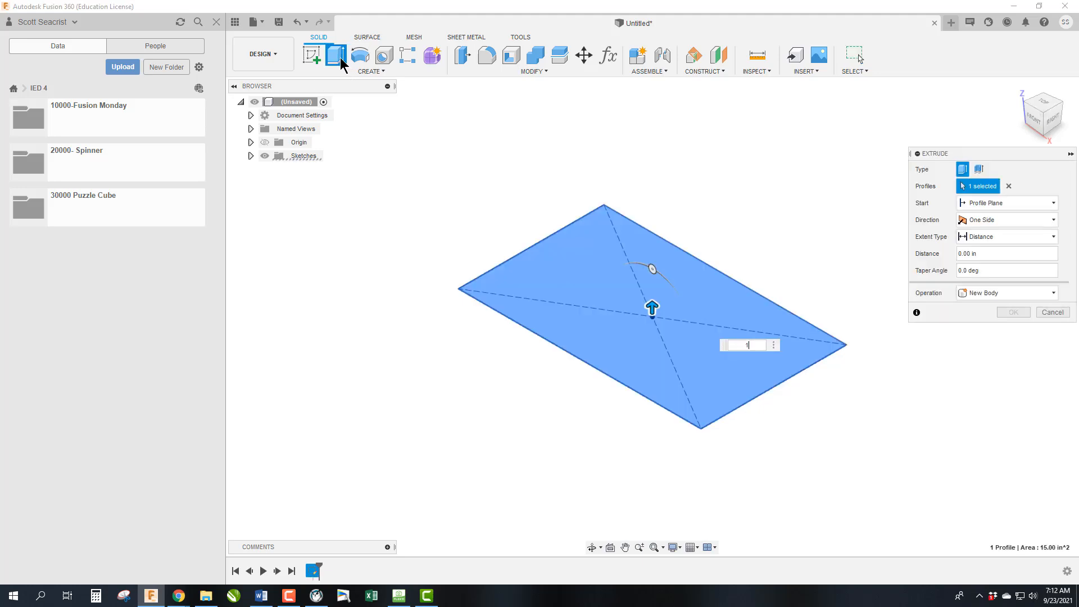
left_click(1011, 312)
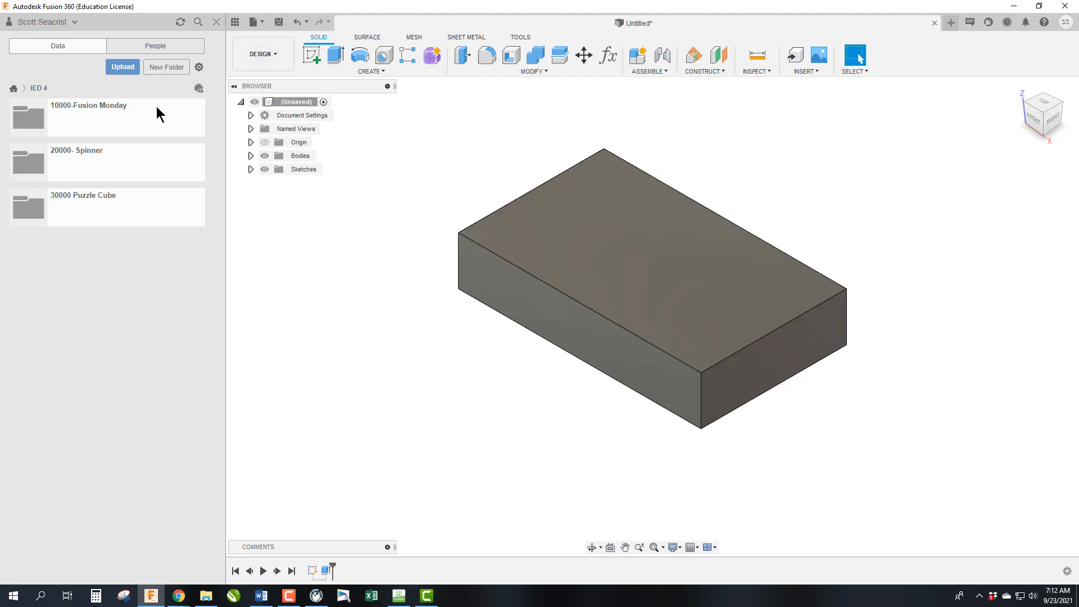
- Save the design as 'W1- Seacrist Basic Block' in the 10000-Fusion Monday folder
double_click(88, 104)
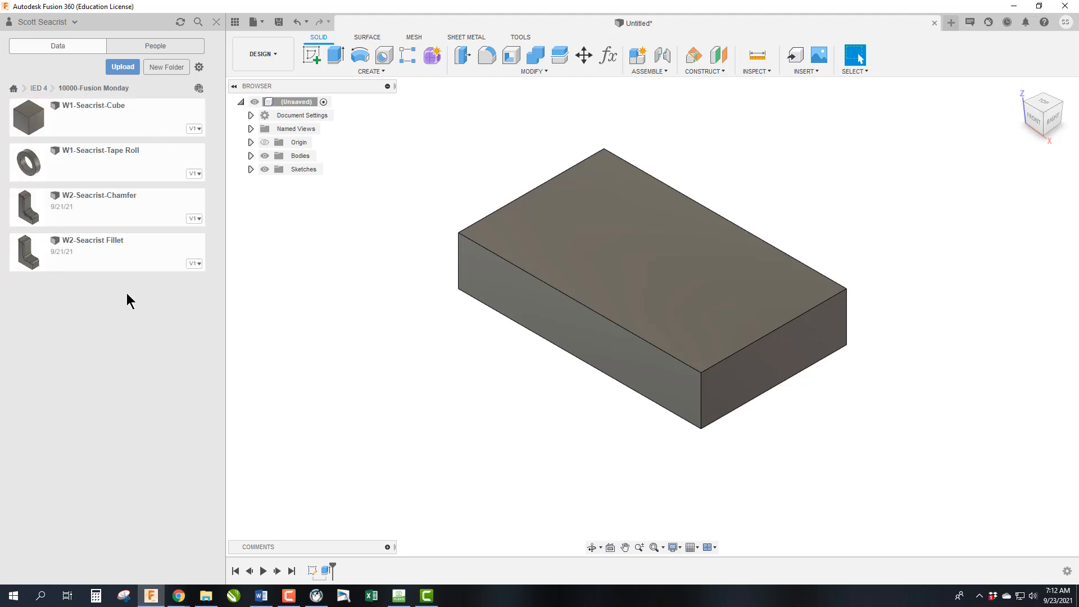
mouse_move(278, 21)
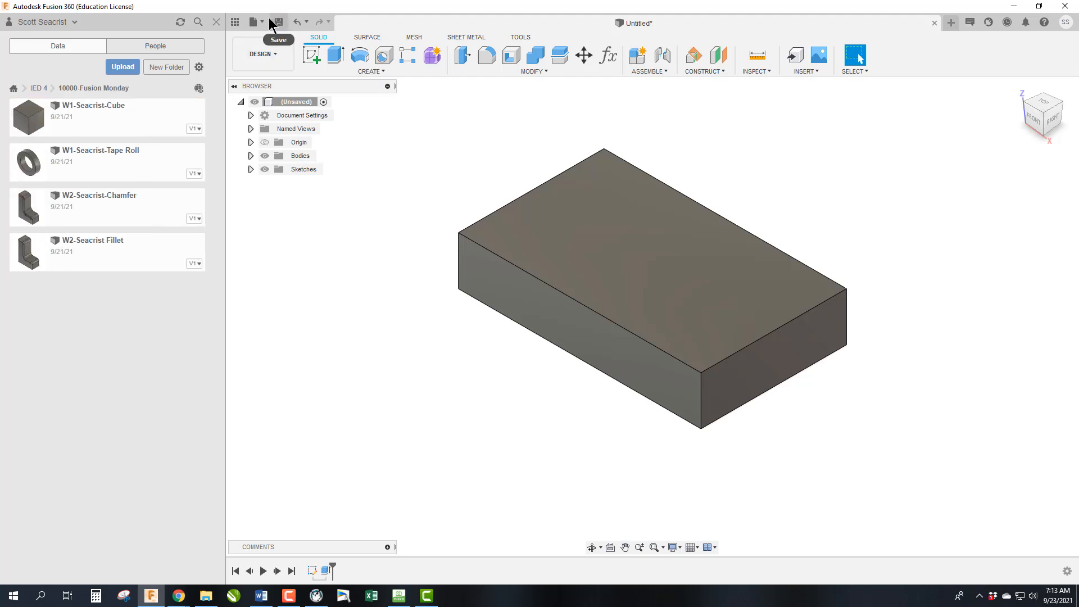
left_click(276, 21)
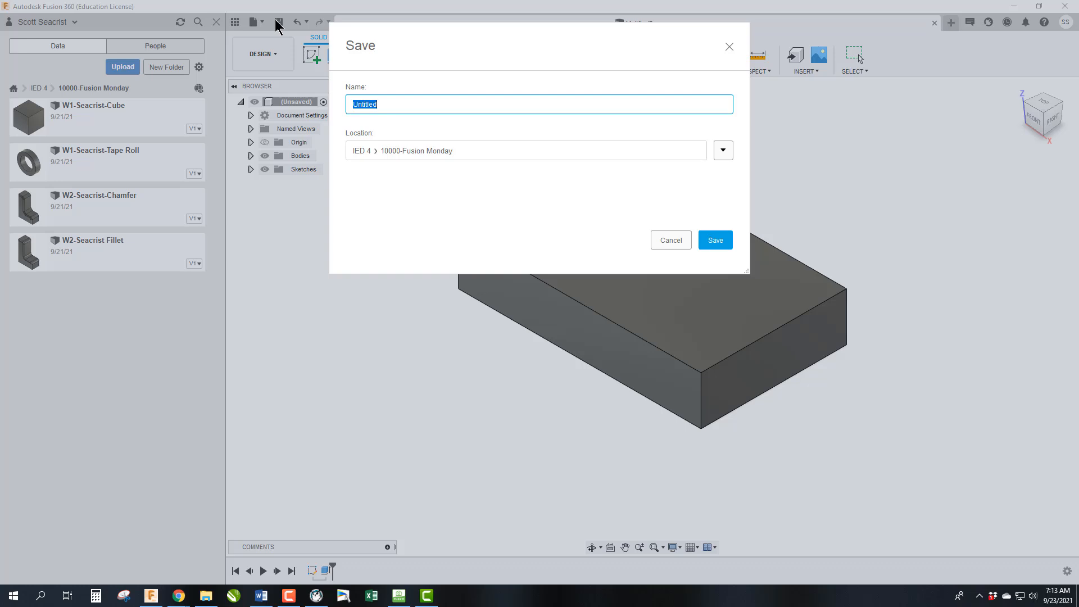
type("W1-")
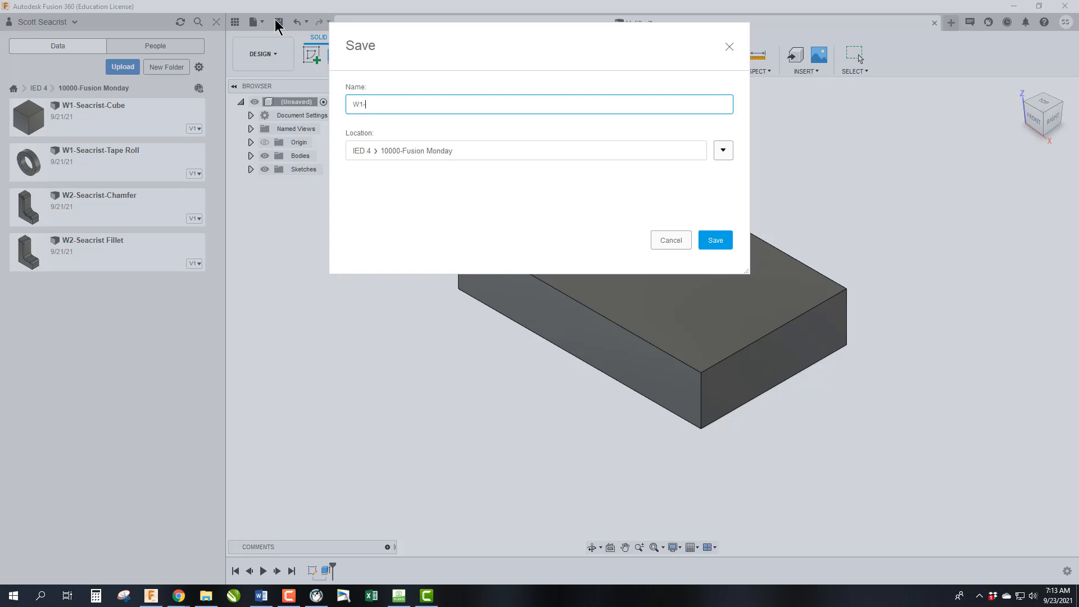
type("Sea")
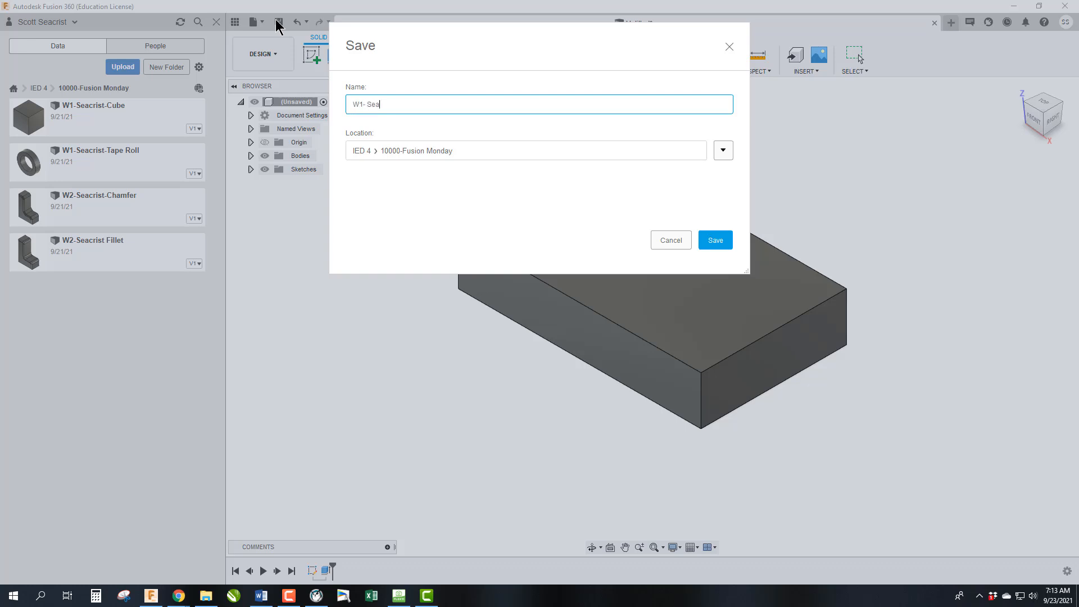
type("crist")
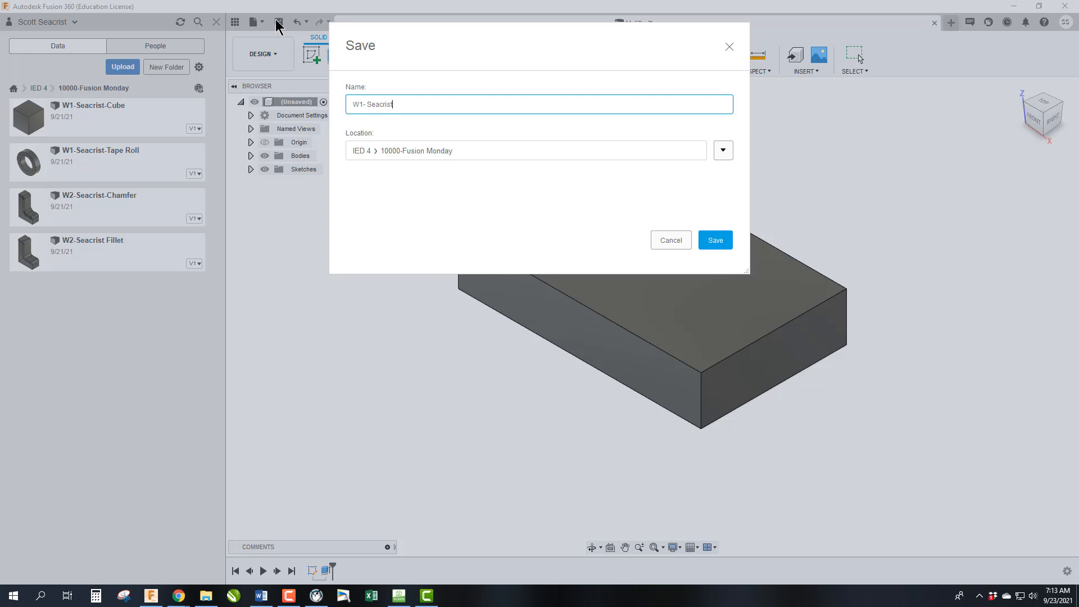
type("B")
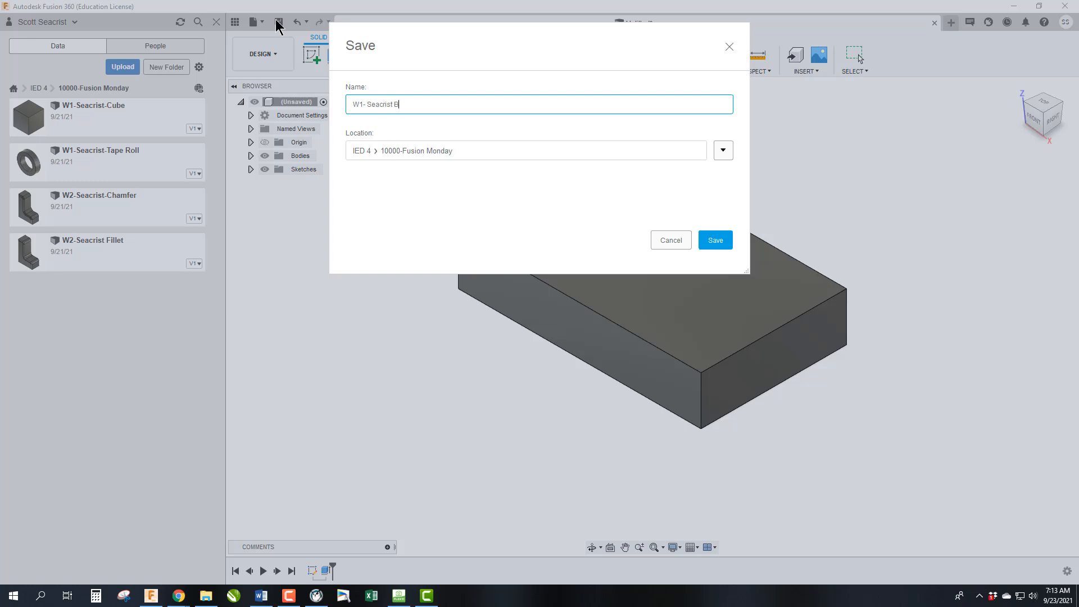
type("asic Block")
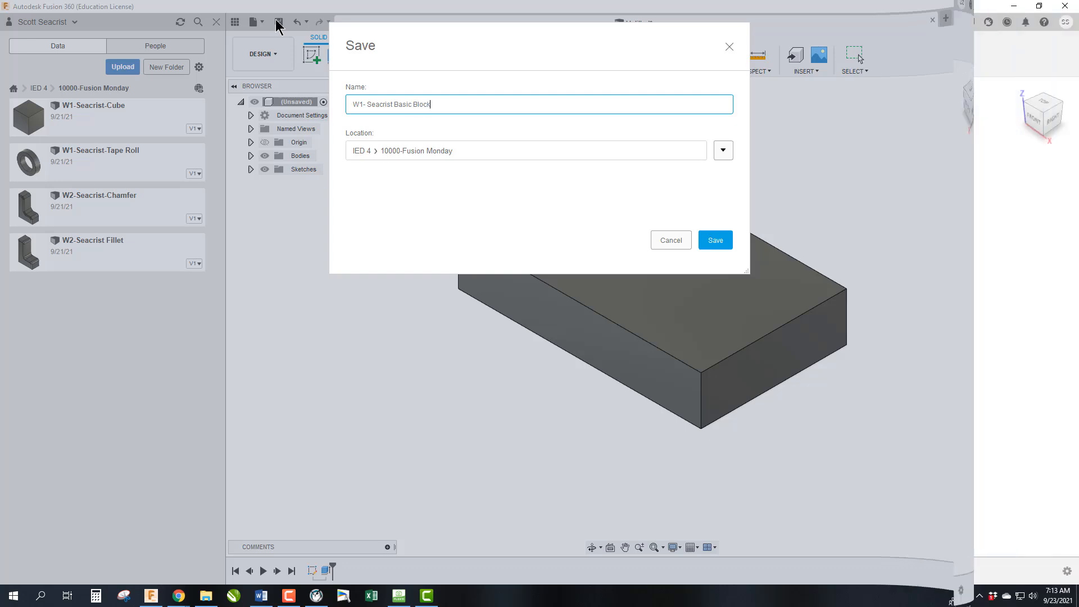
left_click(715, 239)
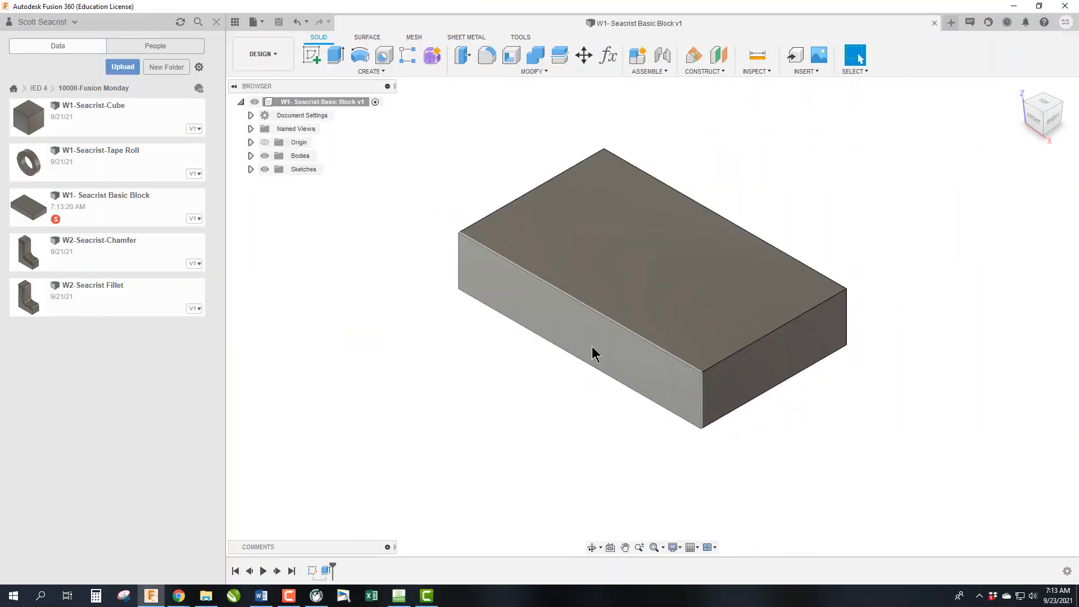
mouse_move(596, 347)
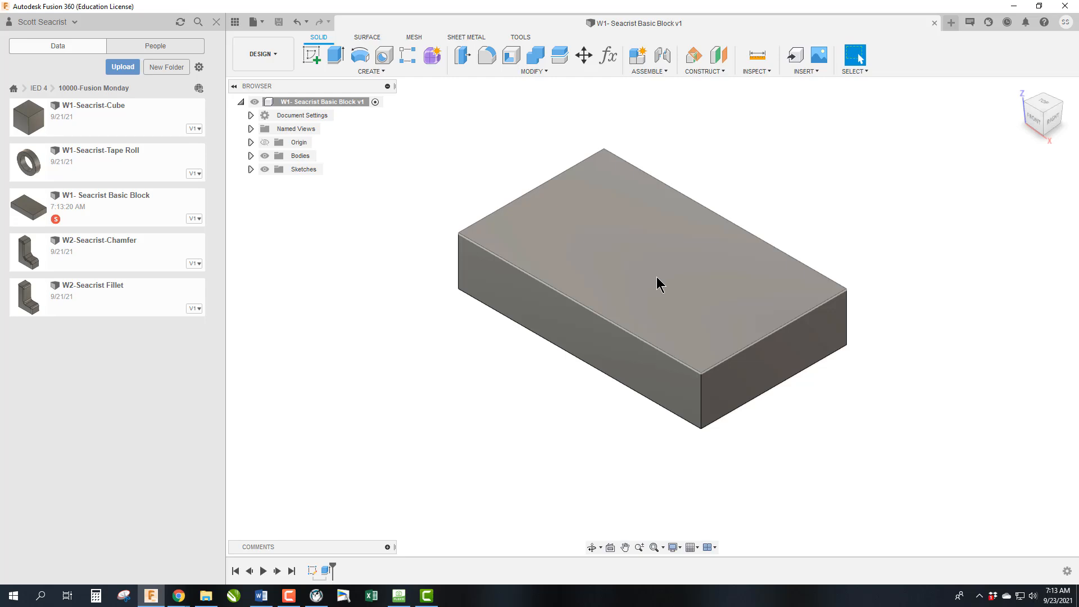
- Switch to the Week 3 PDF in Chrome to review the Basic Block drawing dimensions
left_click(178, 596)
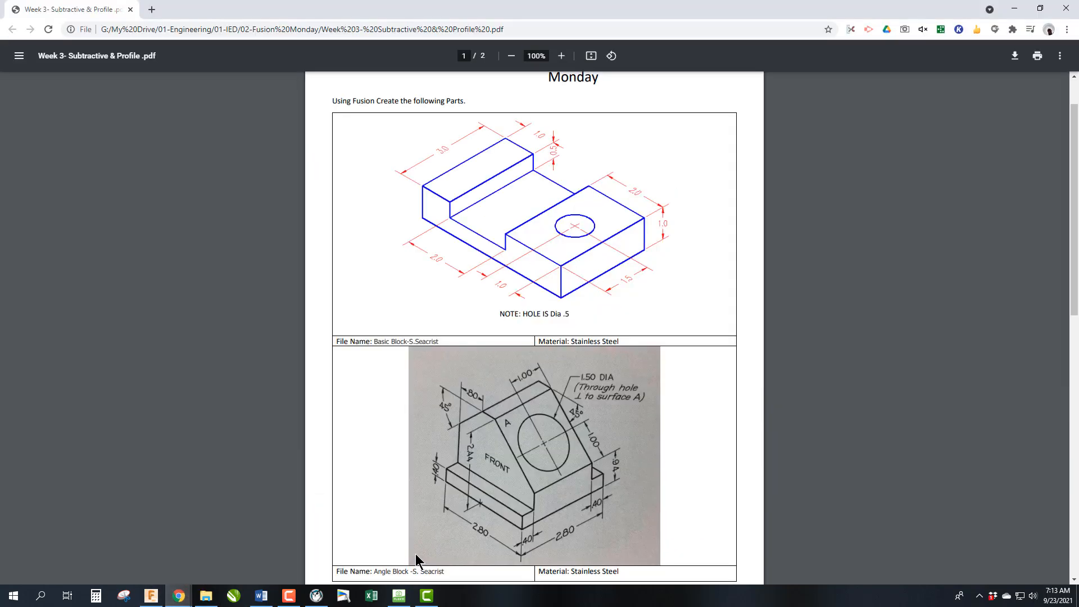
mouse_move(564, 172)
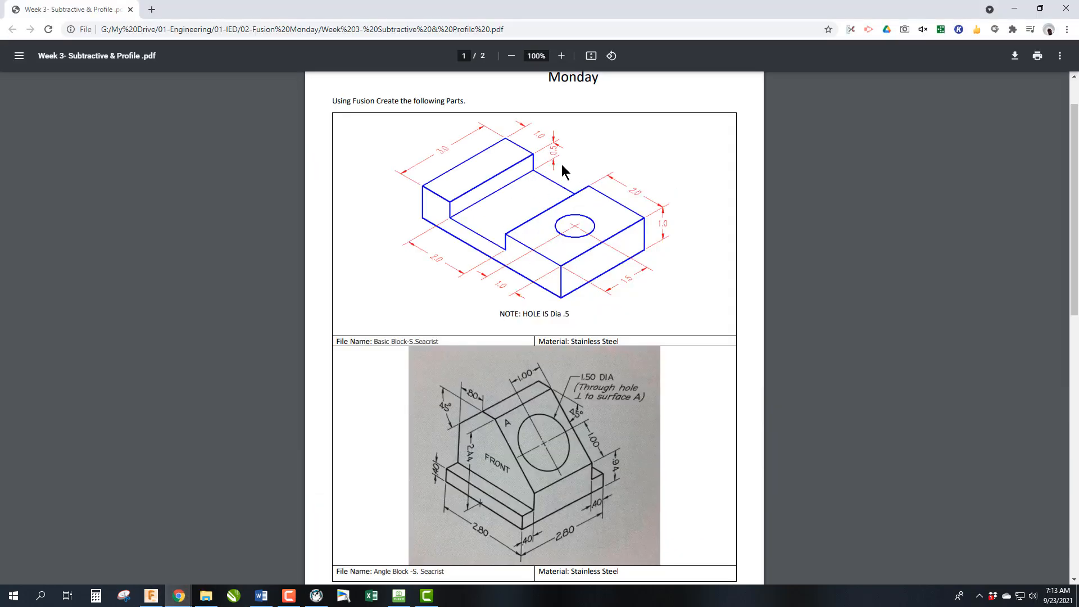
mouse_move(448, 203)
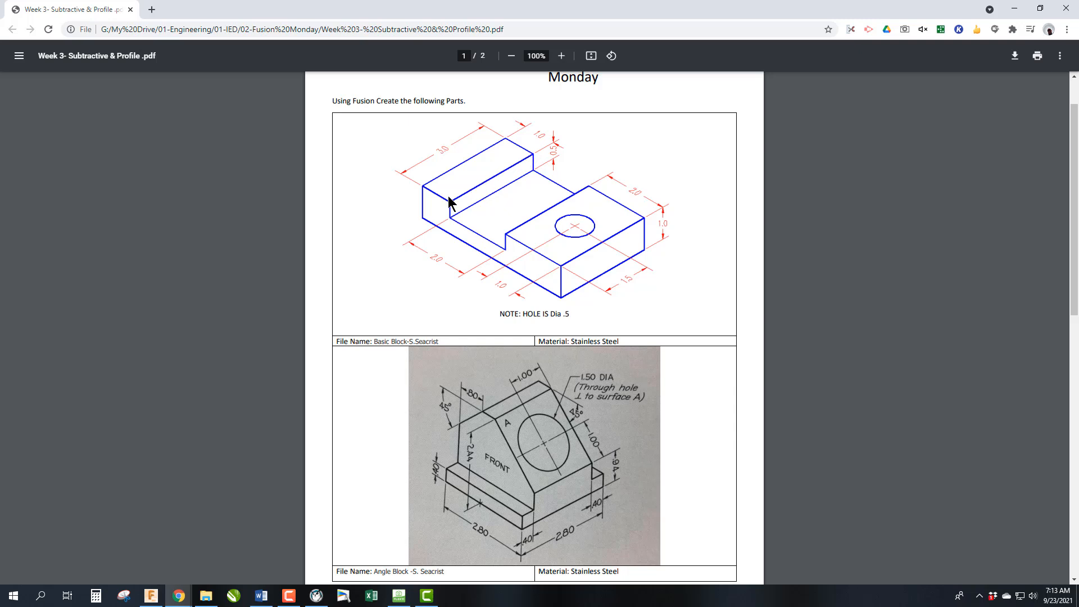
mouse_move(459, 230)
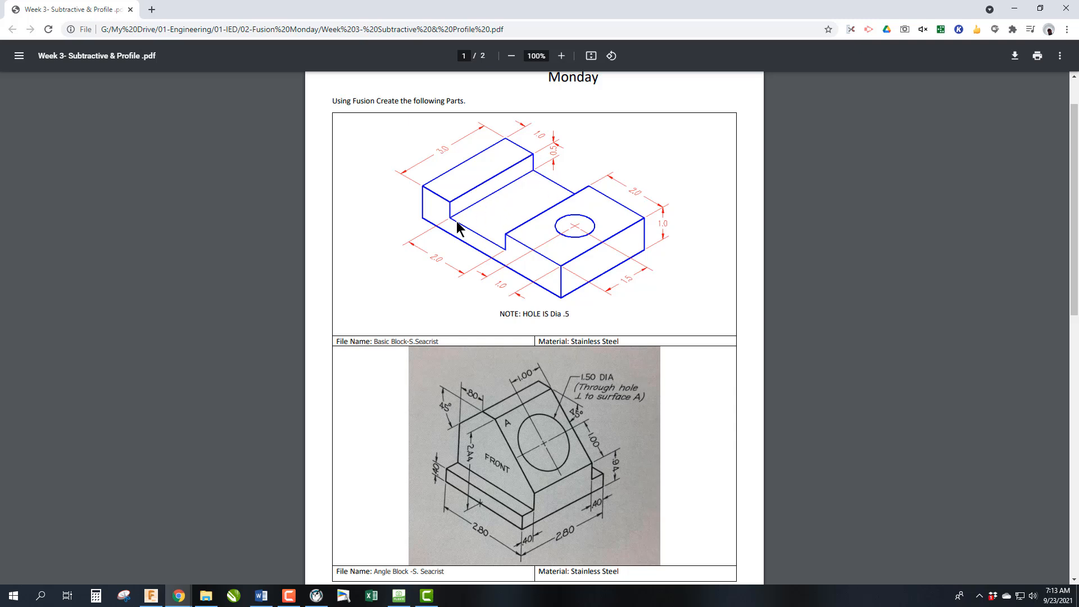
mouse_move(513, 244)
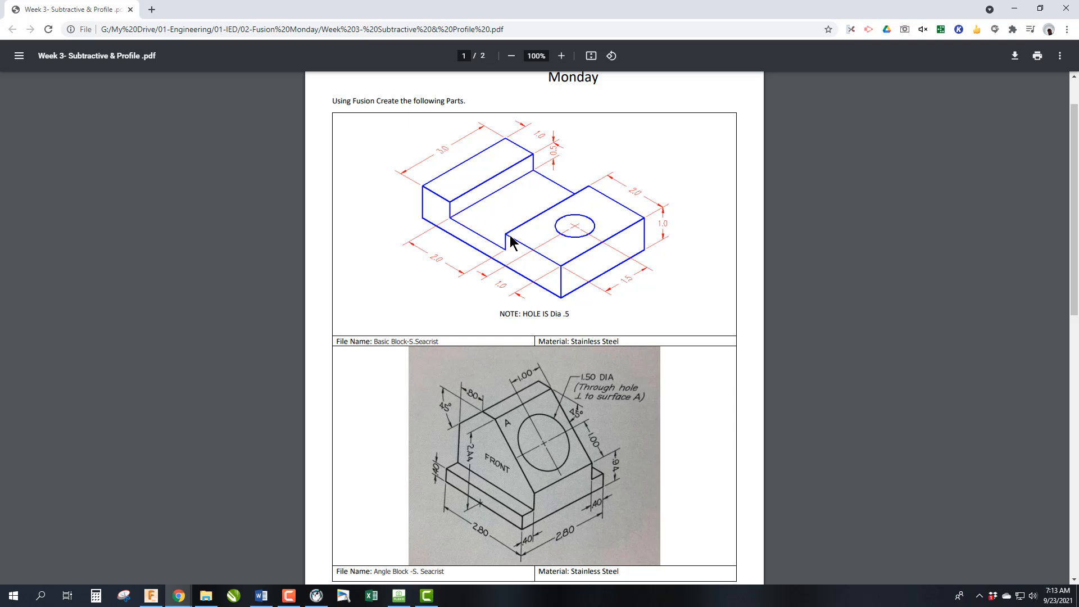
mouse_move(593, 169)
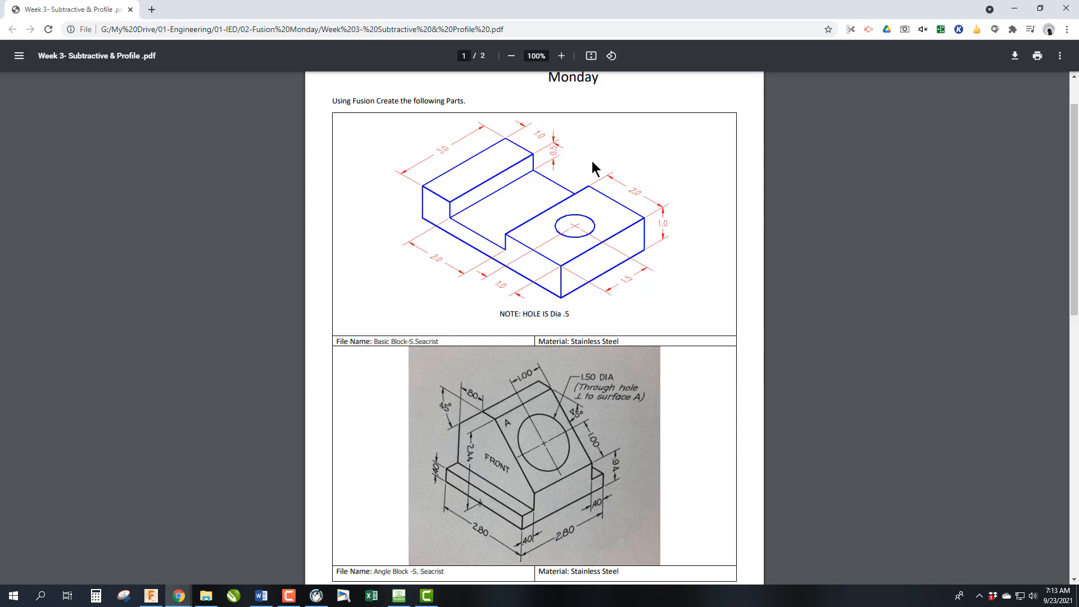
mouse_move(448, 209)
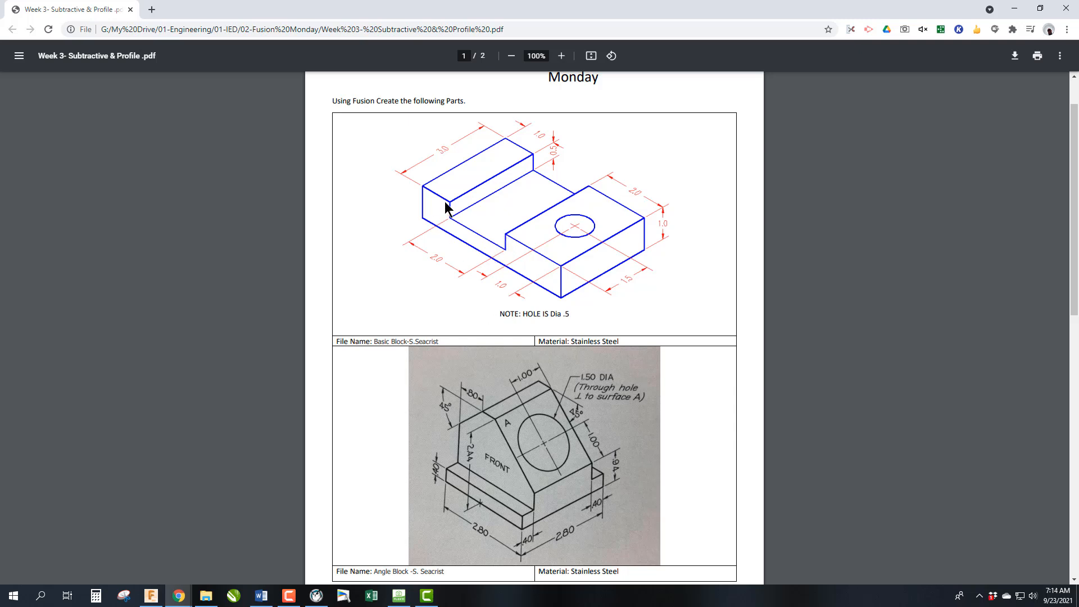
mouse_move(592, 164)
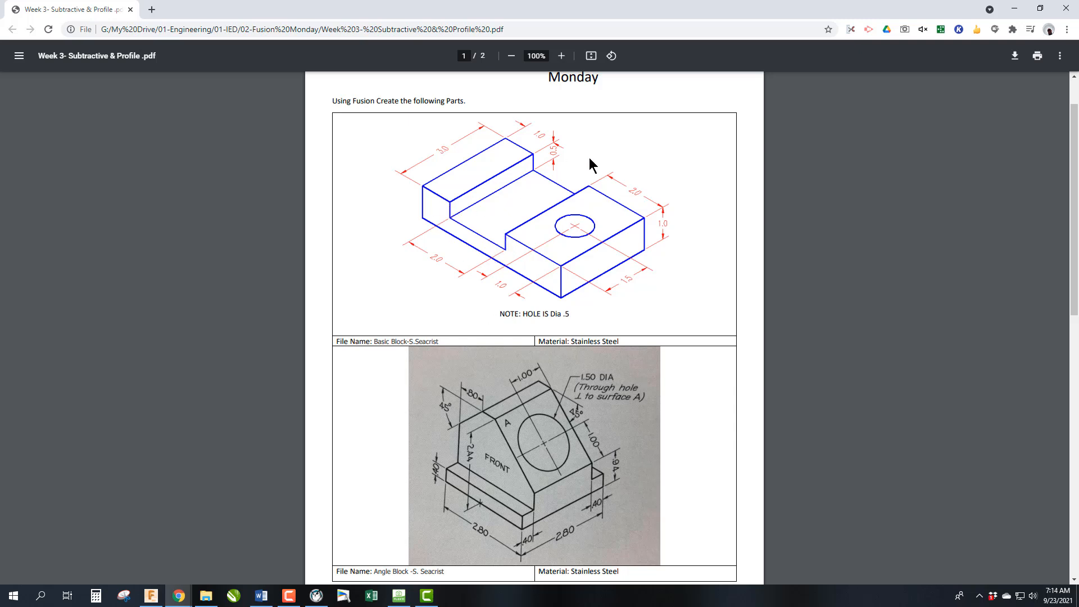
mouse_move(444, 267)
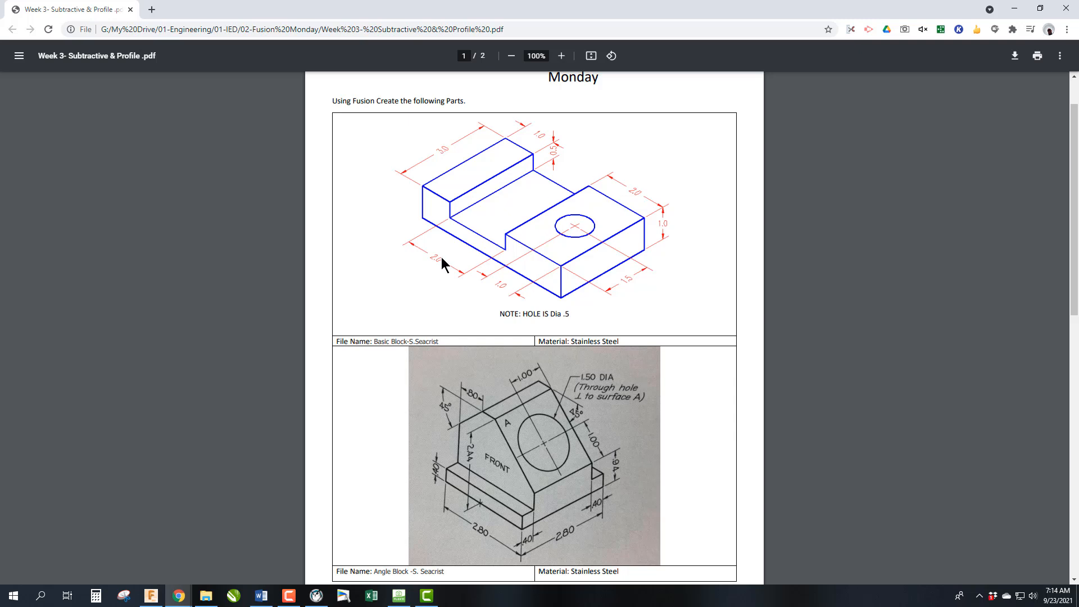
mouse_move(539, 136)
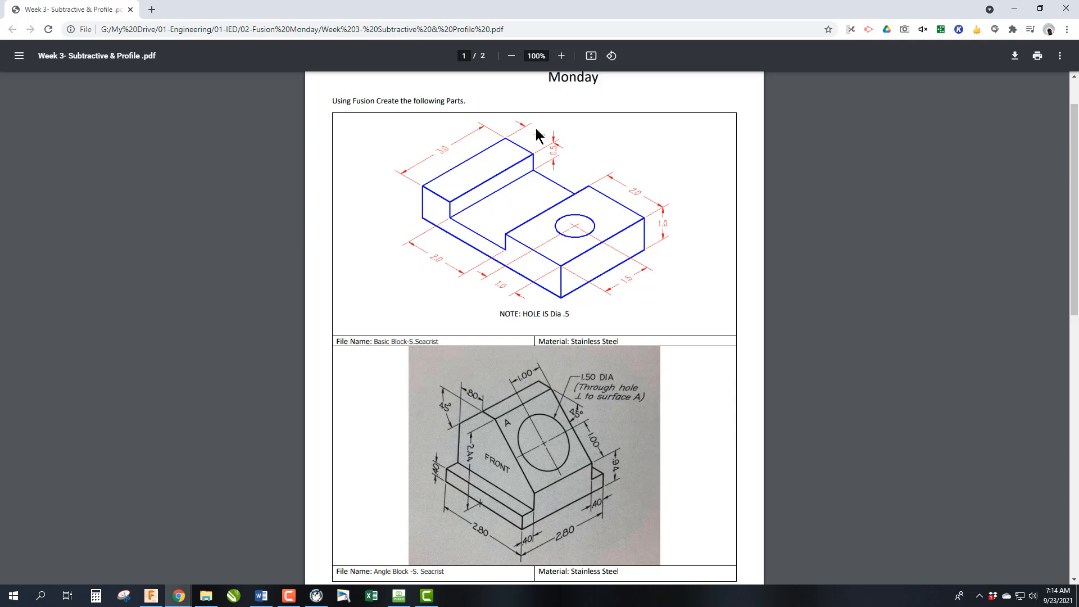
mouse_move(509, 145)
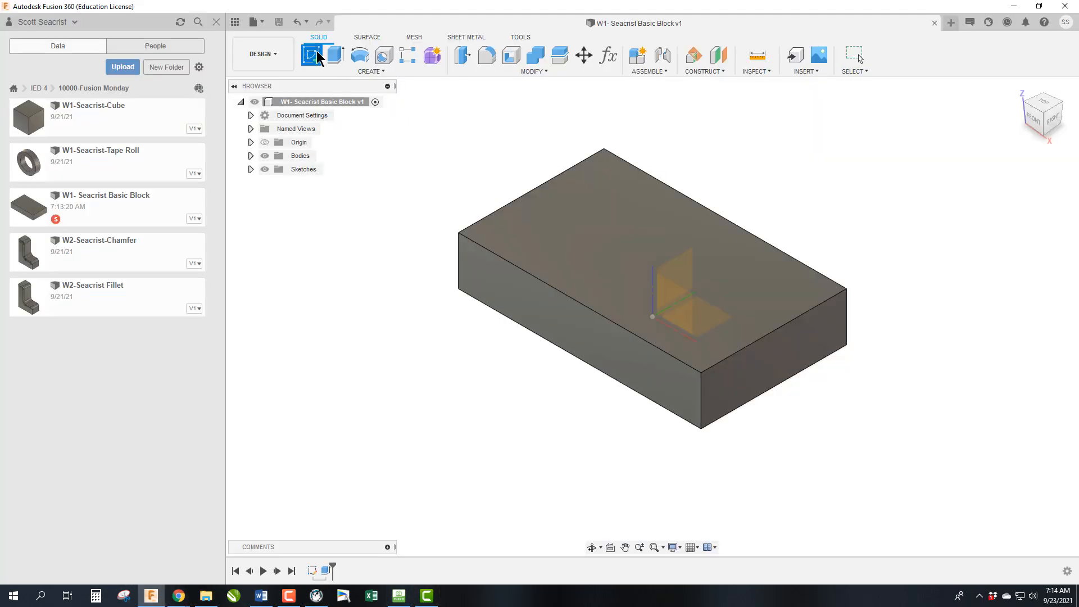
- Sketch a 2.00 in wide rectangle on the front face, dimensioned 1.00 in from the left edge
left_click(311, 55)
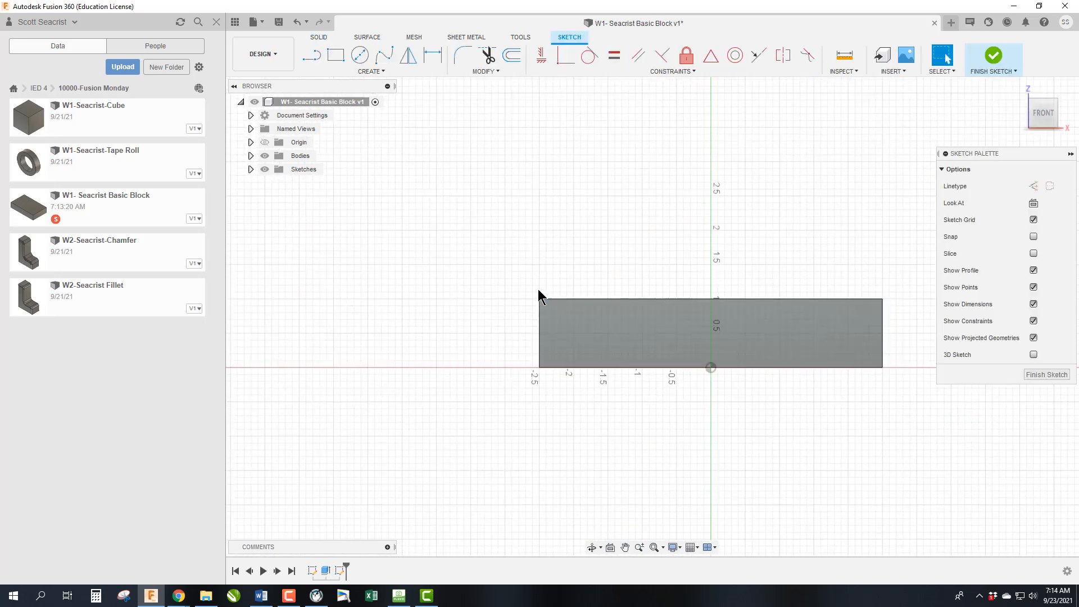
left_click(335, 55)
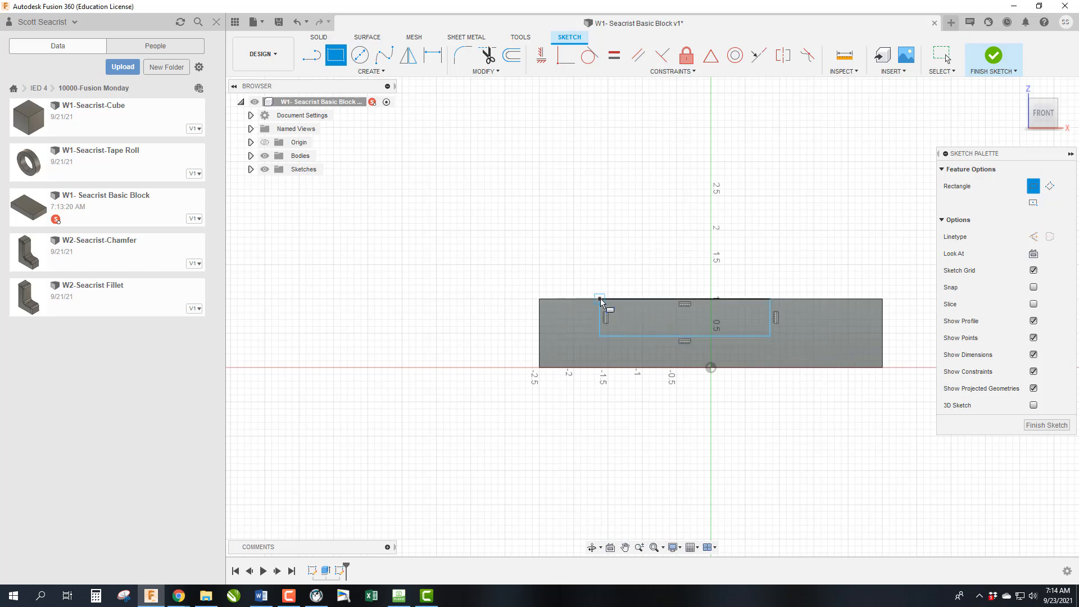
mouse_move(805, 354)
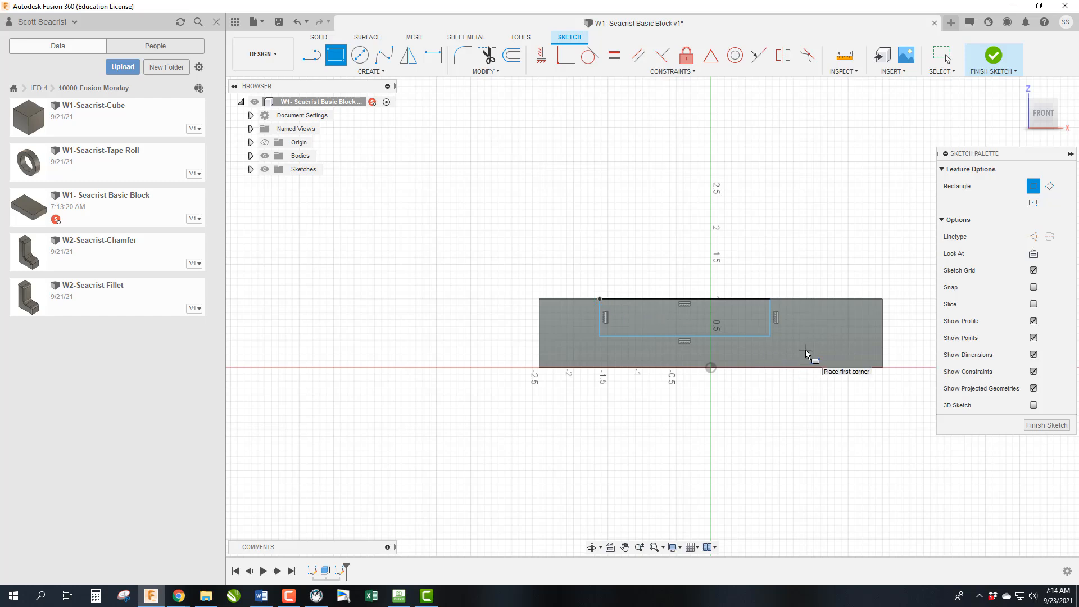
left_click(432, 55)
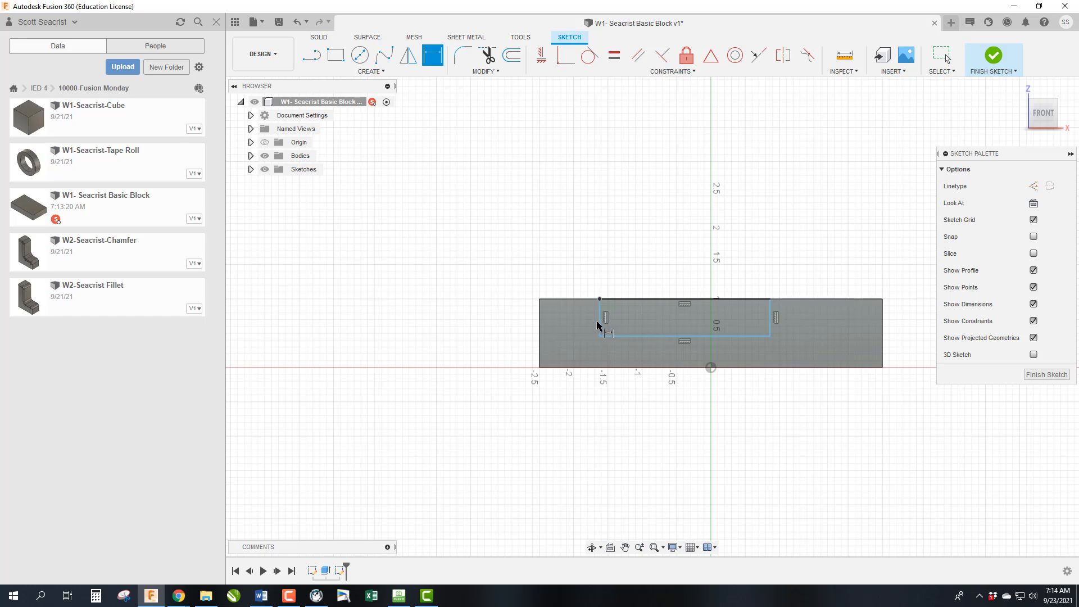
left_click(541, 331)
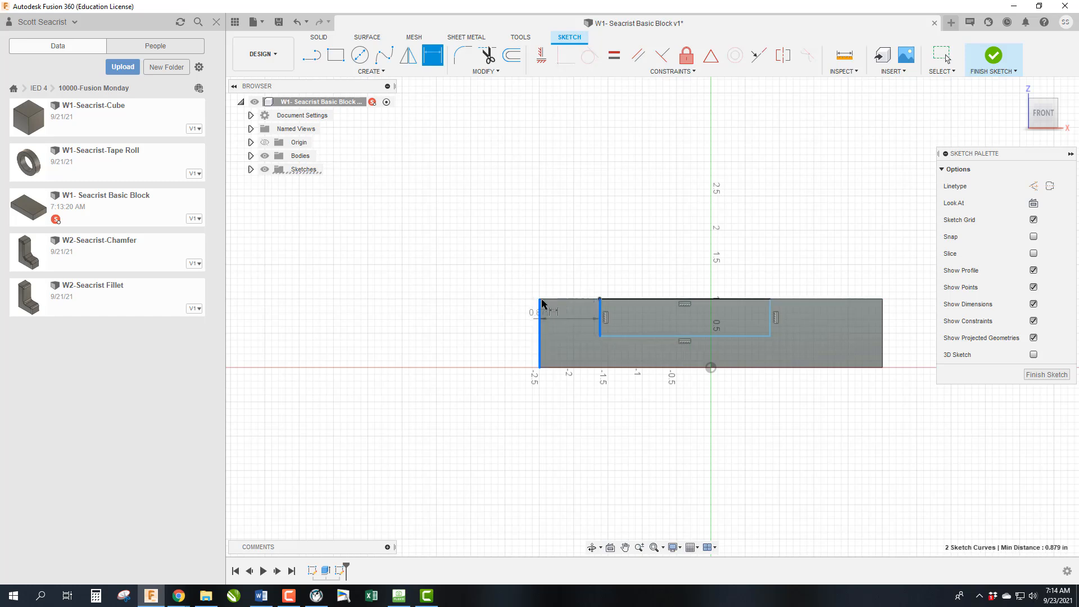
left_click(555, 262)
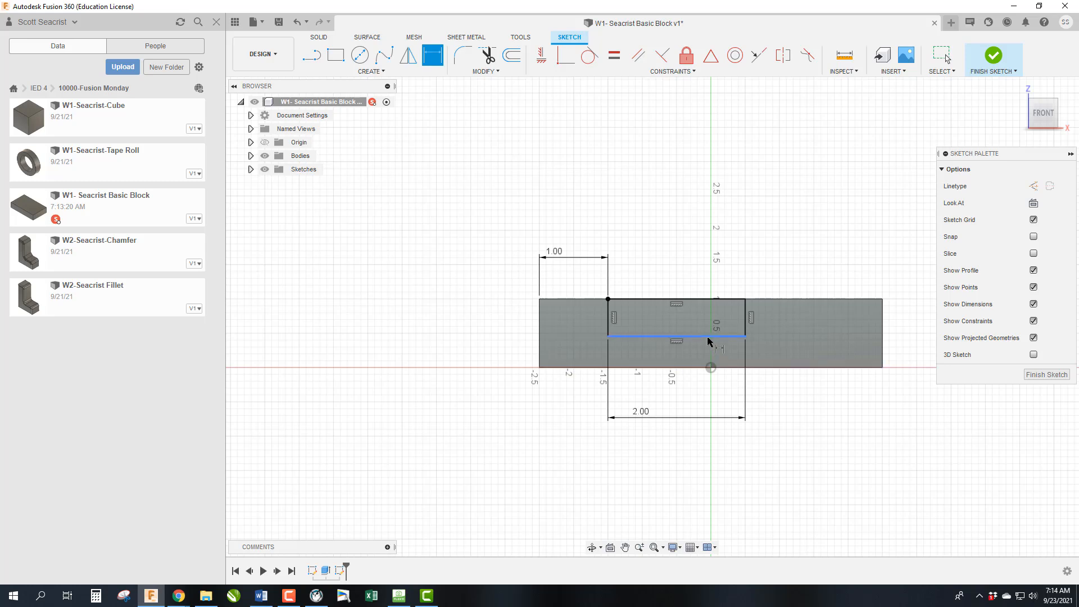
mouse_move(693, 349)
type(".5")
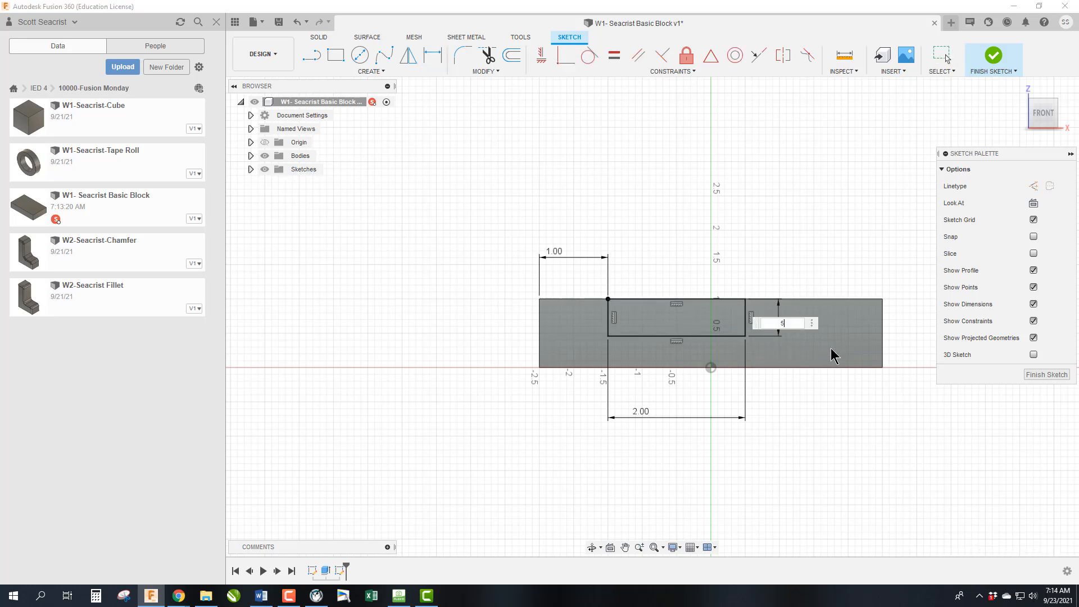
key("Return")
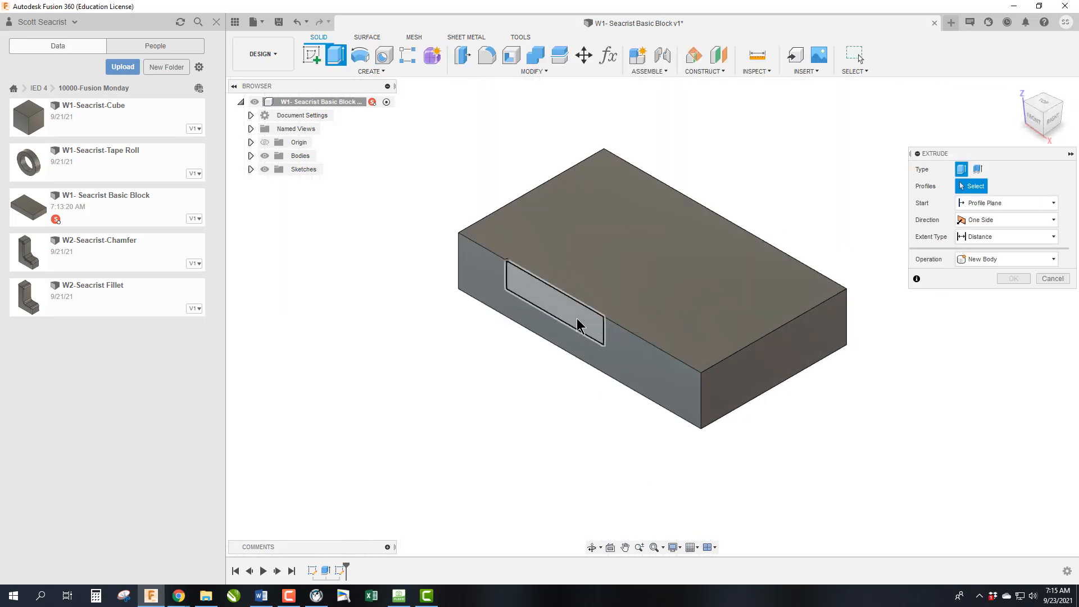
- Extrude-cut the rectangle profile 2.50 in back into the block
left_click(544, 306)
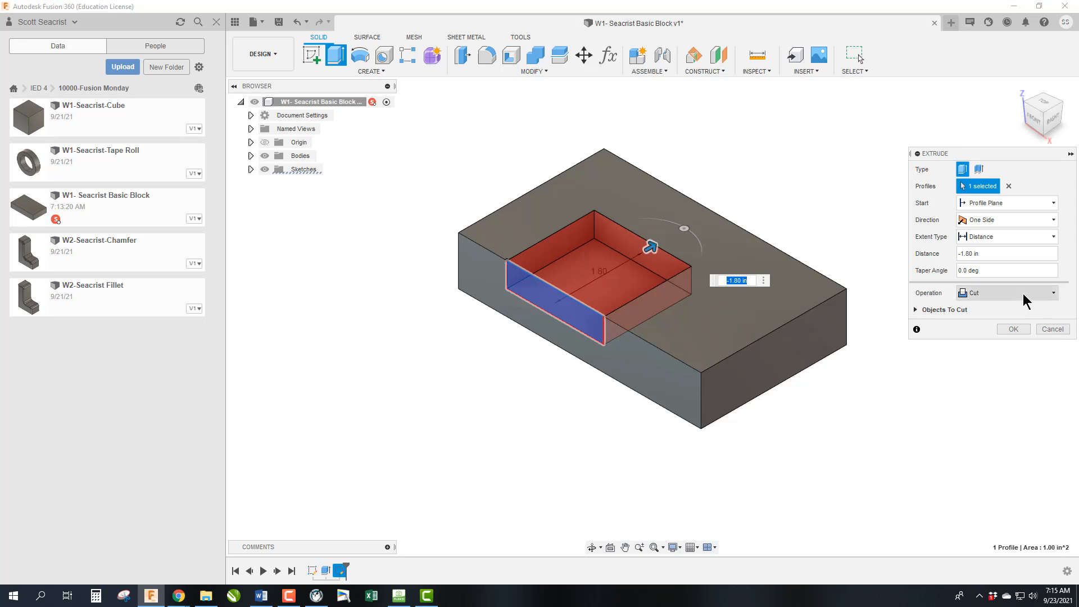
mouse_move(1002, 306)
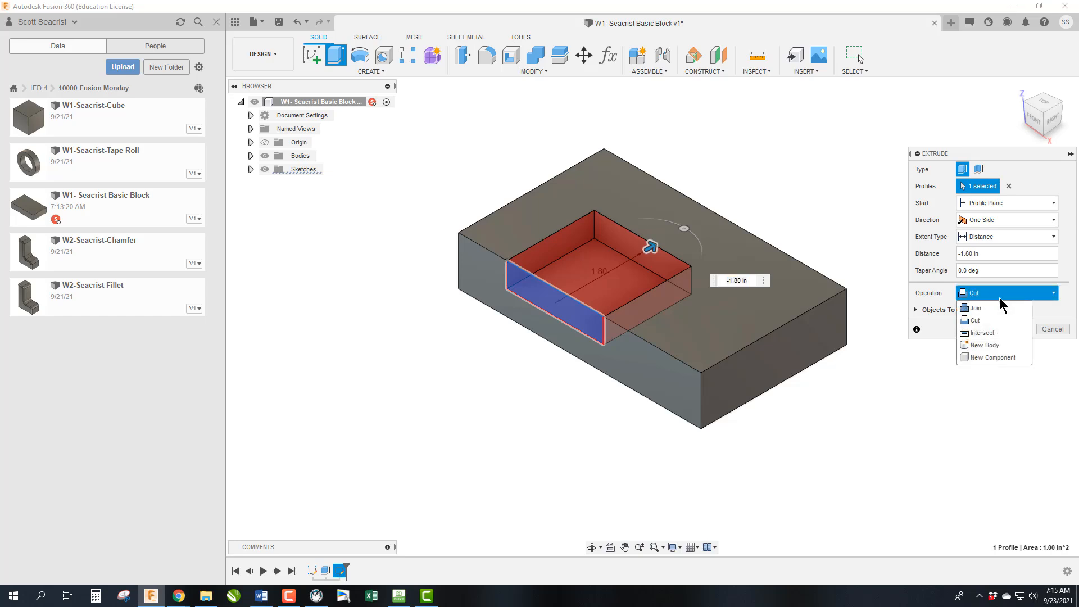
left_click(974, 321)
type("-2.5")
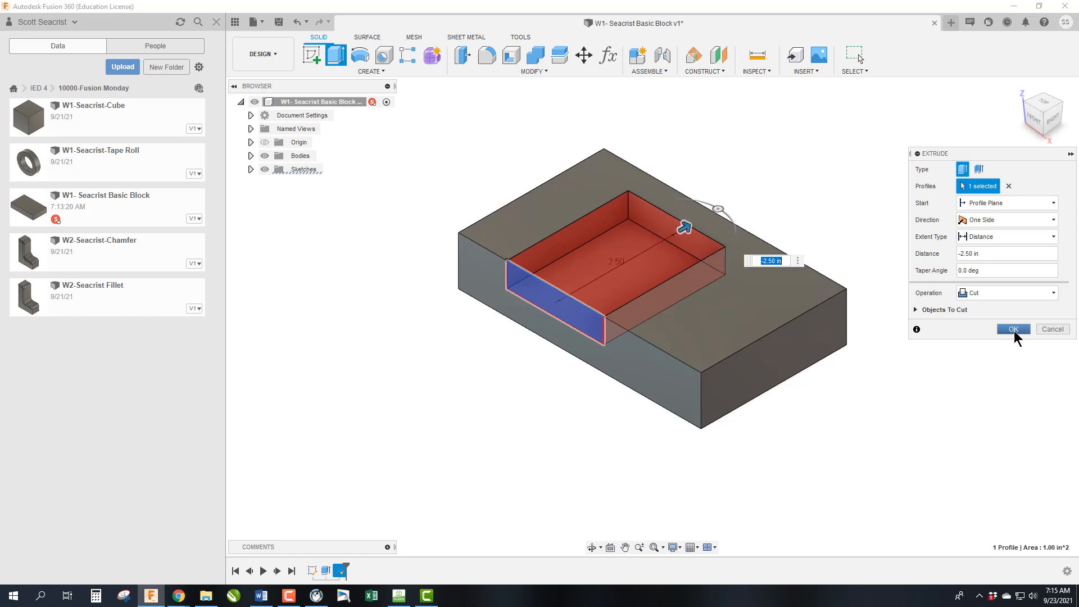
left_click(1013, 329)
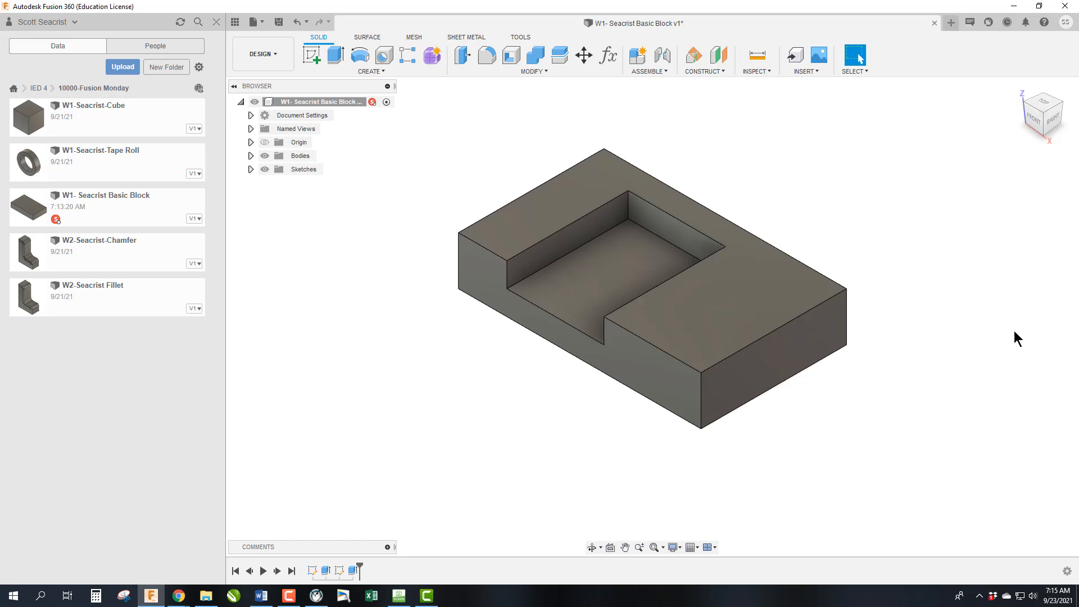
mouse_move(756, 353)
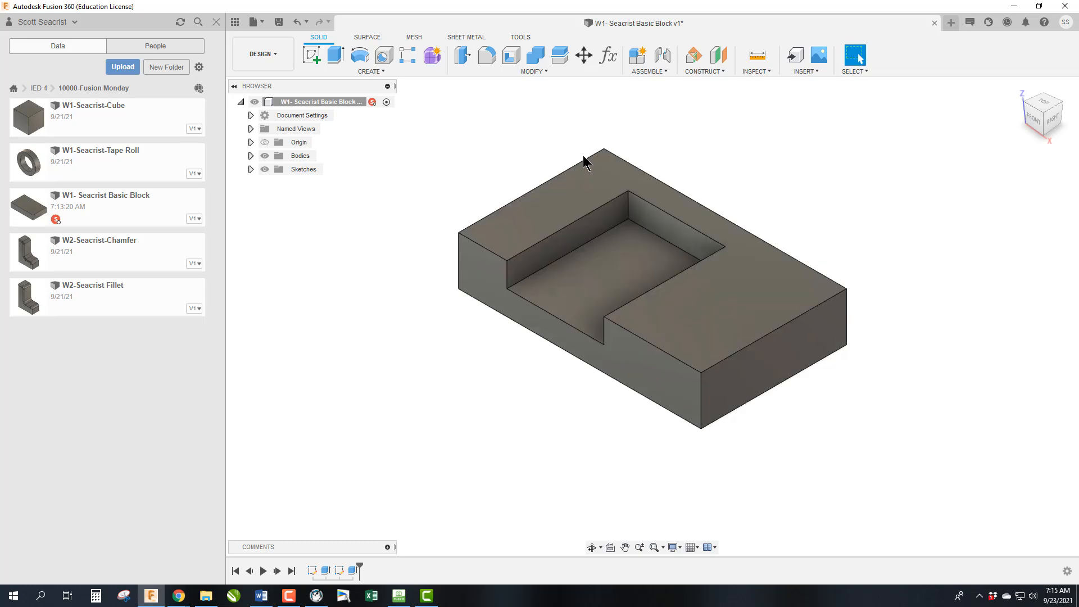
mouse_move(554, 215)
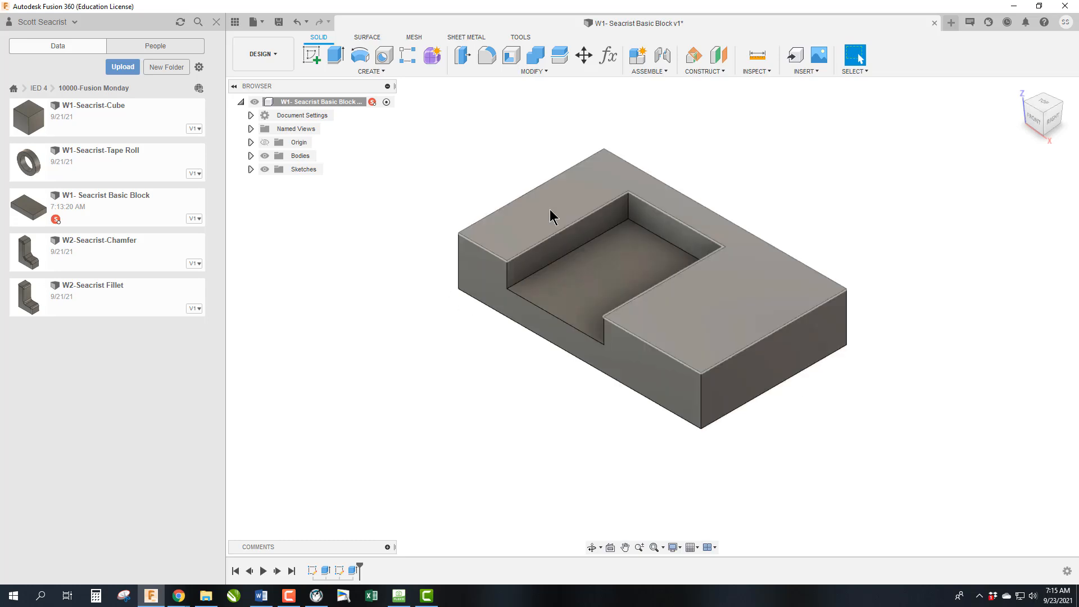
- Edit Sketch1 from the timeline and re-dimension the base rectangle to 7.00 by 5.00
left_click(312, 571)
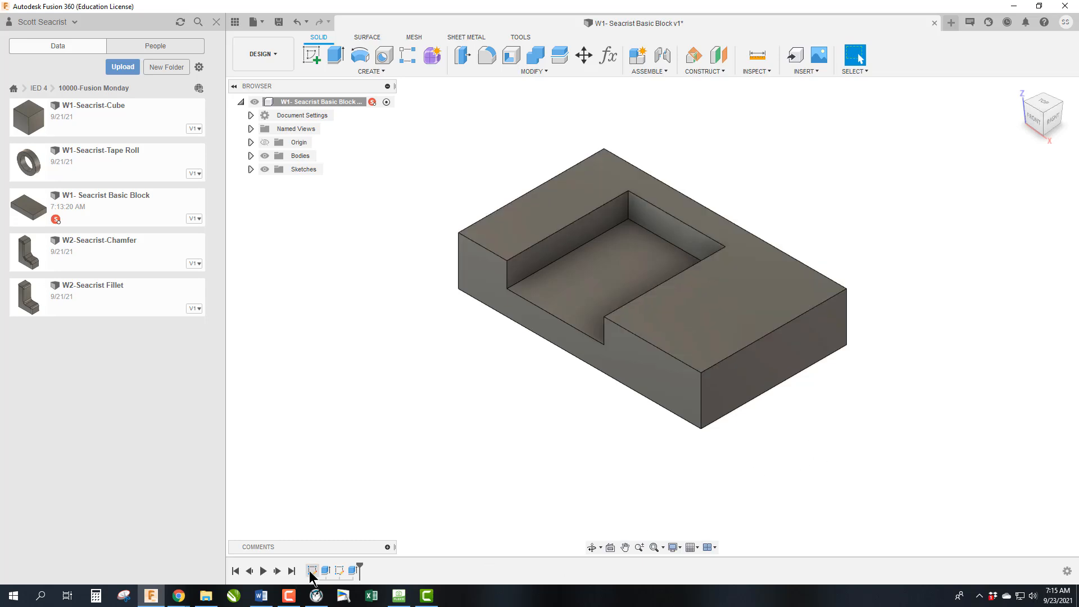
left_click(311, 571)
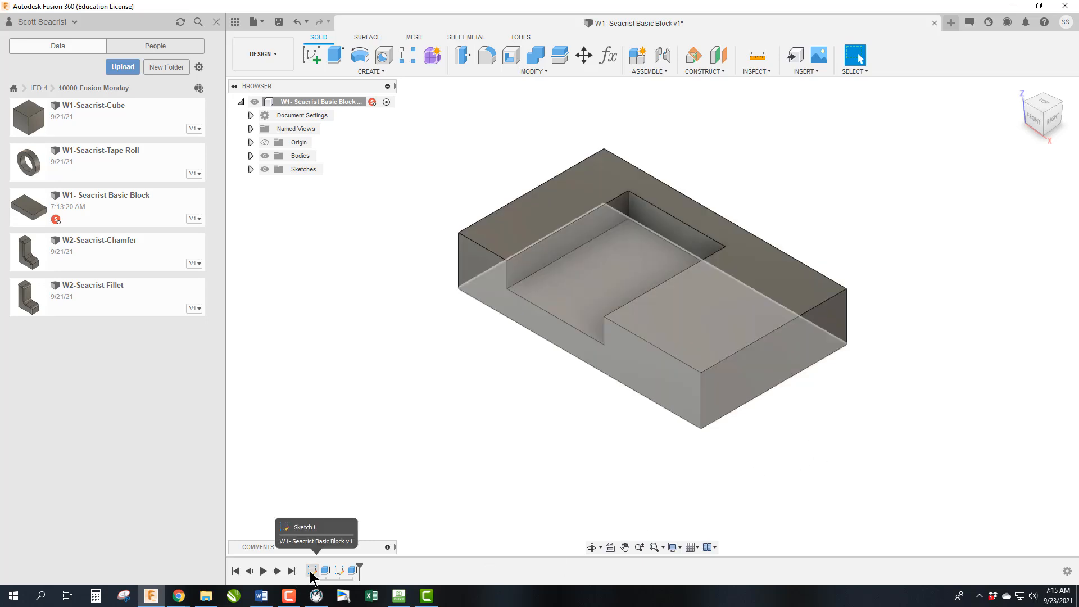
right_click(311, 571)
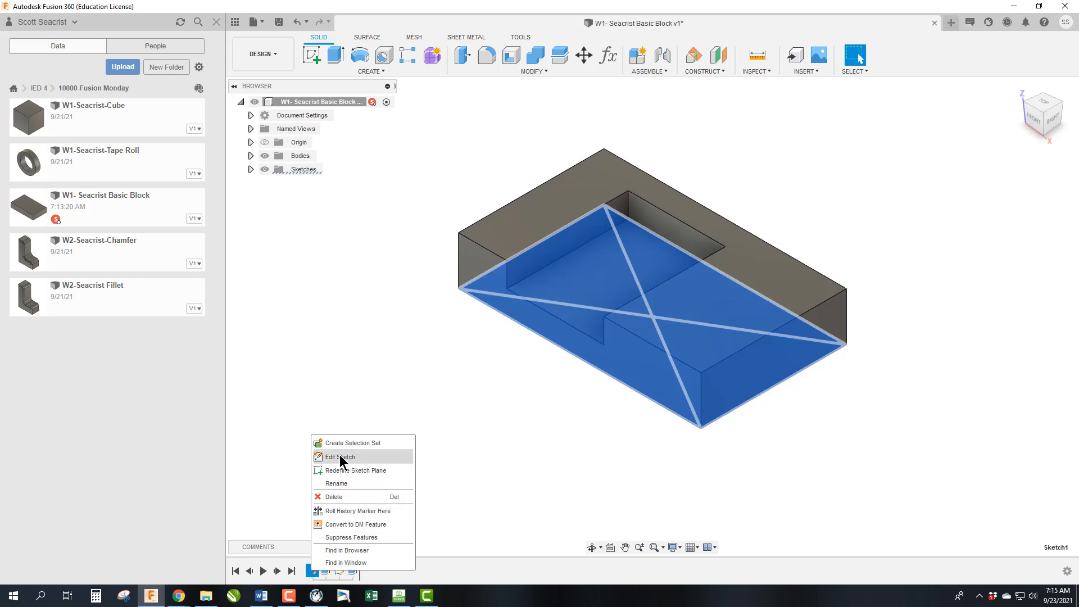
left_click(341, 456)
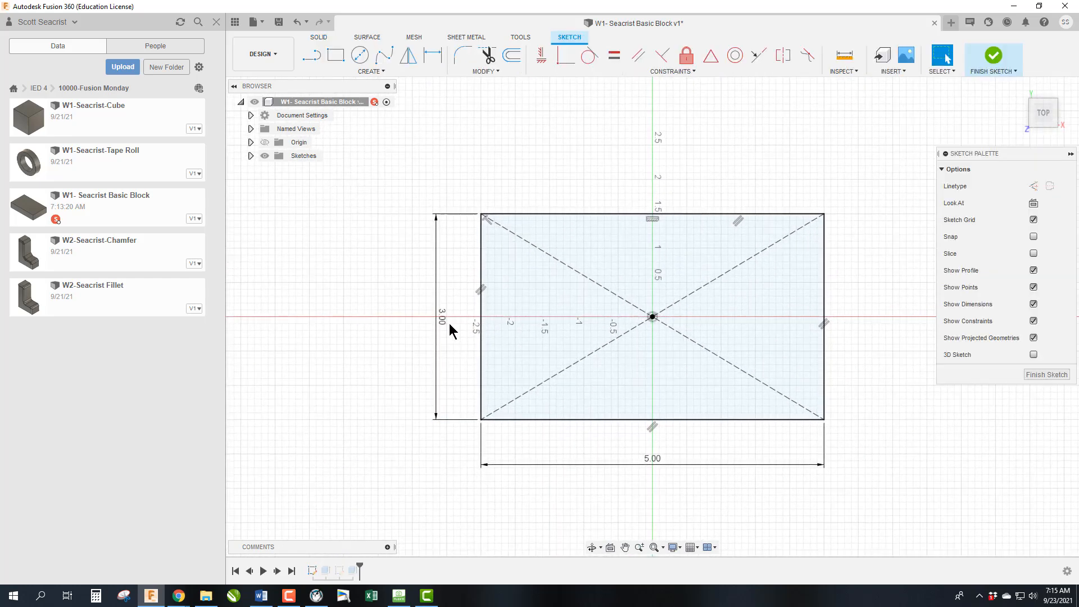
double_click(440, 316)
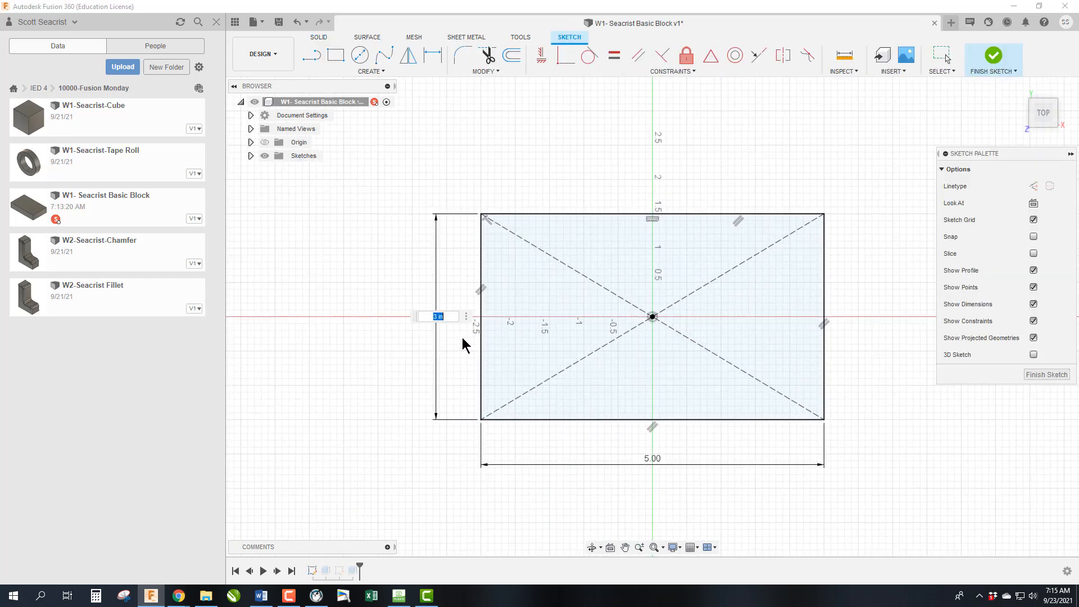
mouse_move(606, 435)
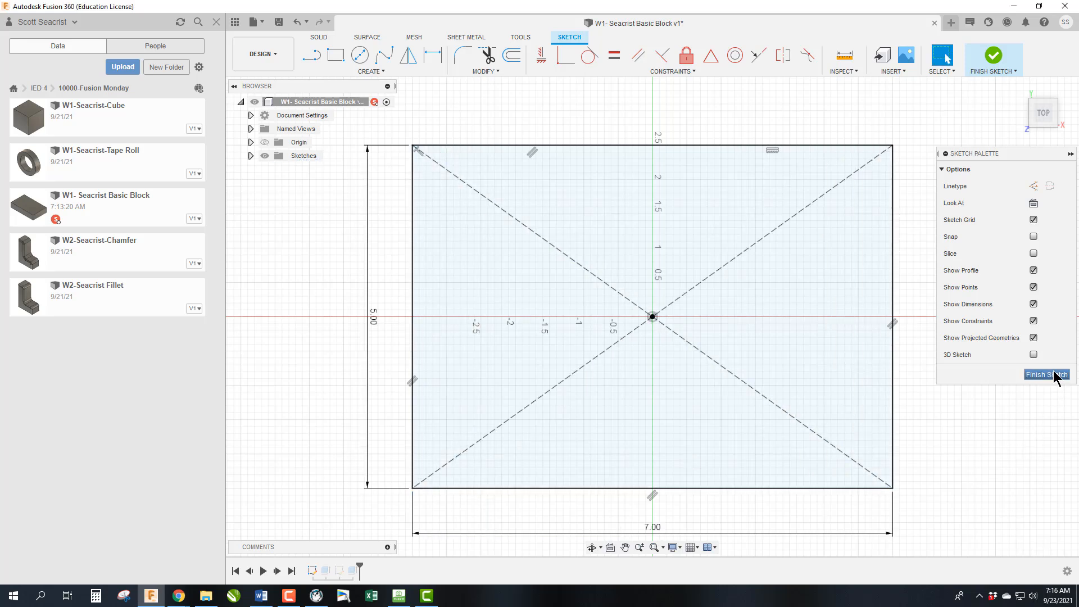
left_click(1046, 374)
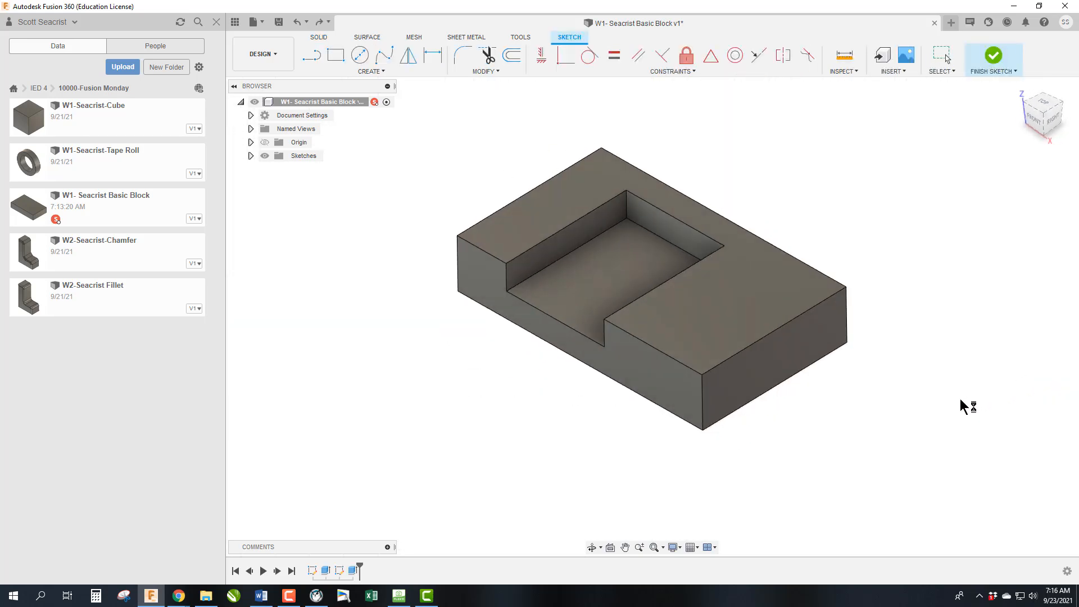
- Edit Extrude2 so the pocket cut runs 3.00 in through the full block width
left_click(992, 56)
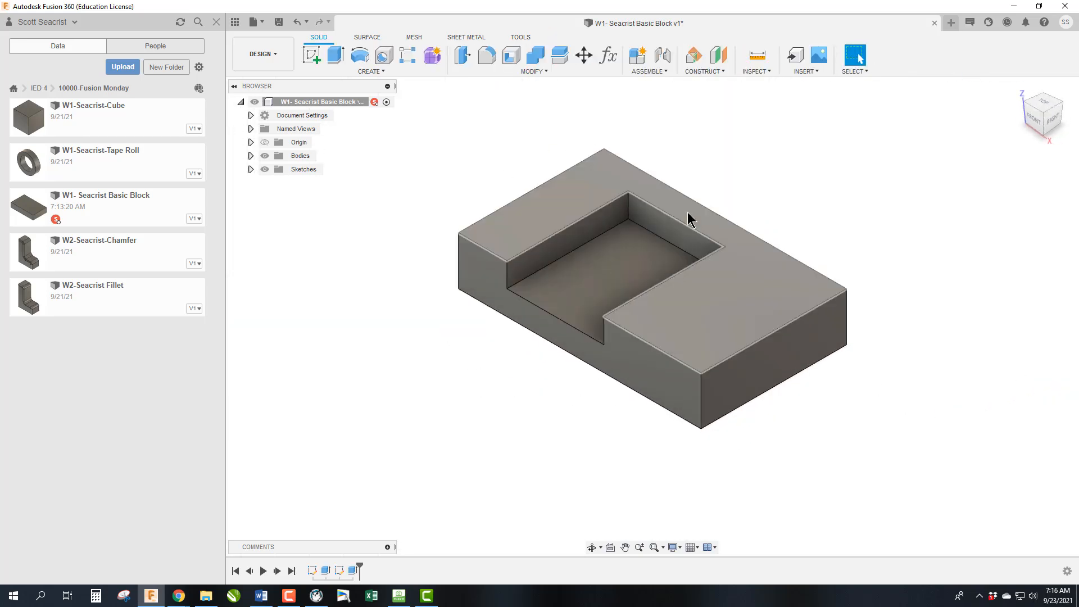
mouse_move(688, 225)
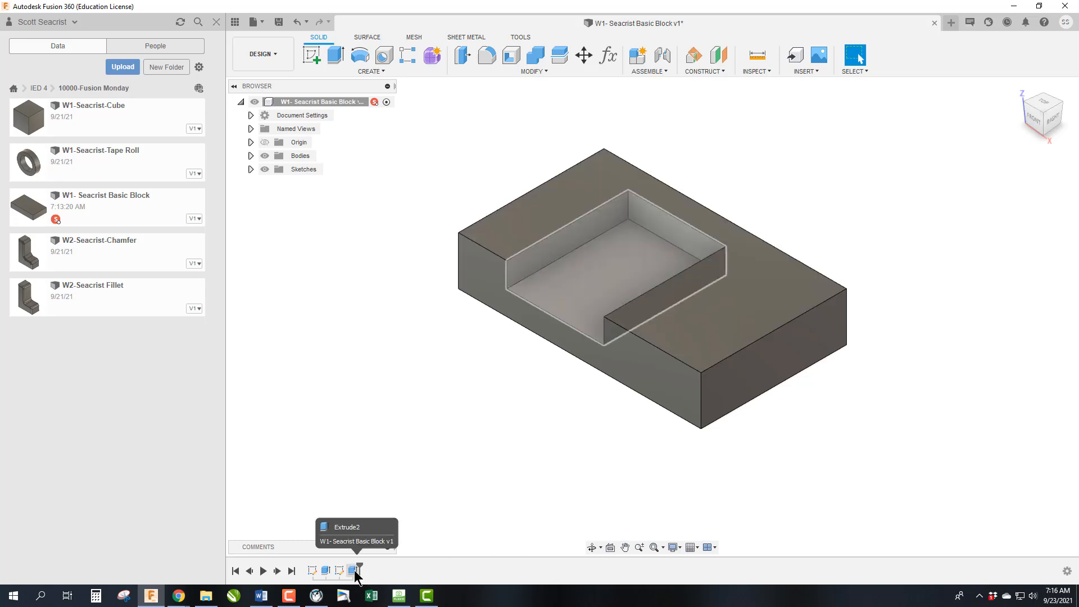
right_click(351, 571)
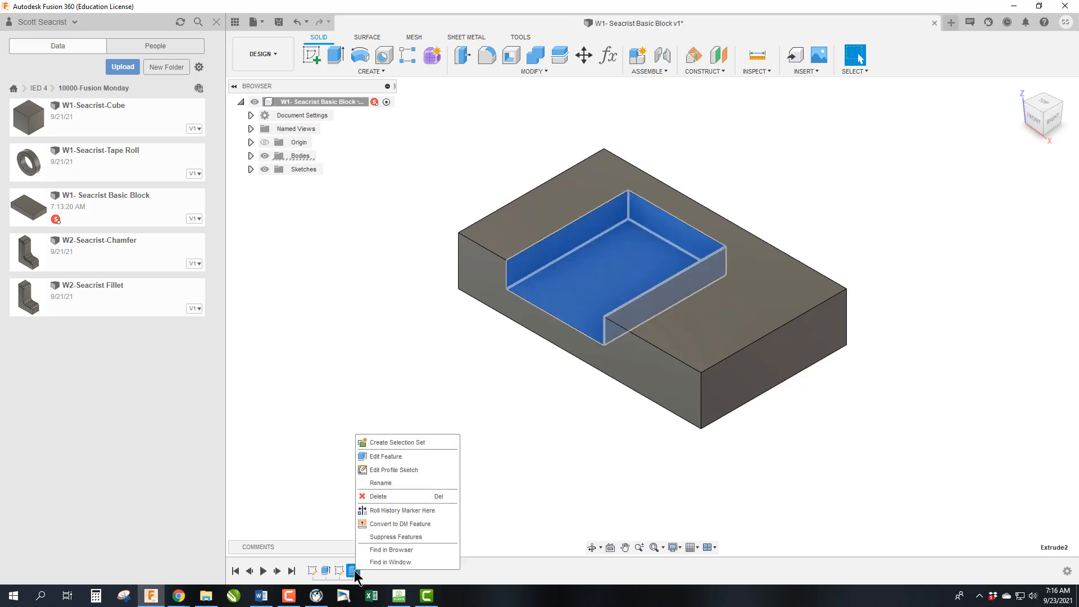
mouse_move(386, 457)
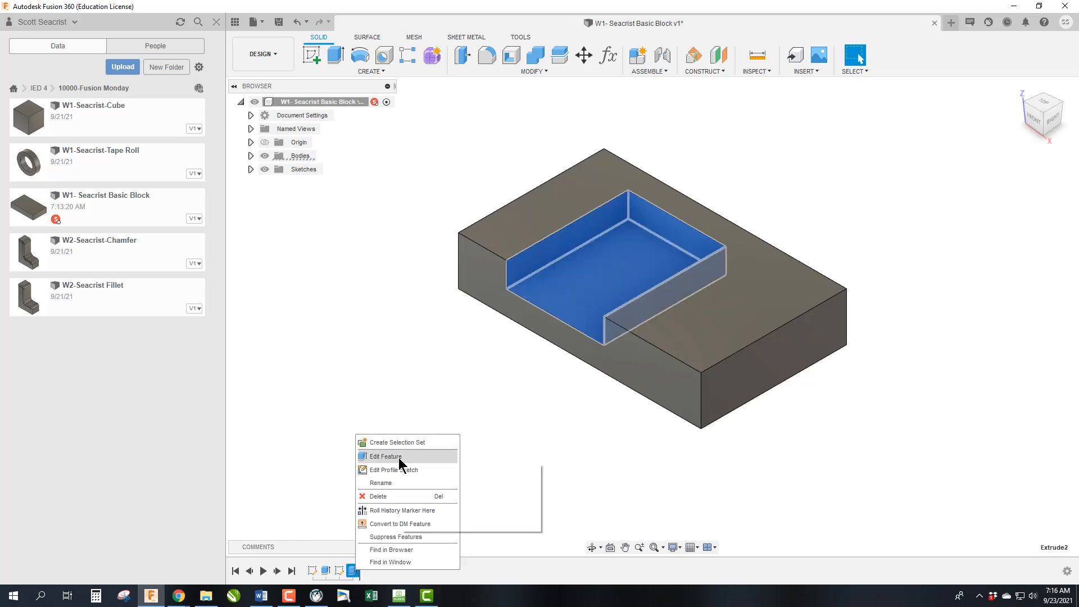
left_click(383, 457)
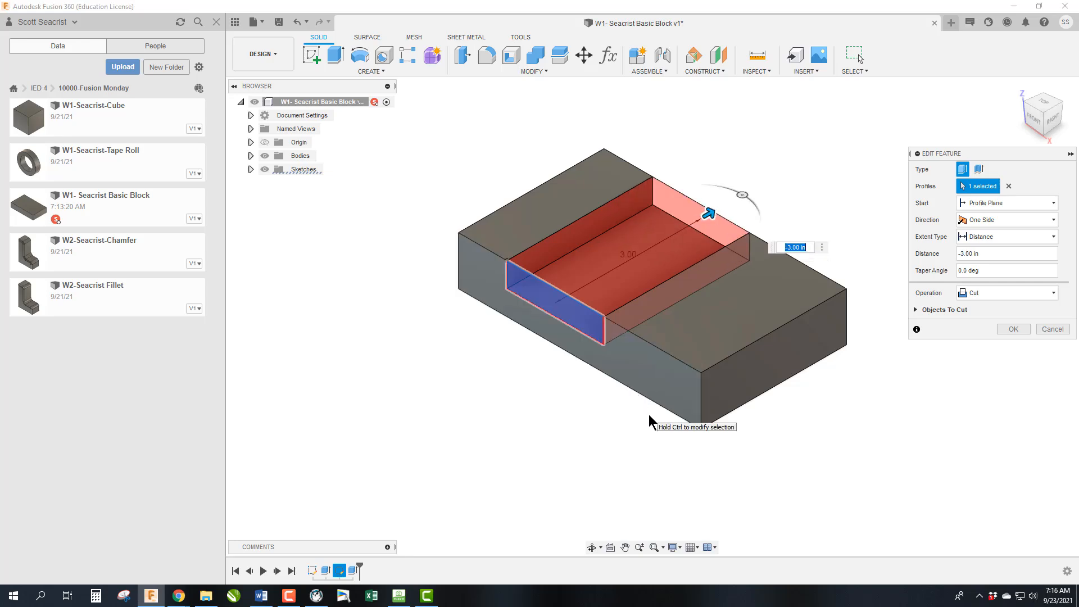
mouse_move(1012, 329)
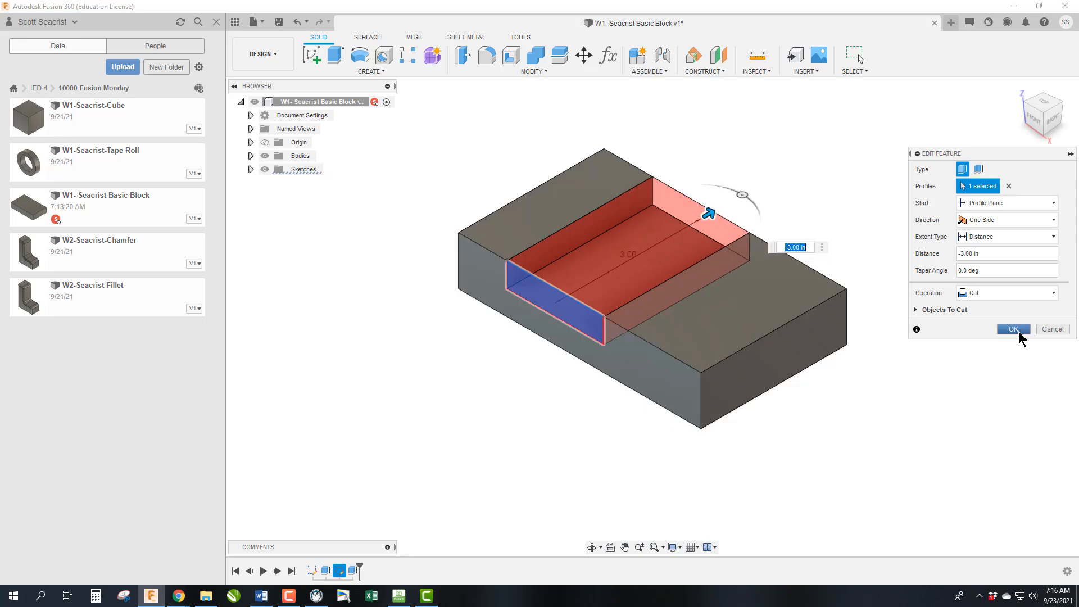
left_click(1013, 329)
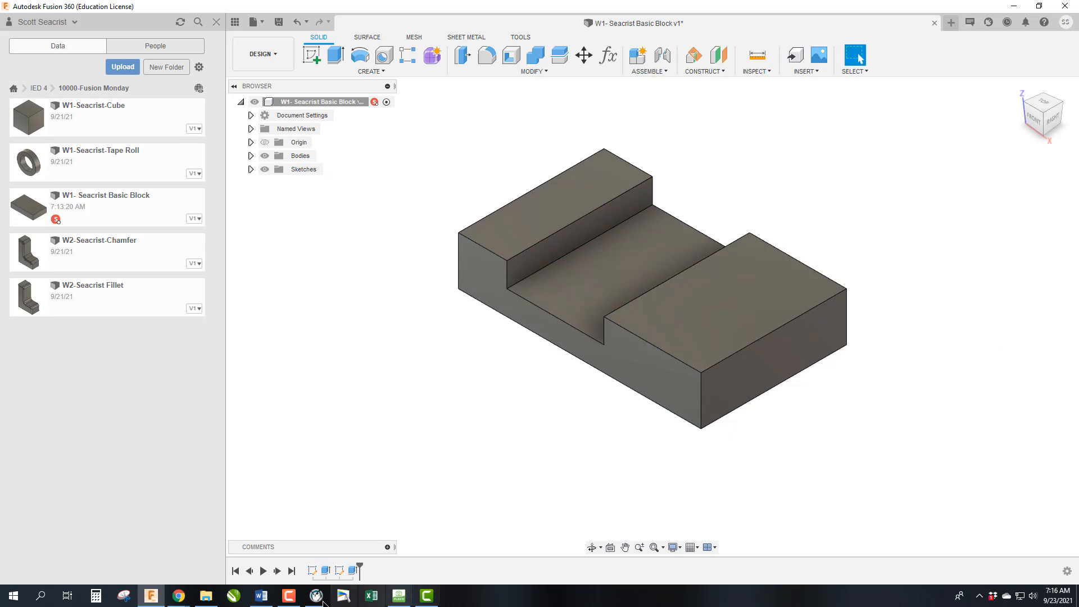
mouse_move(178, 595)
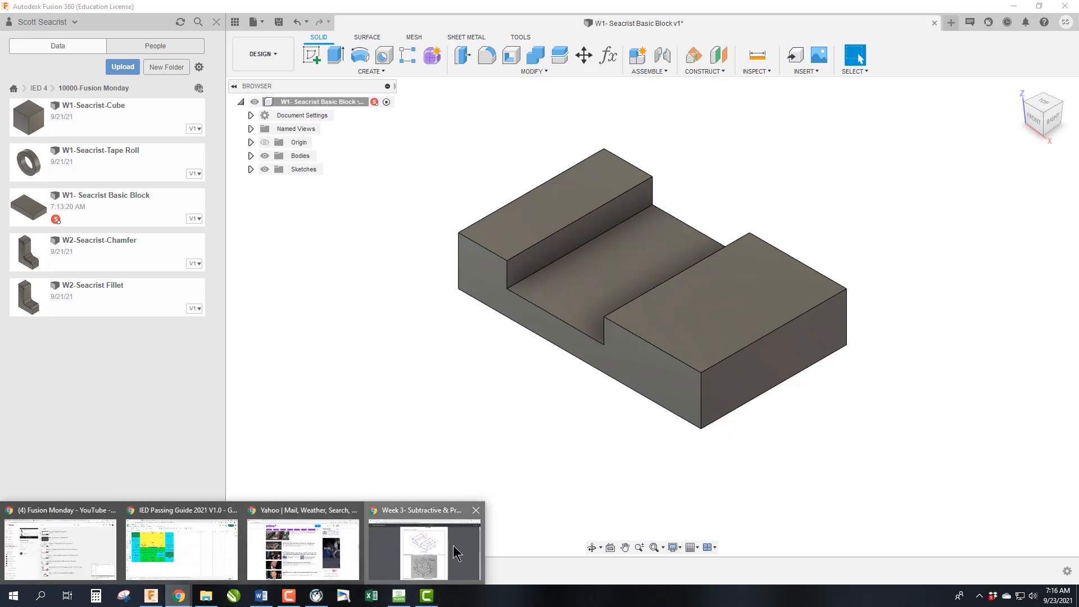
- Switch to the Week 3 PDF to check the Basic Block's 0.5 in hole note
left_click(424, 547)
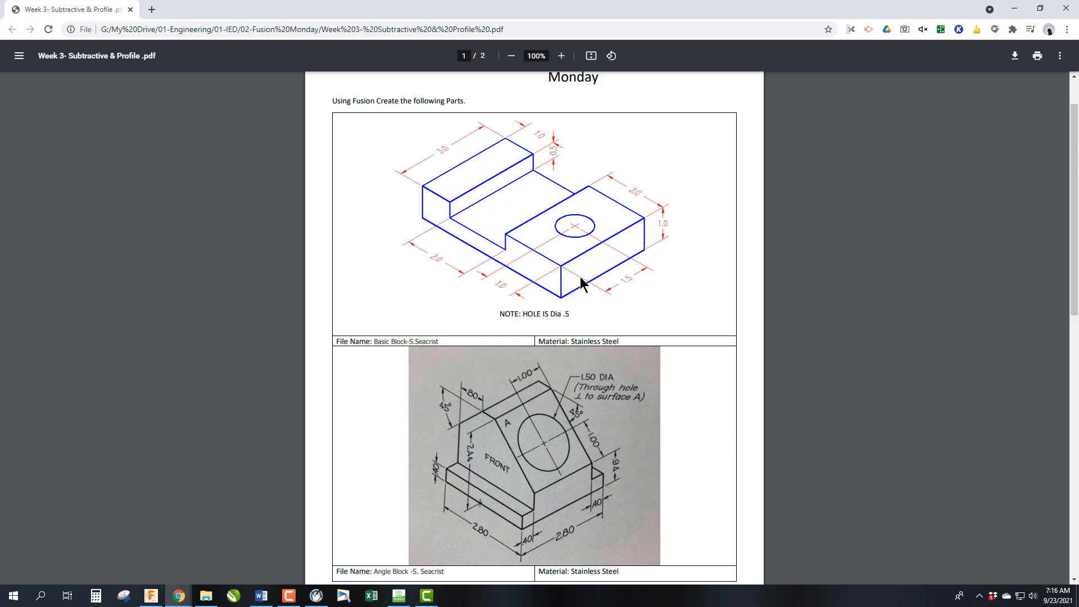
mouse_move(615, 290)
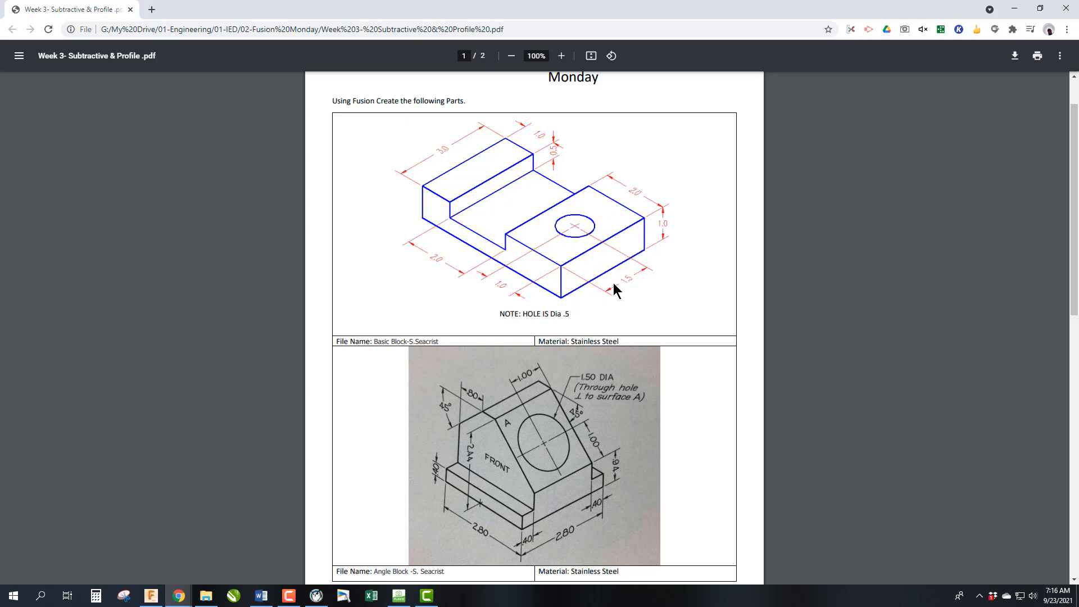
mouse_move(516, 301)
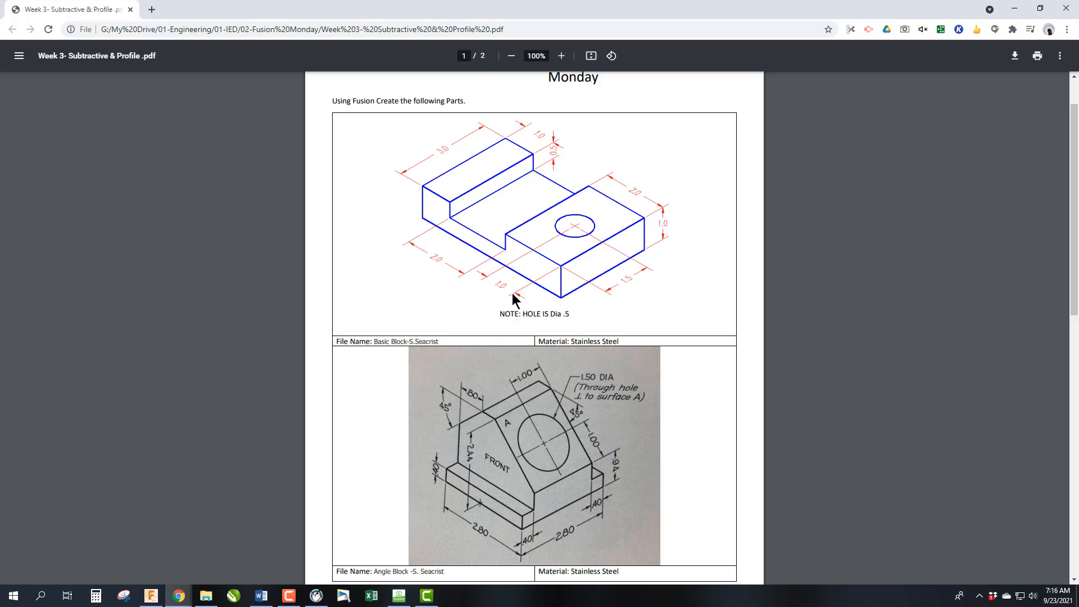
mouse_move(508, 295)
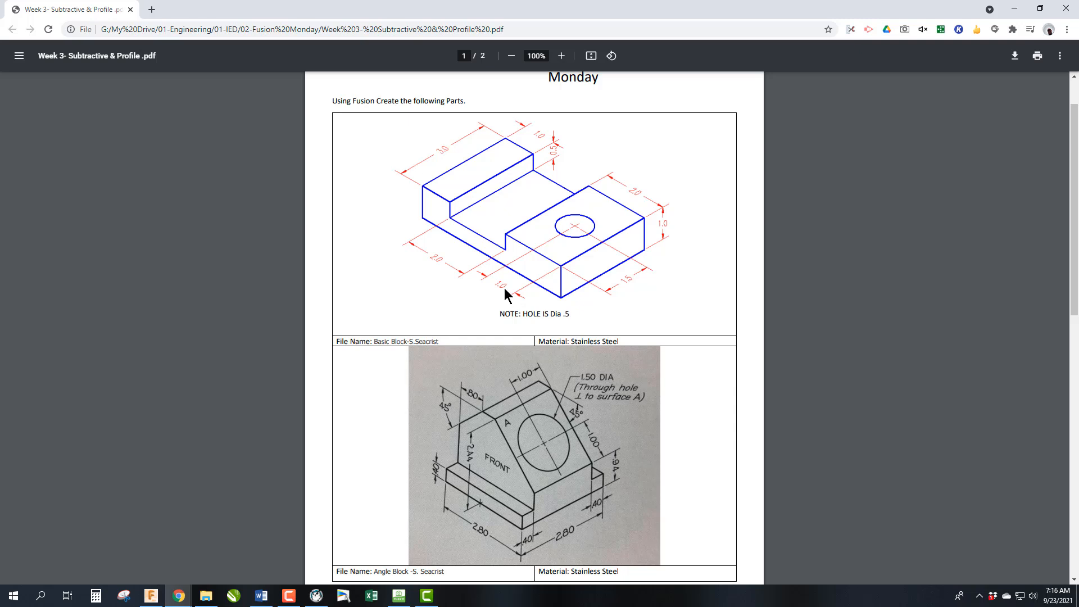
mouse_move(457, 592)
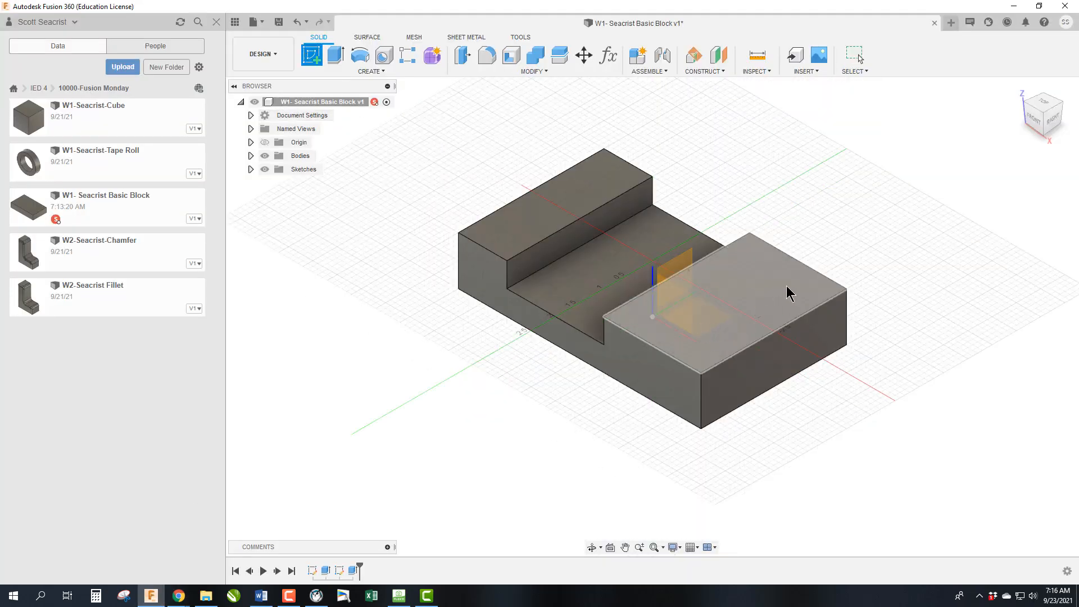
- Sketch a 0.50-diameter circle on the raised top face, located 1.00 and 1.50 from its edges
left_click(761, 303)
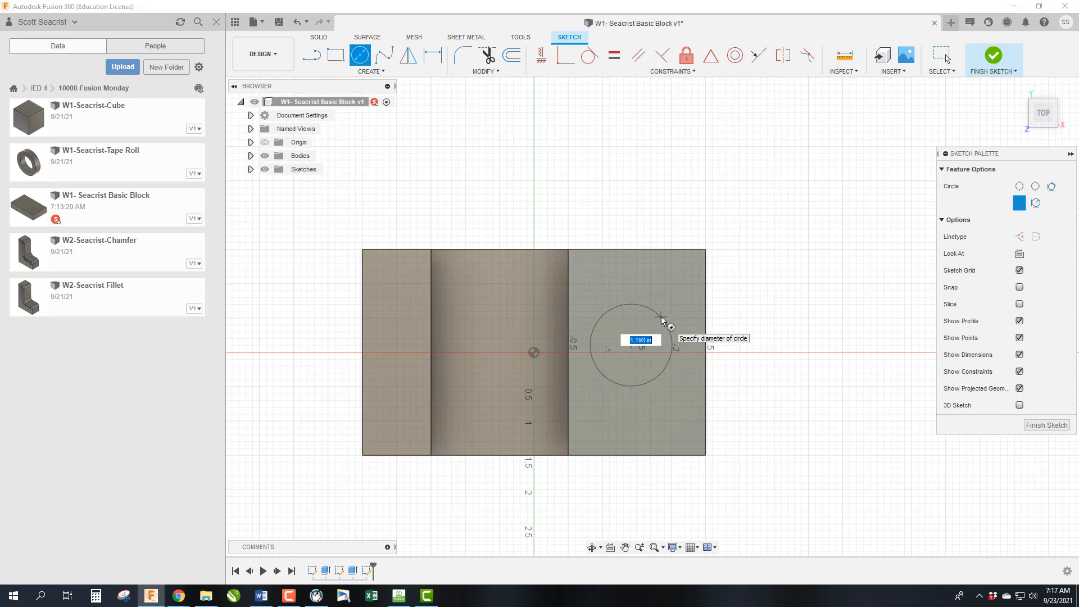
type("5")
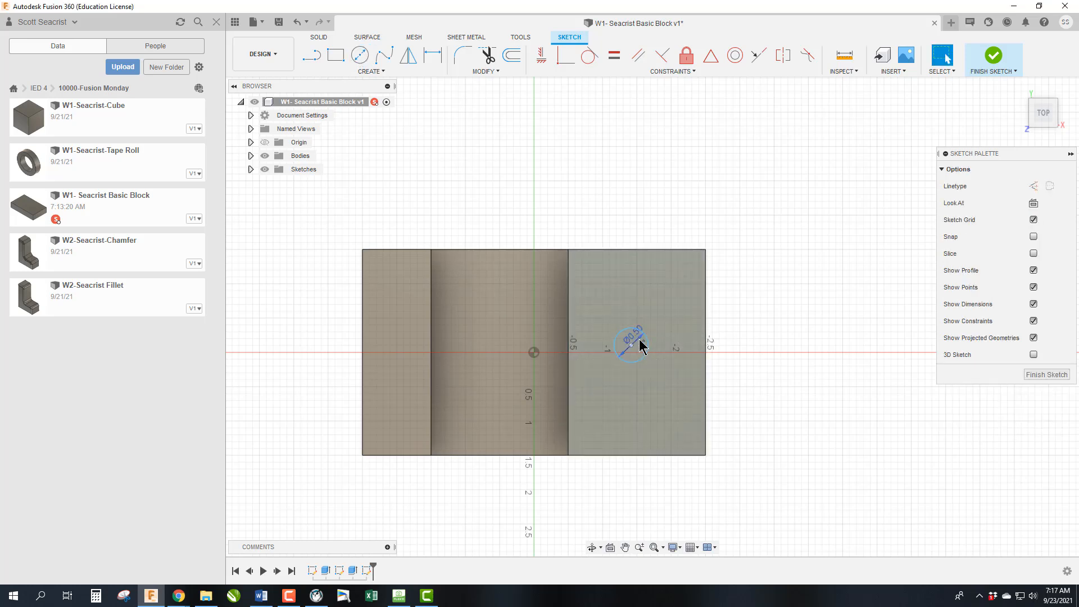
left_click(630, 346)
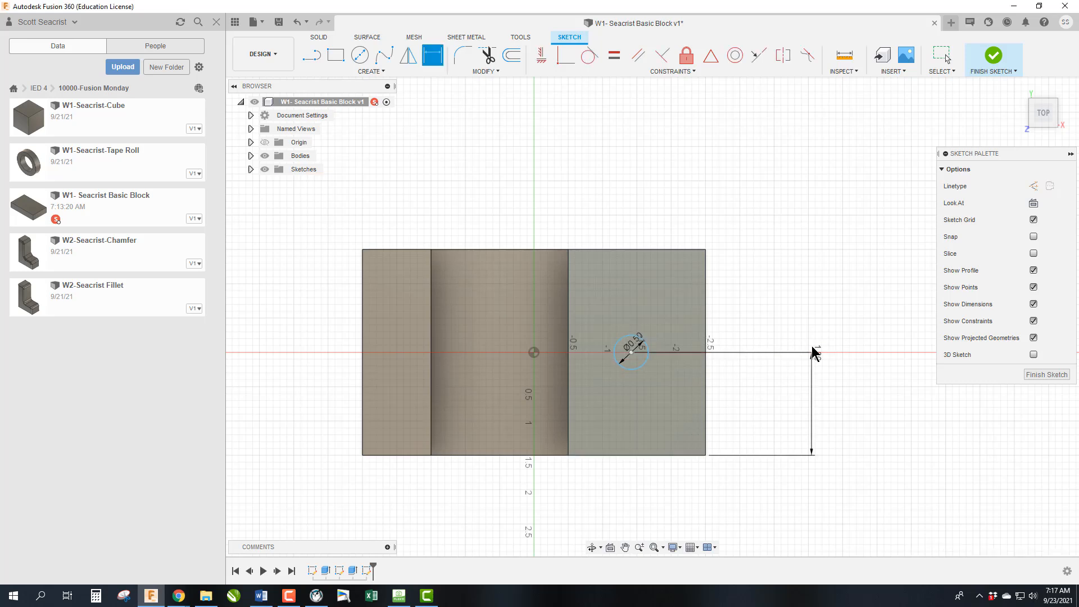
left_click(705, 350)
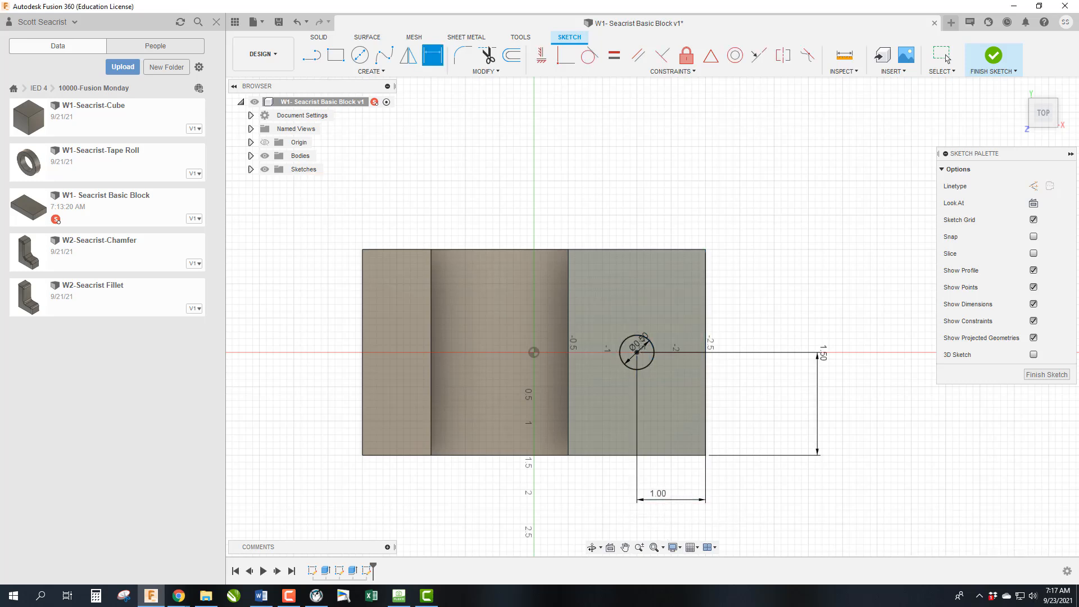
mouse_move(1024, 360)
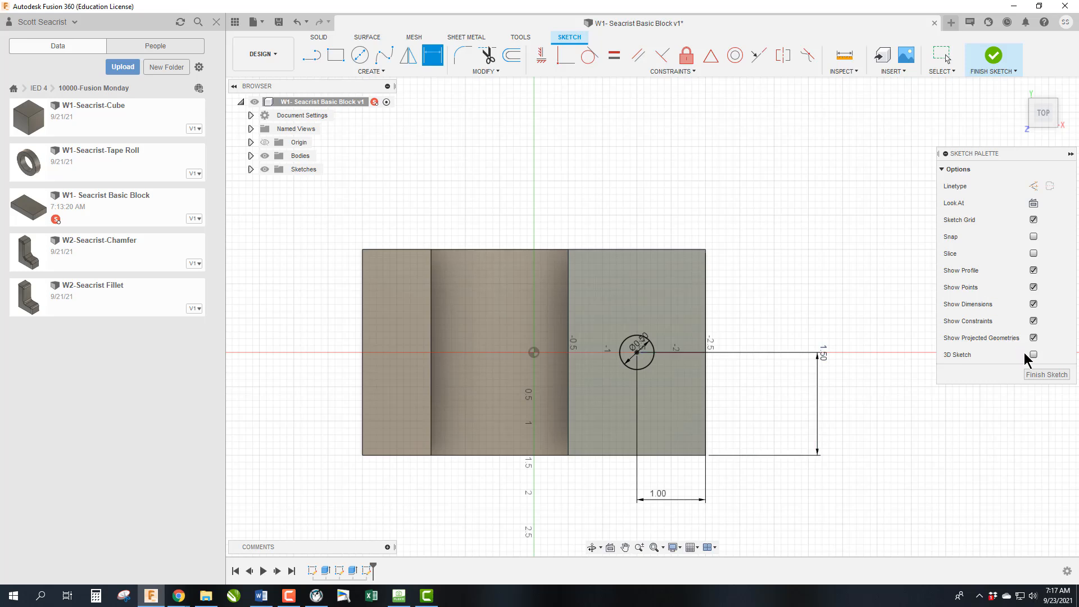
- Cut the sketched circle 1.0 in down into the raised top face as a hole
left_click(991, 52)
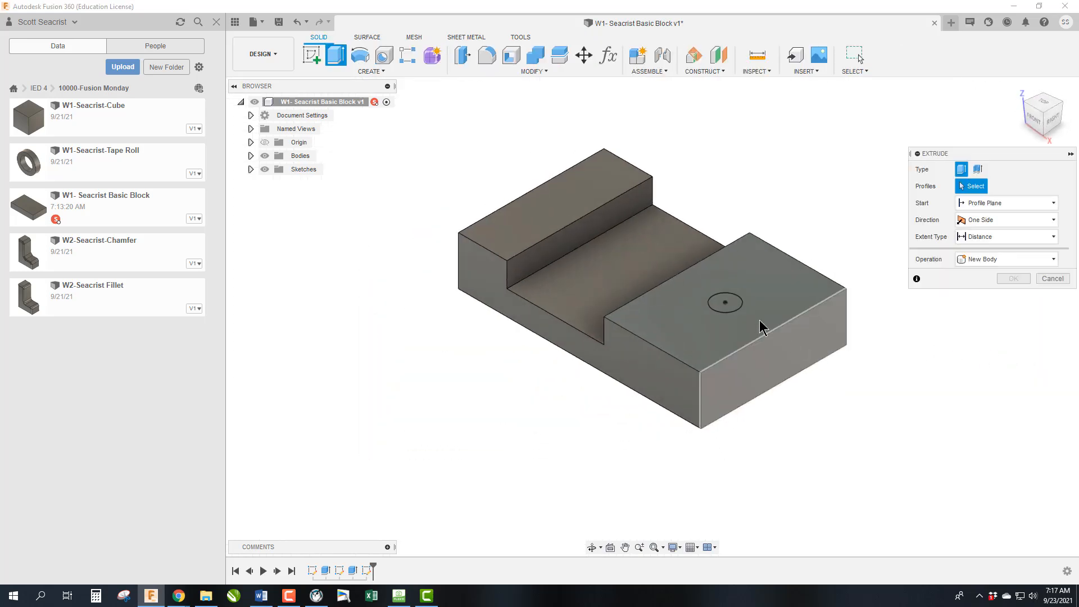
left_click(724, 303)
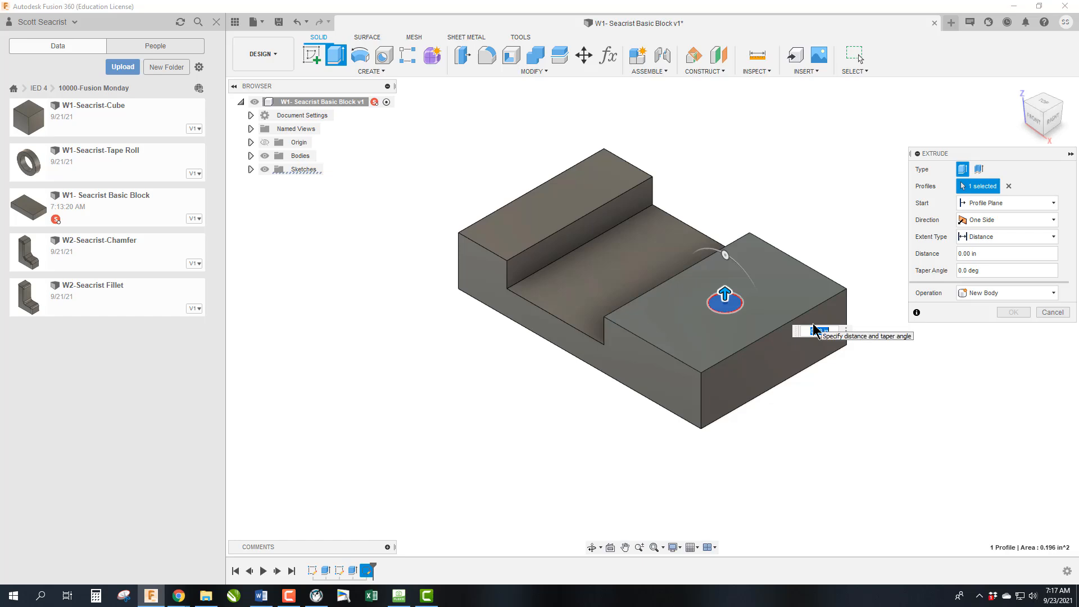
mouse_move(816, 330)
type("-1")
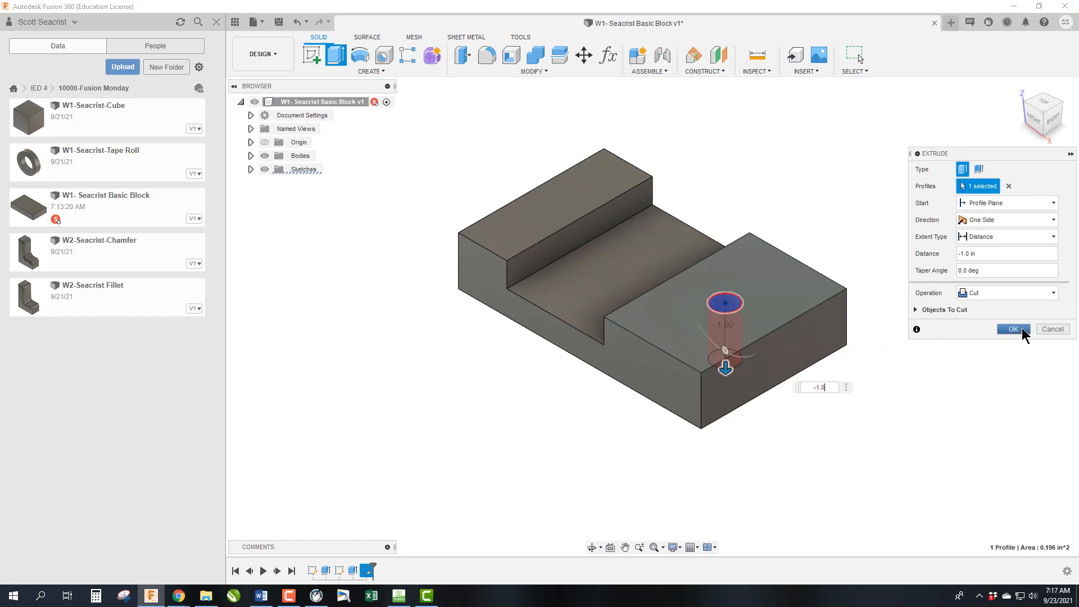
left_click(1012, 330)
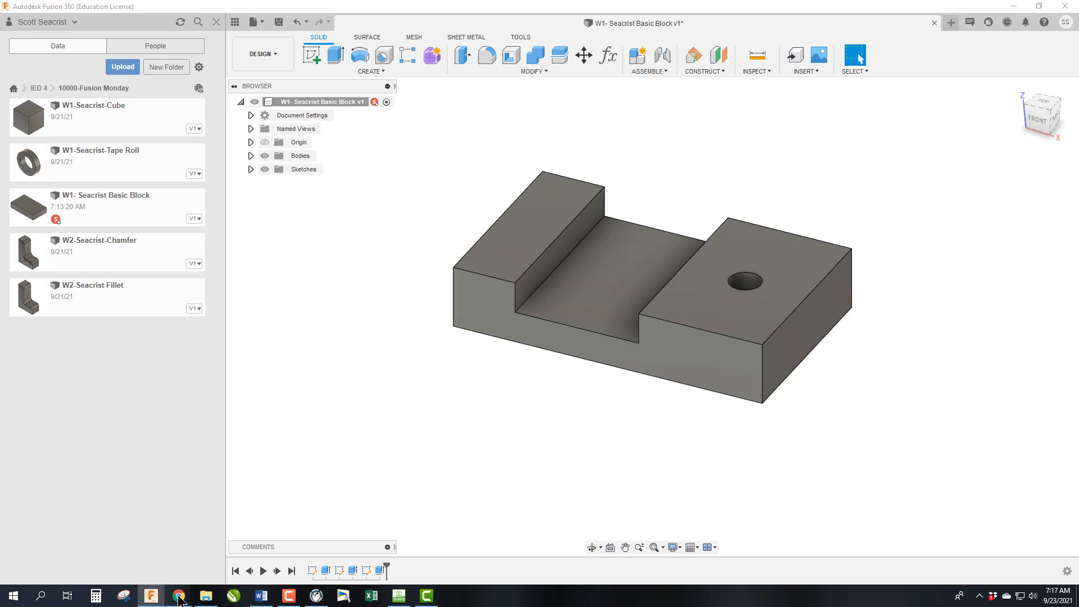
- Check the Week 3 PDF and highlight Stainless Steel as the block material
left_click(179, 596)
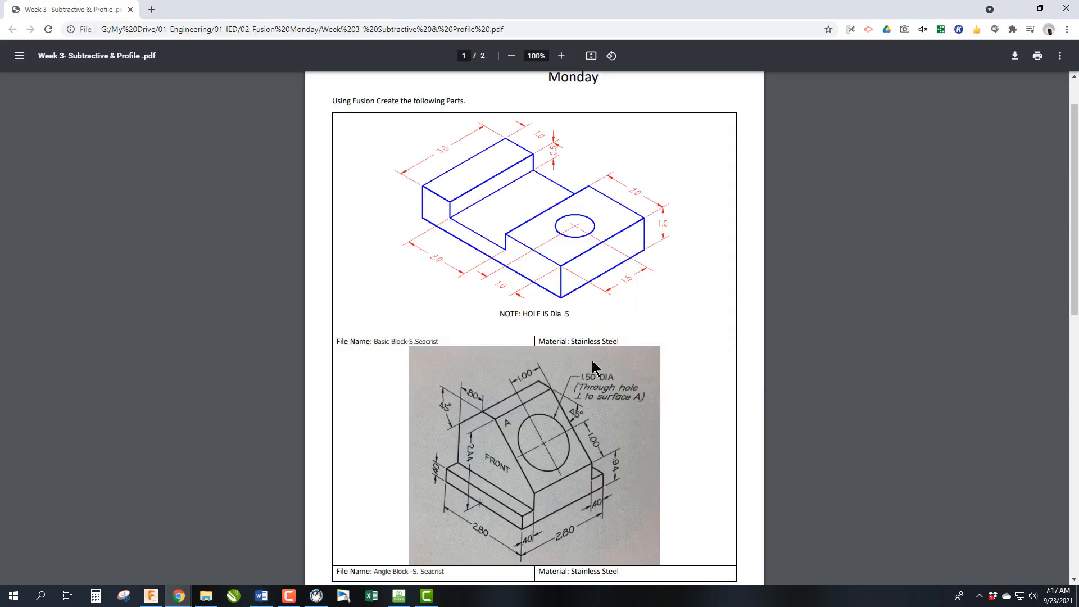
mouse_move(572, 340)
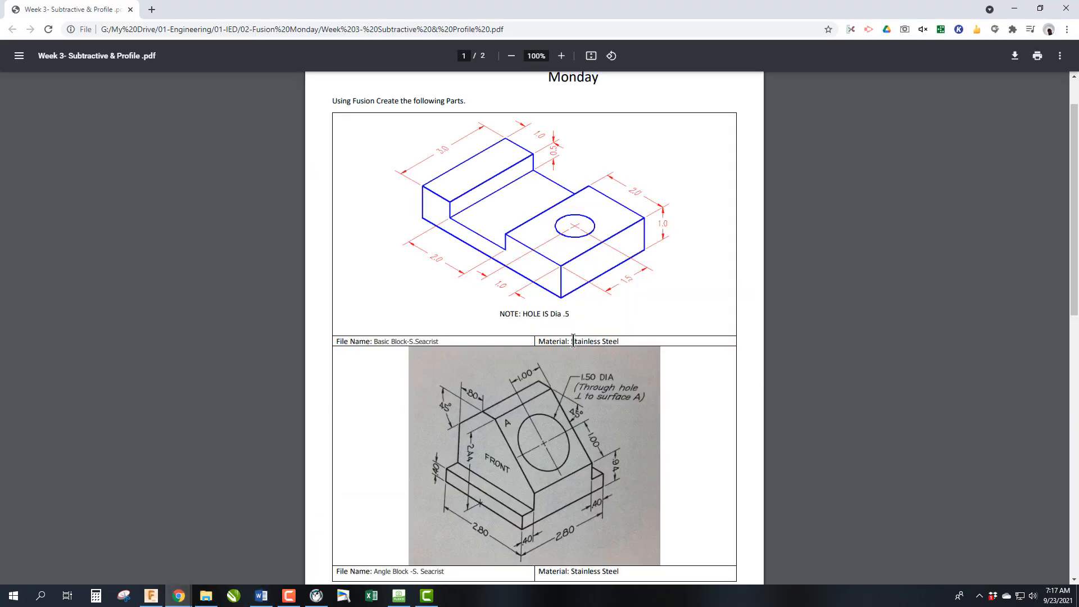
double_click(594, 341)
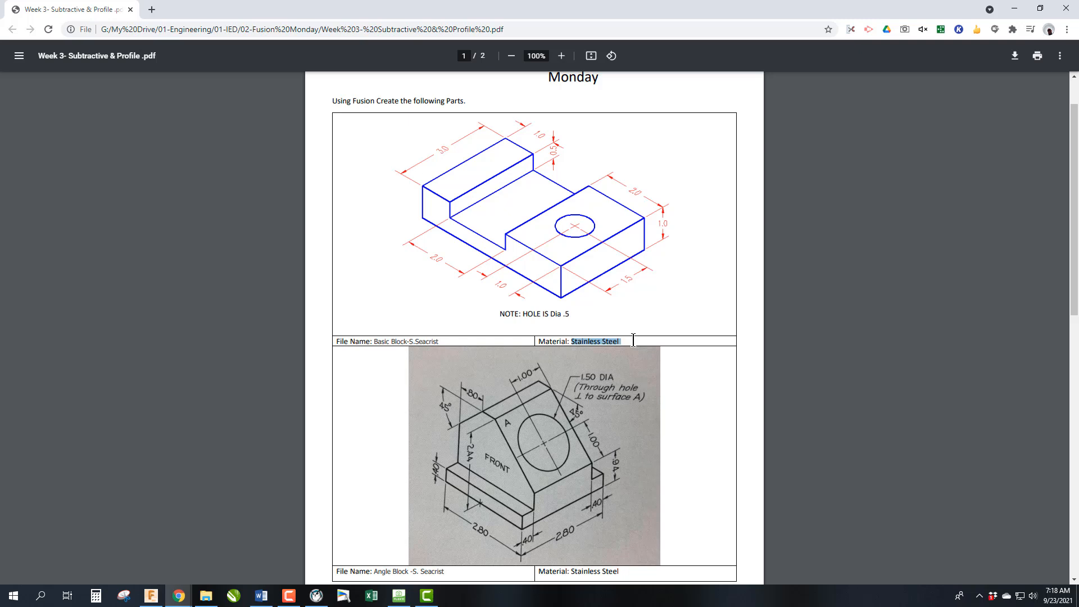
mouse_move(634, 348)
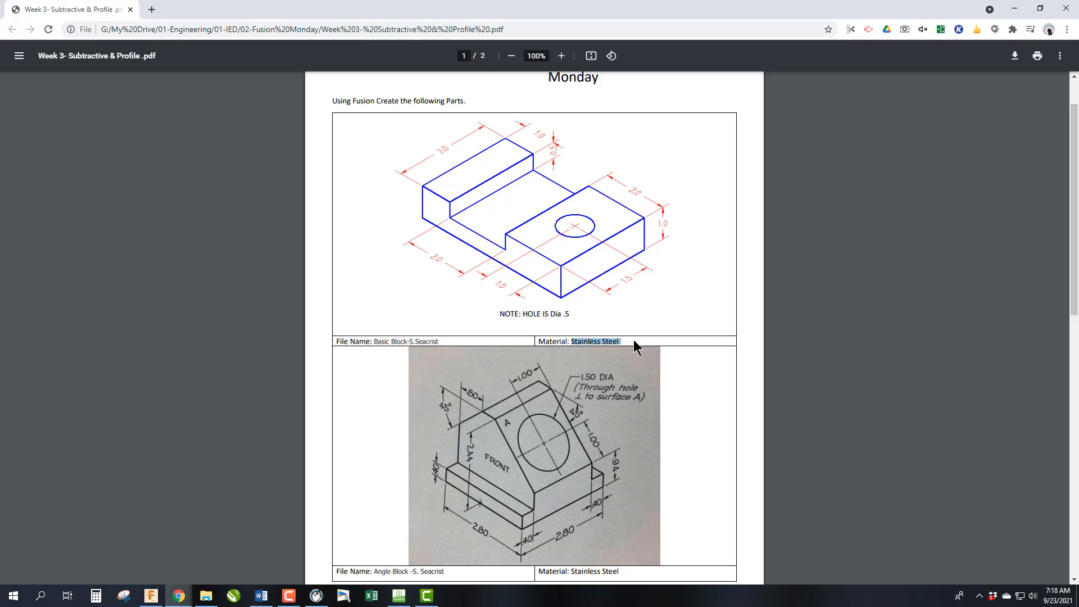
mouse_move(209, 559)
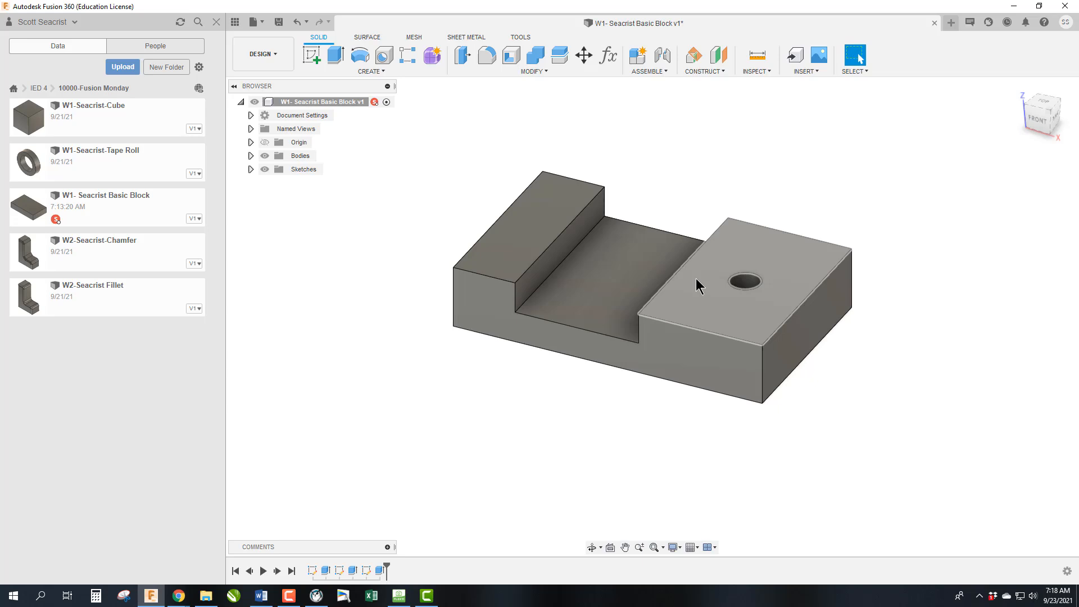
mouse_move(715, 318)
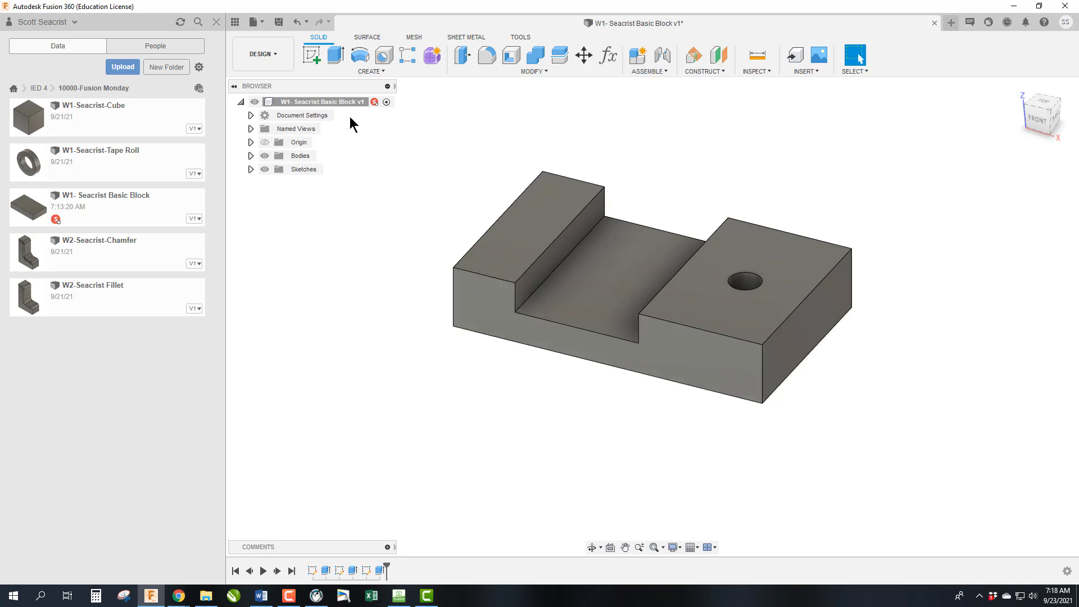
- Locate Stainless Steel in the Metal category of the Physical Material library for the block
right_click(318, 102)
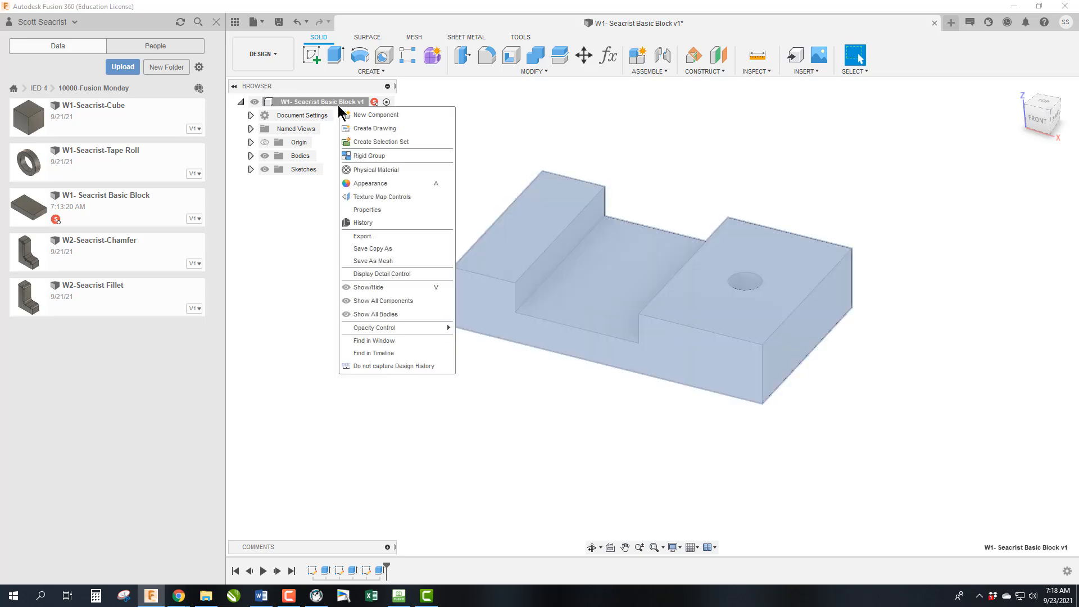
mouse_move(305, 106)
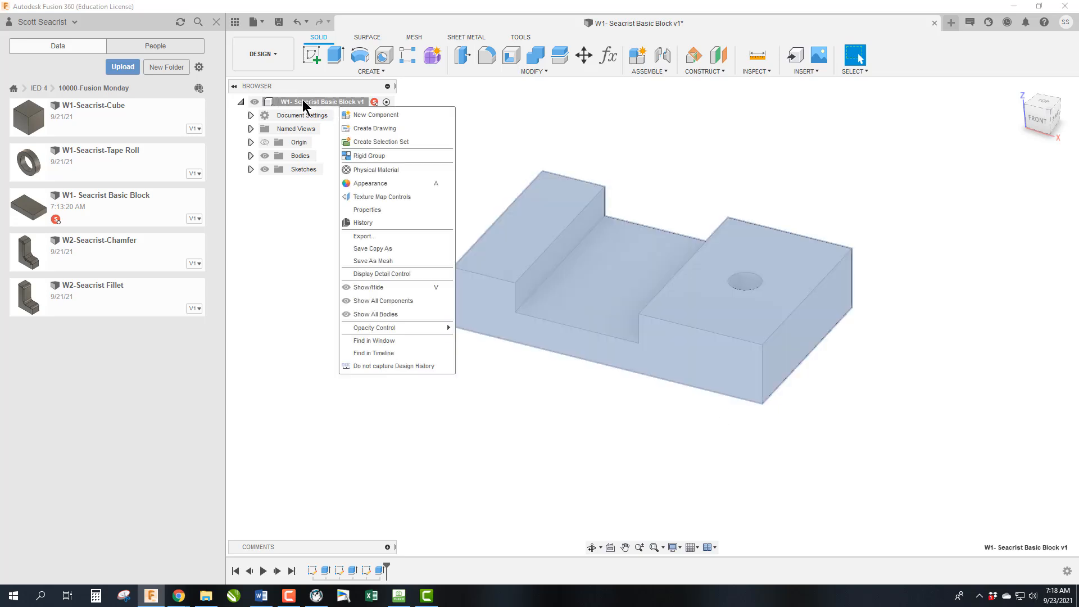
mouse_move(372, 170)
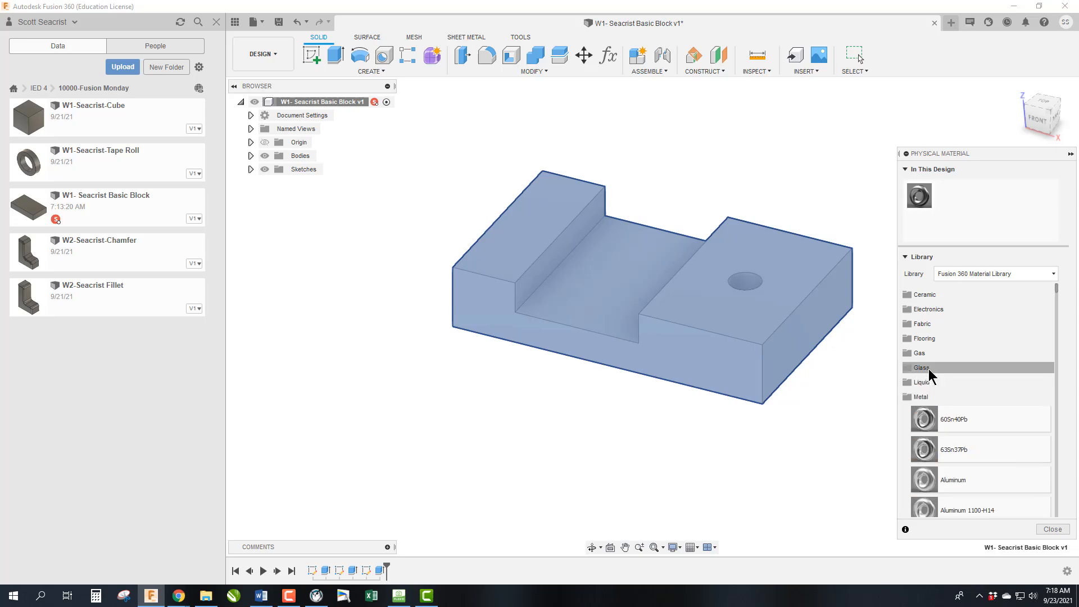
left_click(920, 397)
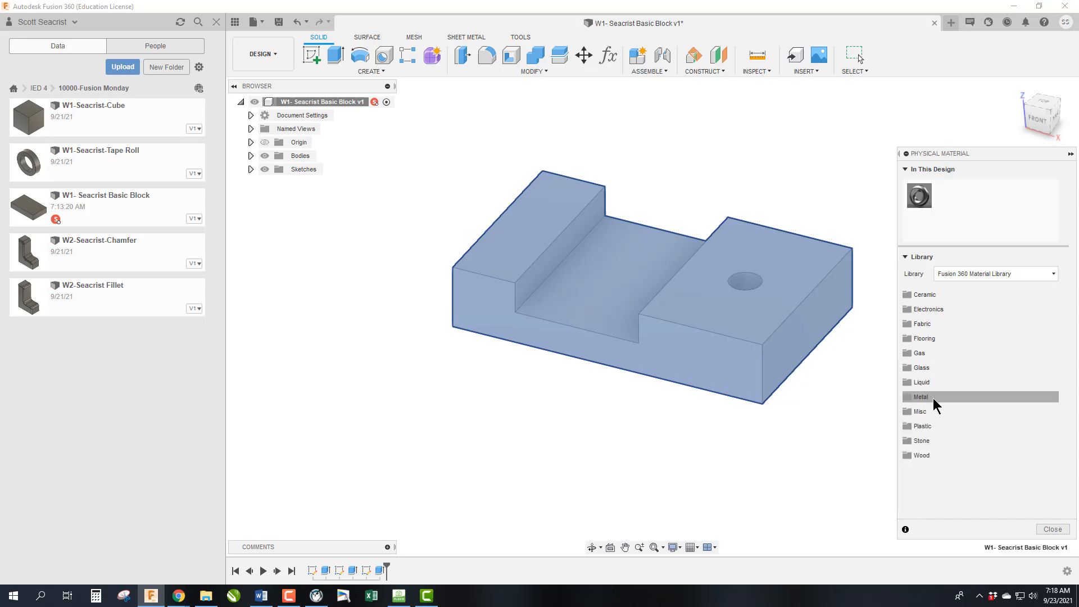
left_click(920, 396)
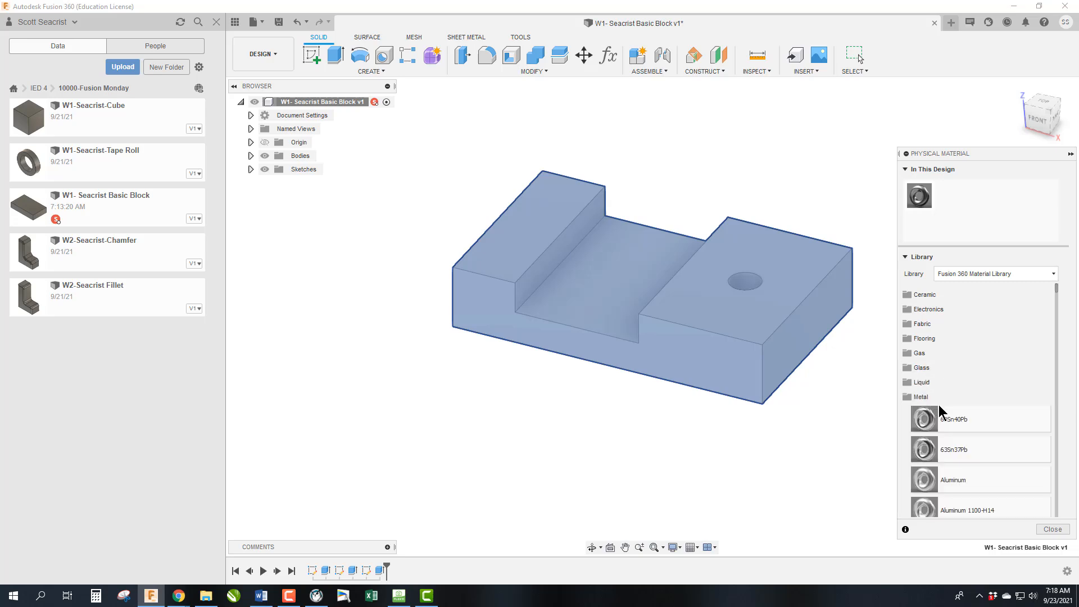
scroll("down", 3)
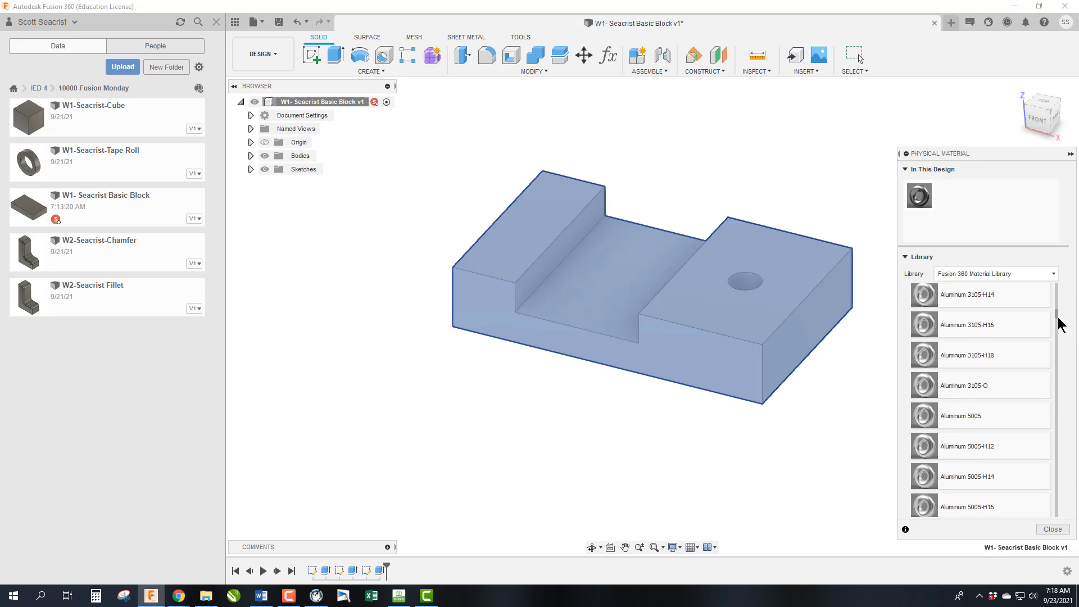
scroll("down", 3)
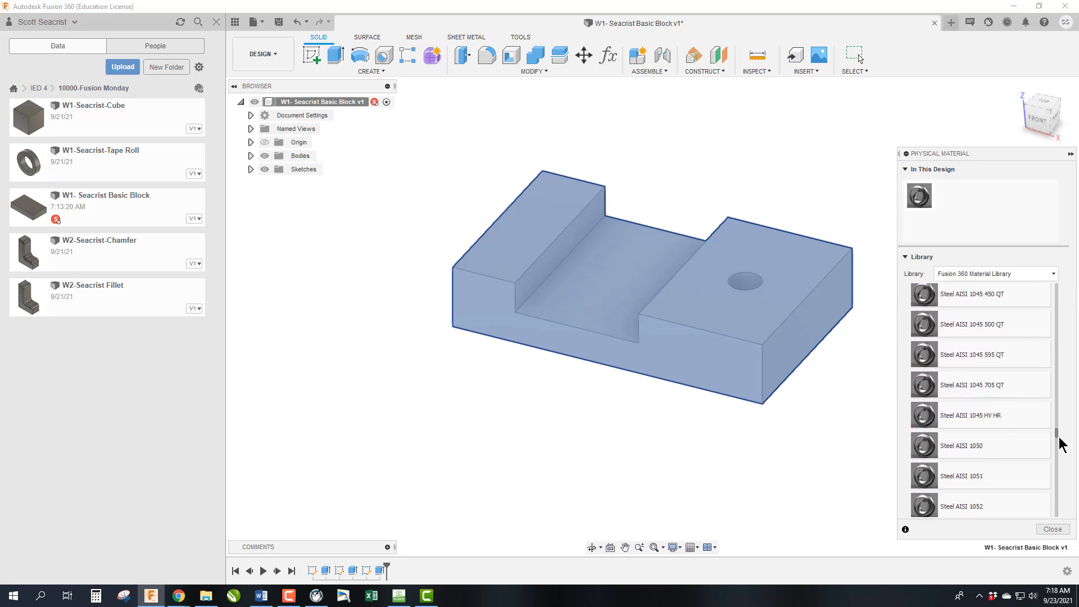
scroll("down", 3)
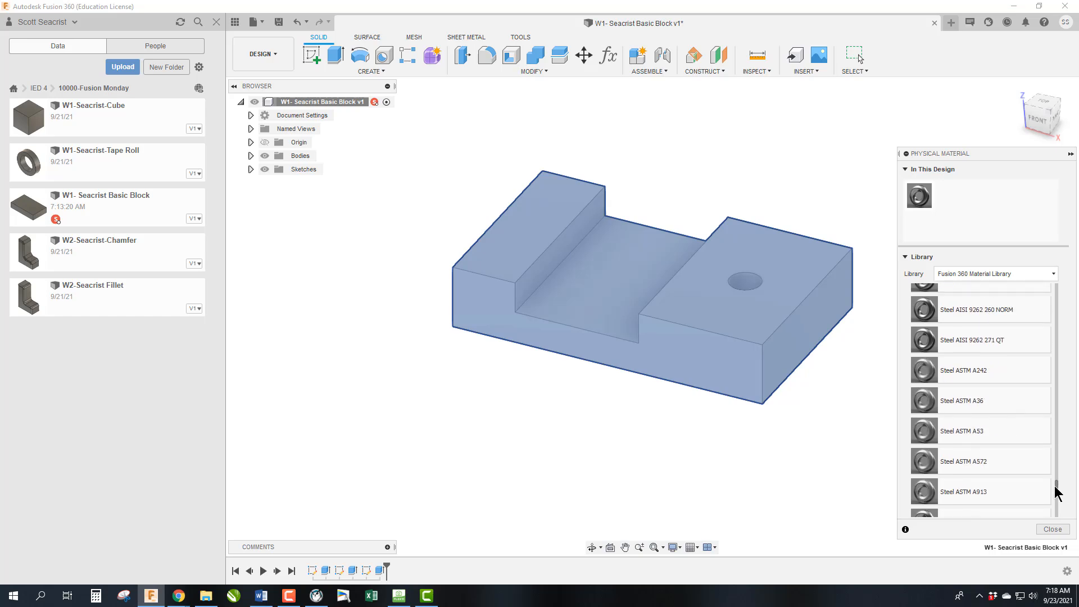
scroll("down", 3)
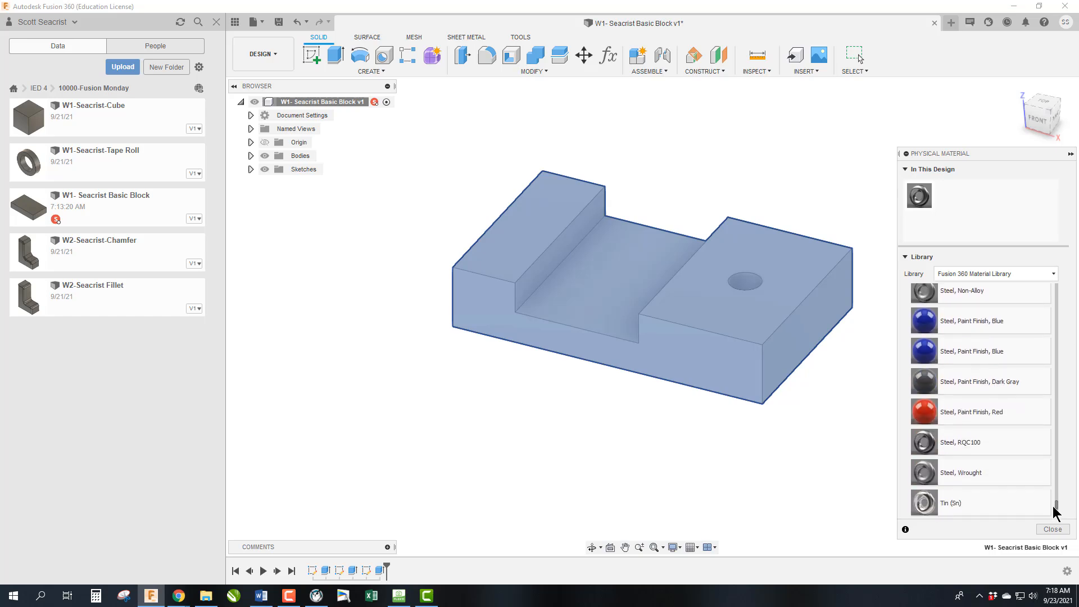
scroll("up", 3)
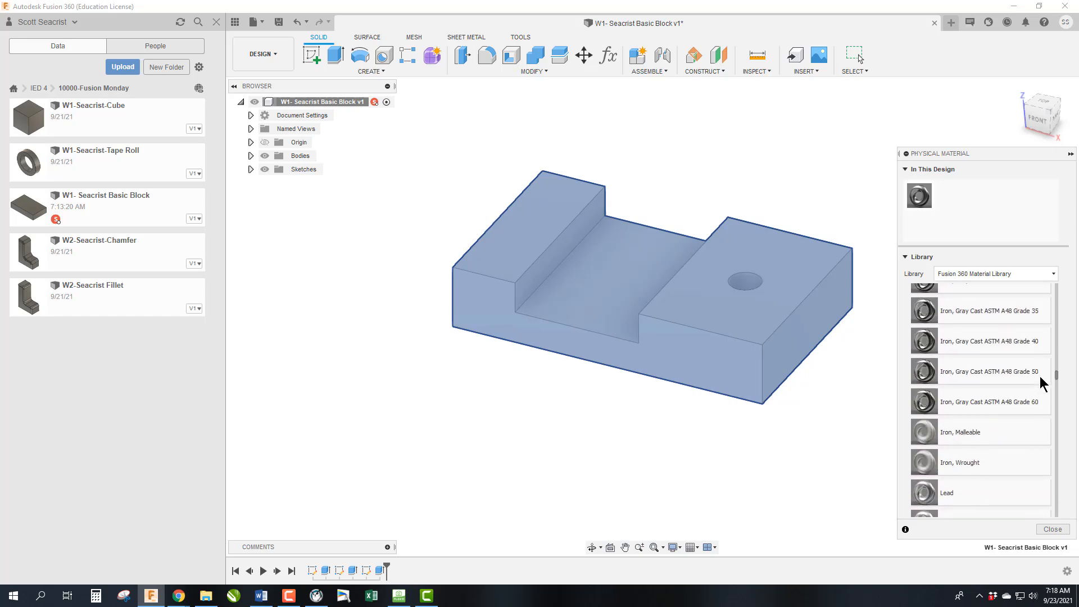
scroll("down", 3)
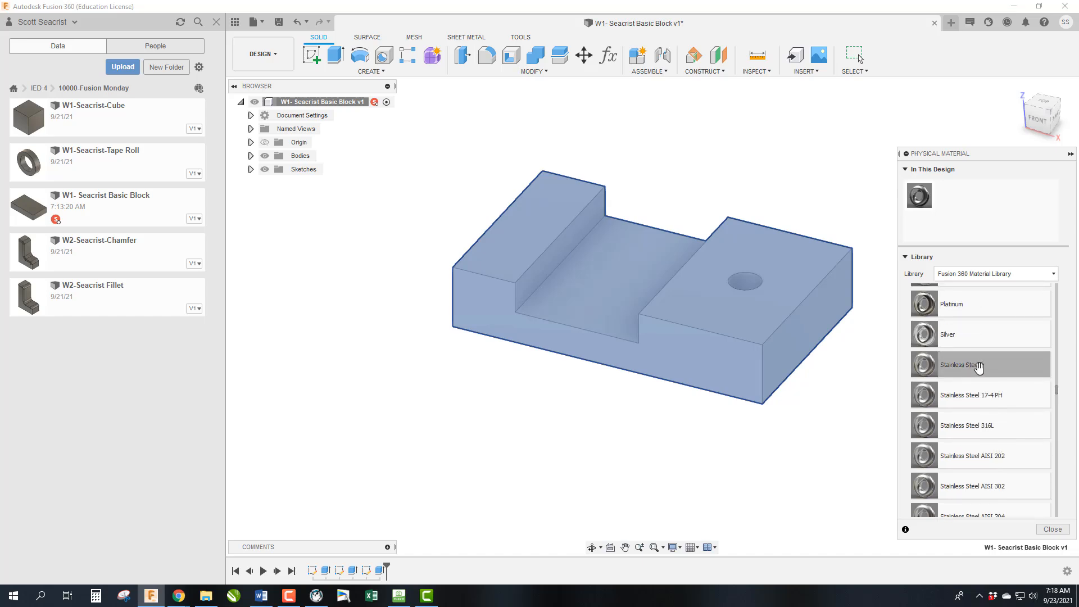
mouse_move(918, 364)
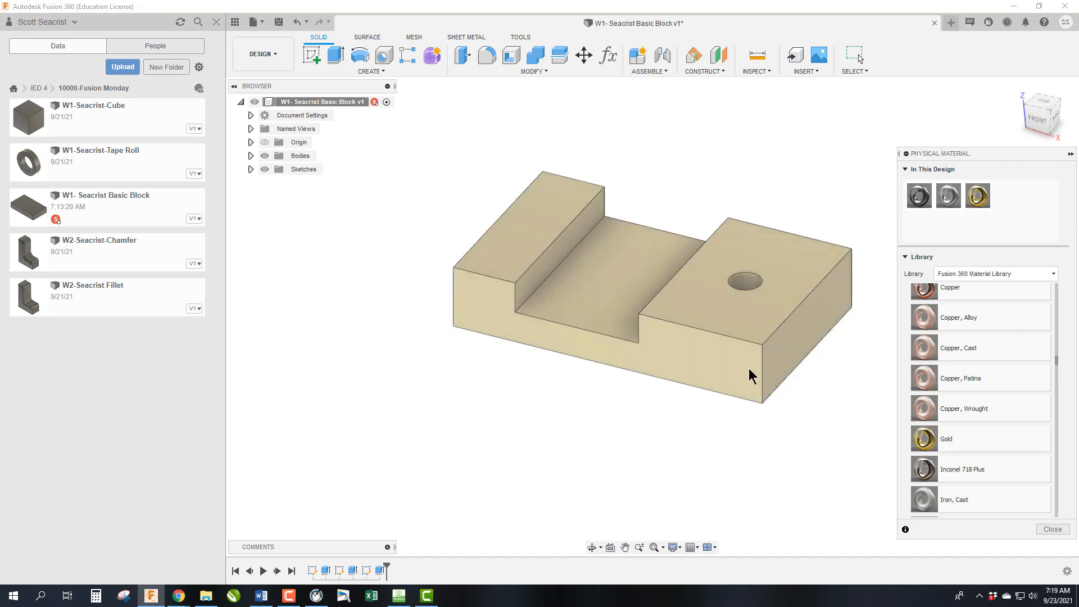
mouse_move(804, 275)
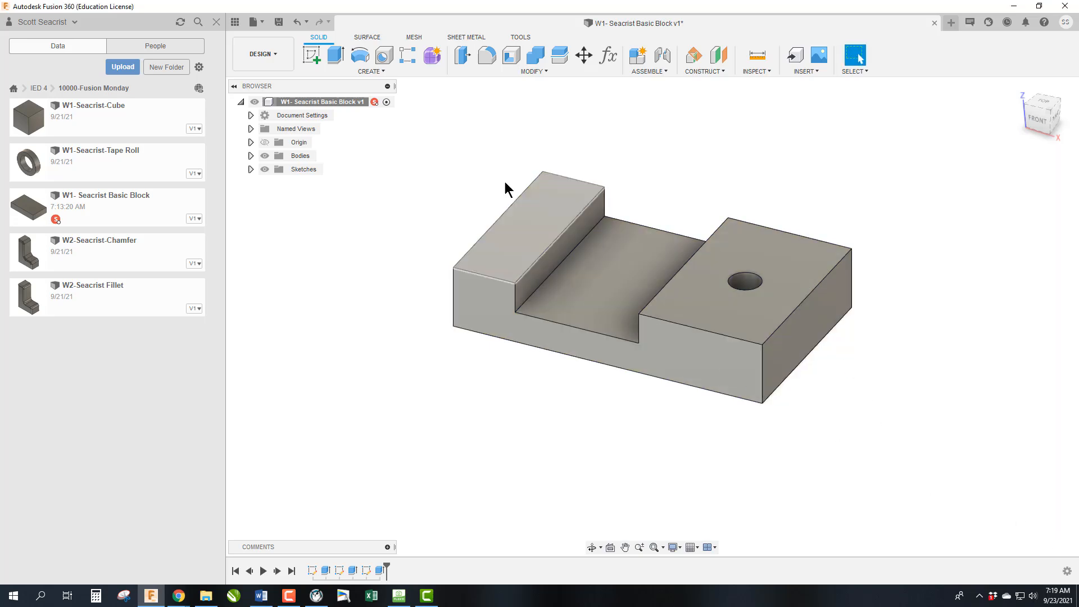
- Check the Basic Block properties: Stainless Steel, mass 54.584 oz, volume 11.804 in³
right_click(320, 102)
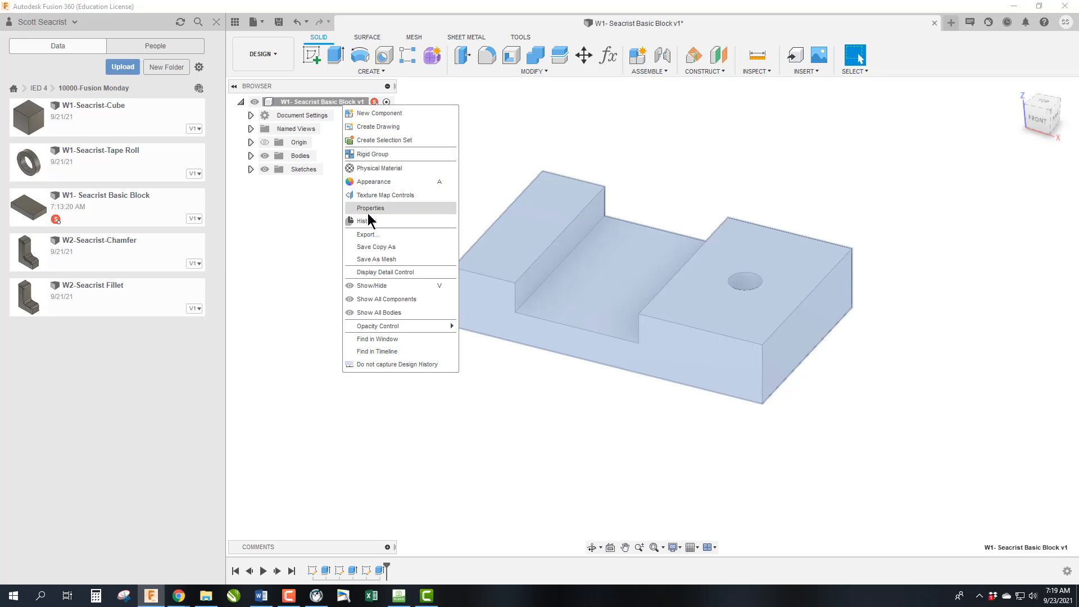
mouse_move(369, 182)
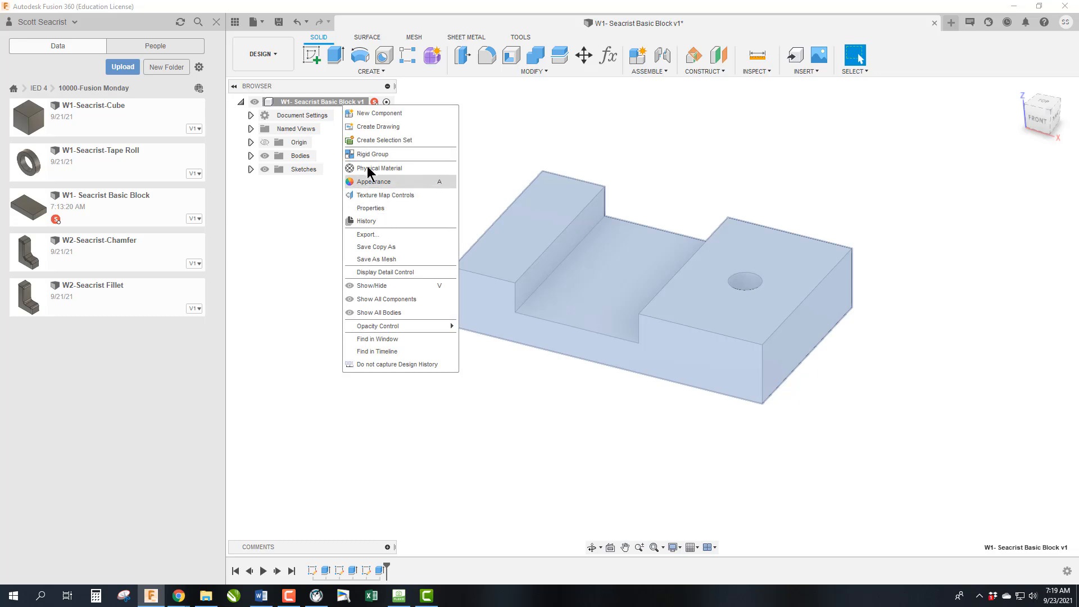
left_click(369, 208)
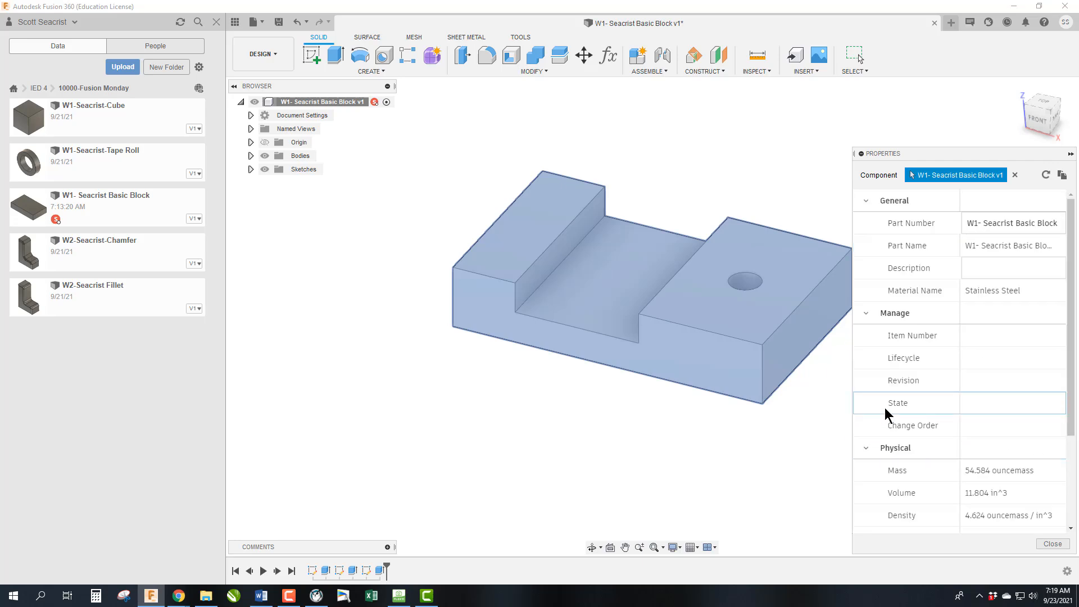
scroll("down", 3)
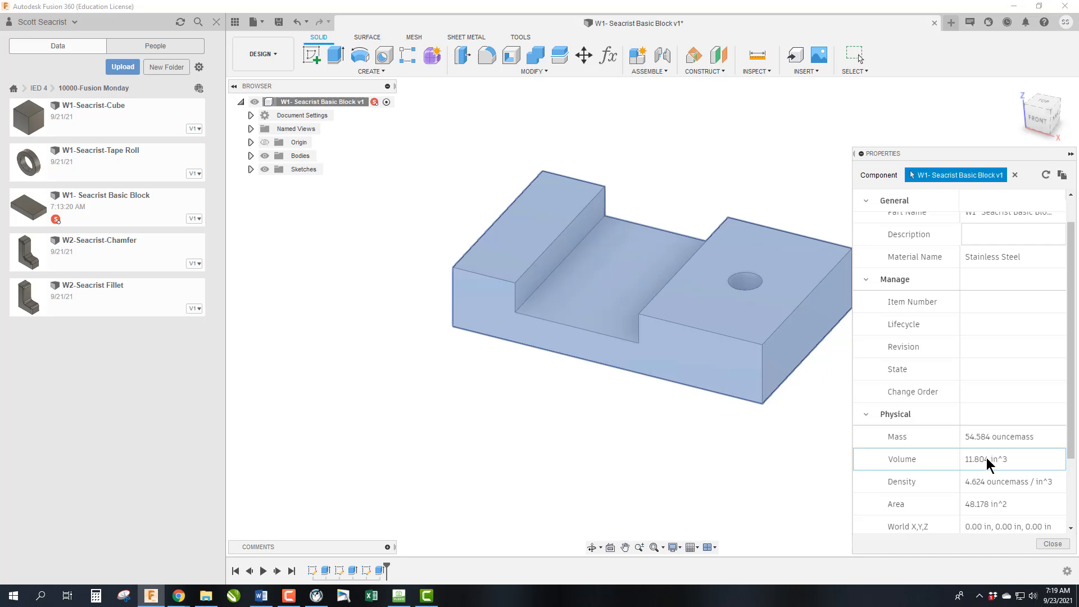
mouse_move(982, 486)
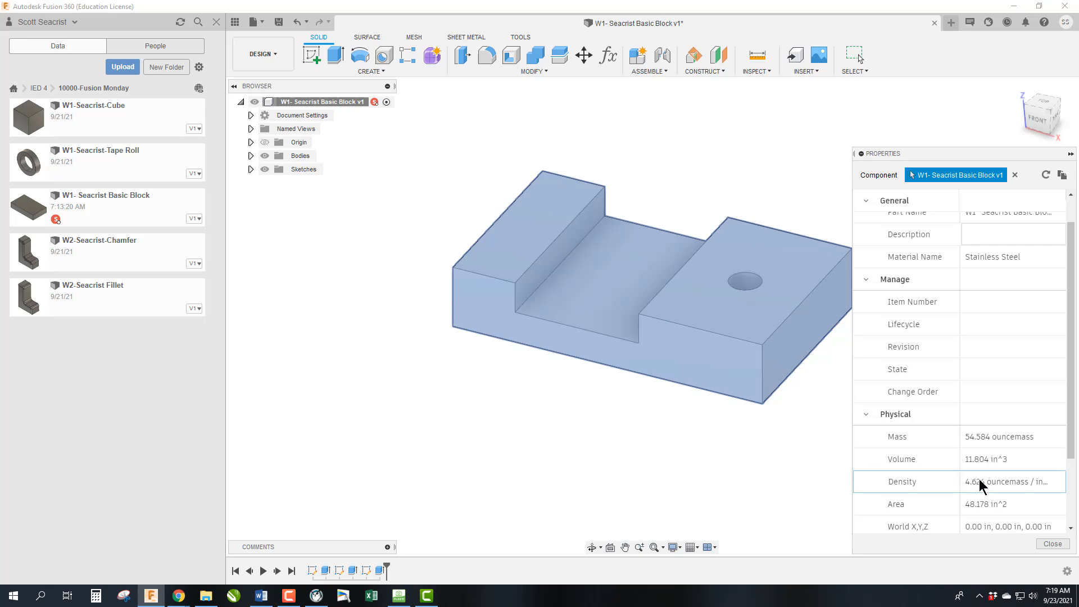
mouse_move(982, 505)
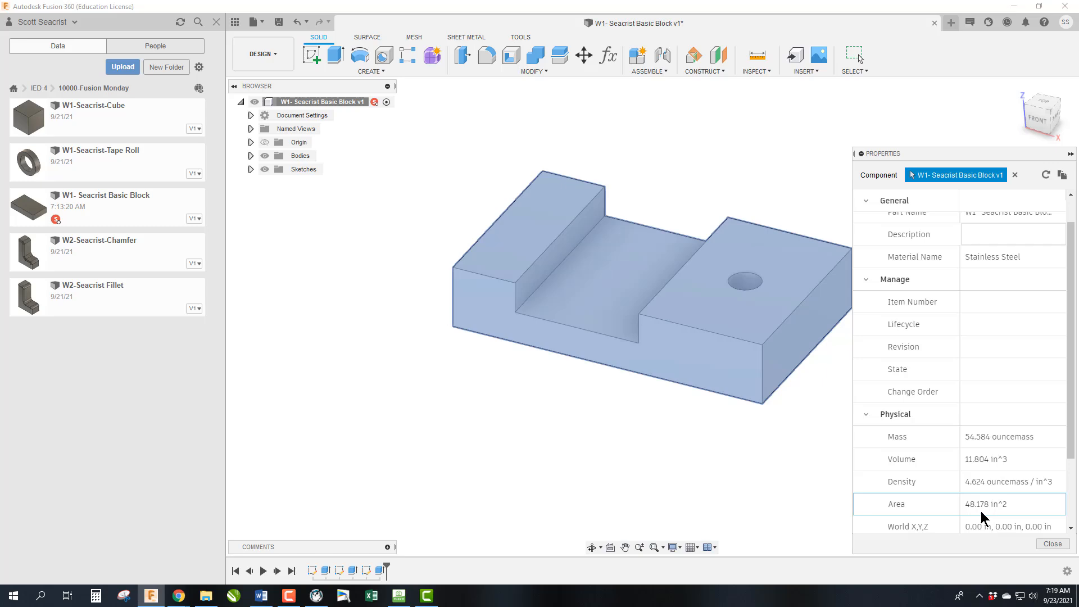
mouse_move(987, 514)
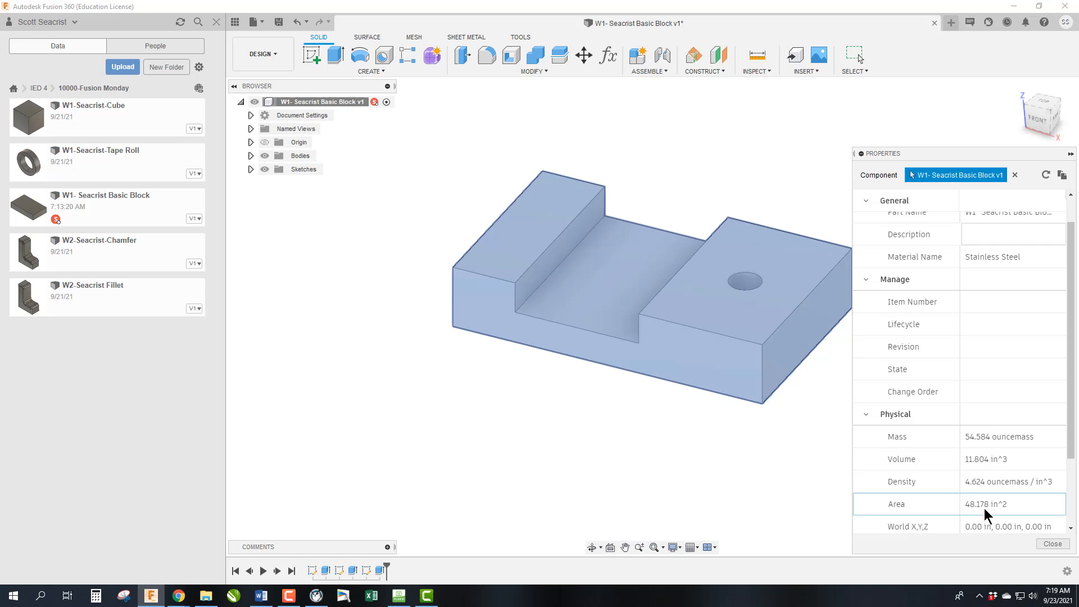
mouse_move(979, 459)
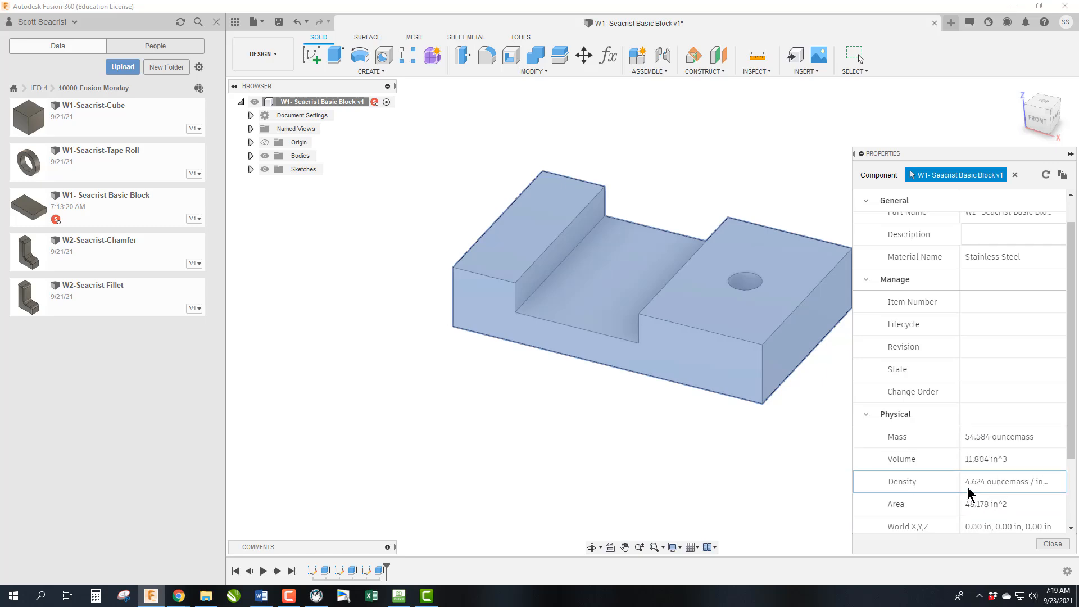
mouse_move(984, 503)
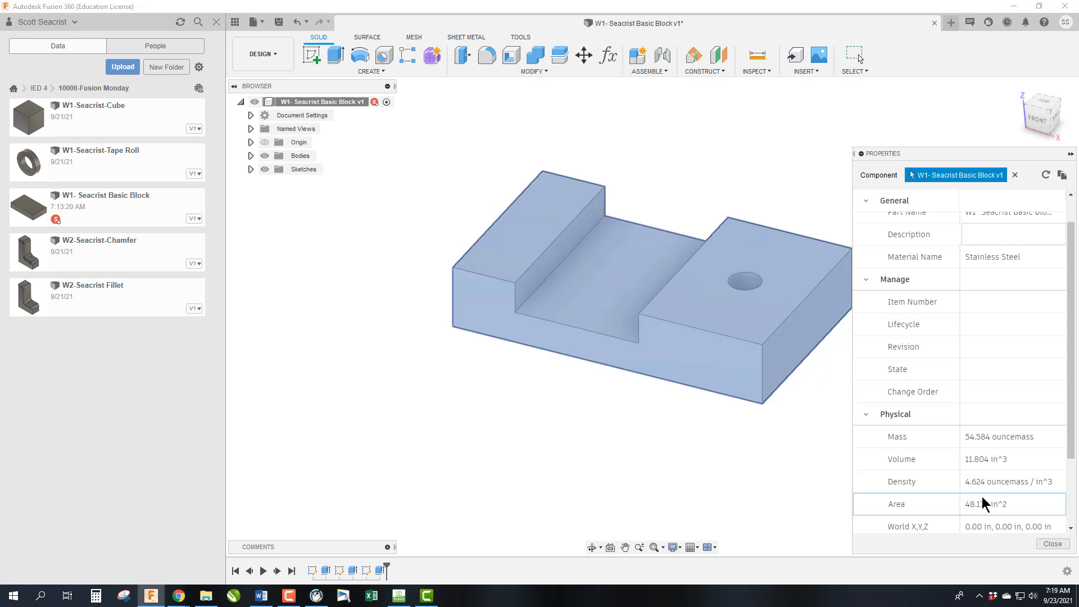
mouse_move(988, 487)
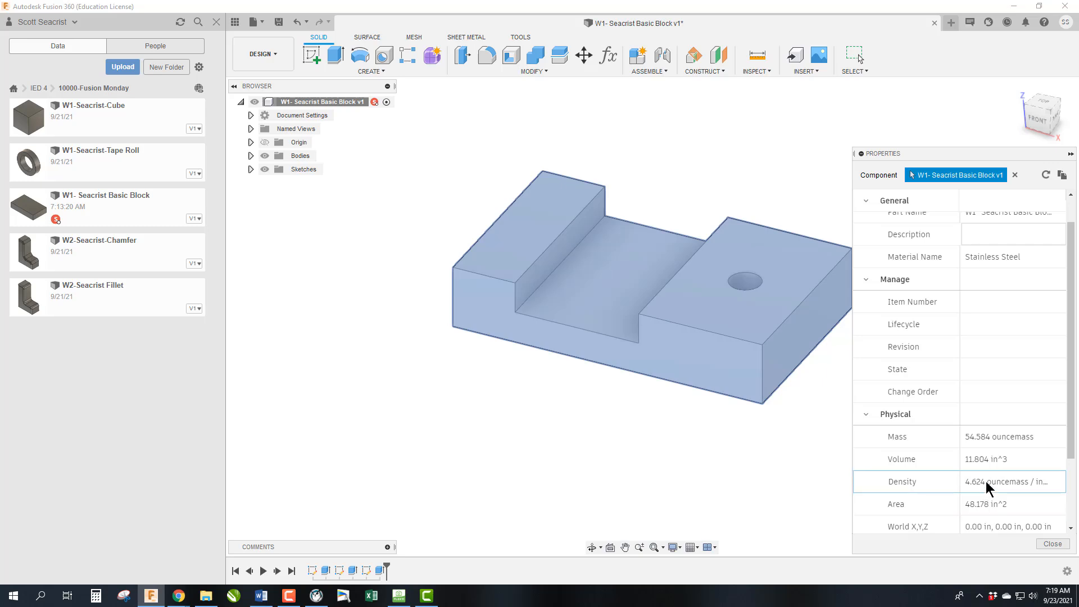
mouse_move(988, 475)
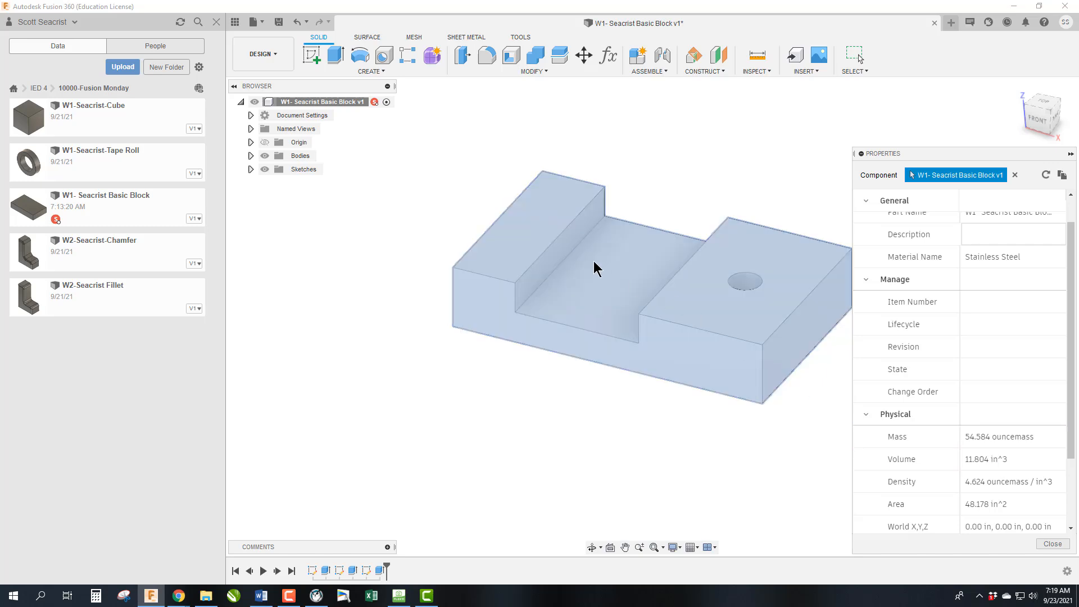
mouse_move(605, 233)
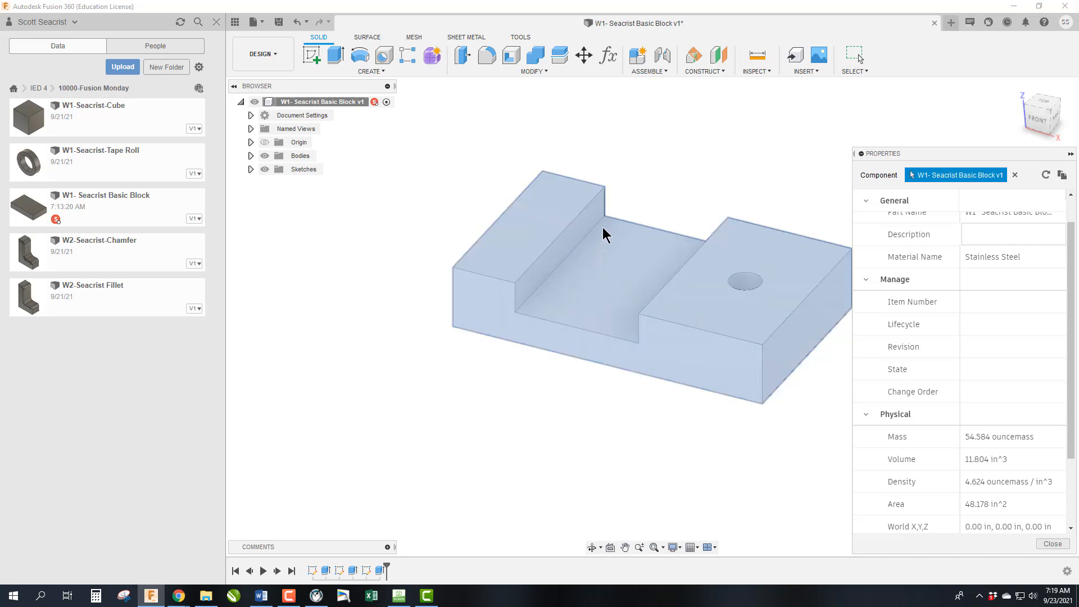
mouse_move(643, 327)
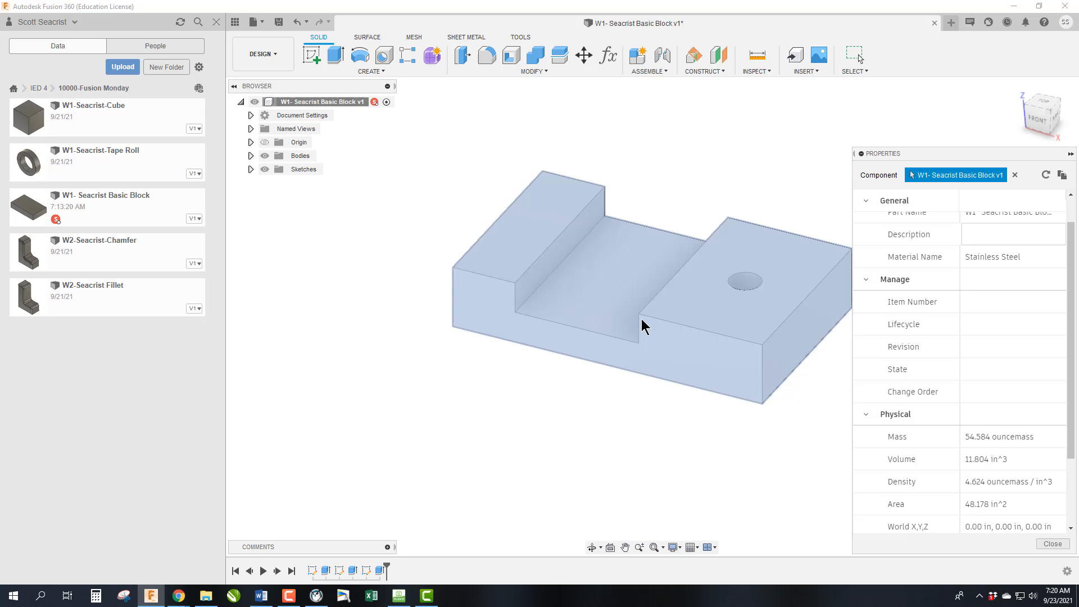
mouse_move(619, 244)
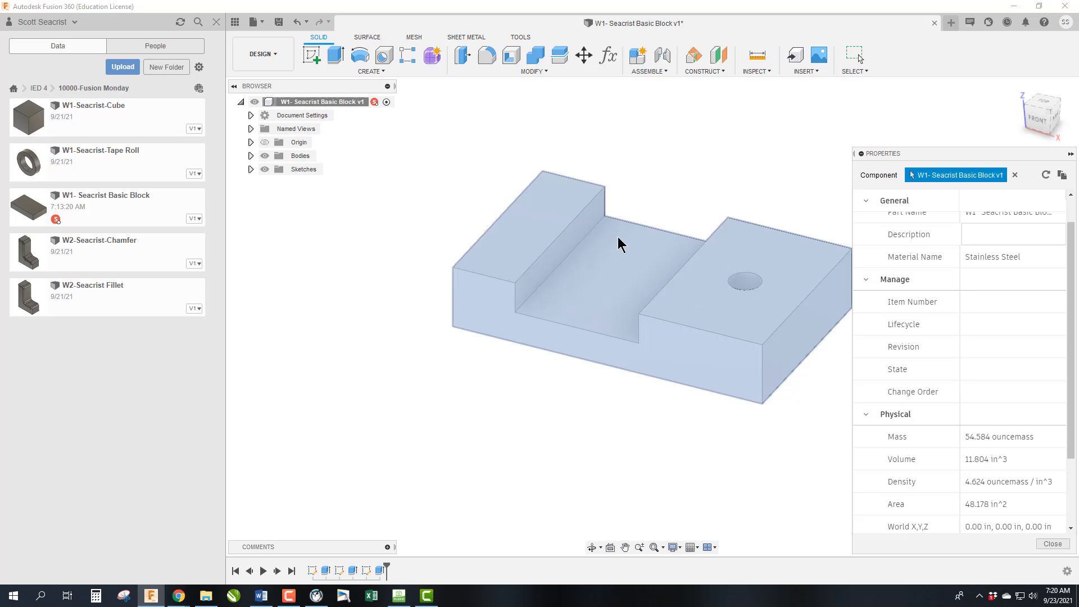
mouse_move(633, 232)
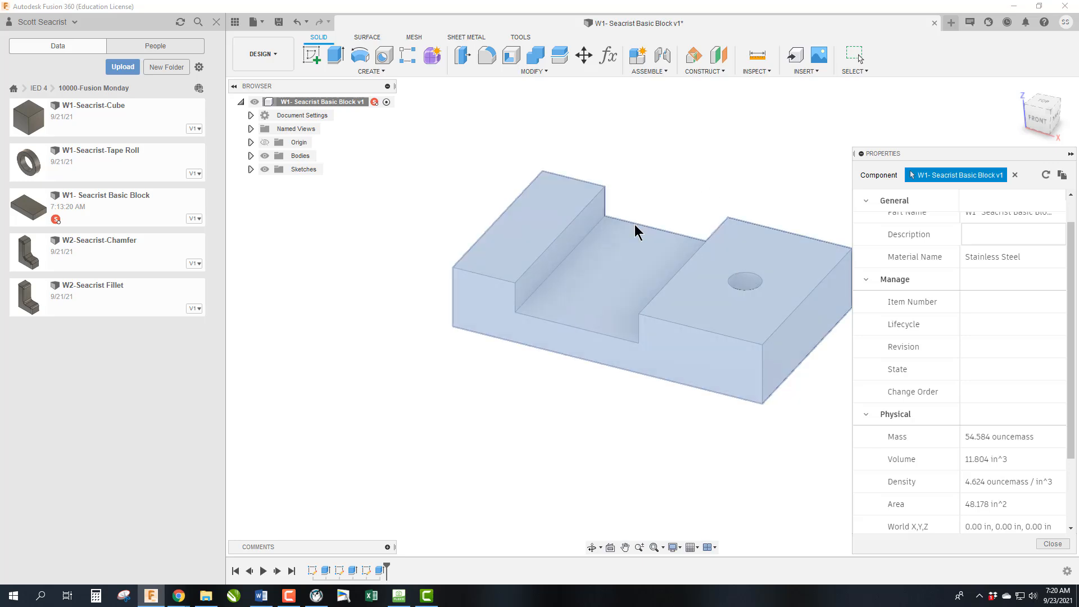
mouse_move(648, 353)
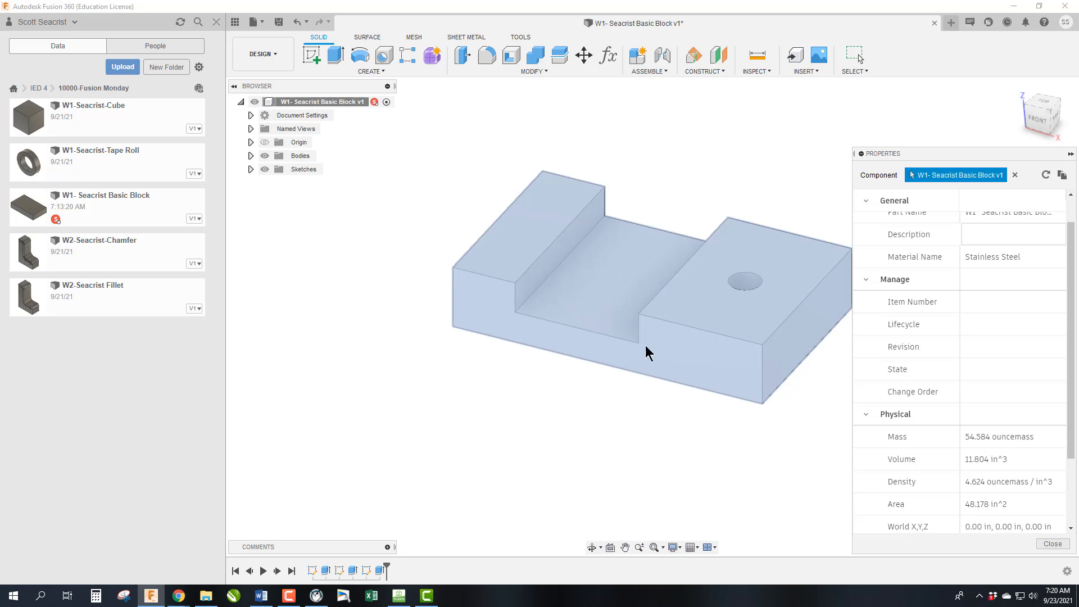
mouse_move(789, 336)
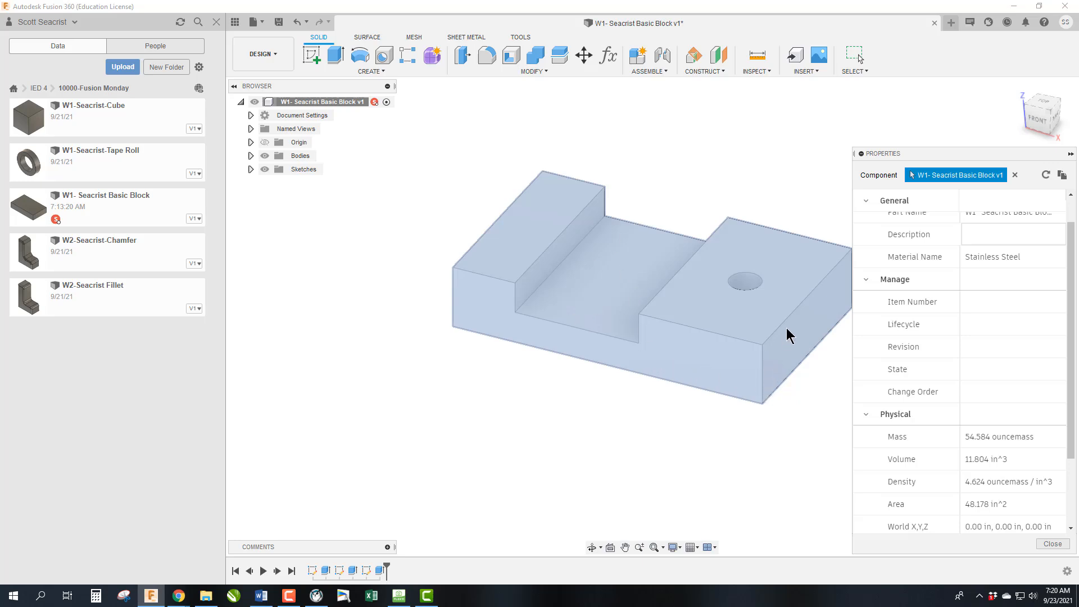
mouse_move(817, 308)
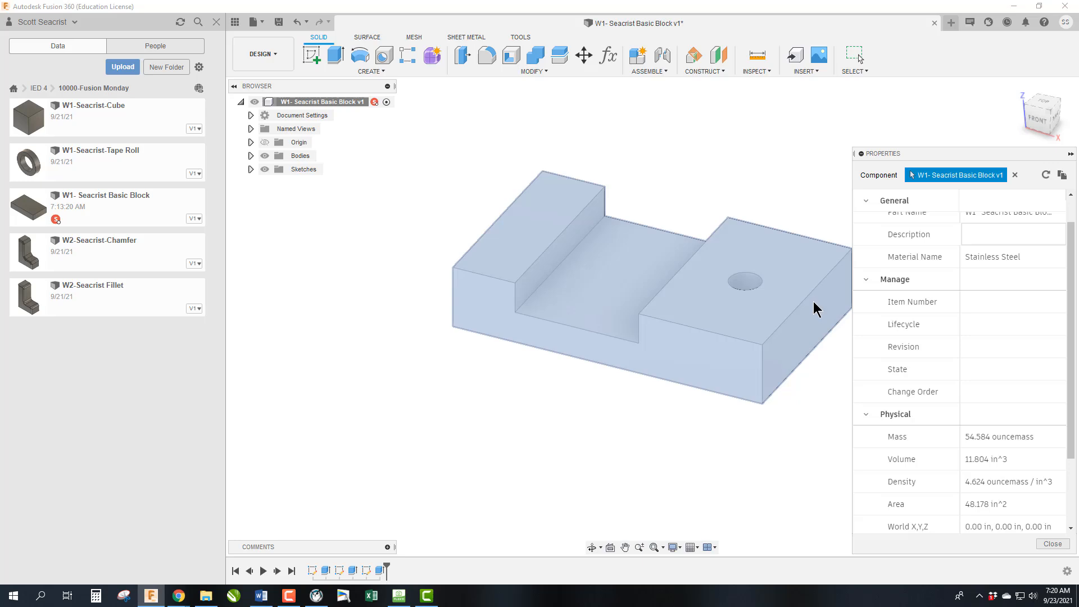
mouse_move(697, 311)
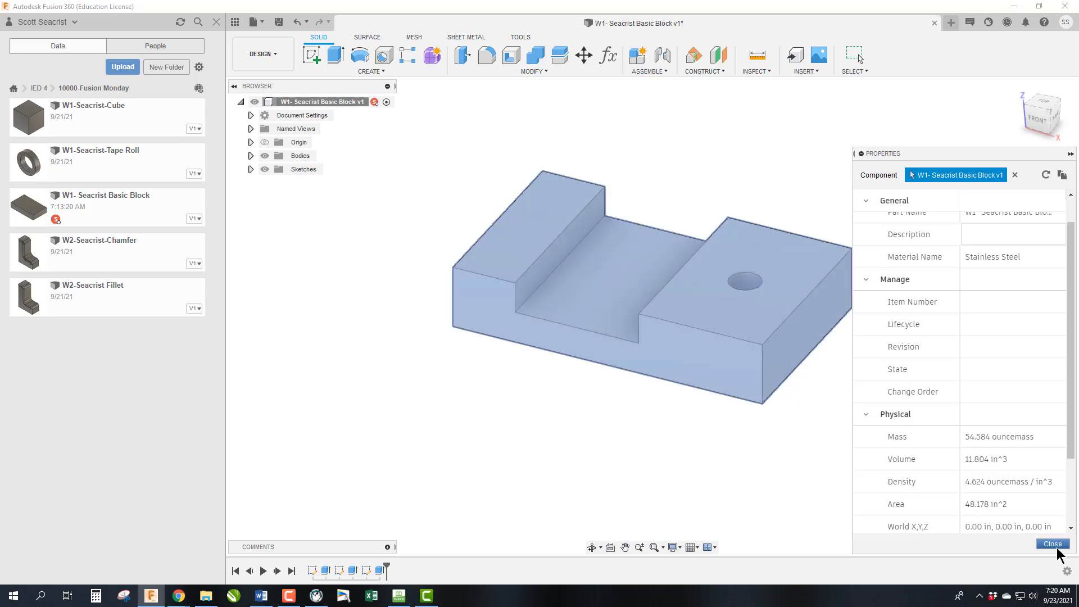
- Close the Properties panel so the Basic Block can be saved as version 2
left_click(1052, 543)
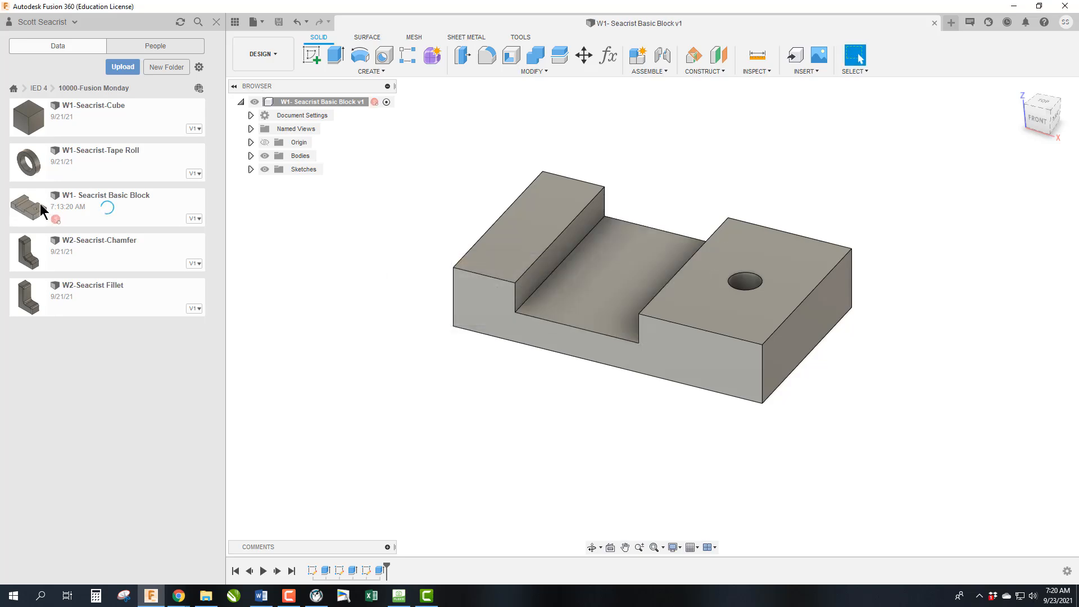
mouse_move(82, 438)
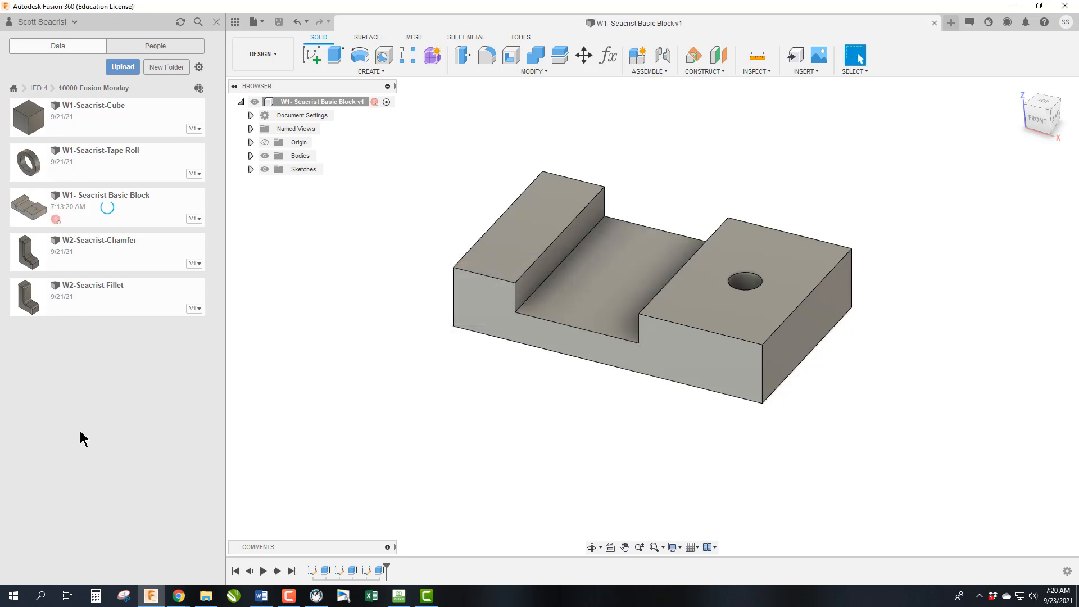
mouse_move(204, 596)
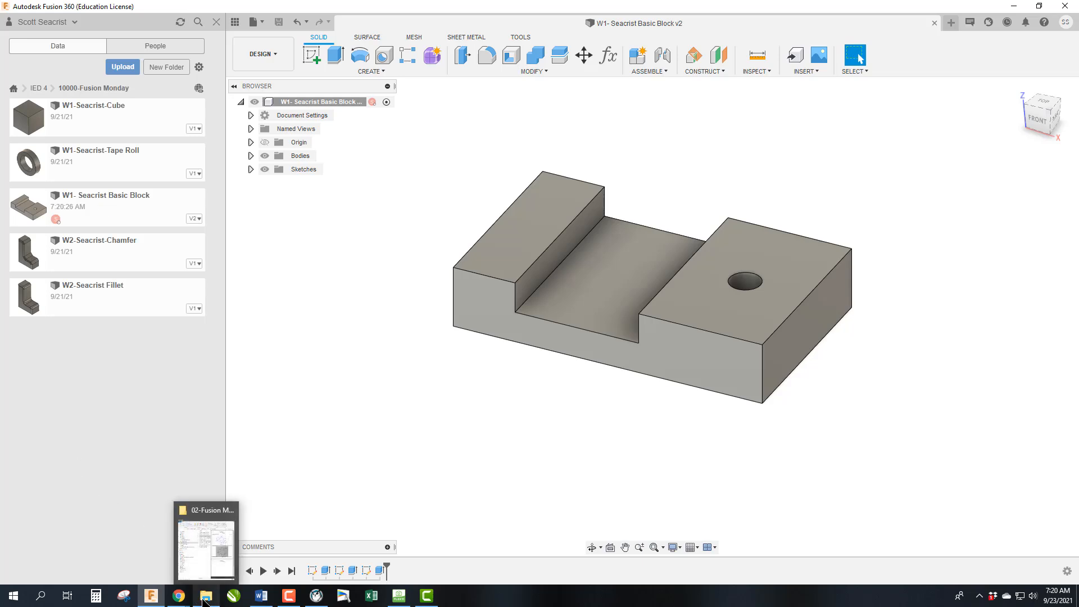
mouse_move(151, 596)
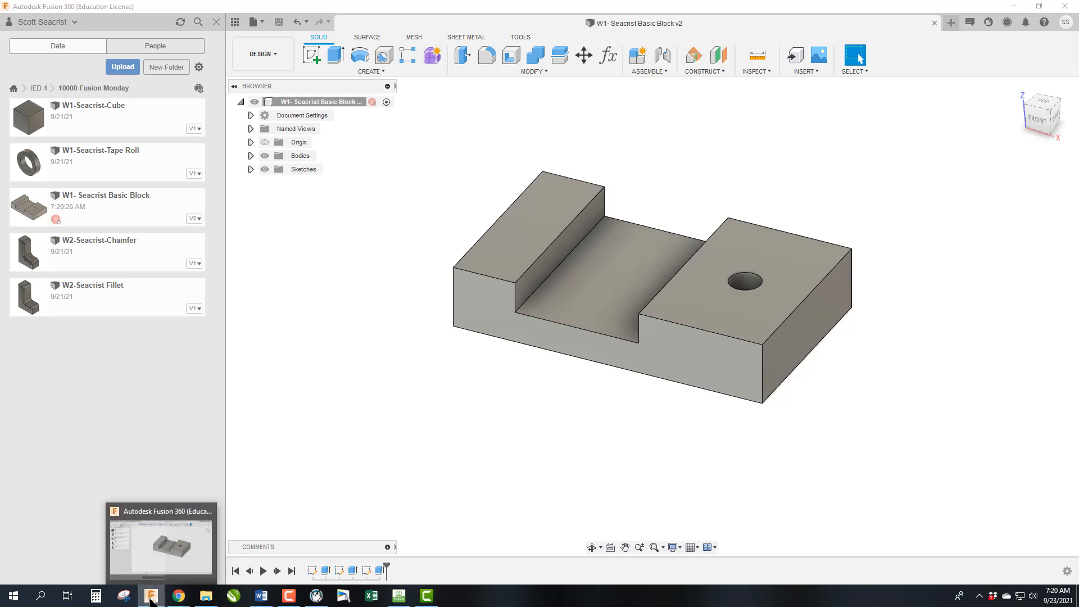
left_click(179, 596)
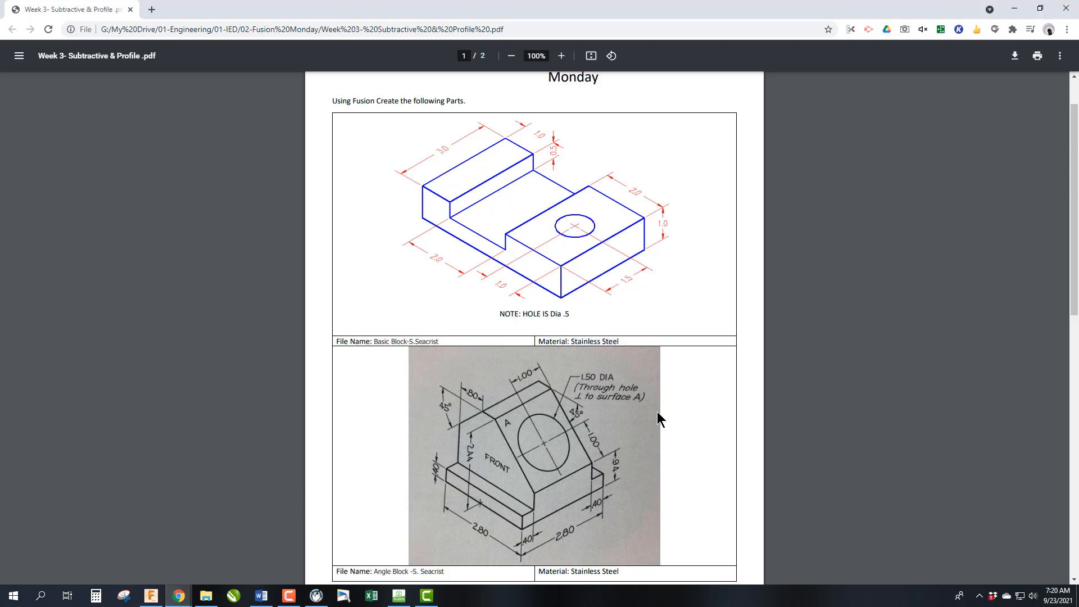
scroll("down", 3)
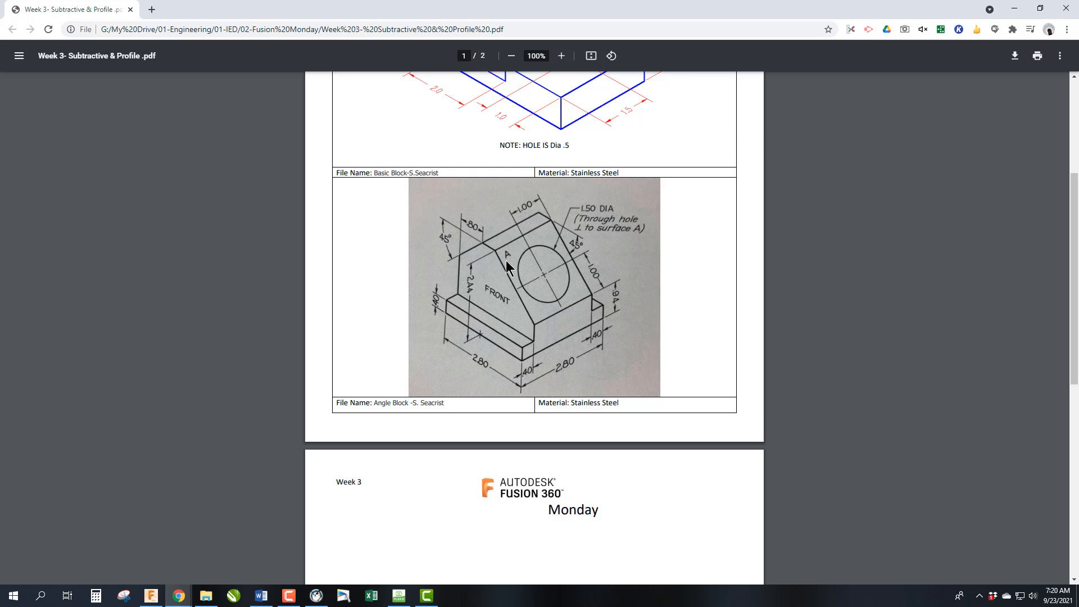
mouse_move(502, 265)
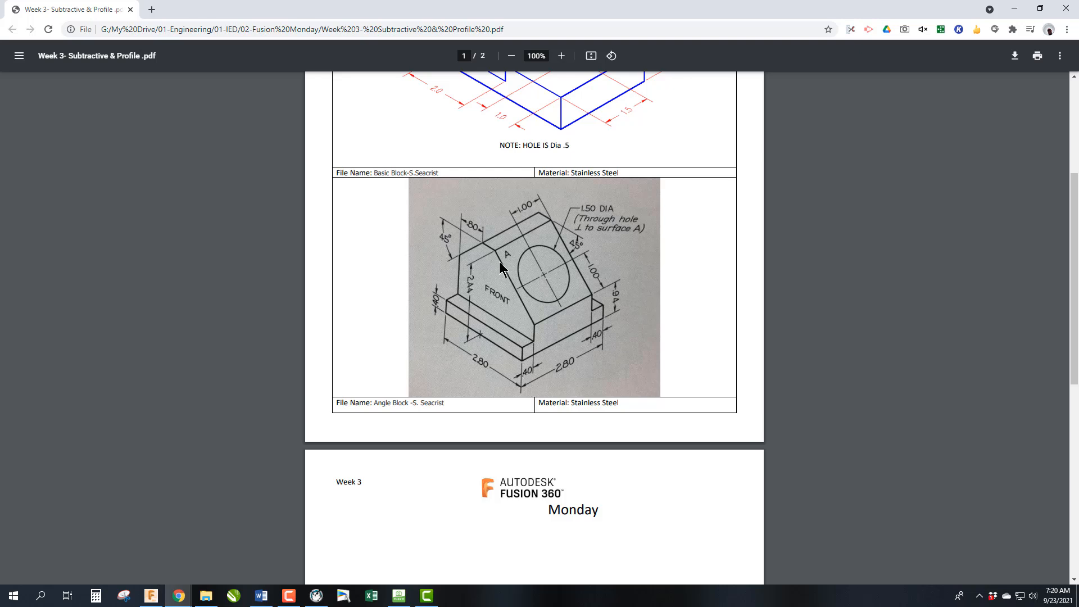
mouse_move(473, 245)
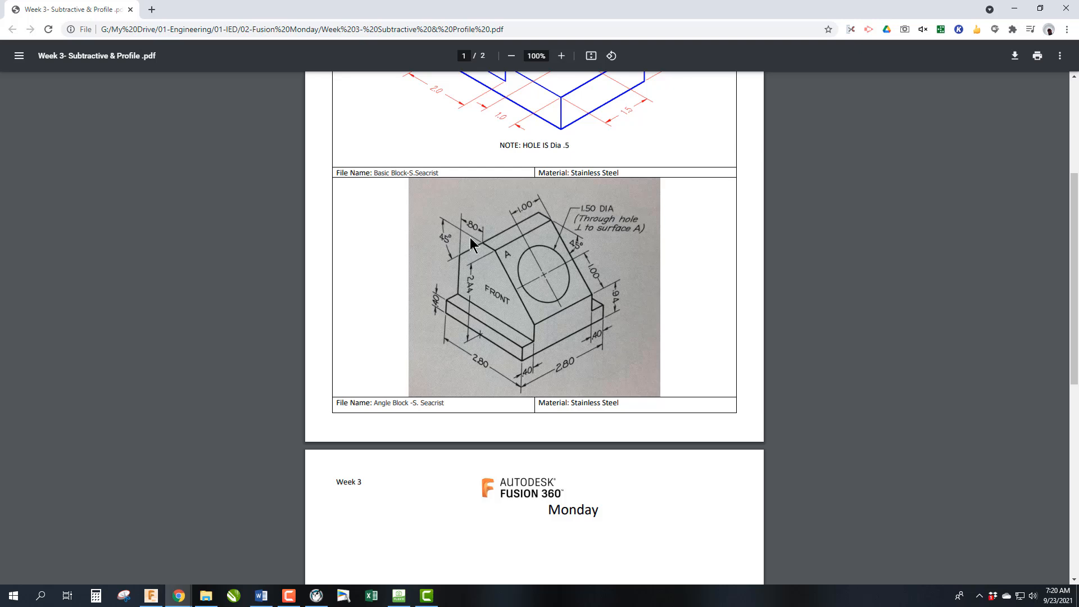
mouse_move(604, 328)
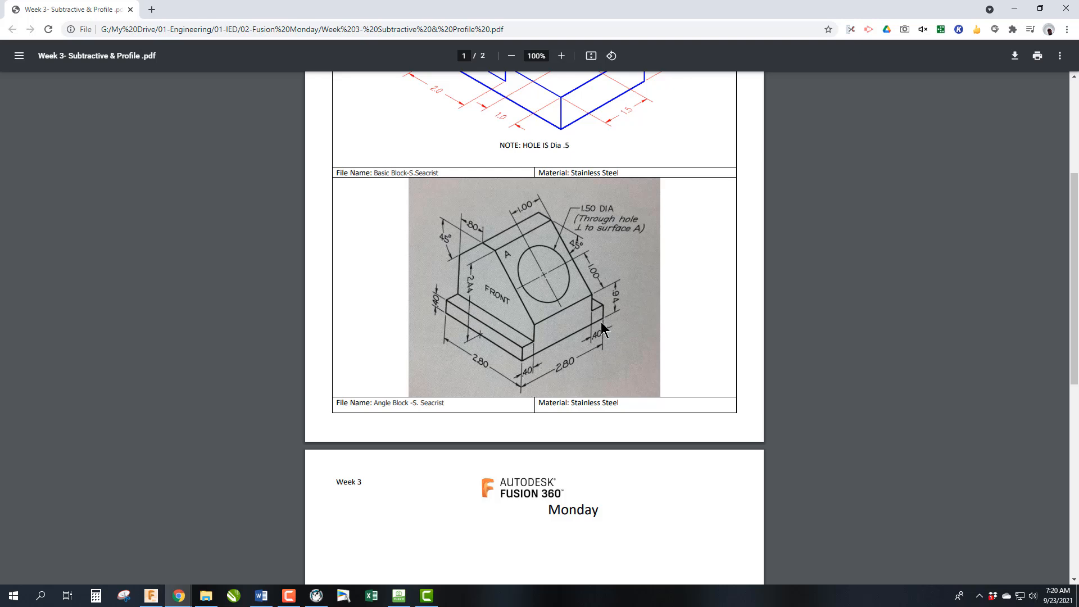
mouse_move(532, 350)
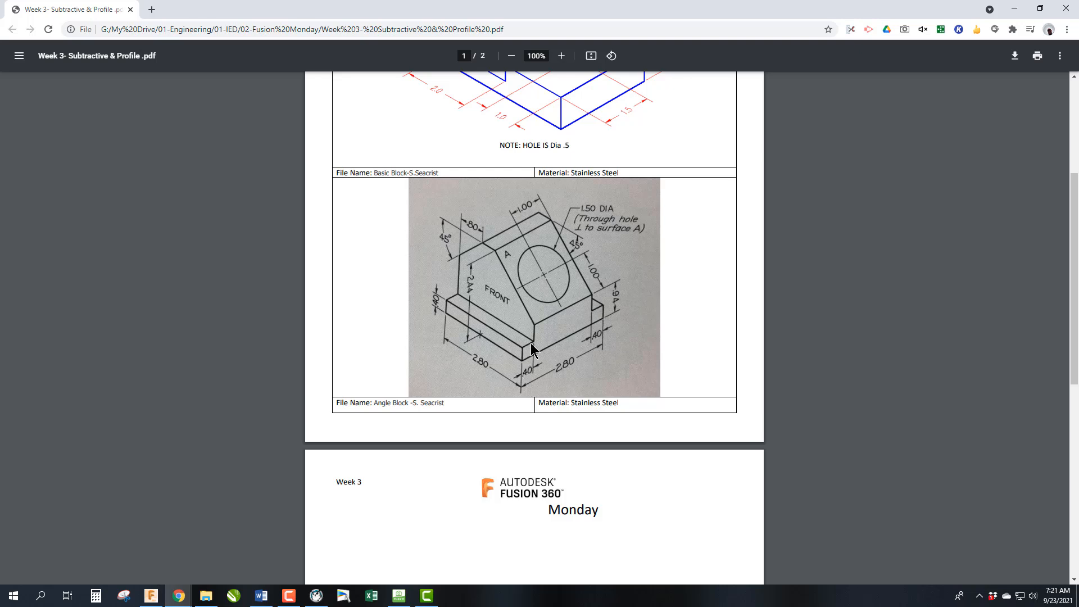
mouse_move(460, 267)
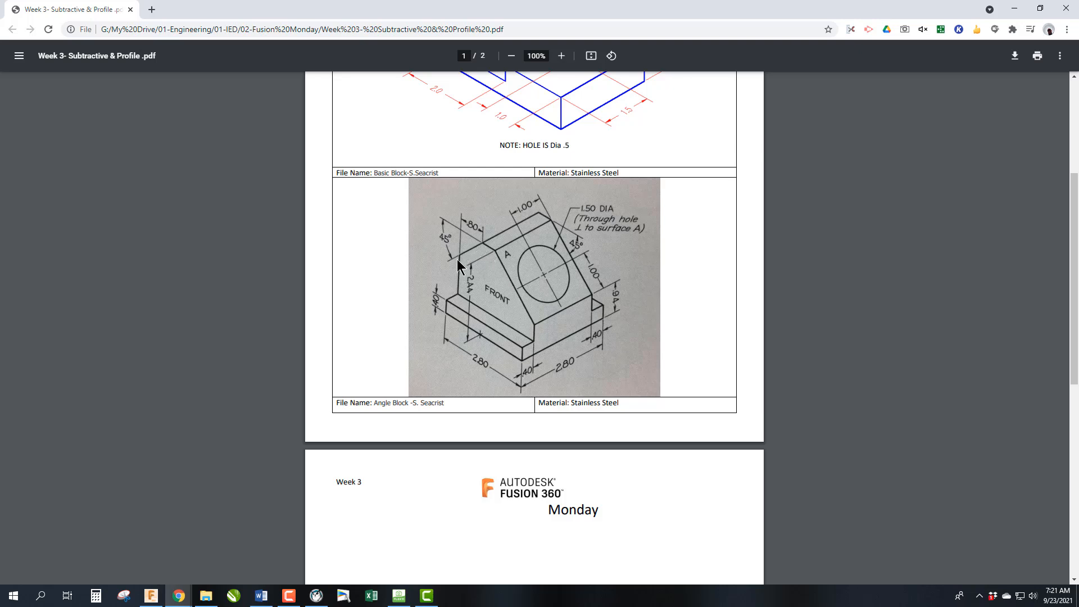
mouse_move(491, 248)
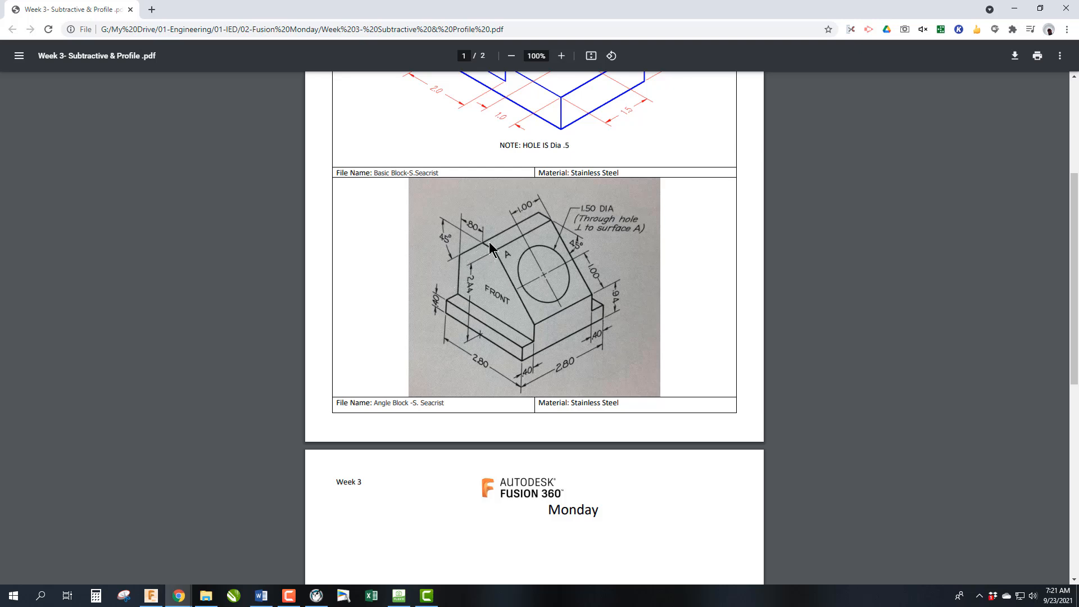
mouse_move(474, 234)
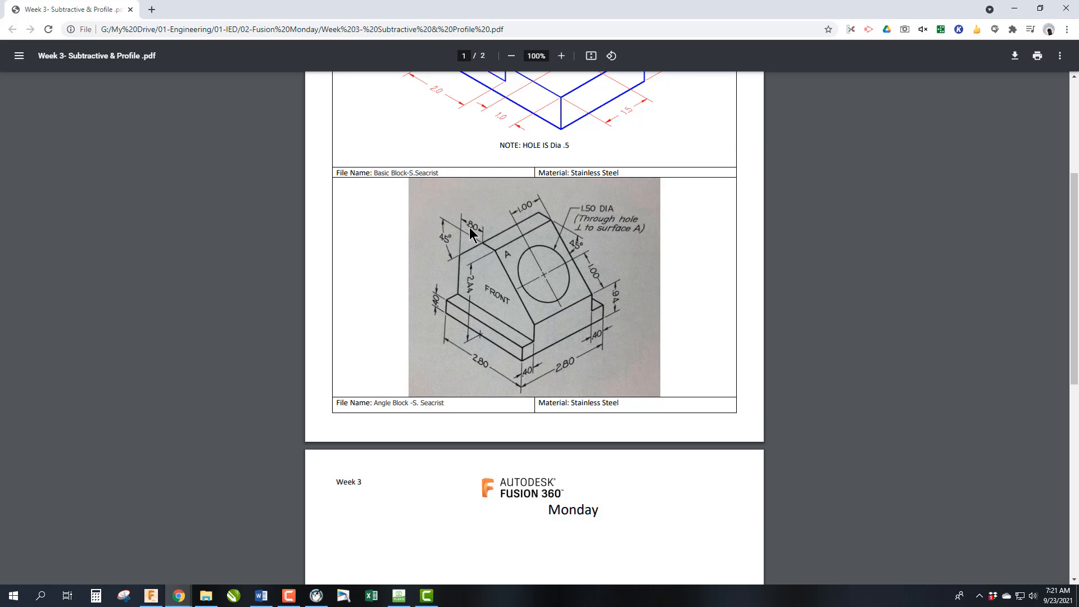
mouse_move(540, 344)
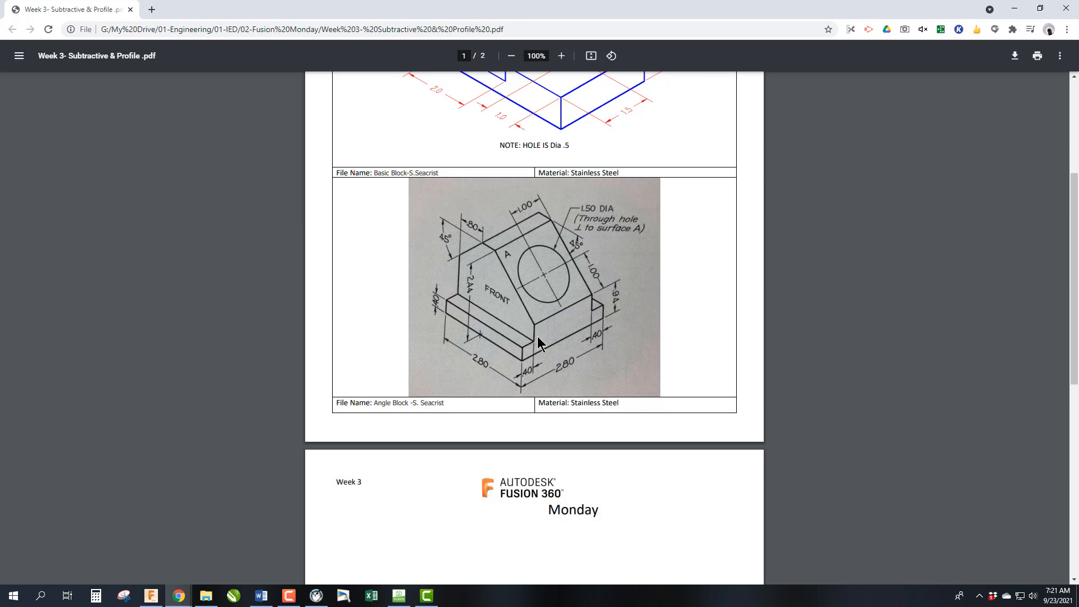
mouse_move(1018, 32)
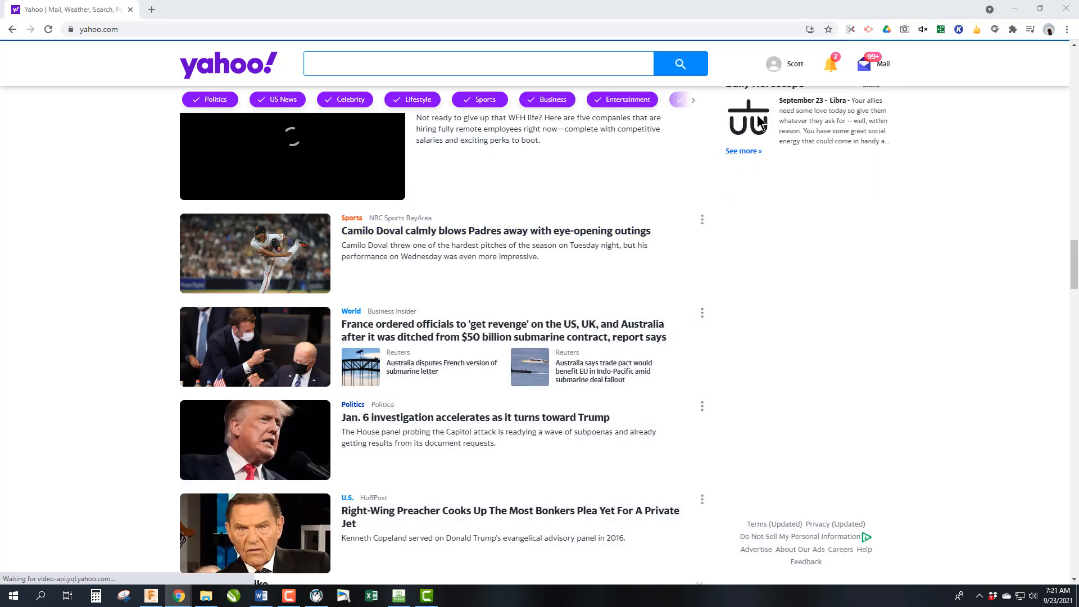
mouse_move(178, 596)
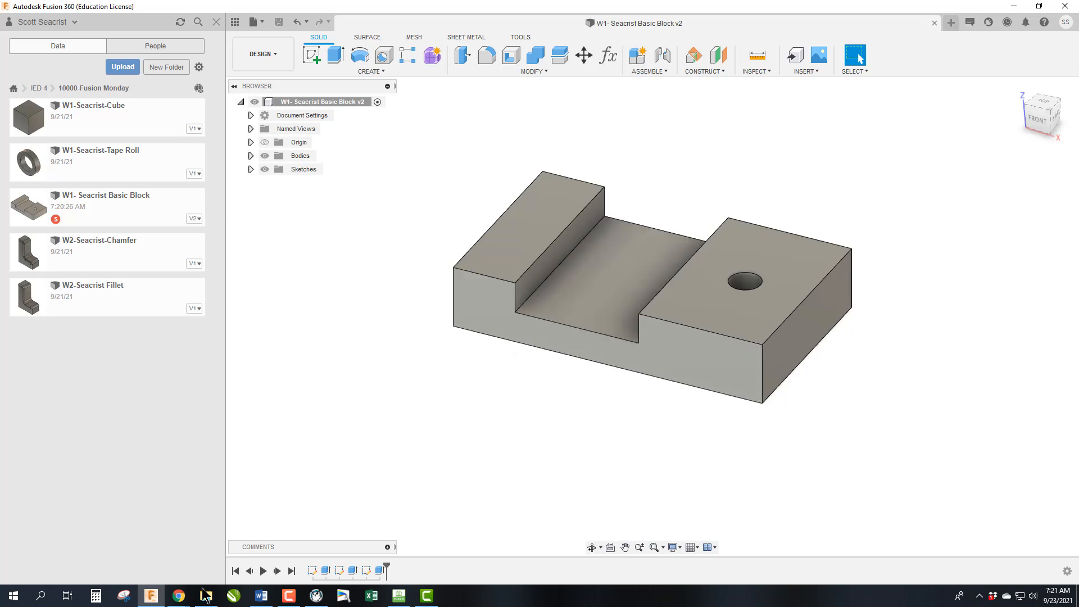
mouse_move(177, 596)
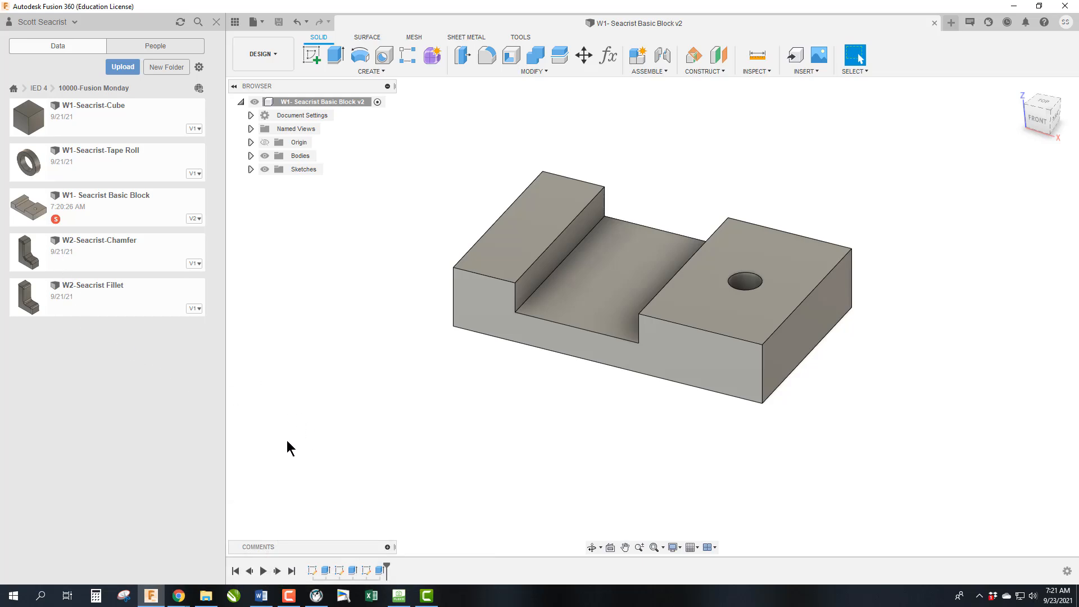
left_click(588, 278)
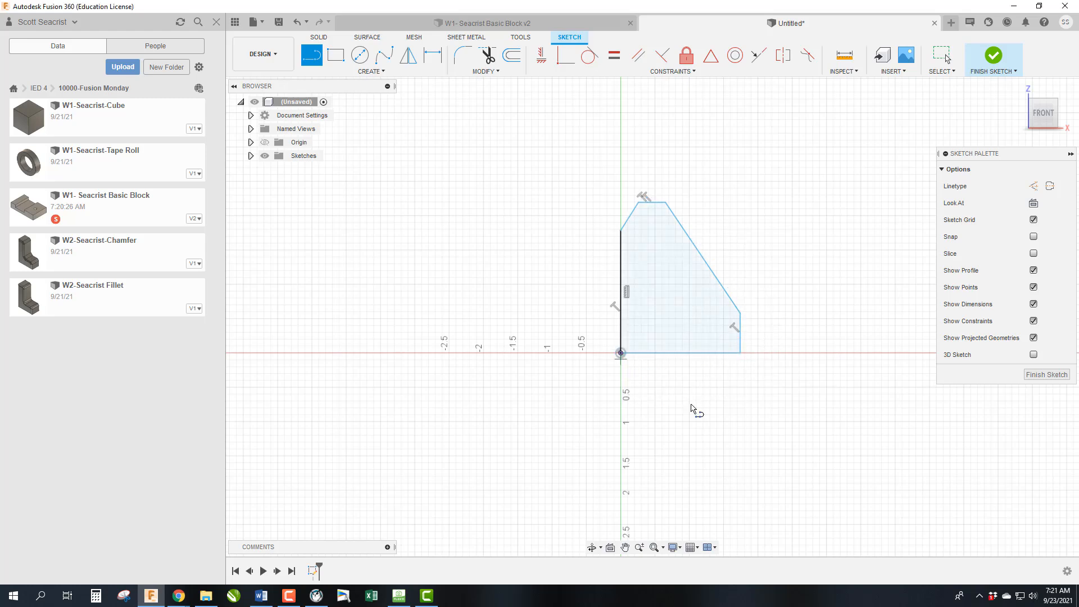
mouse_move(762, 384)
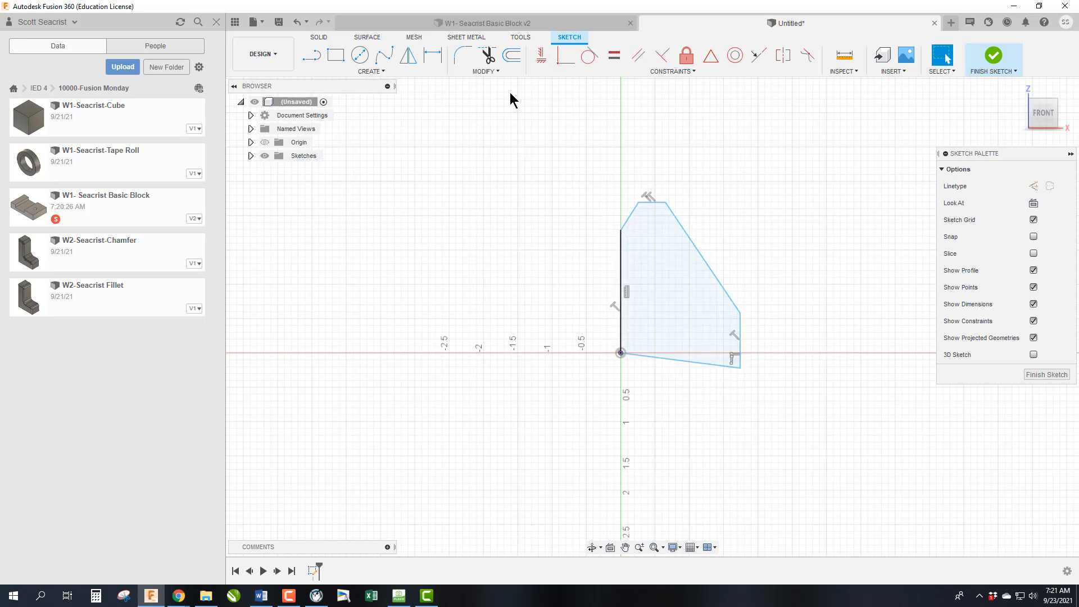
- Constrain the base horizontal and dimension the profile 2.80 wide and 2.44 tall
left_click(542, 56)
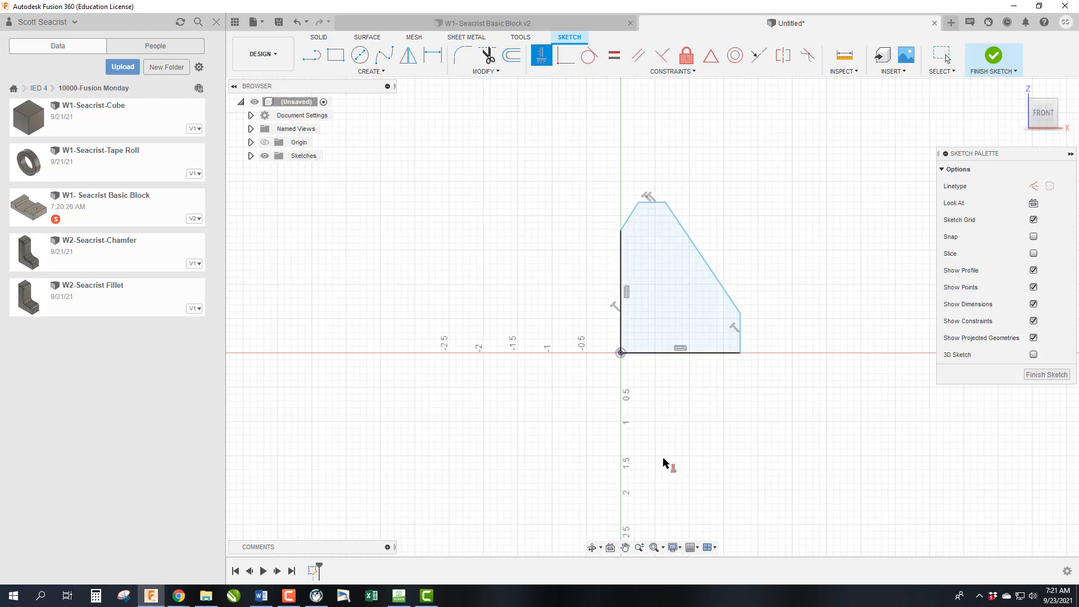
mouse_move(666, 462)
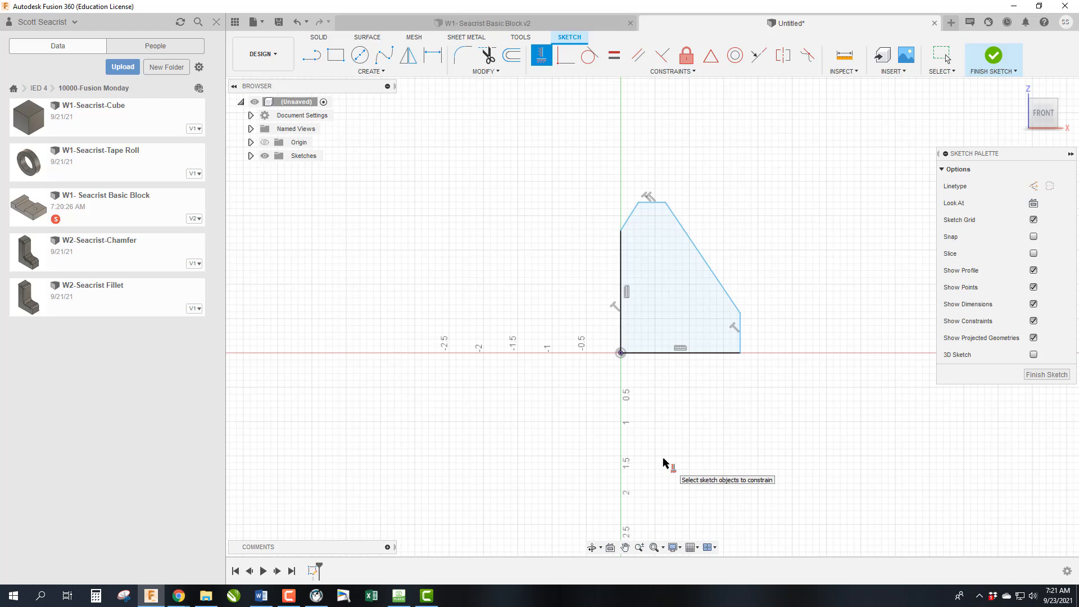
mouse_move(642, 419)
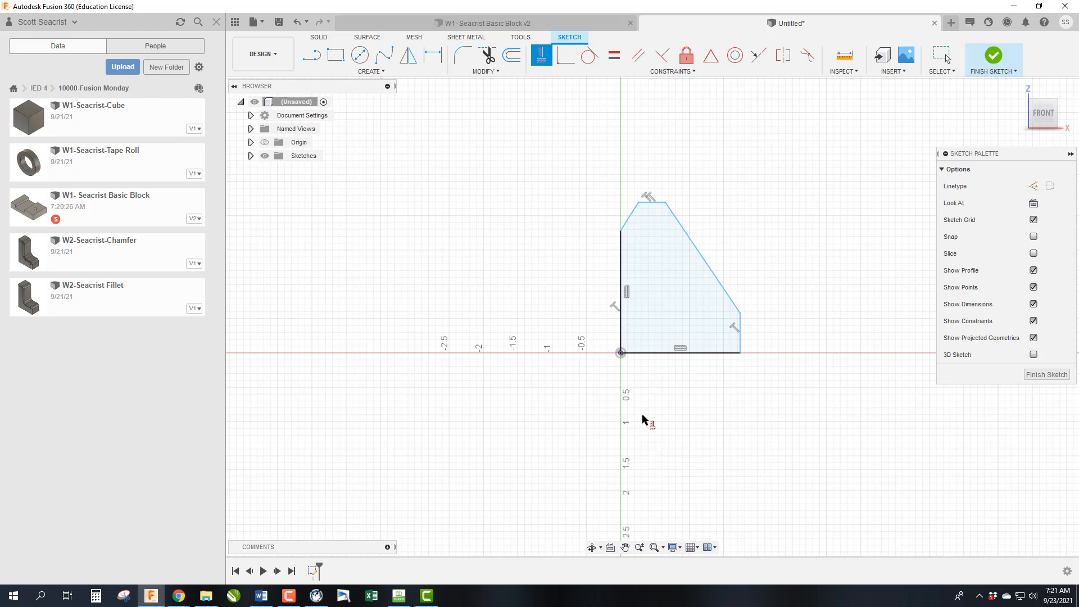
mouse_move(737, 330)
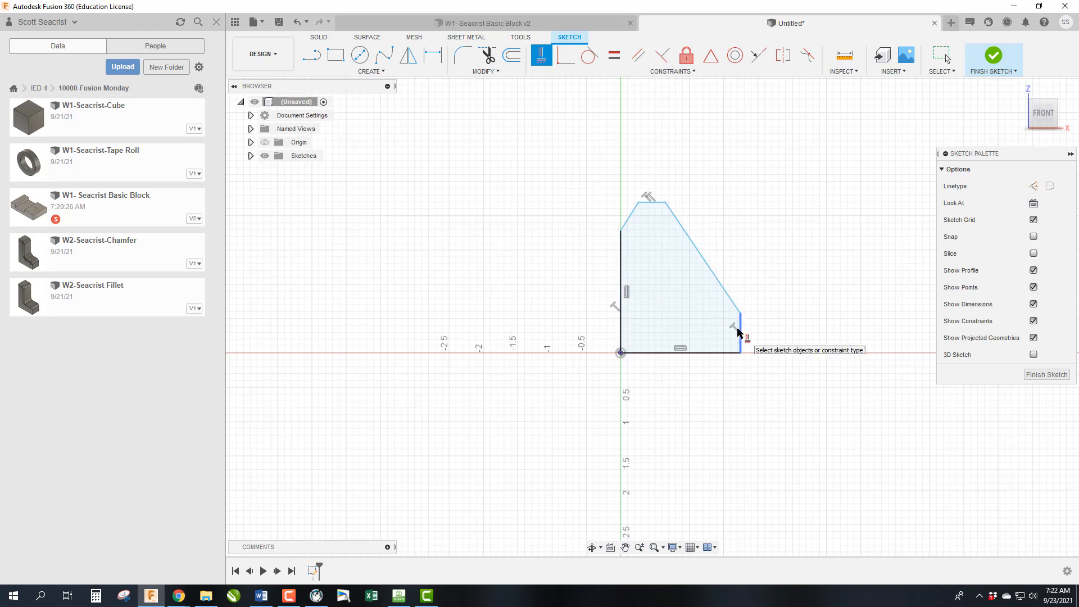
left_click(432, 56)
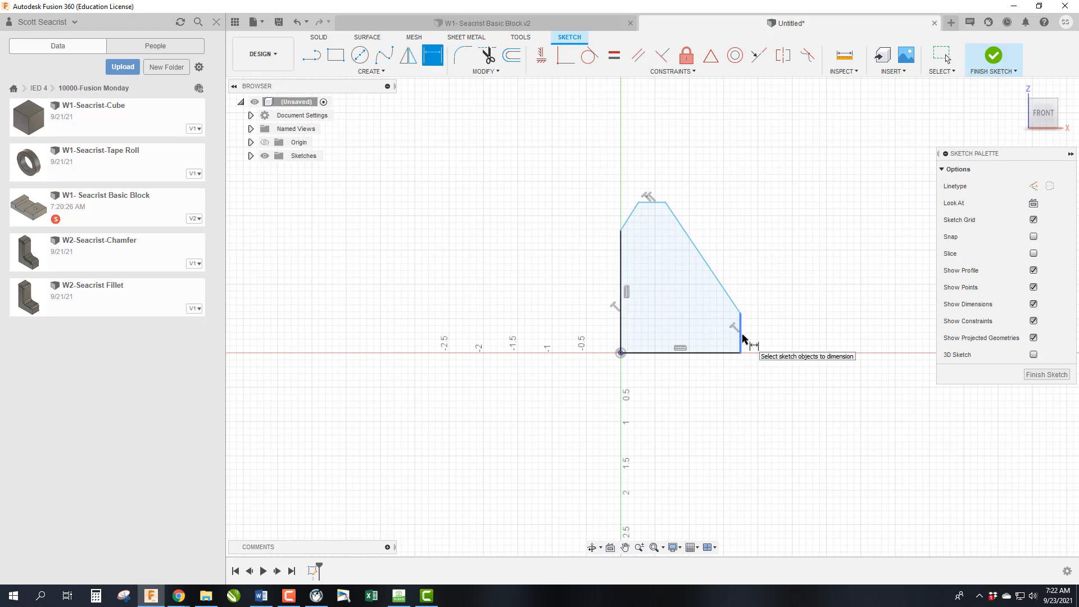
left_click(737, 348)
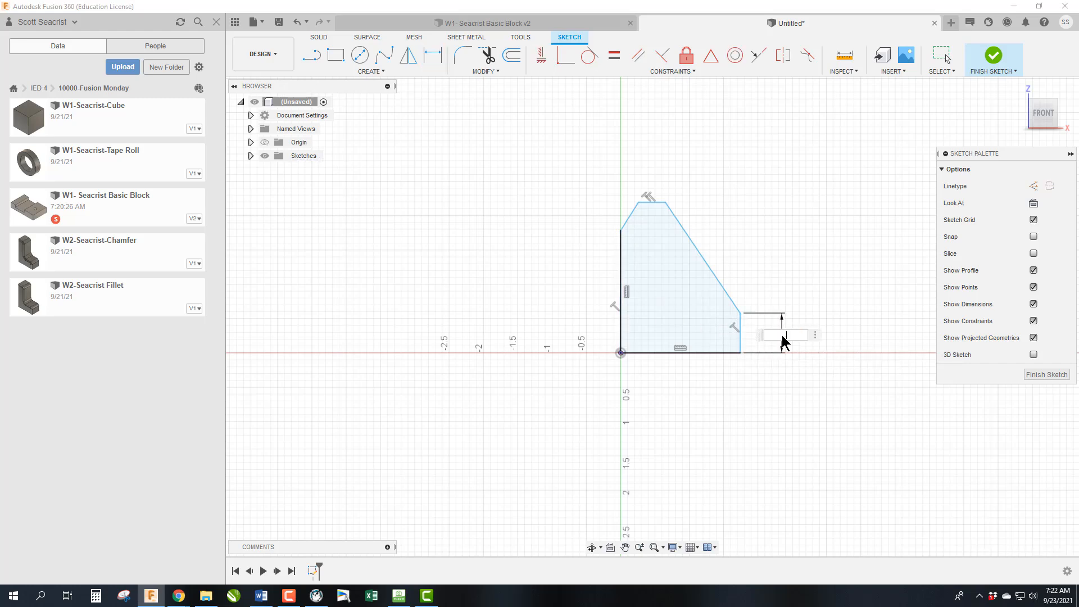
type("84")
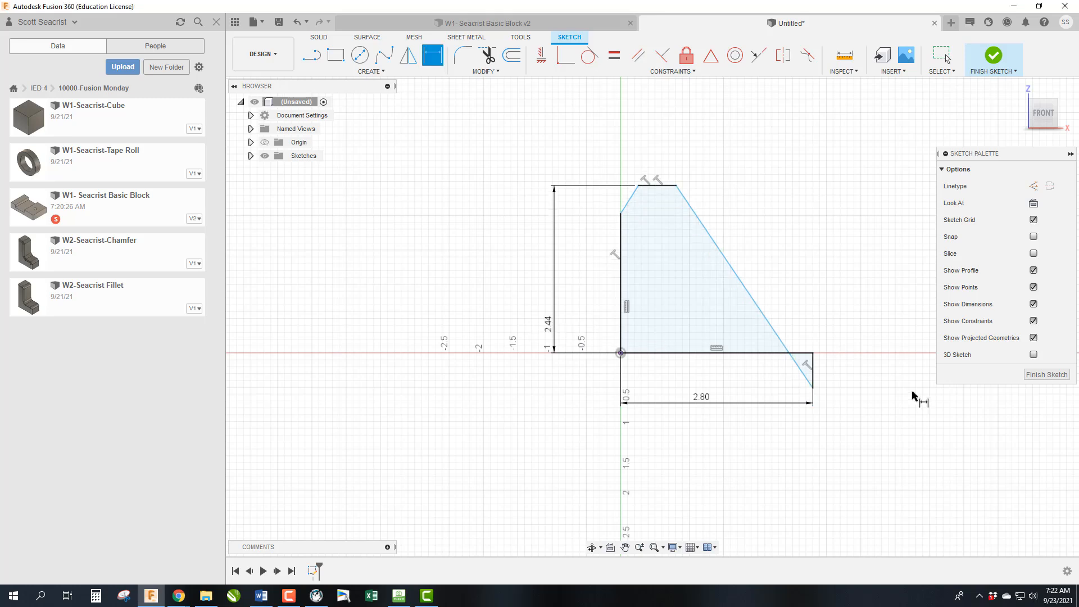
mouse_move(847, 423)
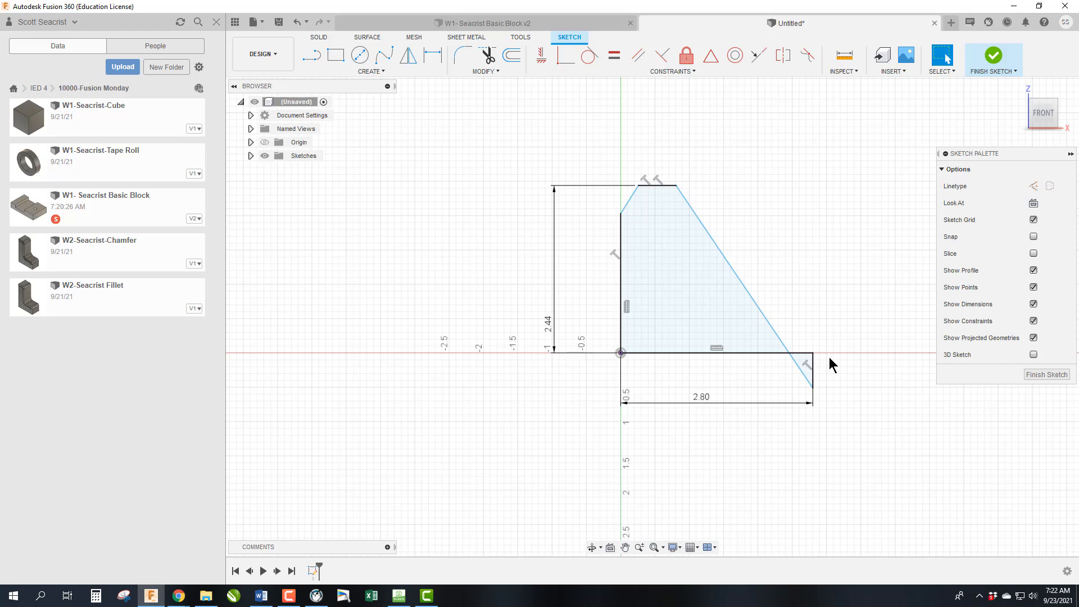
mouse_move(831, 386)
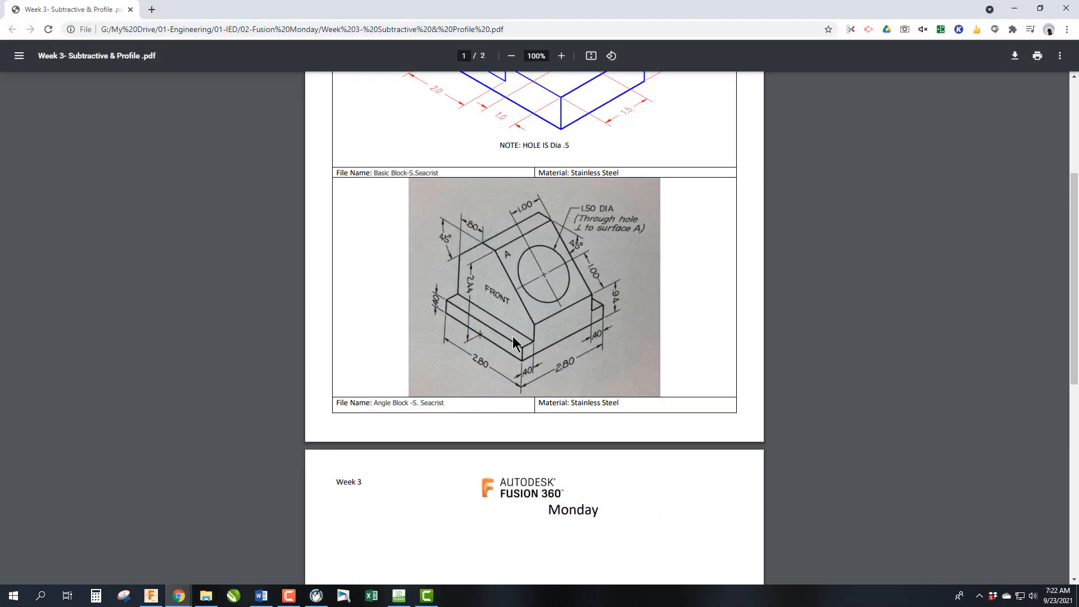
mouse_move(925, 250)
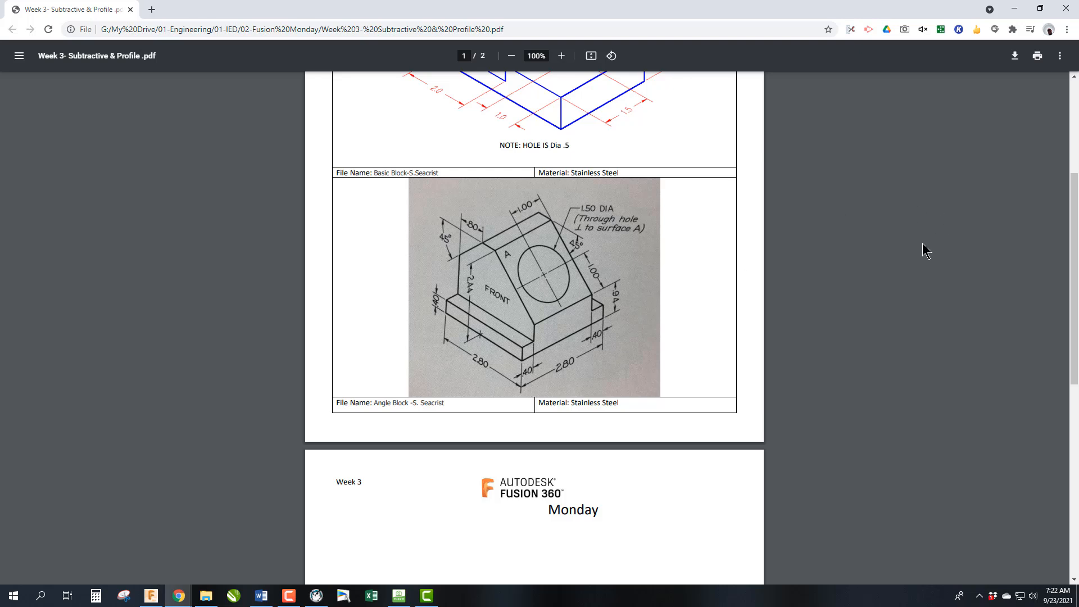
mouse_move(916, 249)
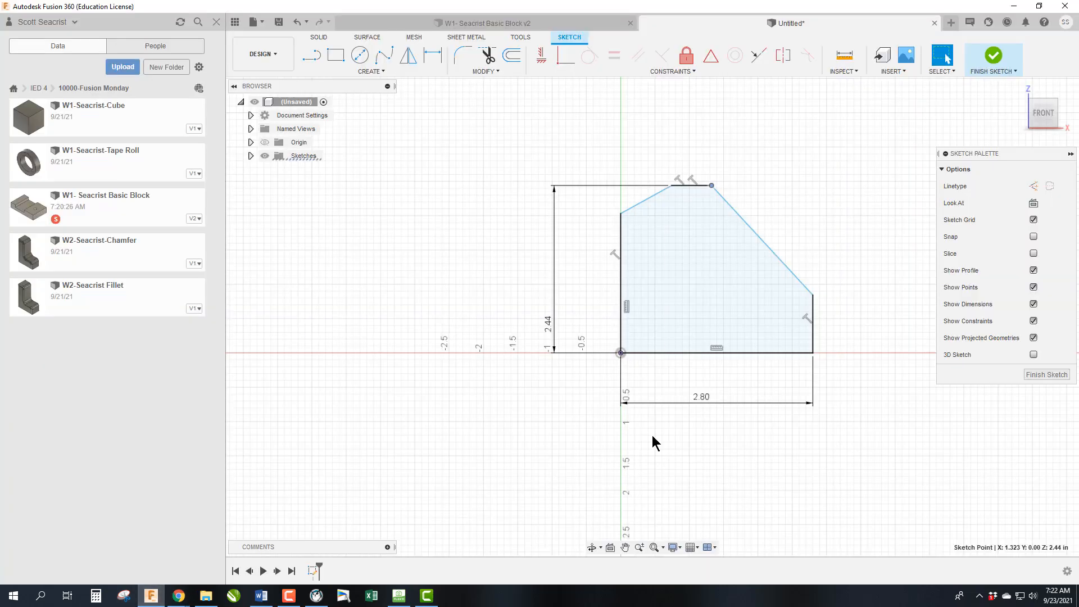
mouse_move(792, 399)
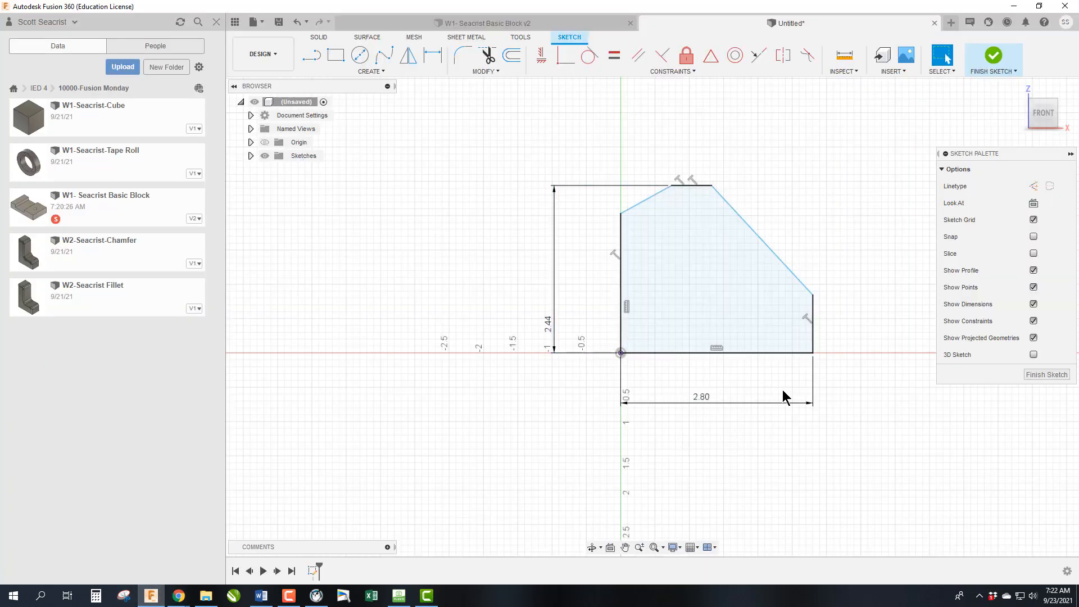
- Dimension the right vertical edge to 0.94 and check the reference drawing for the top offset
left_click(432, 55)
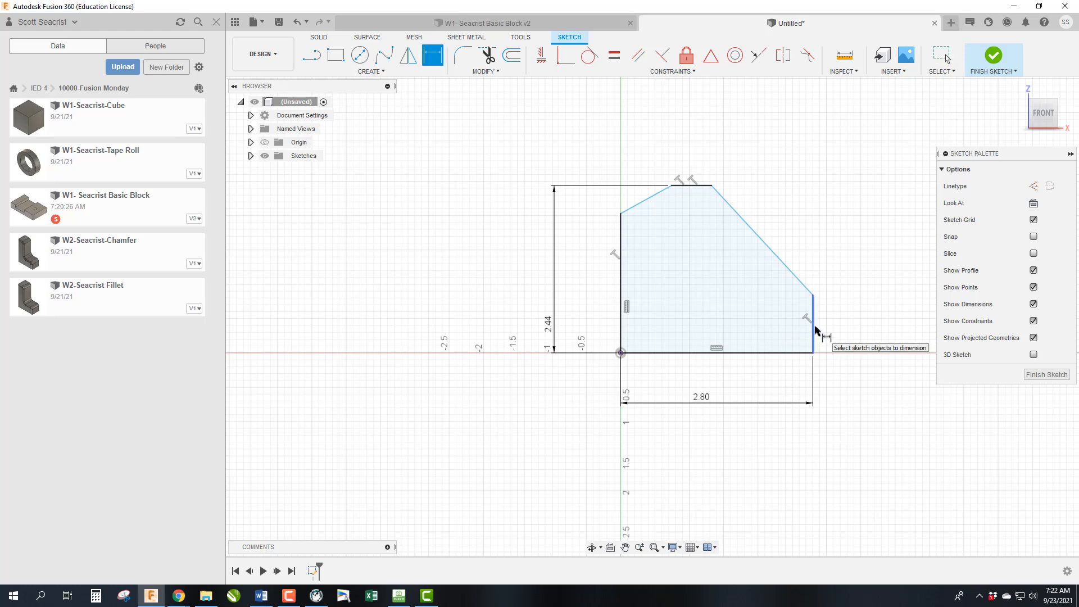
left_click(811, 324)
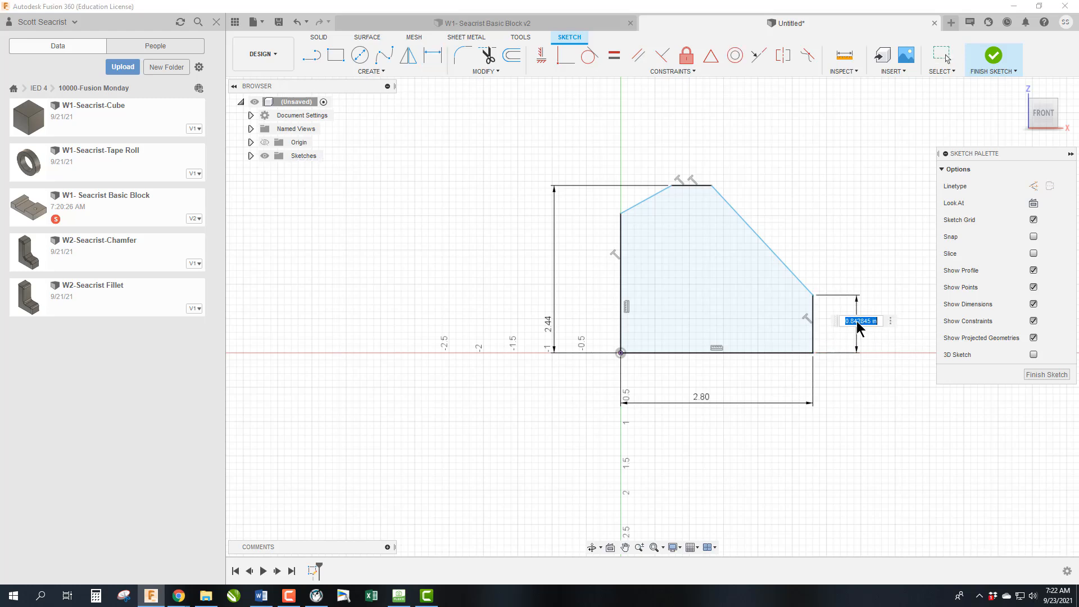
key("Return")
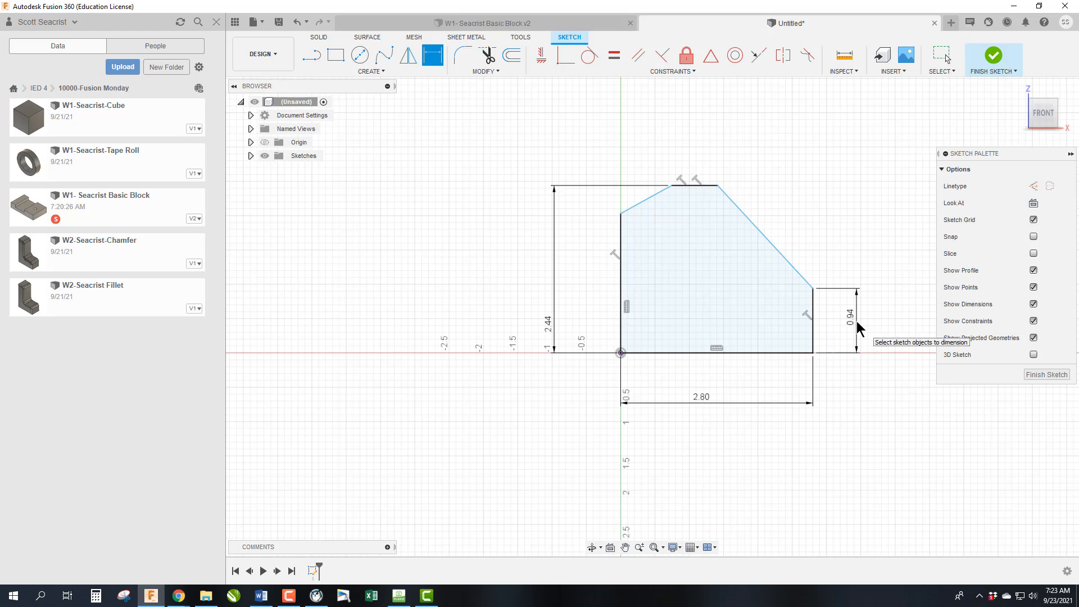
mouse_move(686, 219)
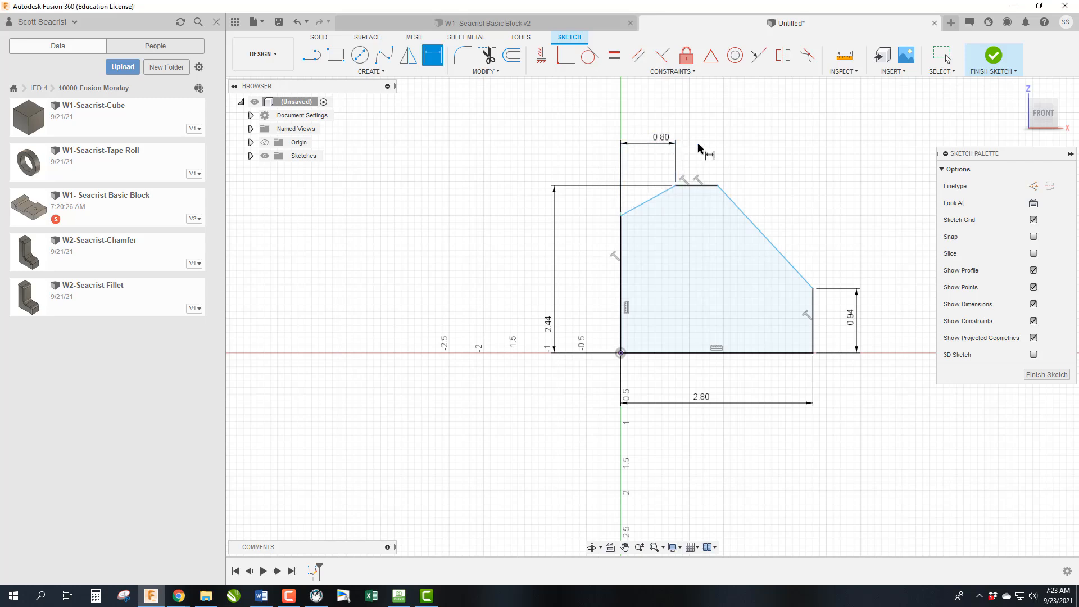
mouse_move(178, 595)
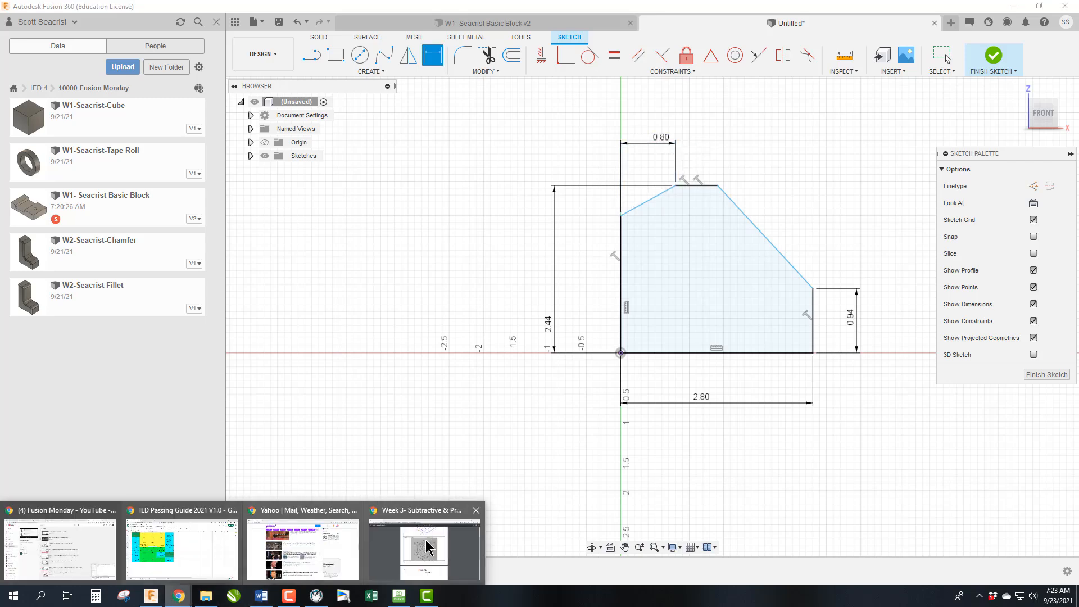
left_click(424, 544)
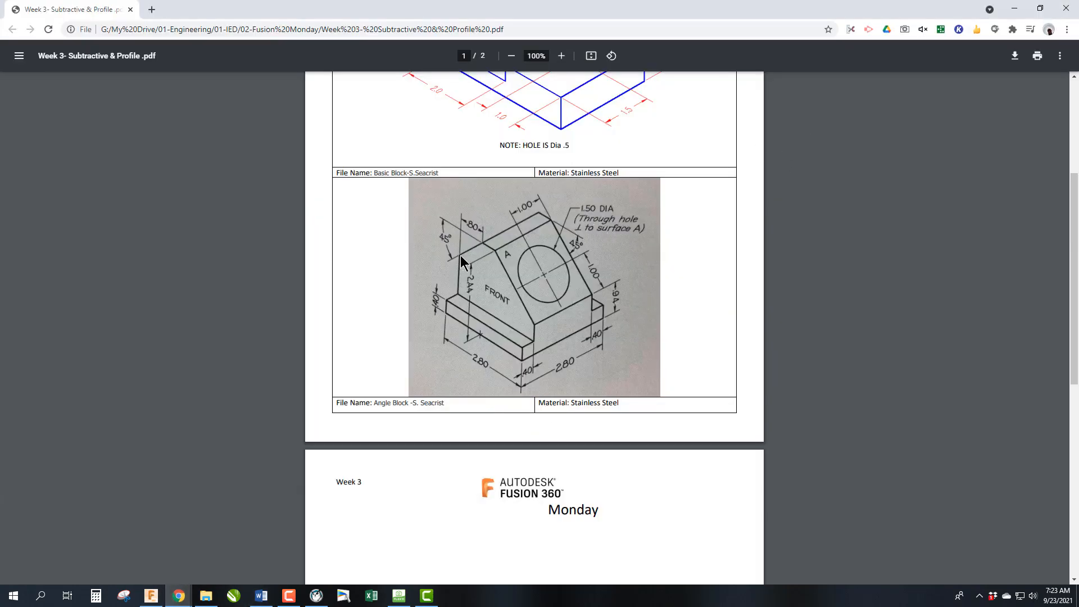
mouse_move(480, 236)
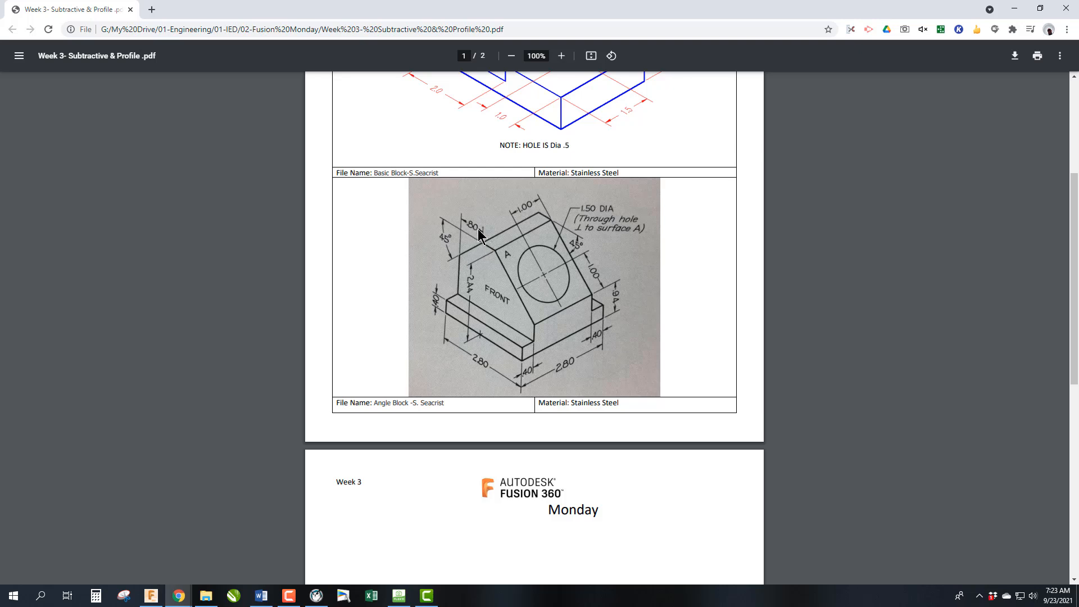
mouse_move(462, 330)
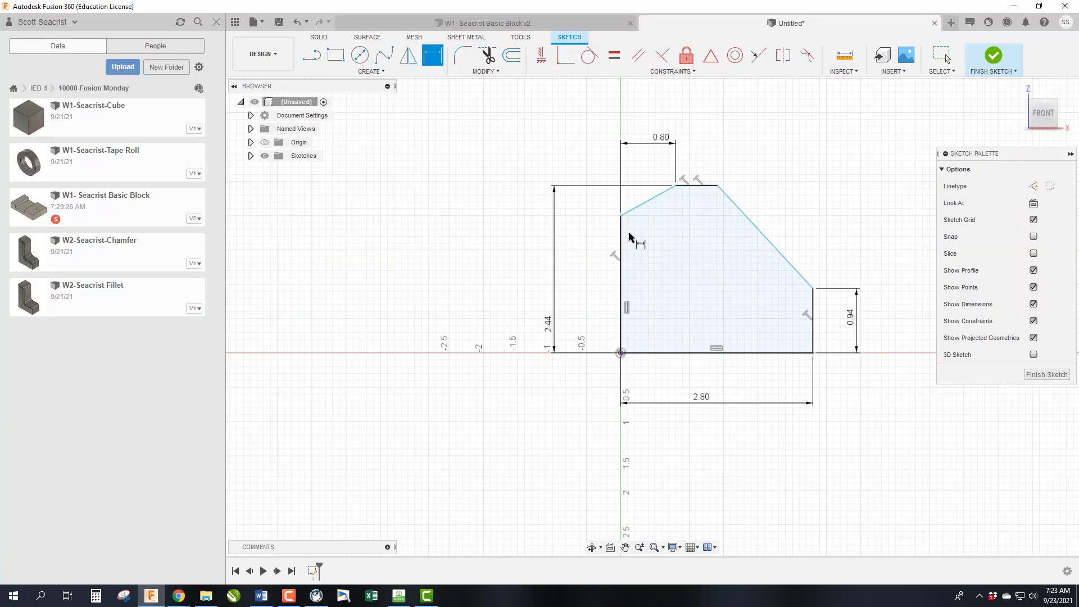
mouse_move(678, 188)
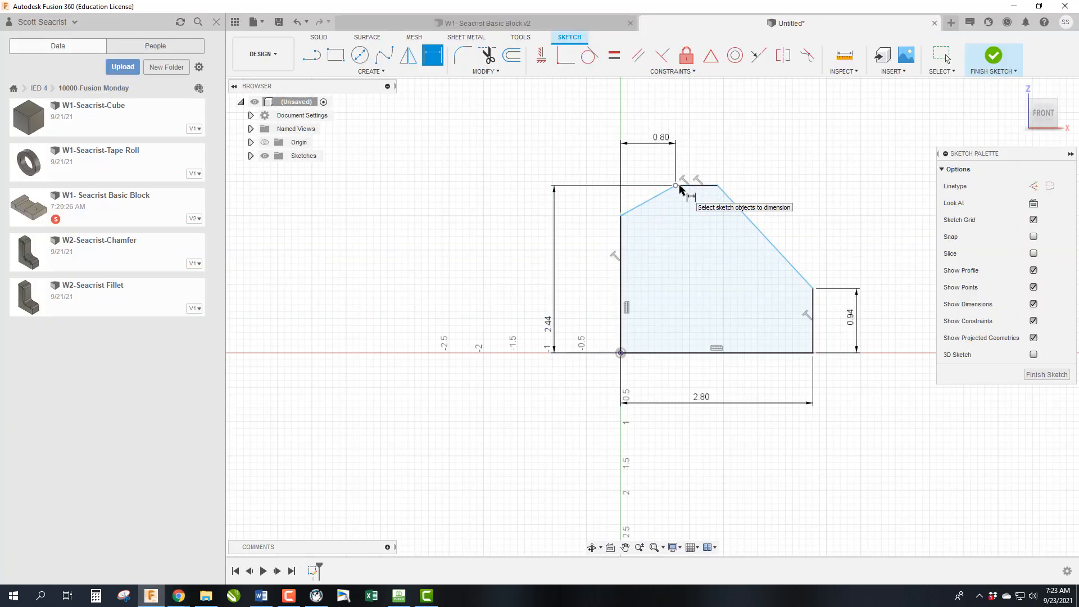
mouse_move(654, 265)
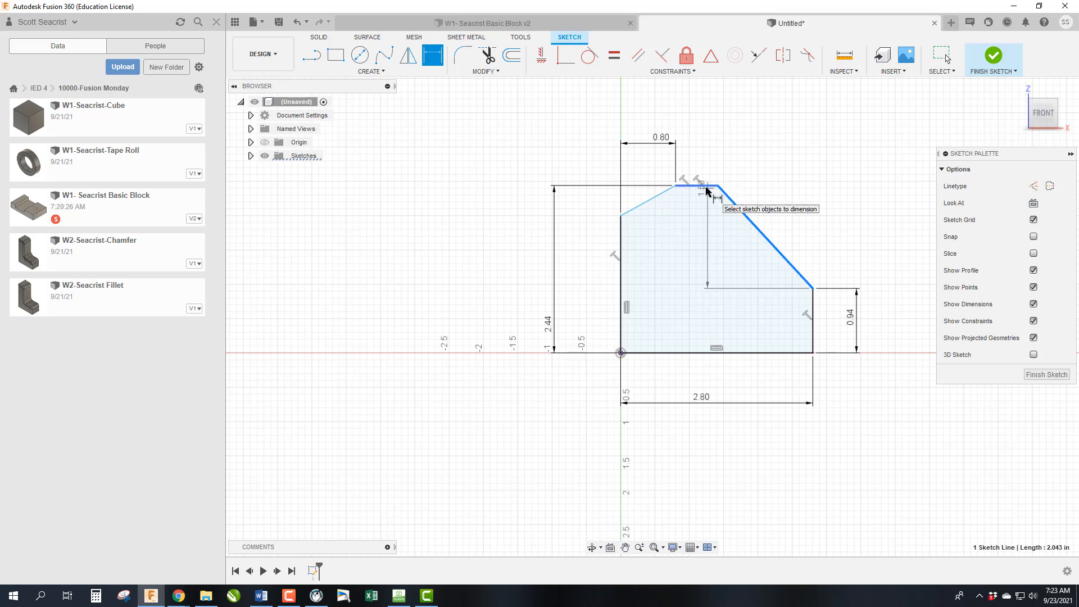
- Dimension both slanted edges of the profile at 45°
left_click(730, 193)
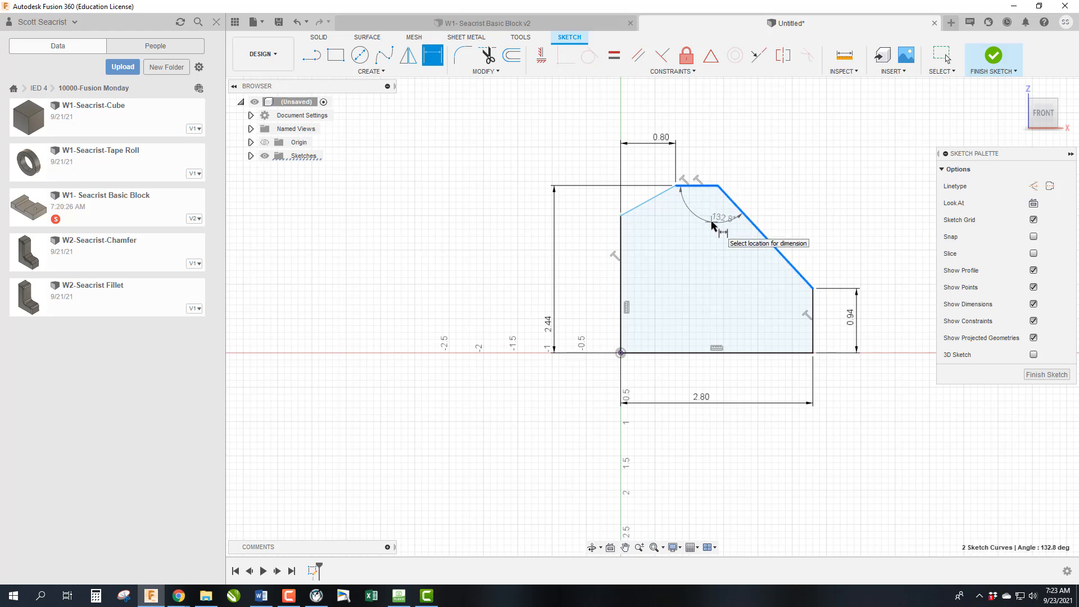
mouse_move(732, 180)
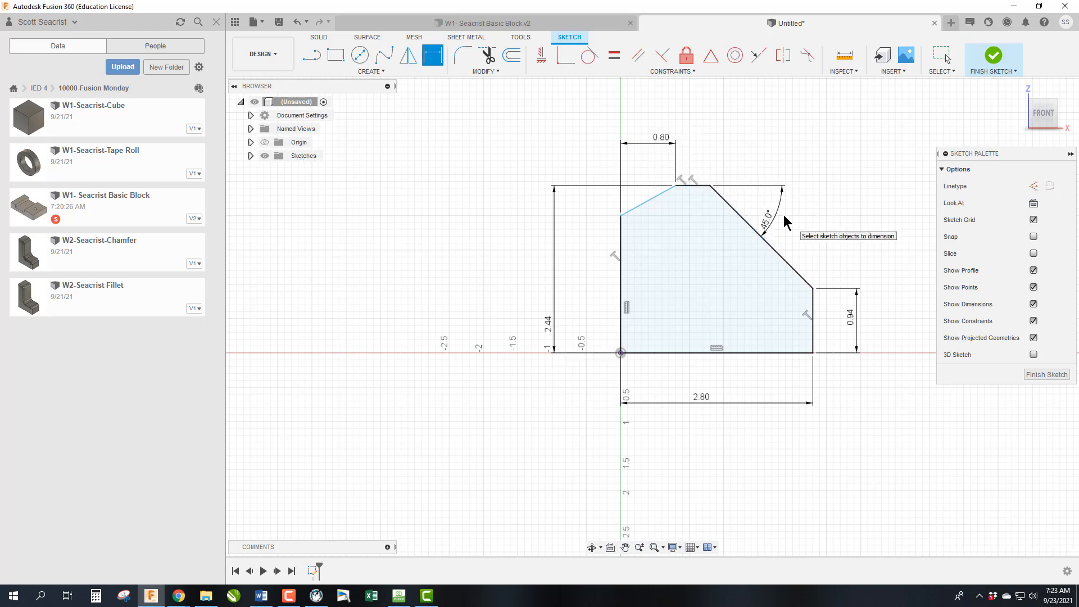
left_click(654, 189)
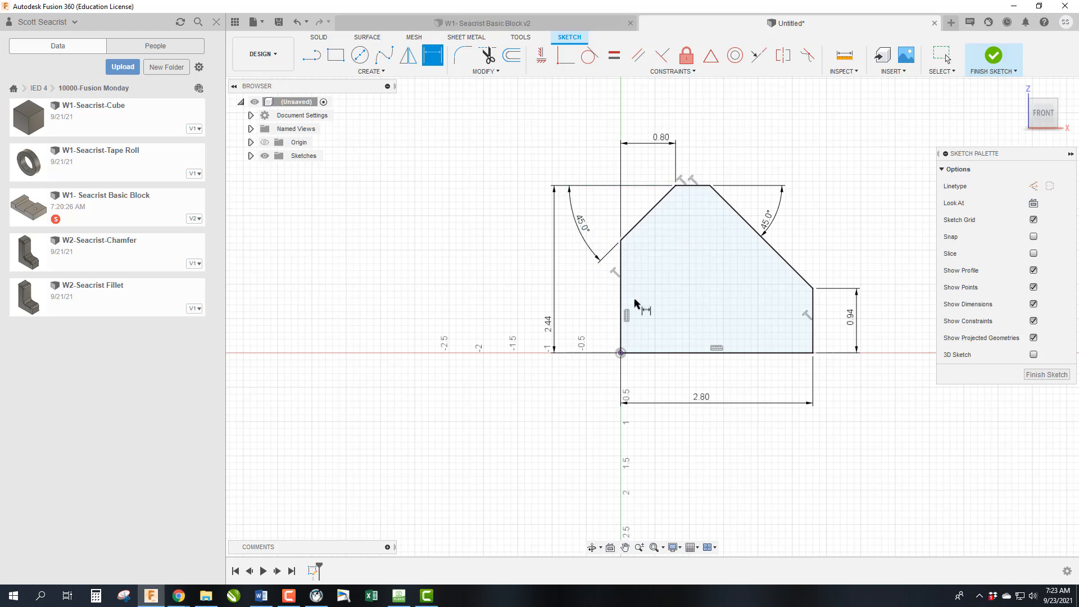
mouse_move(694, 285)
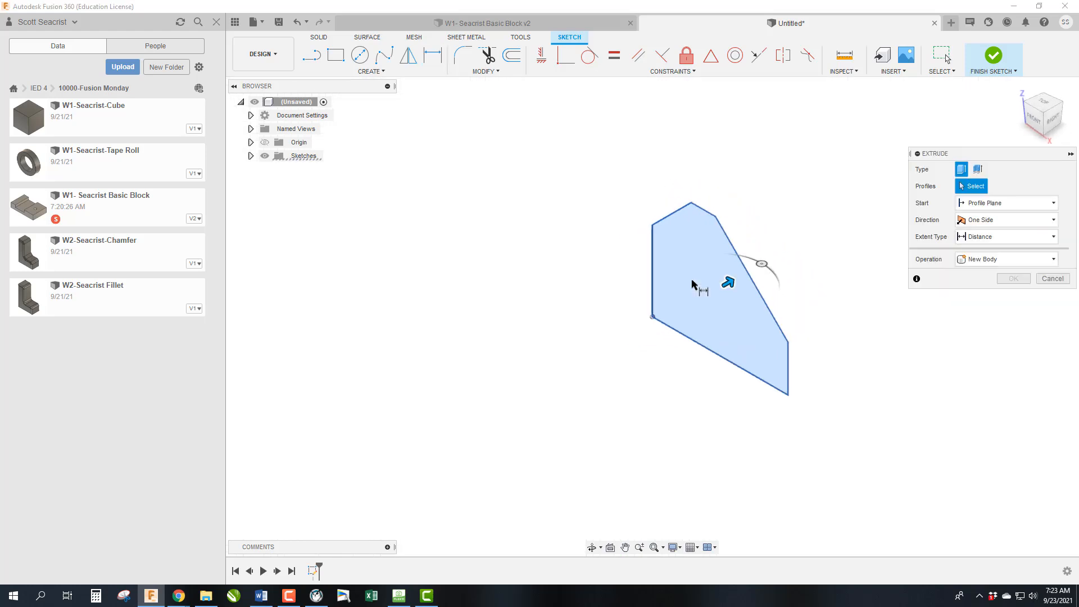
- Extrude the angle block profile 2.0 in into a solid, checking the drawing for depth
left_click(716, 295)
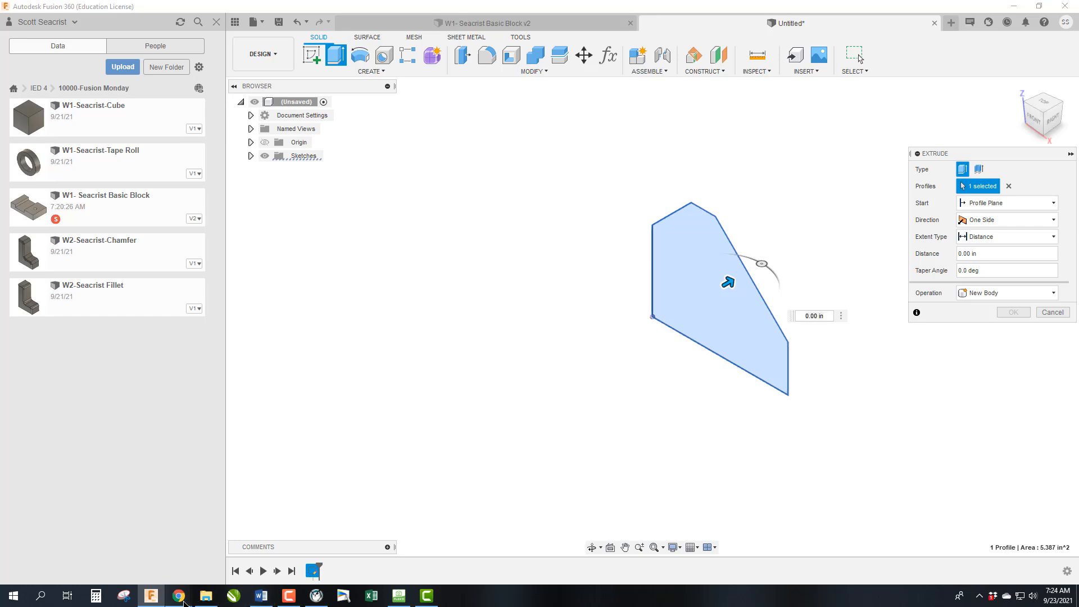
left_click(178, 596)
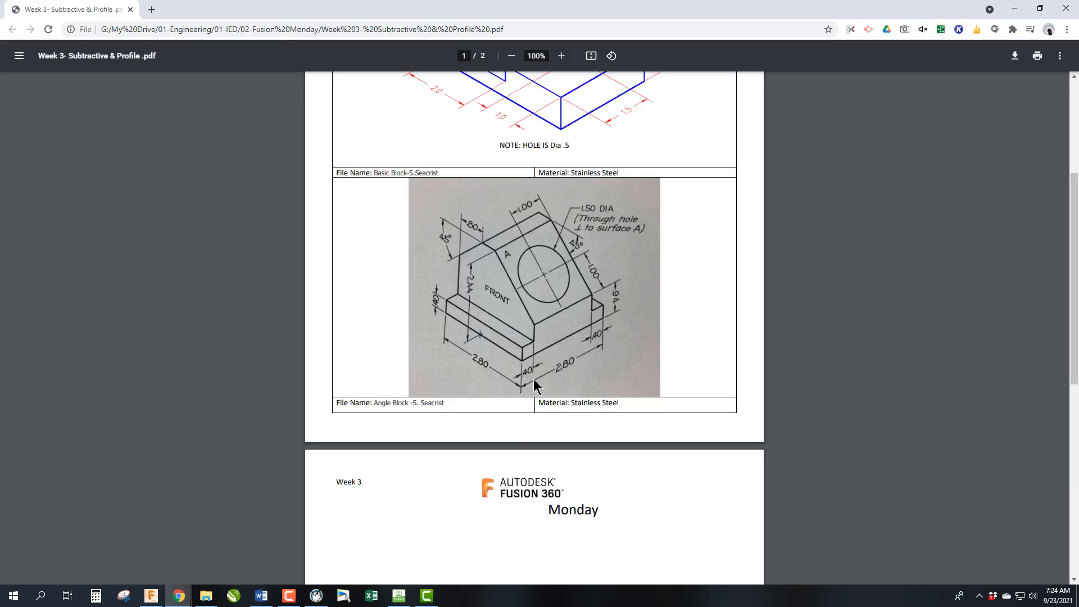
mouse_move(593, 365)
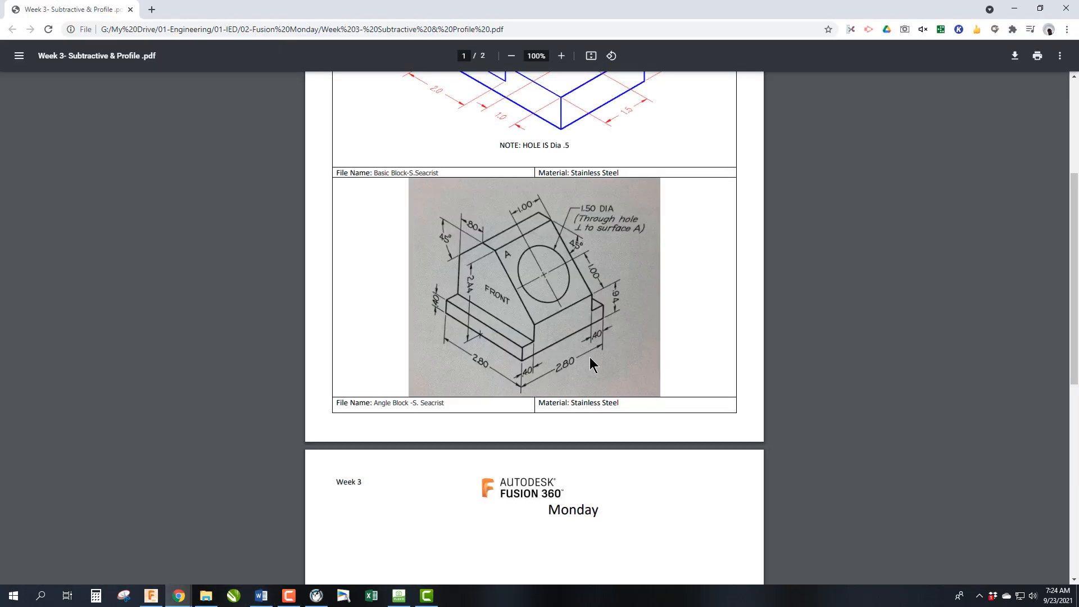
mouse_move(557, 364)
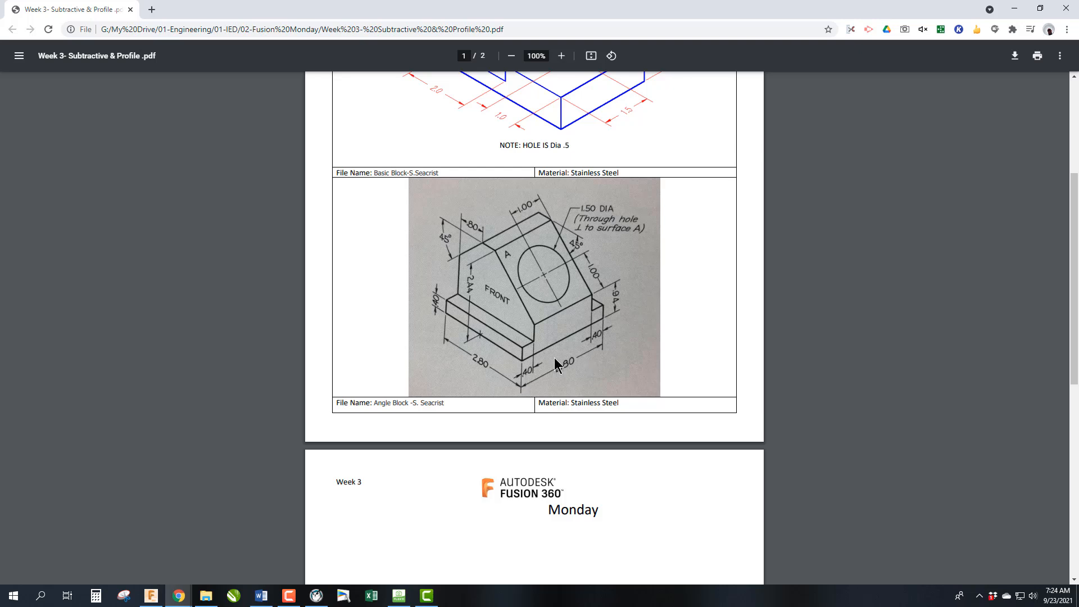
mouse_move(540, 343)
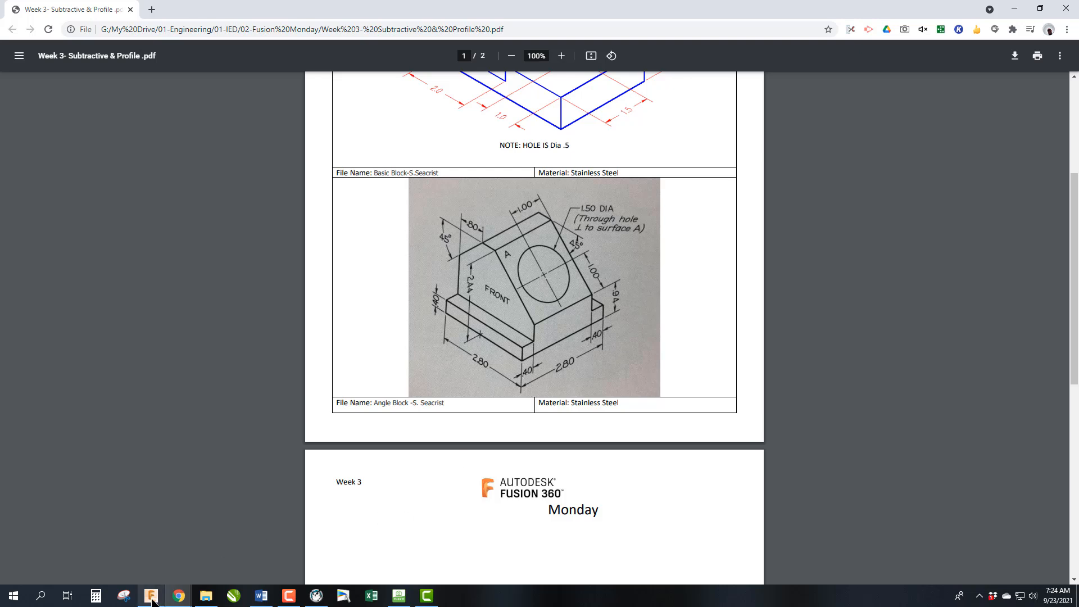
left_click(122, 595)
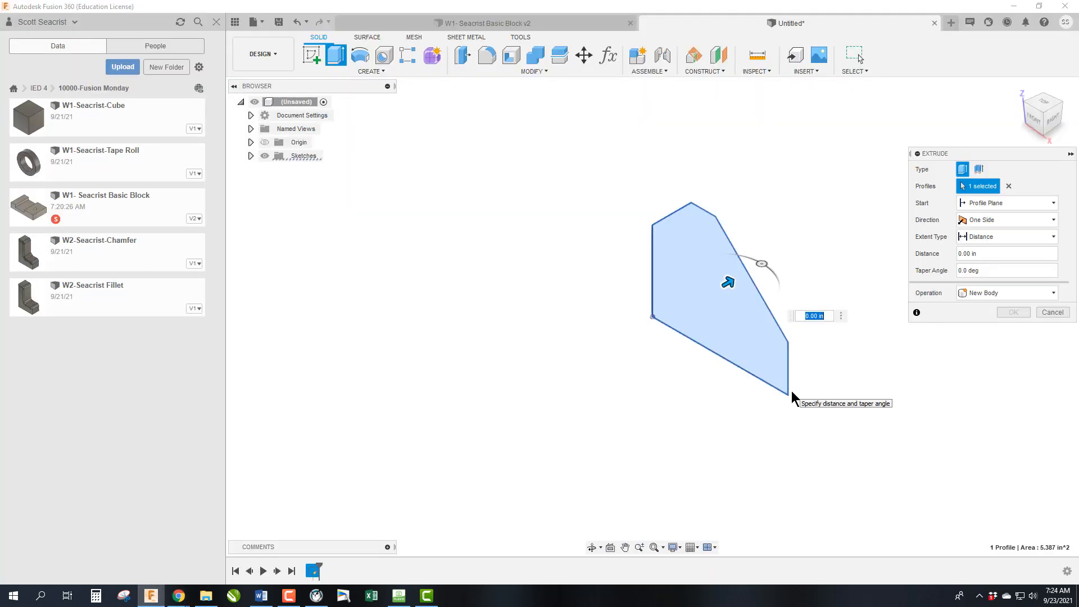
type("2.0")
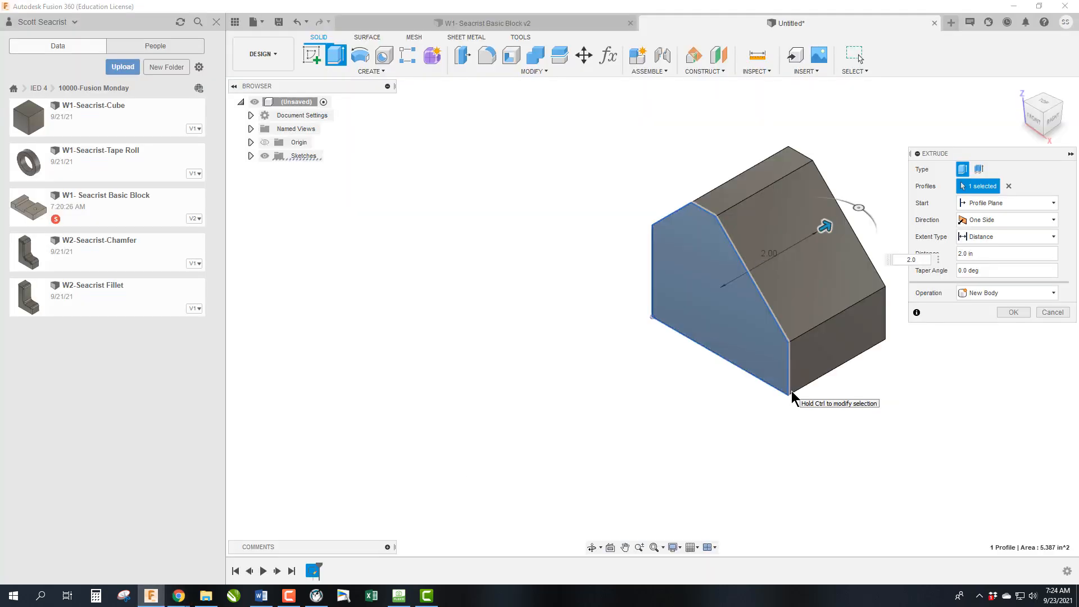
left_click(1011, 311)
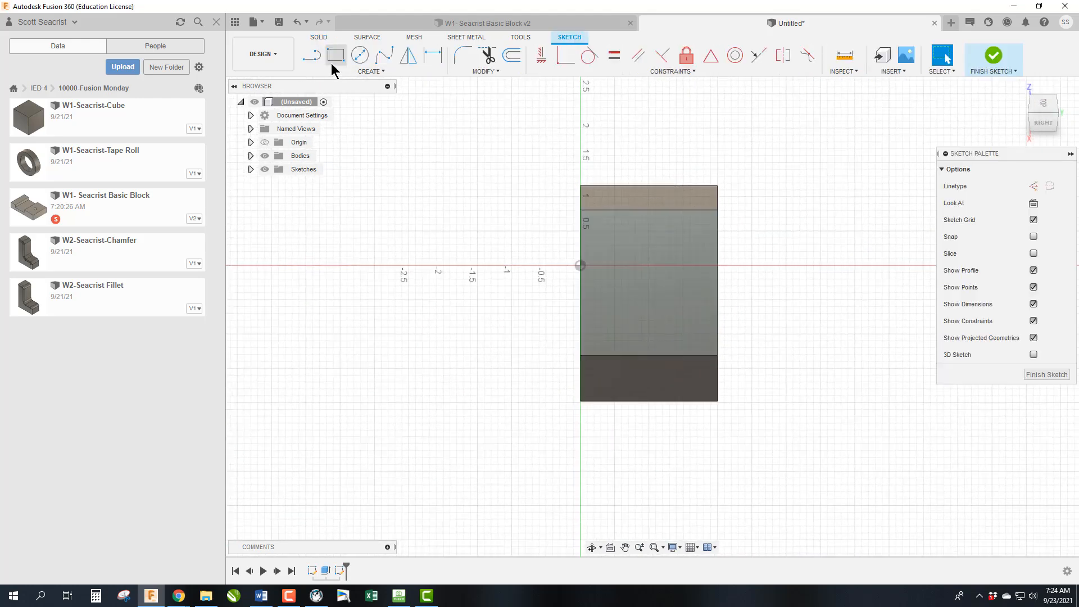
- Sketch a 1.50-diameter circle 1.00 from the edge on the slanted face
left_click(360, 55)
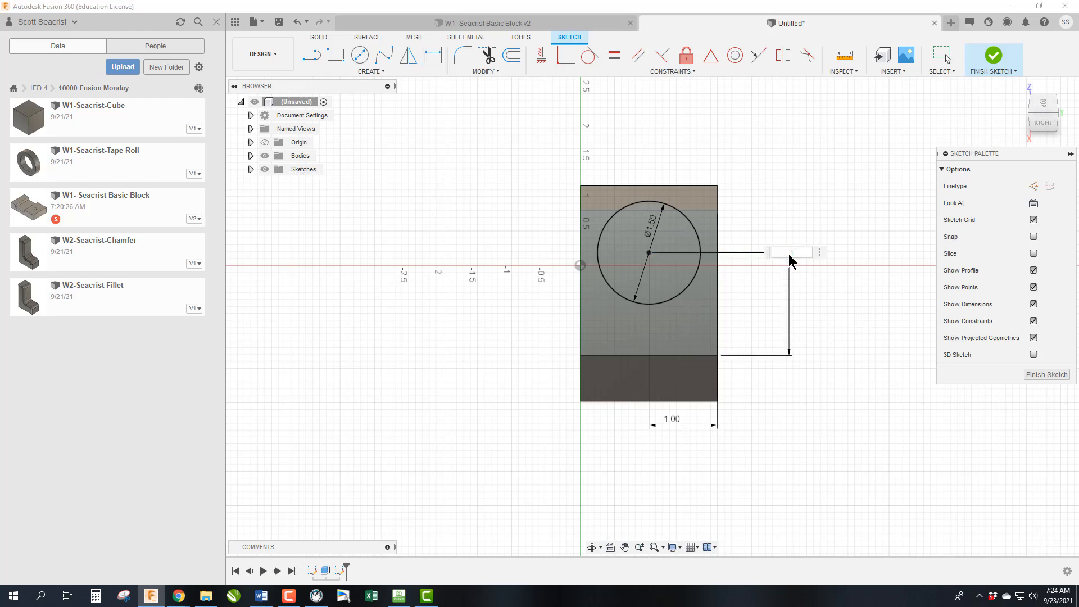
left_click(431, 55)
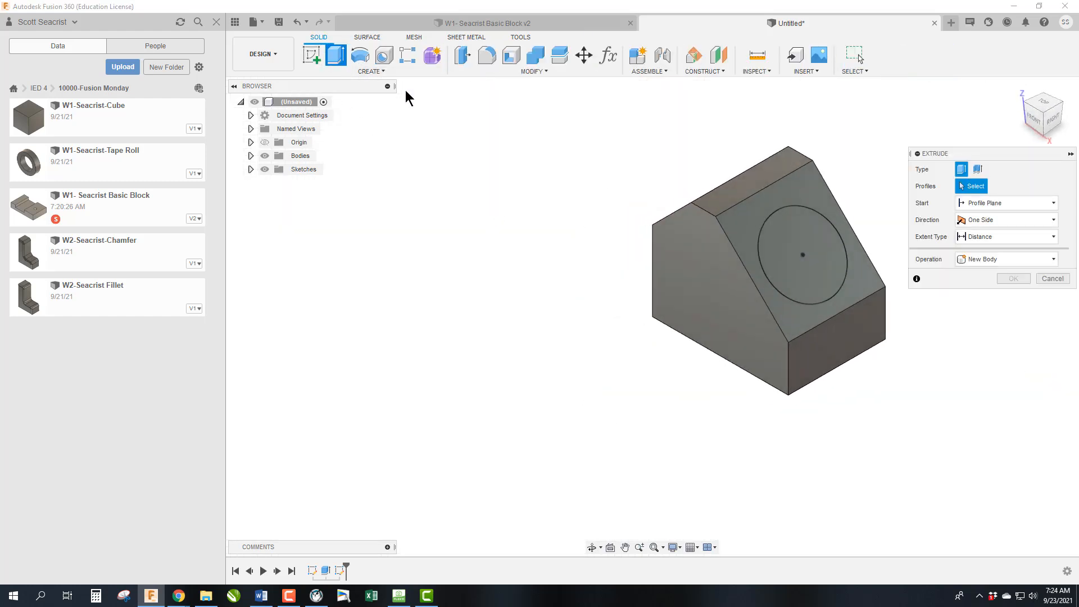
- Cut the 1.50 in circle profile through the entire block with a through-all extrude
left_click(802, 255)
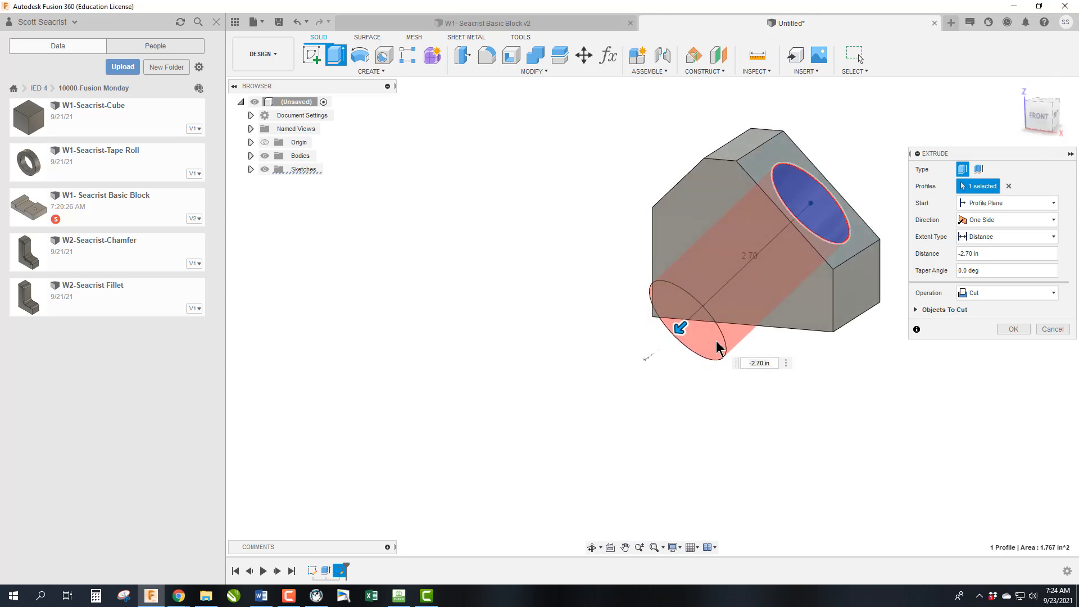
mouse_move(674, 356)
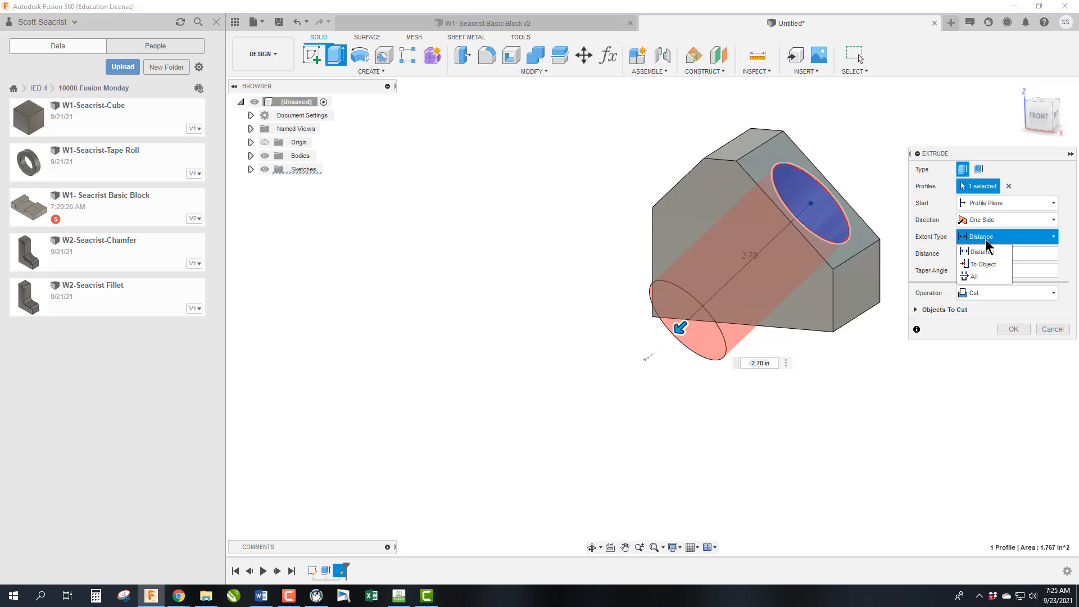
mouse_move(983, 263)
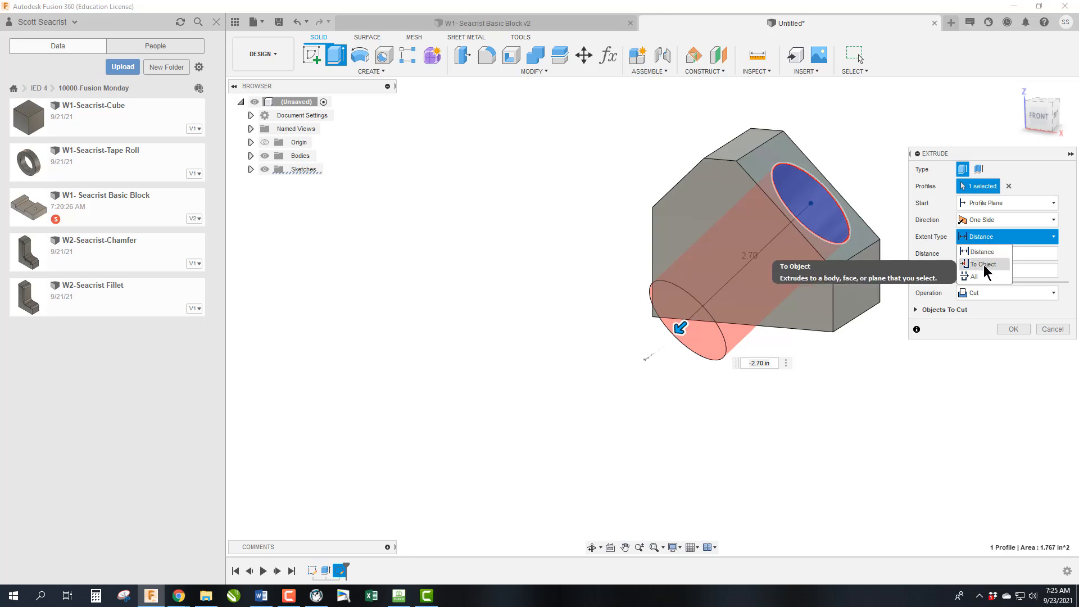
mouse_move(975, 276)
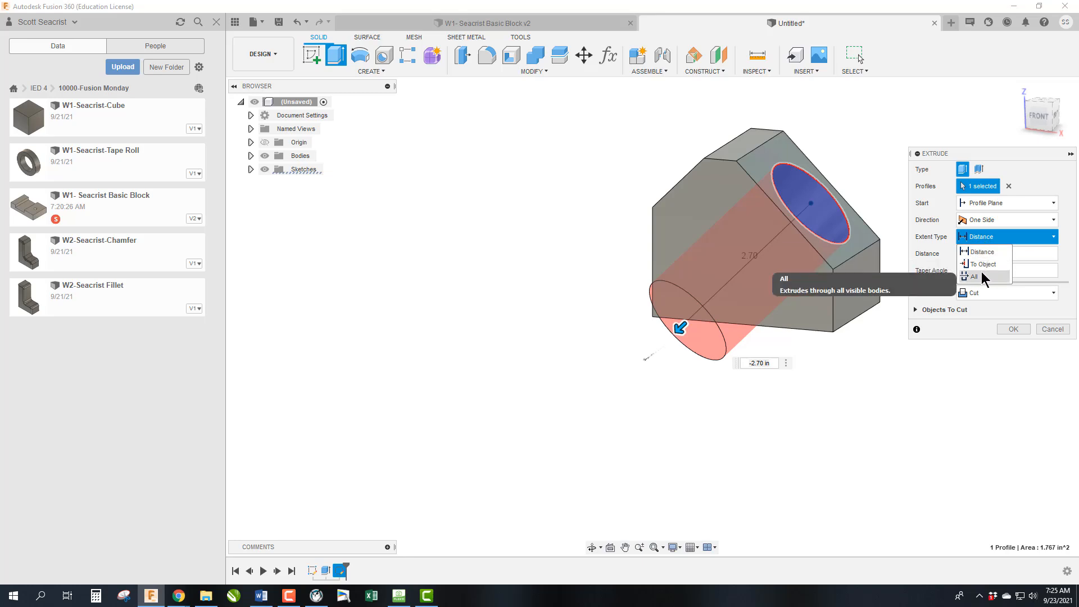
left_click(975, 276)
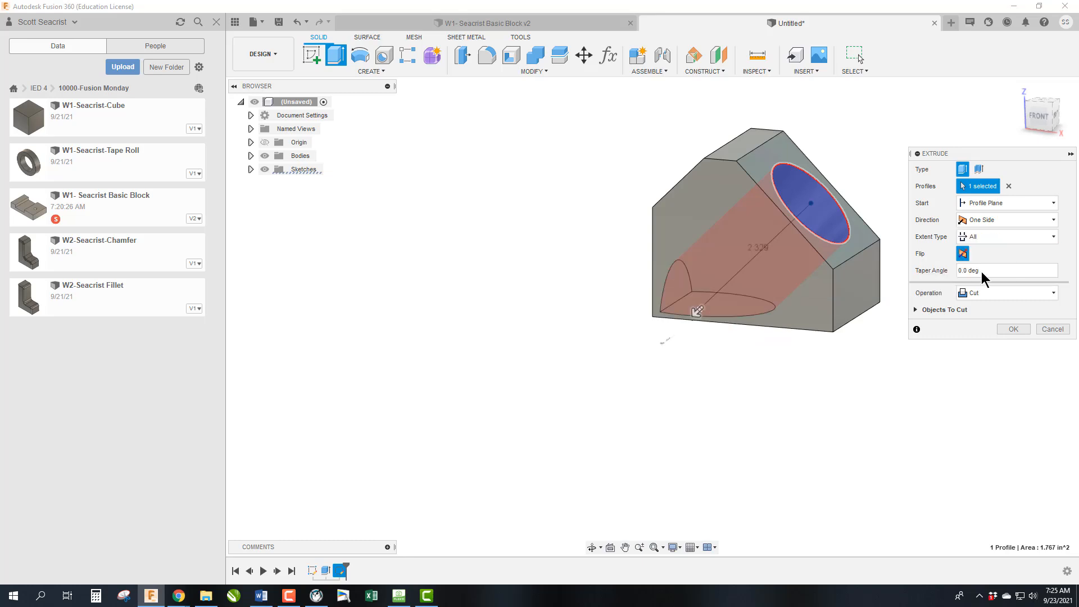
mouse_move(996, 325)
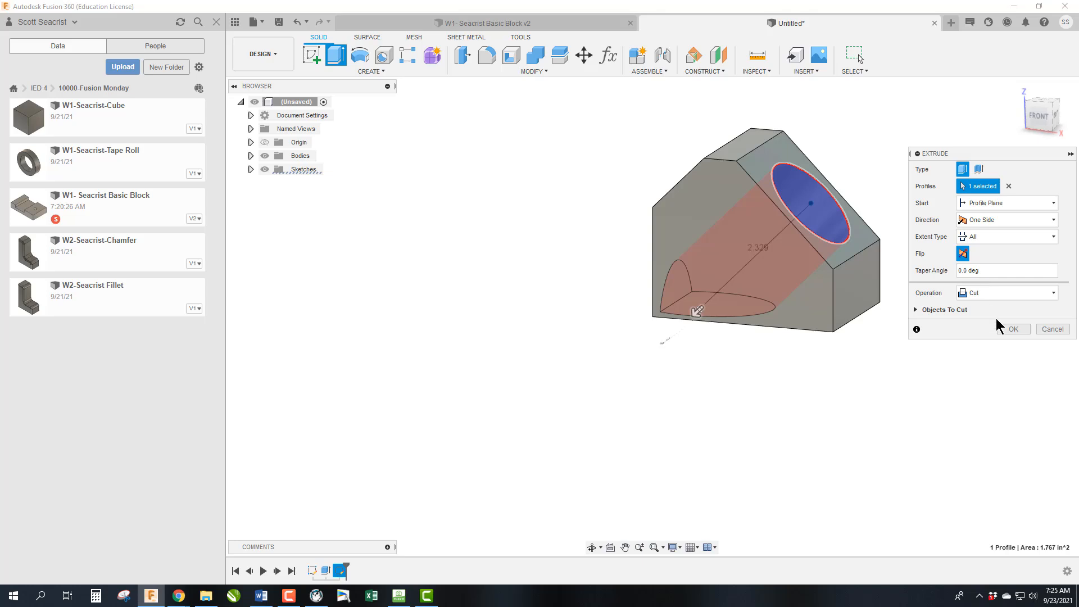
mouse_move(1006, 334)
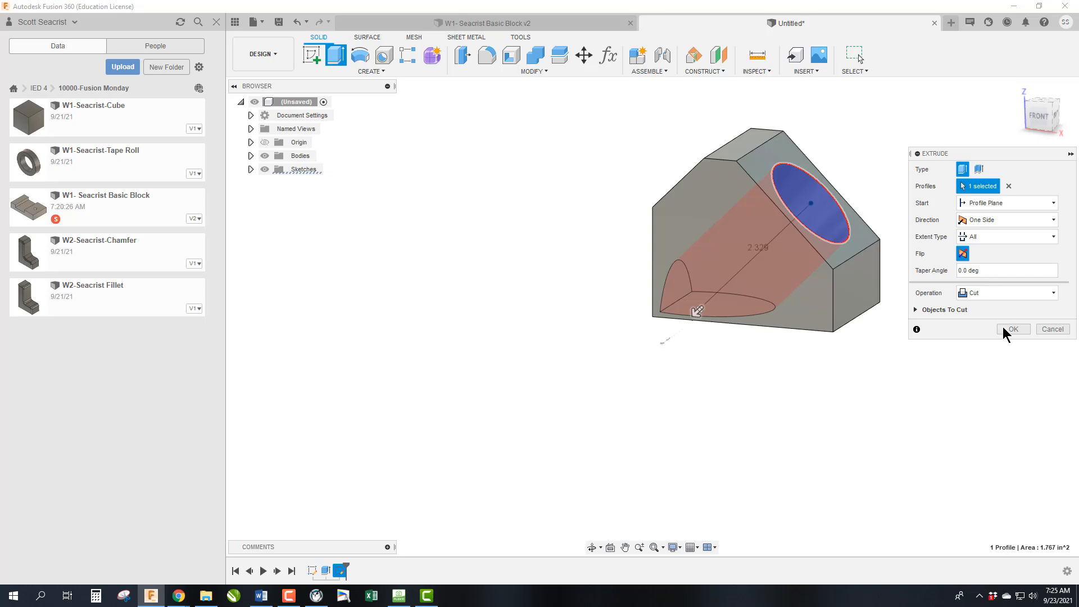
left_click(1011, 329)
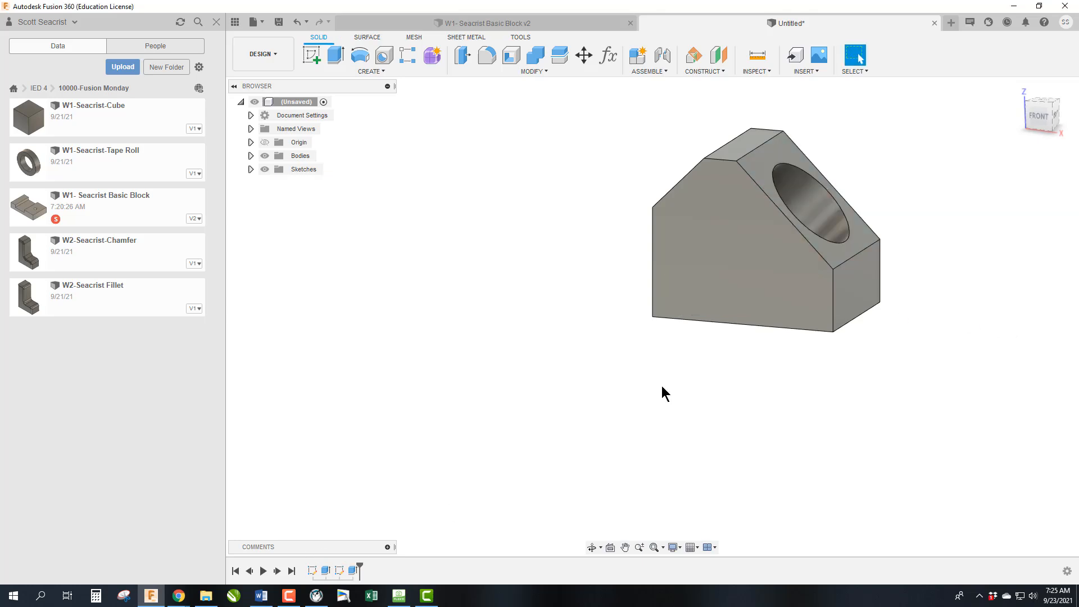
- Reopen the 2.0 in base extrude from the timeline to check it, then cancel without changes
left_click(1040, 112)
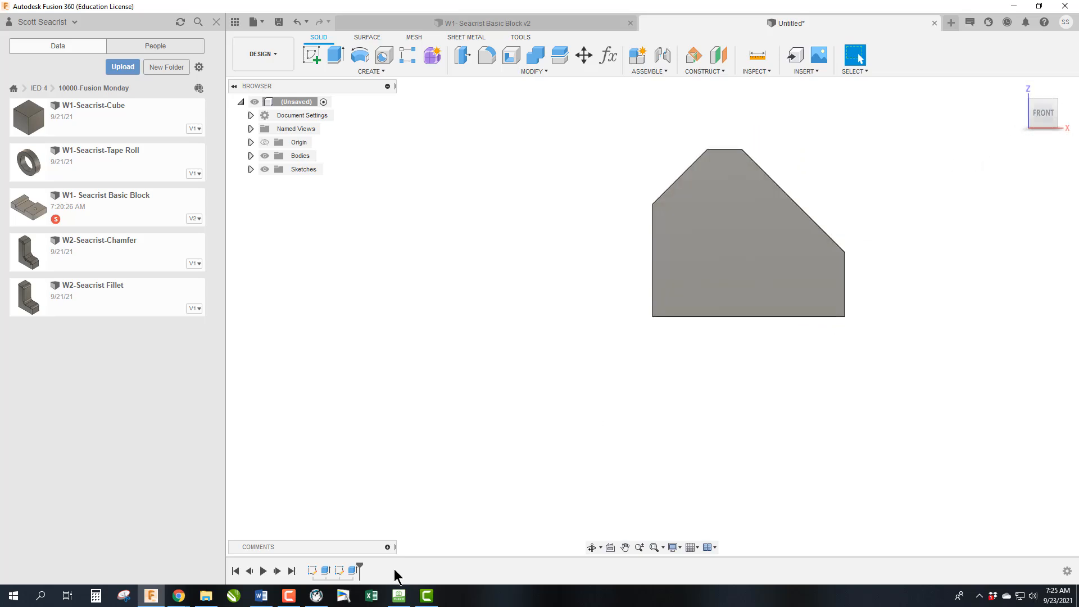
right_click(749, 234)
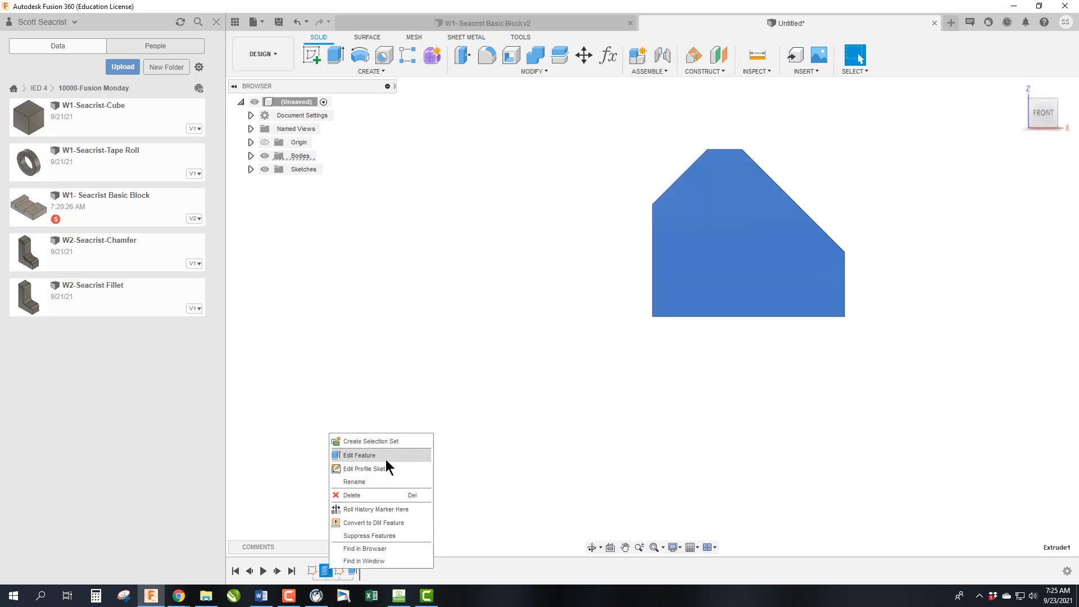
left_click(359, 455)
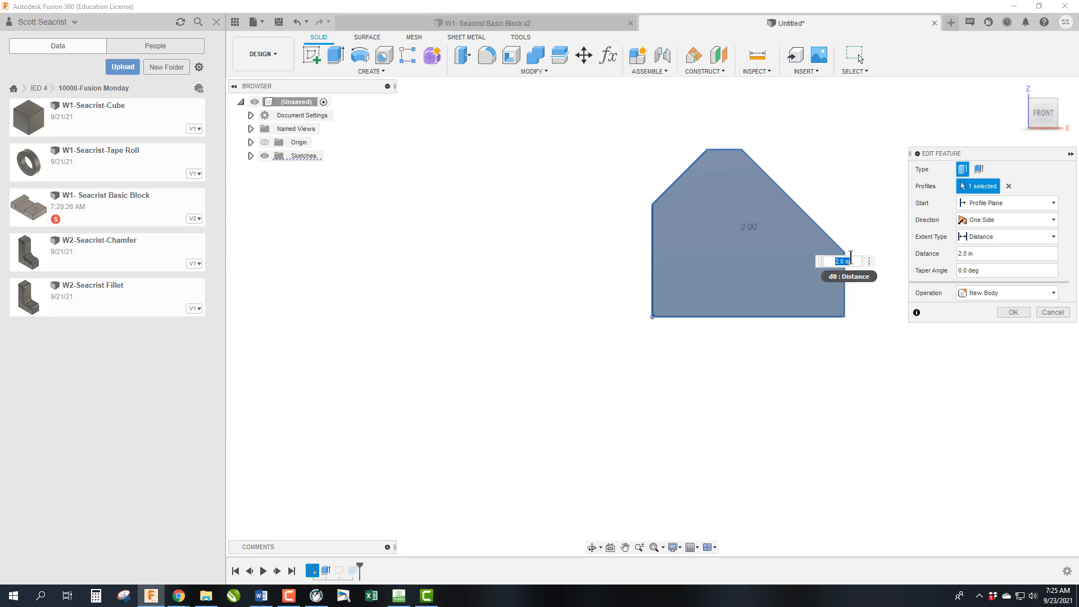
mouse_move(1052, 311)
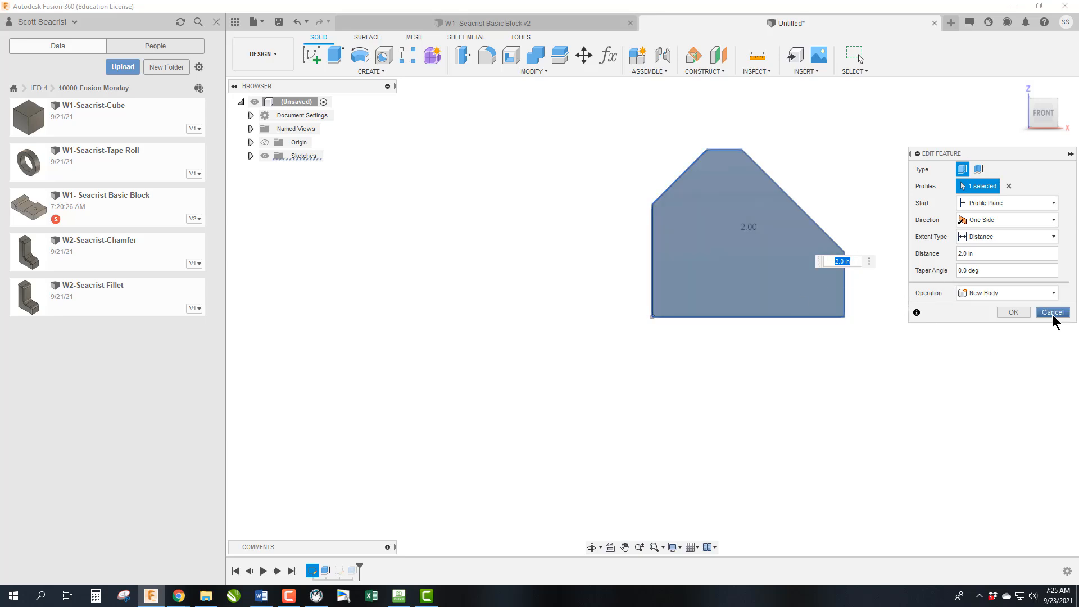
left_click(1012, 311)
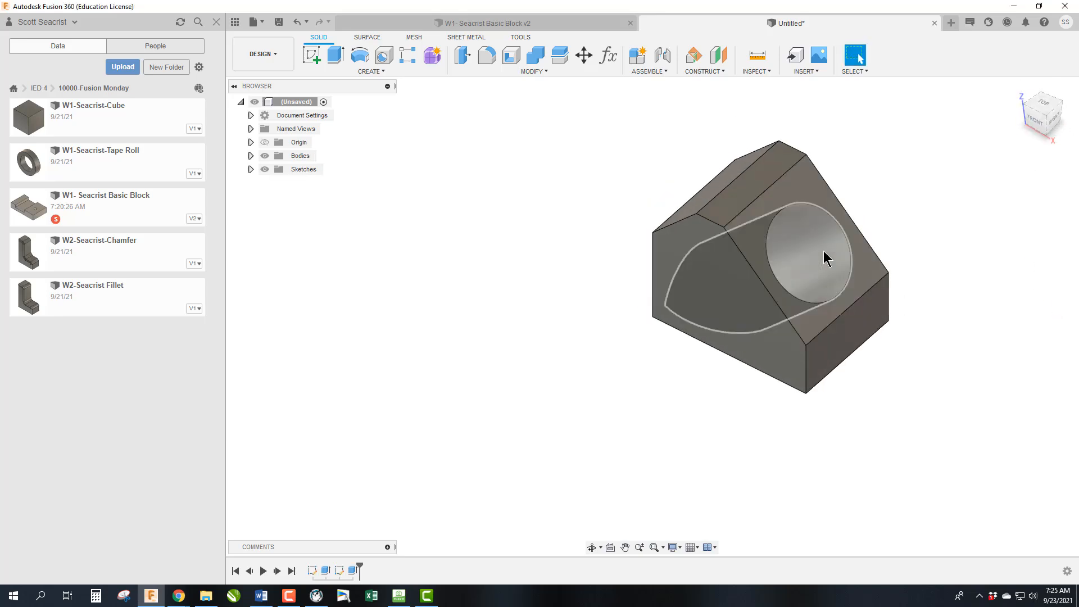
mouse_move(787, 270)
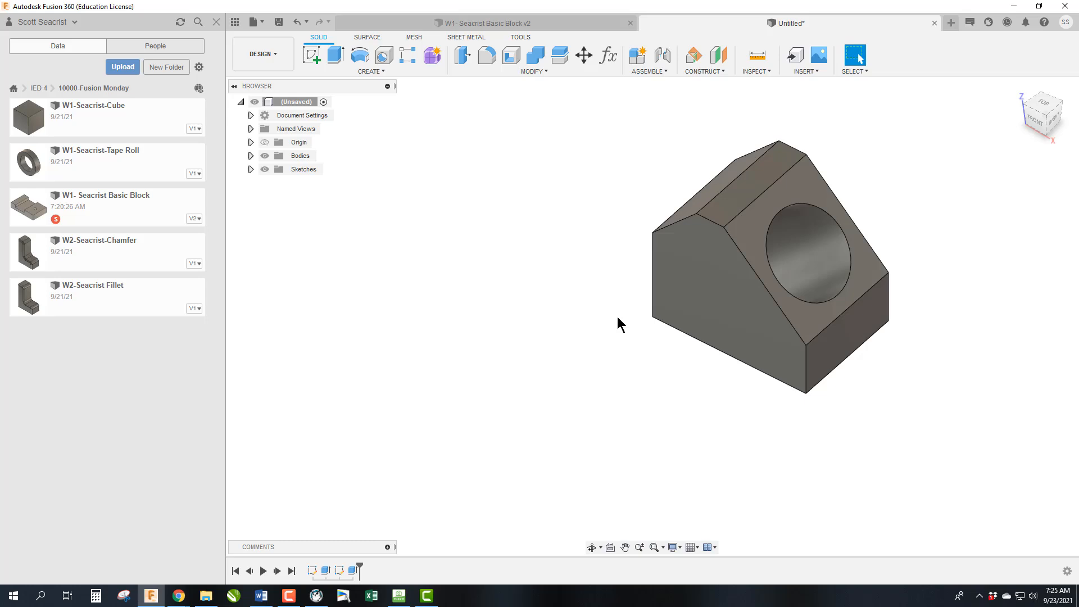
mouse_move(1044, 121)
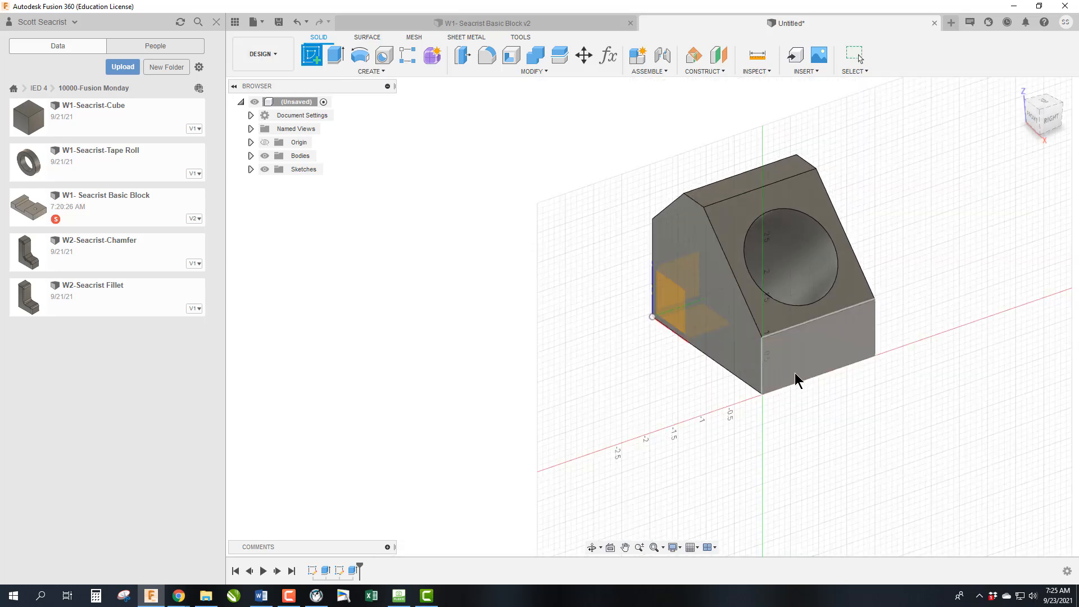
- Sketch two 0.40 × 0.40 squares at the bottom corners of the block's side face
left_click(312, 55)
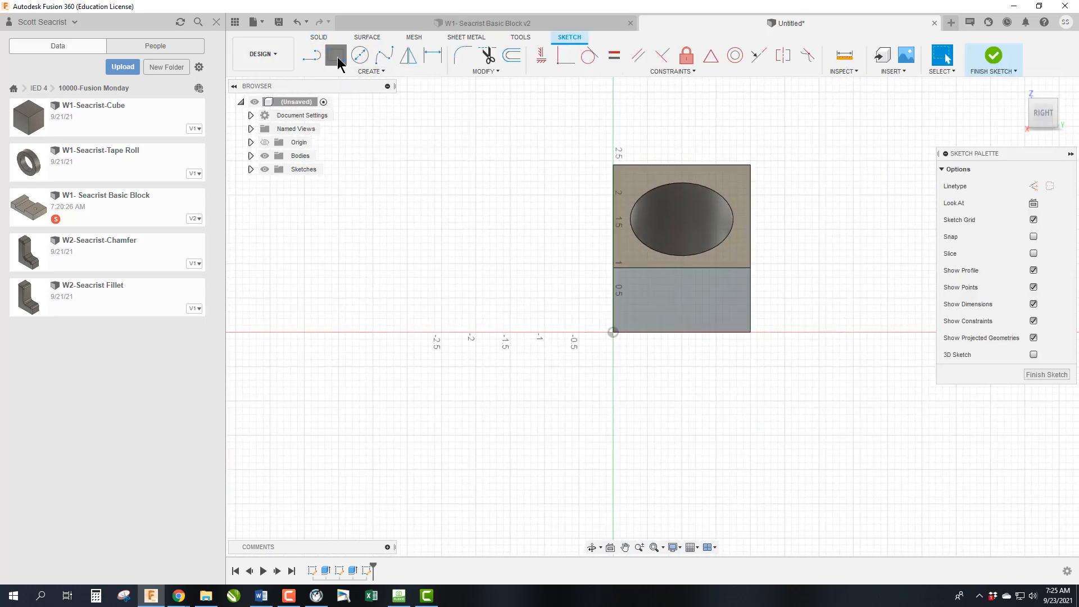
left_click(336, 56)
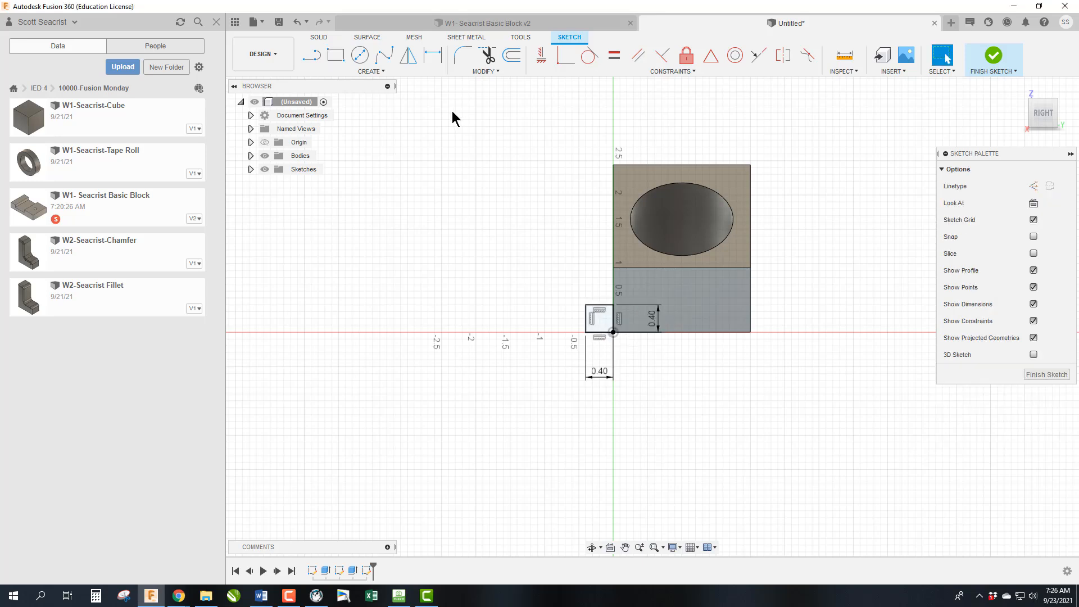
left_click(335, 55)
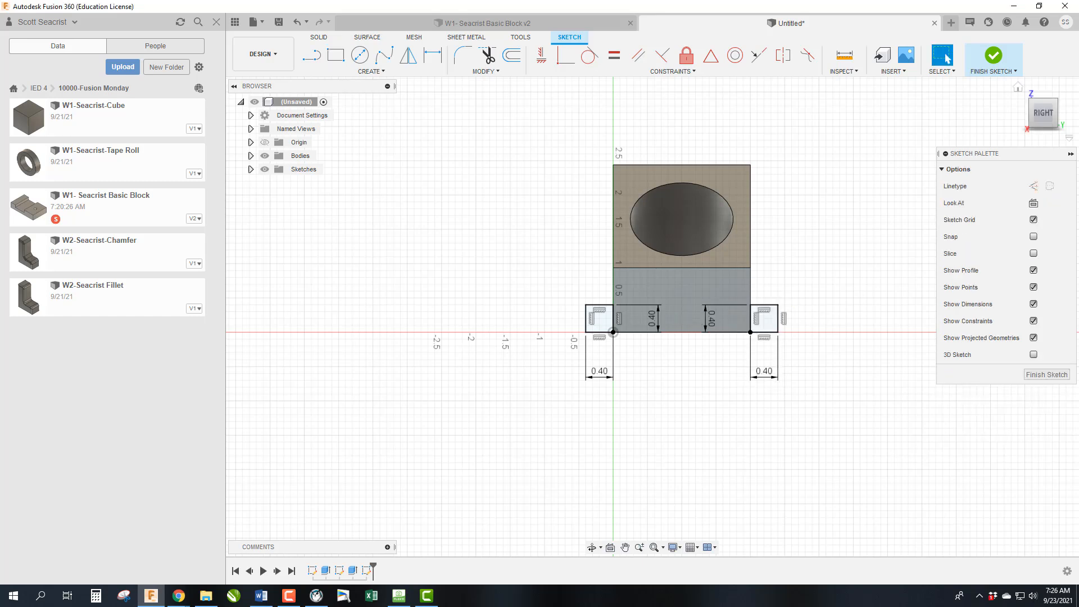
left_click(993, 55)
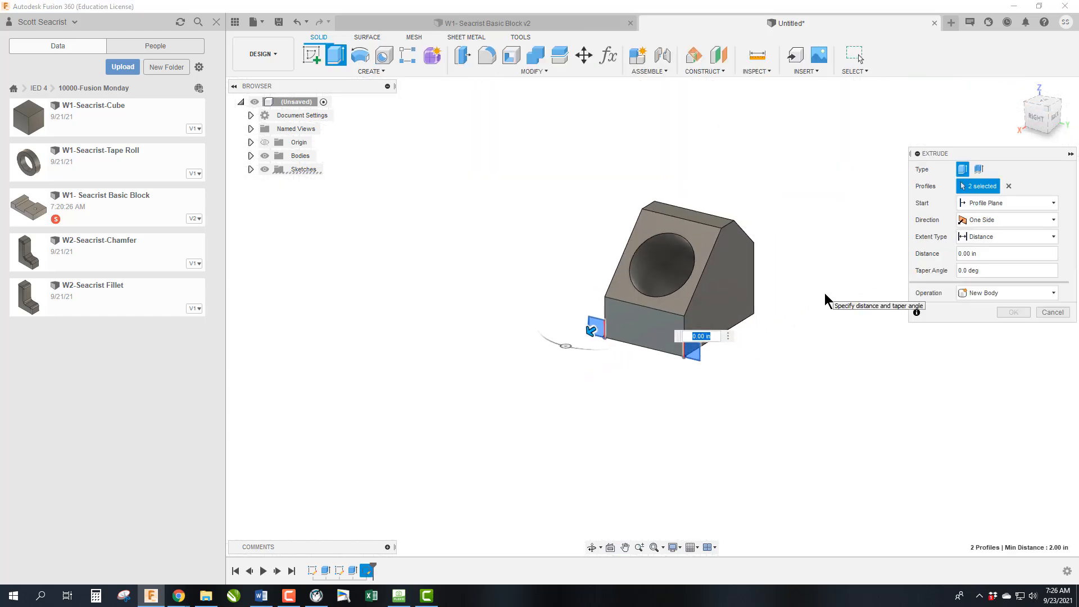
mouse_move(1063, 127)
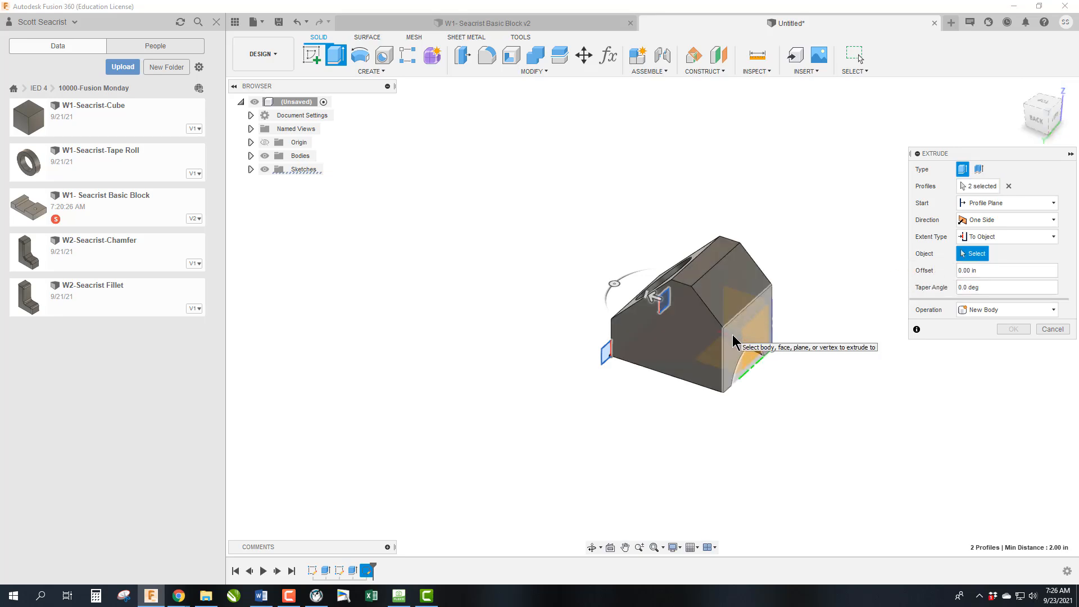
- Extrude both squares to the far face as joined base wings, then compare against the reference PDF
left_click(716, 330)
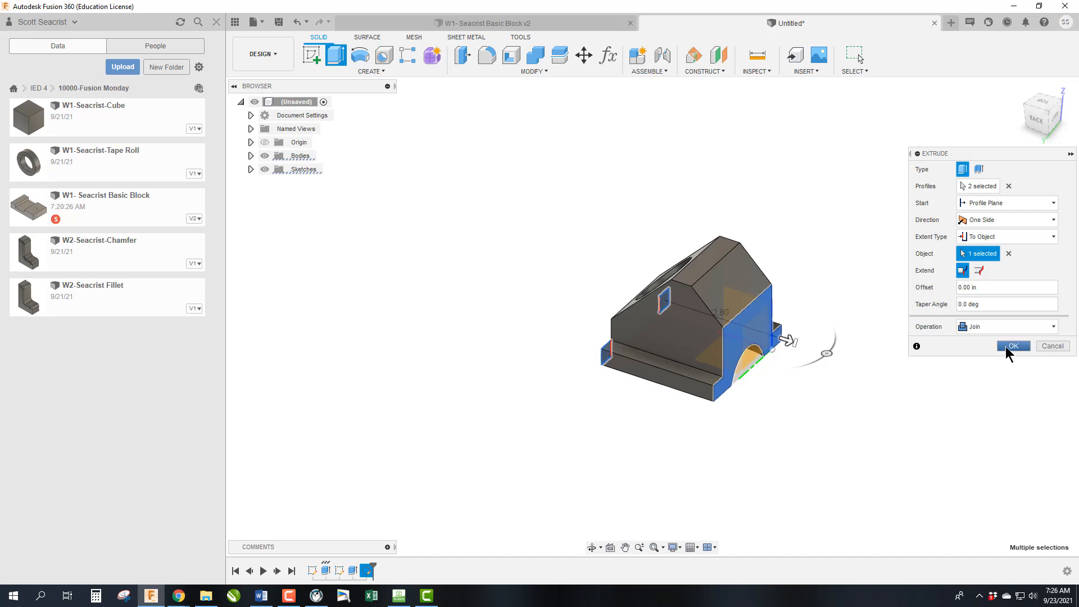
left_click(1012, 345)
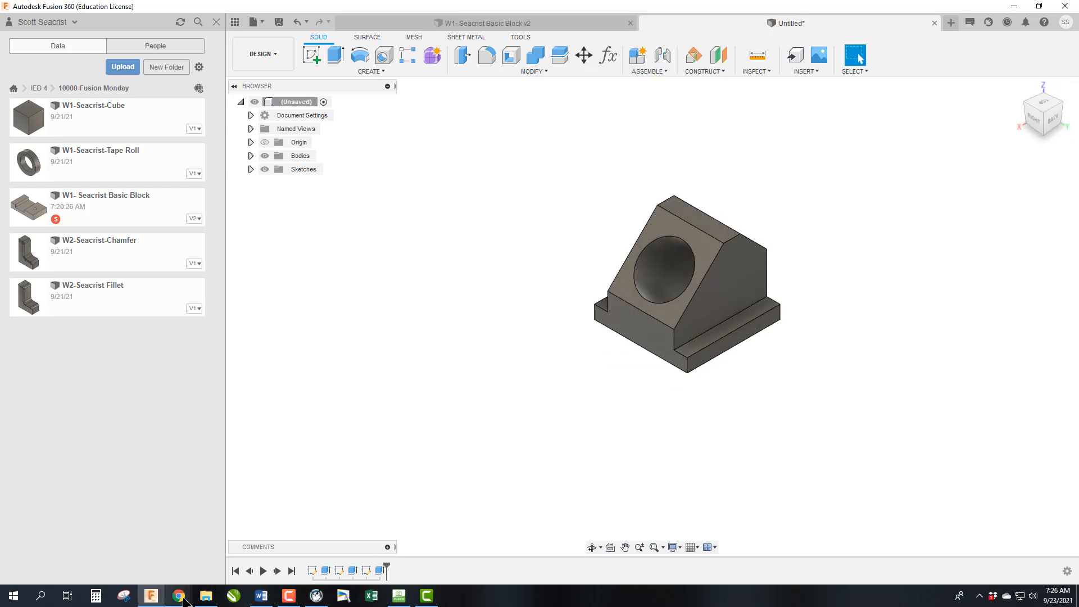
left_click(179, 595)
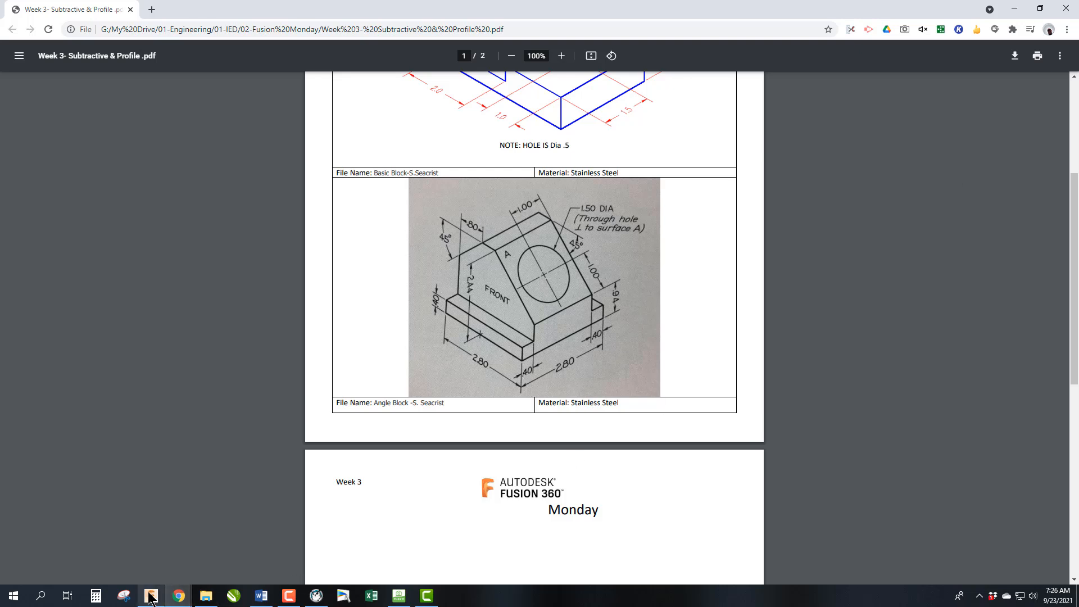
left_click(178, 596)
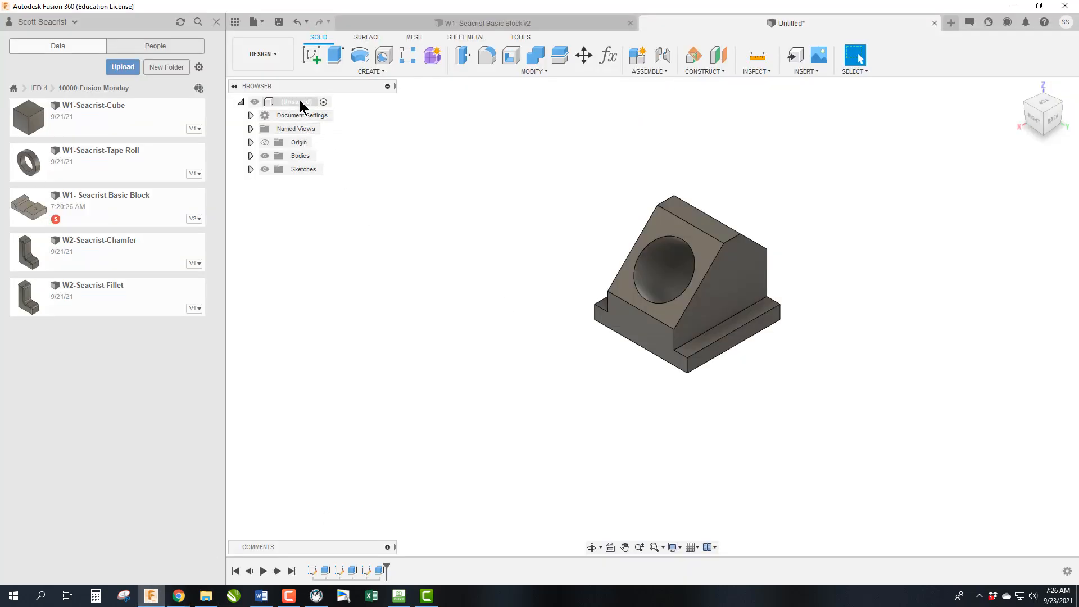
- Apply Stainless Steel from the material library to the block
right_click(296, 102)
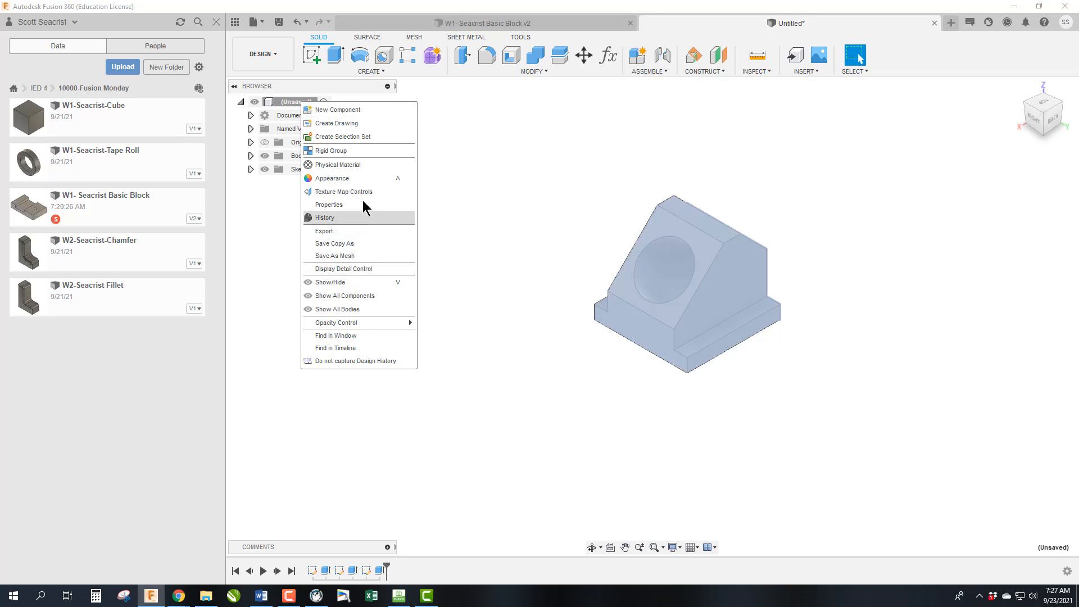
left_click(339, 164)
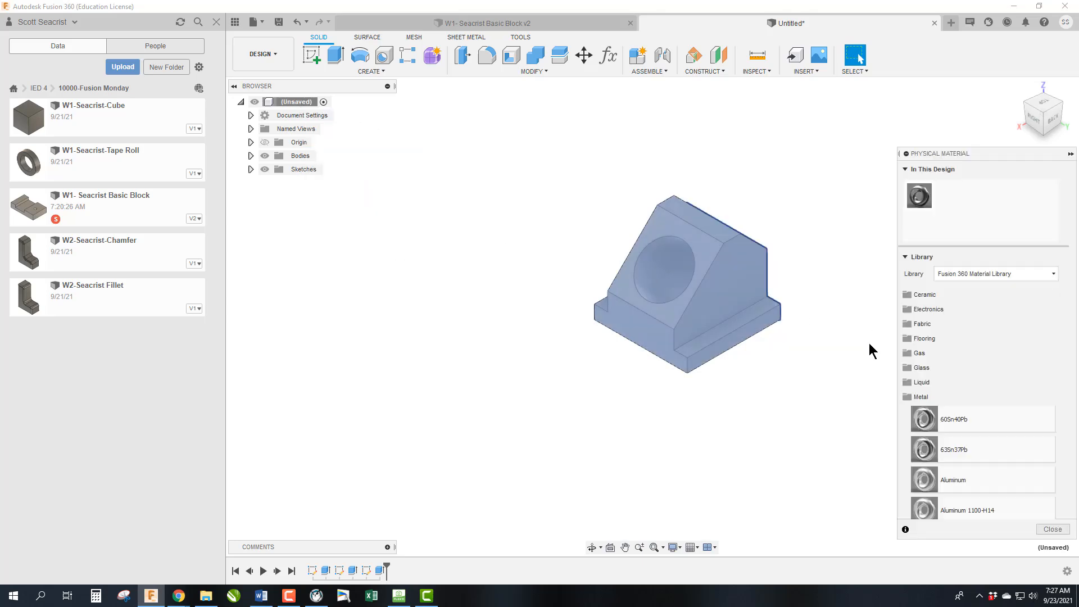
scroll("down", 3)
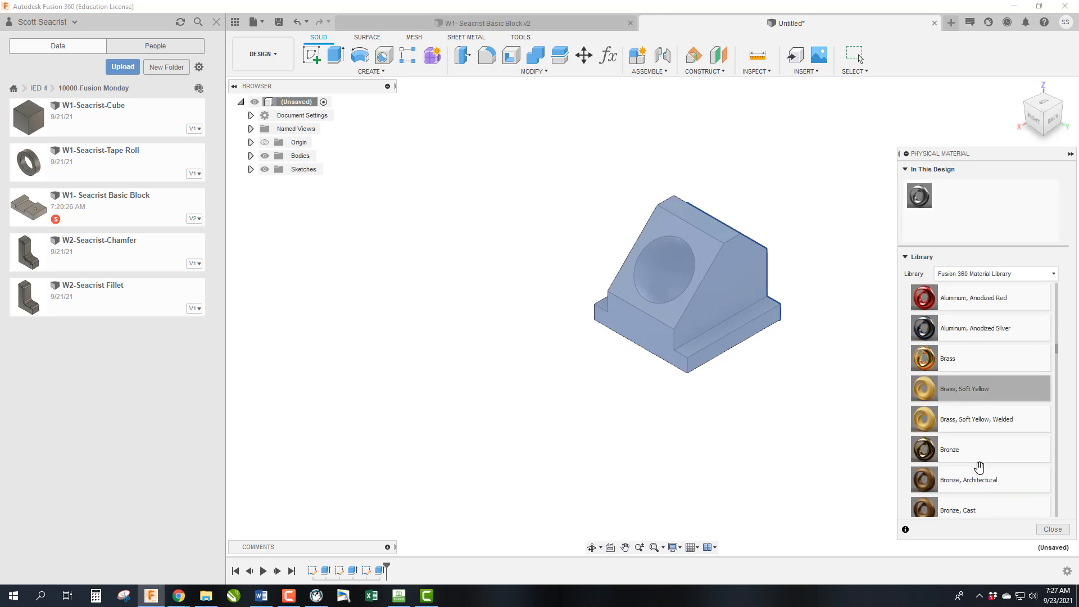
scroll("down", 3)
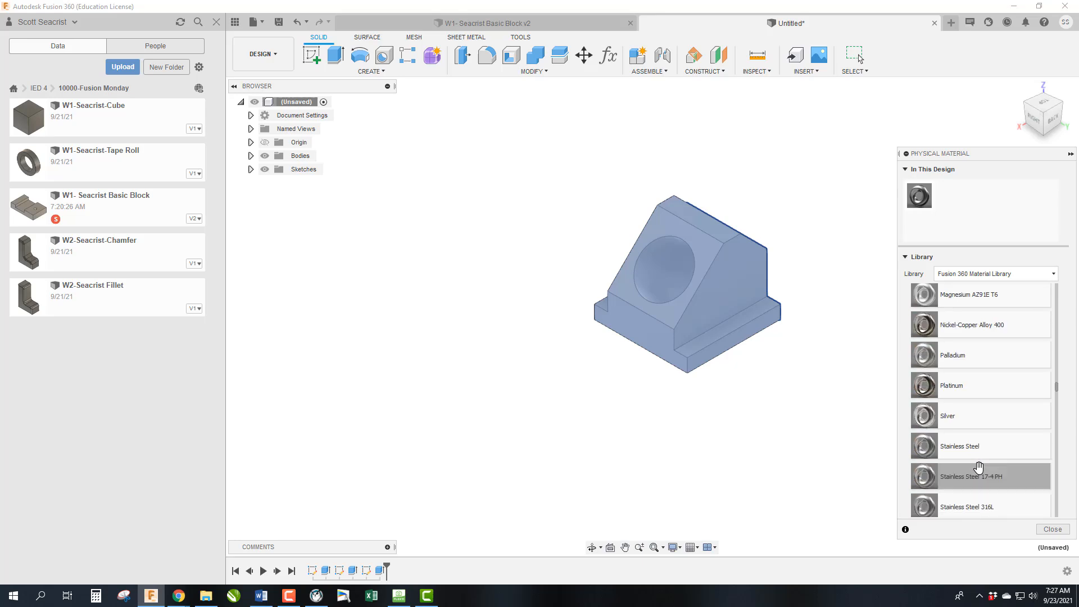
double_click(971, 477)
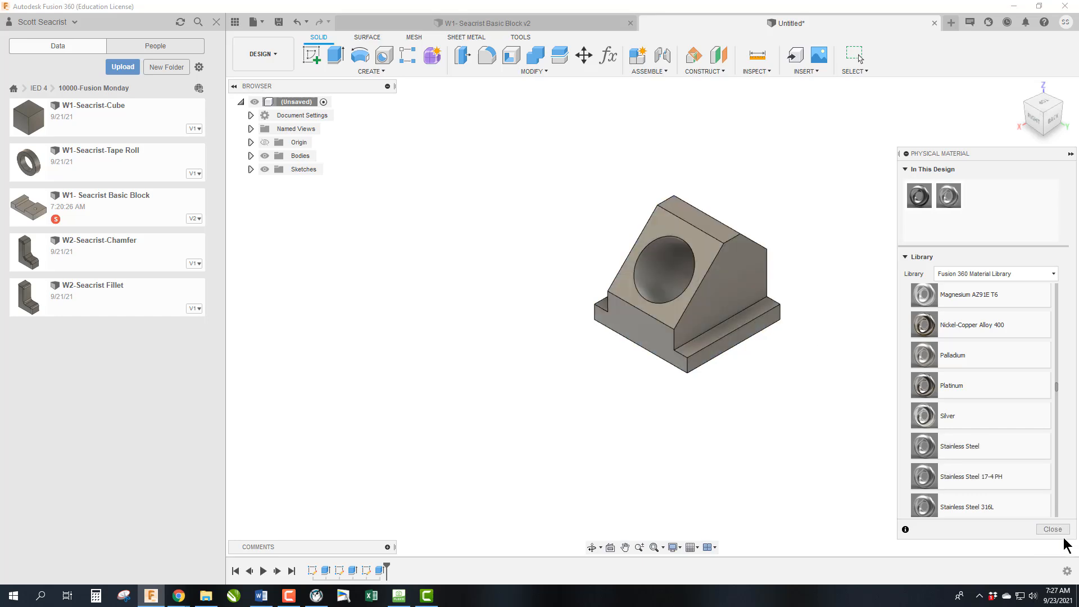
left_click(1052, 528)
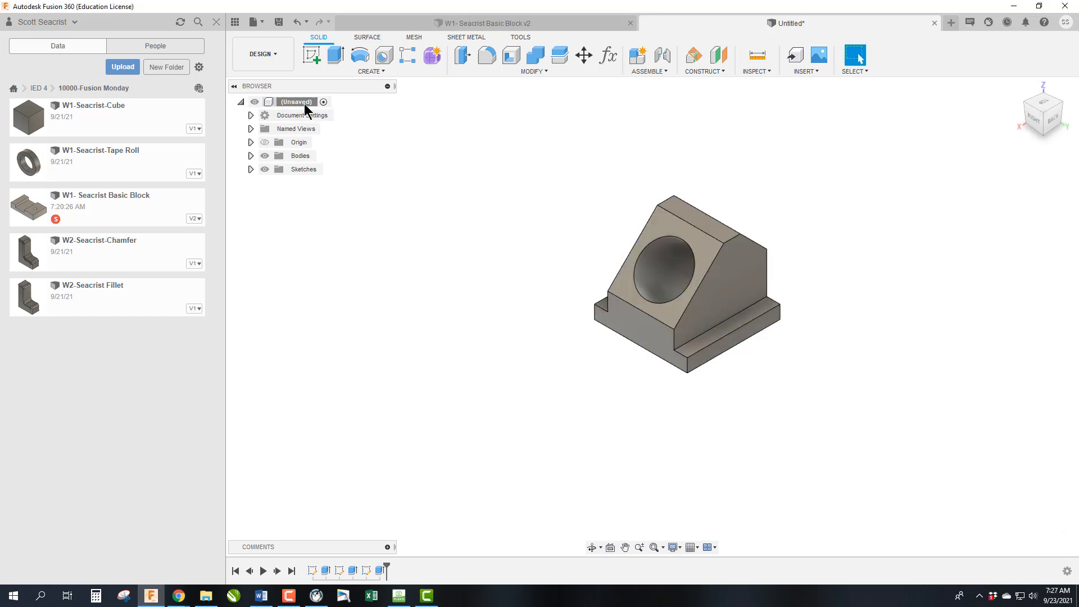
- Review the block's physical properties: 35.635 ouncemass mass and 7.706 in^3 volume
left_click(295, 103)
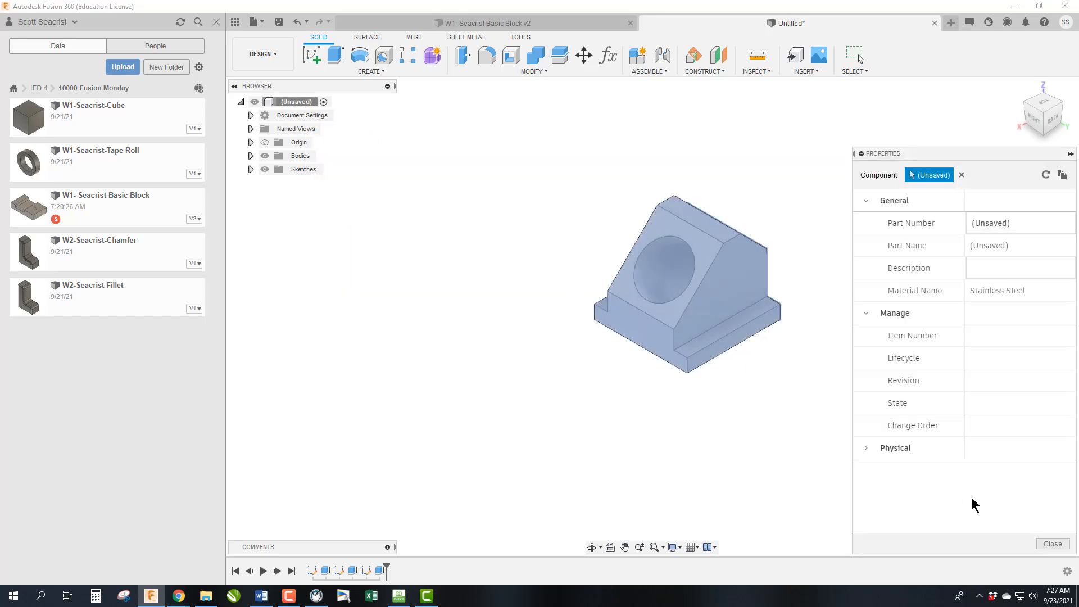
left_click(896, 447)
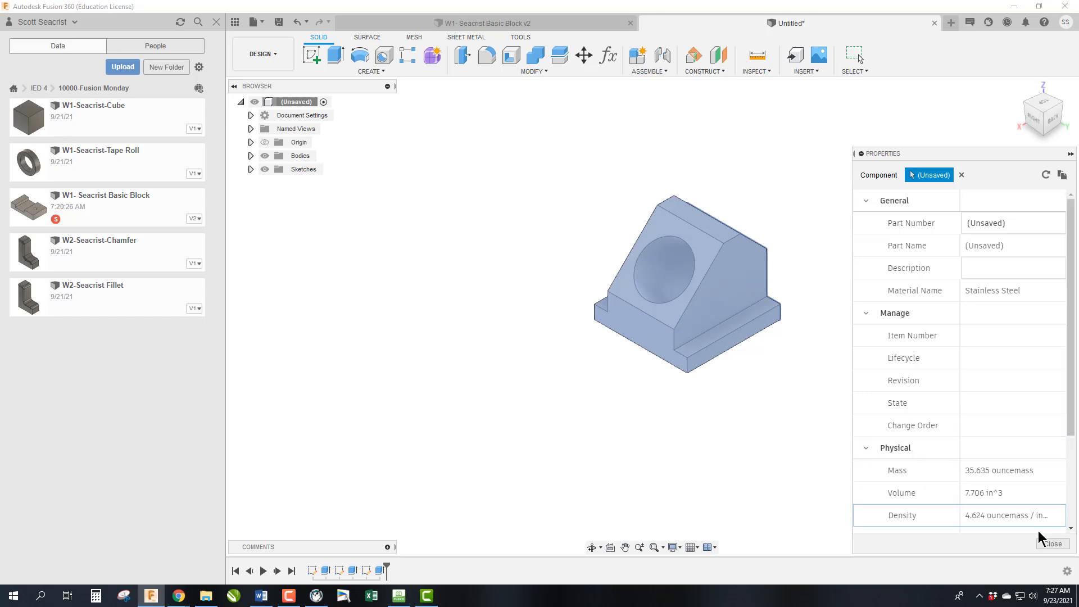
left_click(1052, 544)
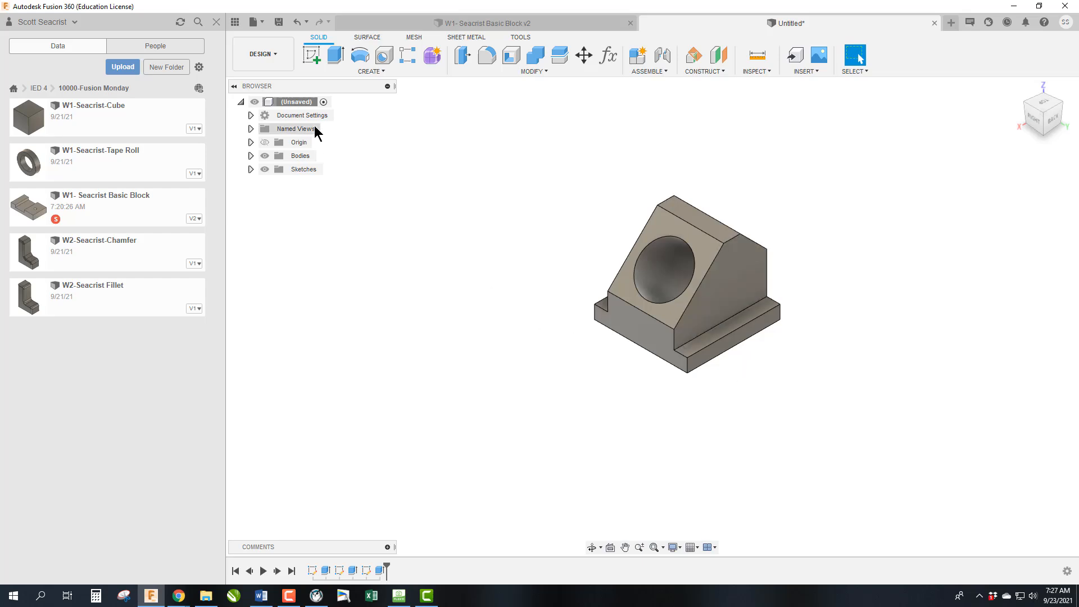
mouse_move(278, 23)
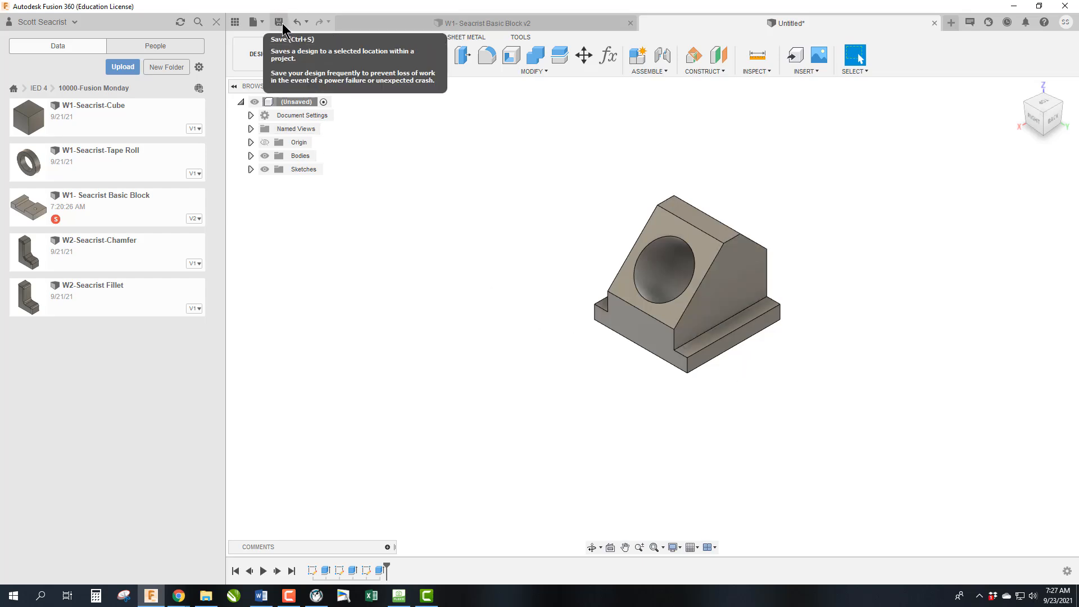
- Save the design as 'W3-Seacrist- Angle Block' in the 10000-Fusion Monday folder
left_click(278, 22)
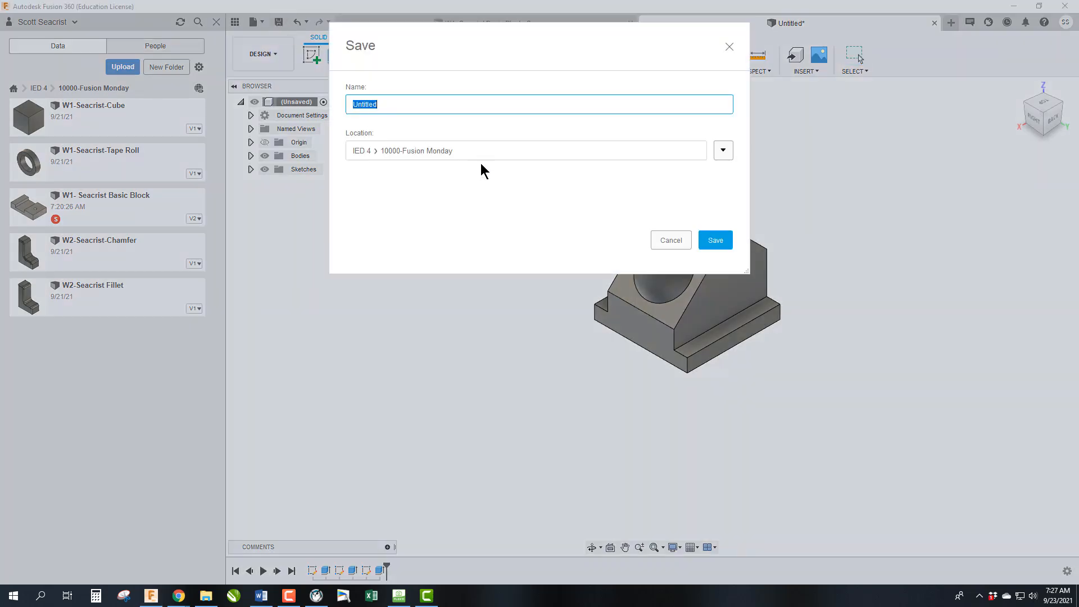
type("W2")
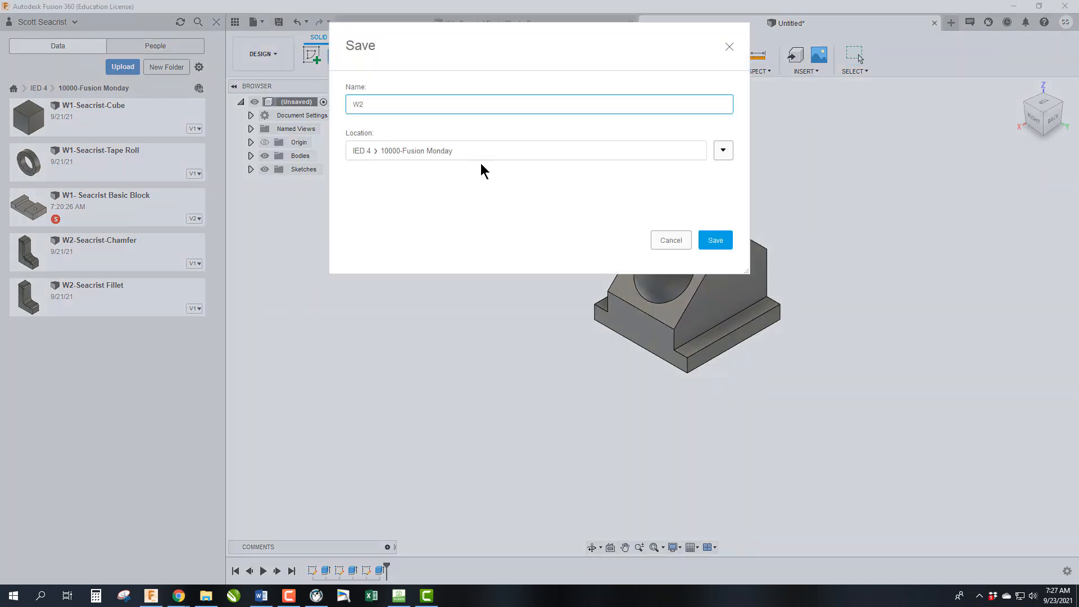
type("3")
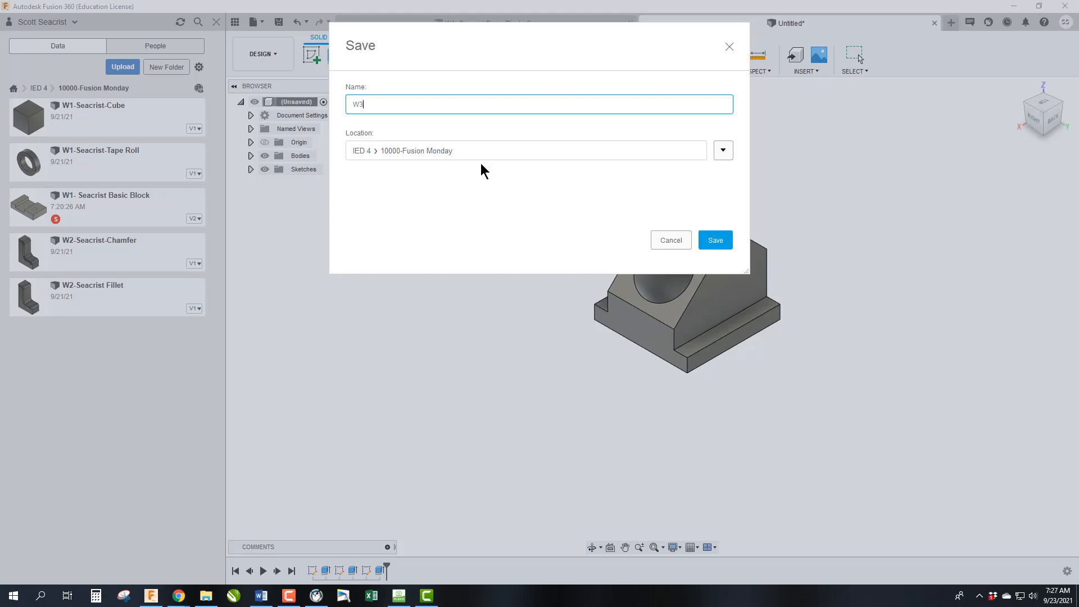
type("sea")
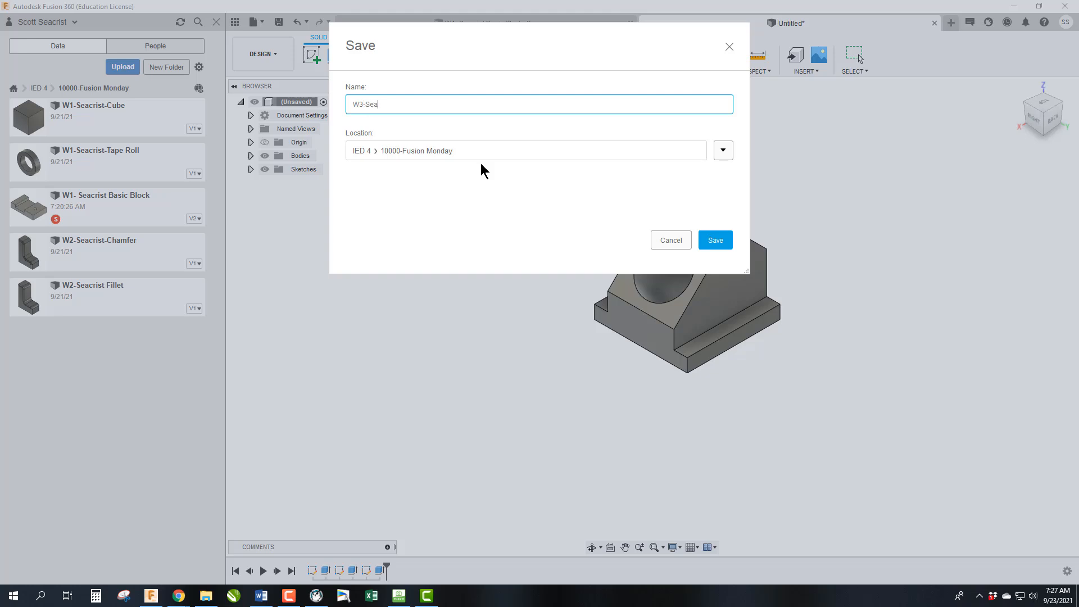
type("crist-")
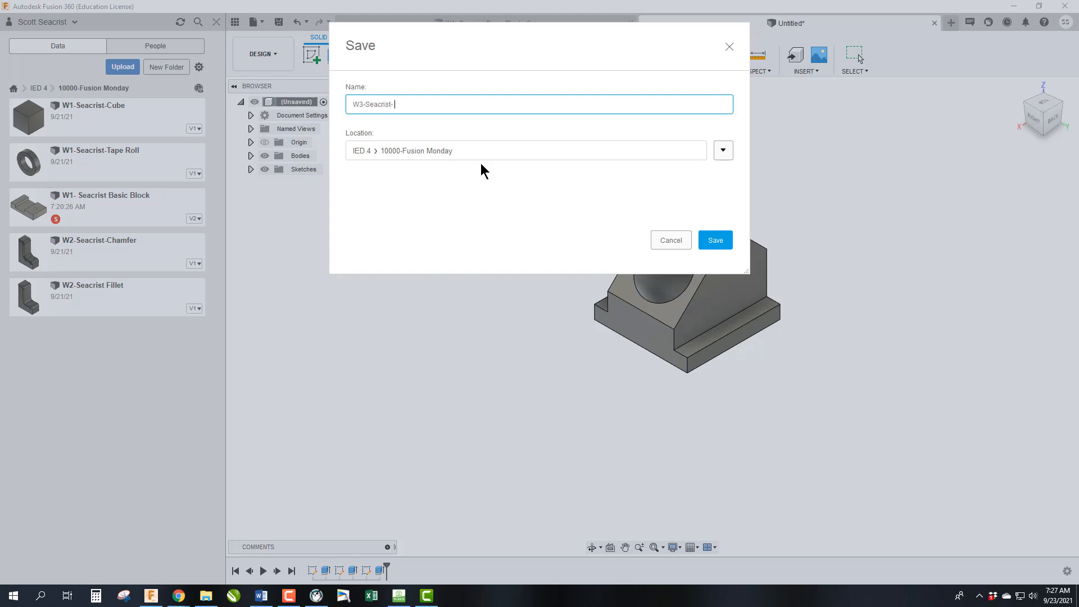
type("An")
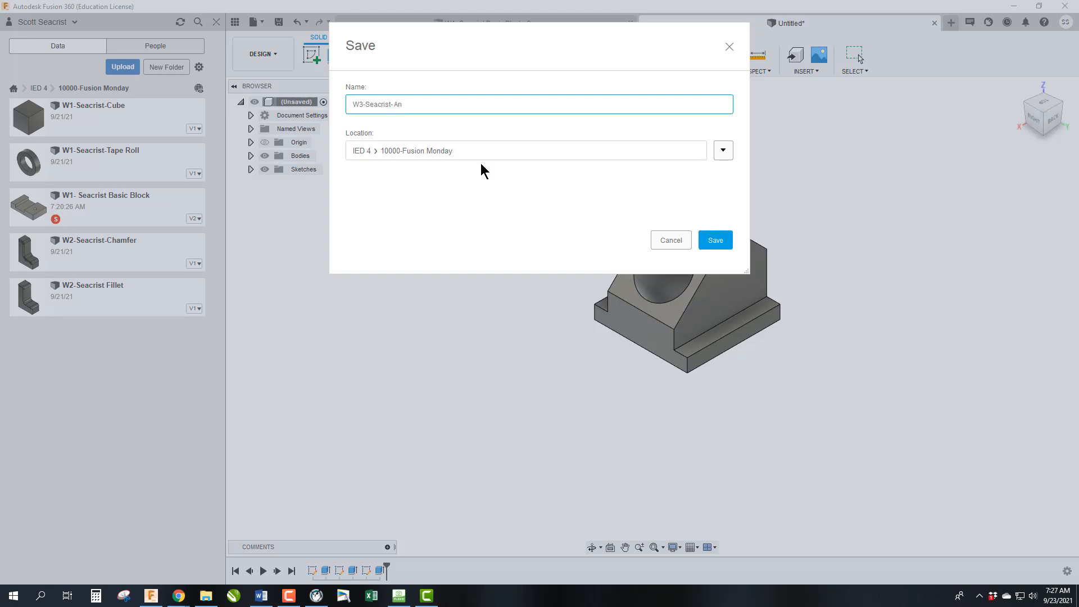
type("gle Block")
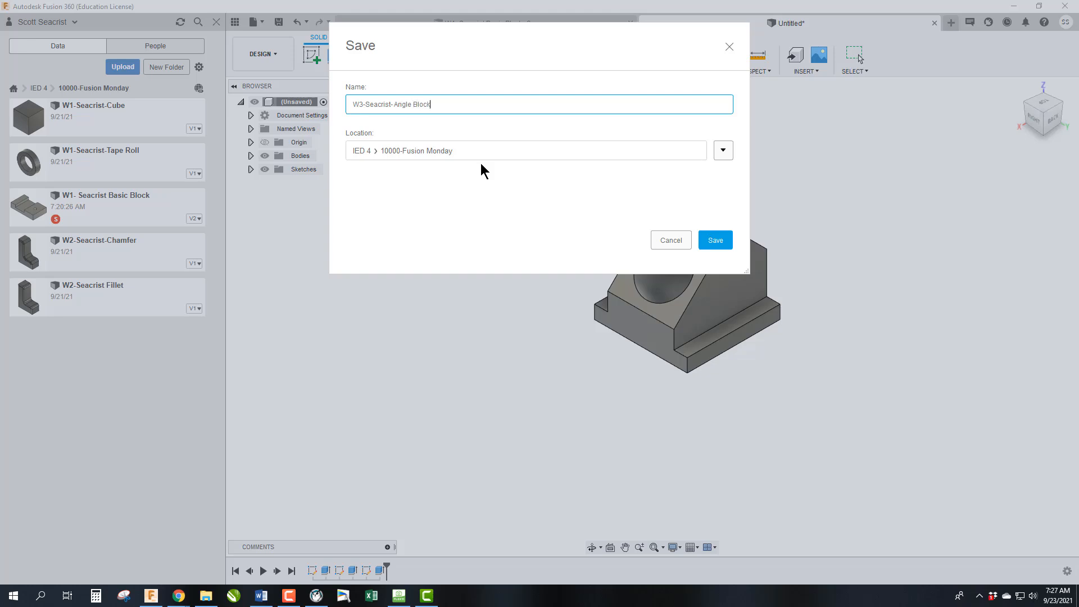
left_click(715, 239)
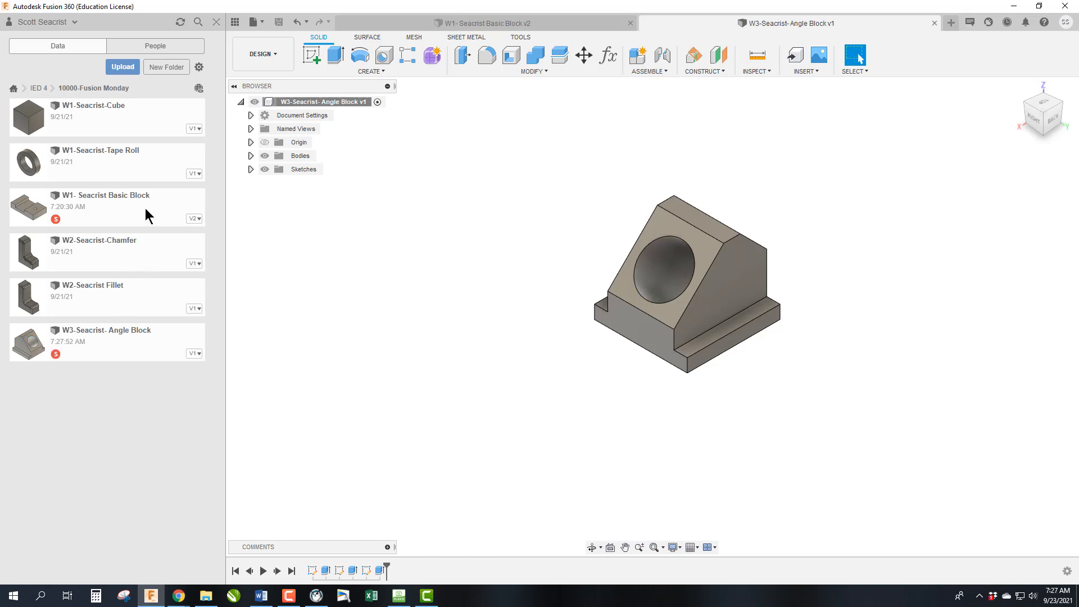
mouse_move(149, 216)
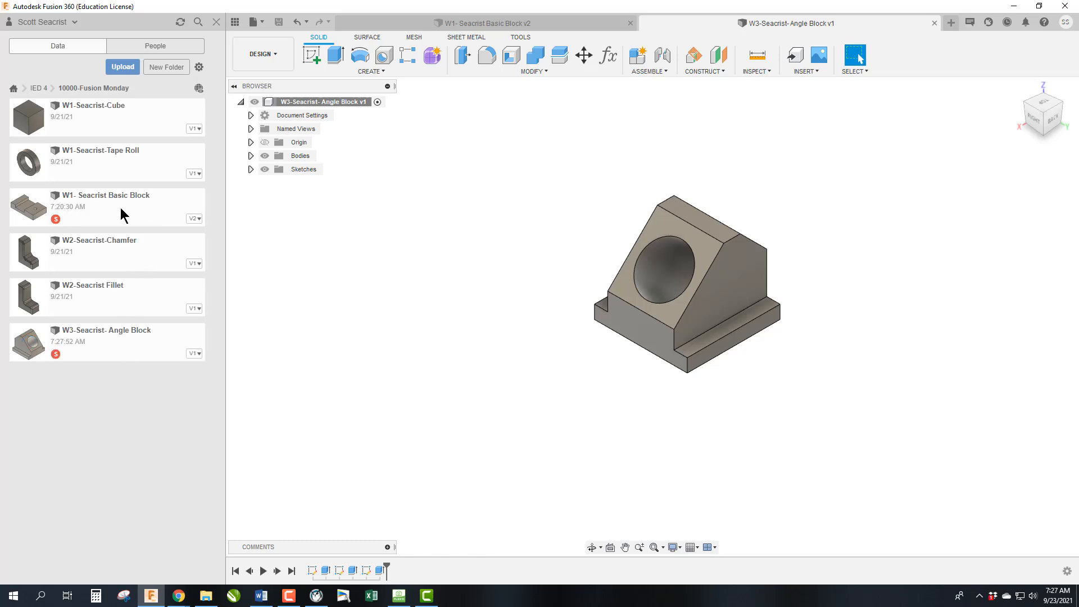
mouse_move(125, 201)
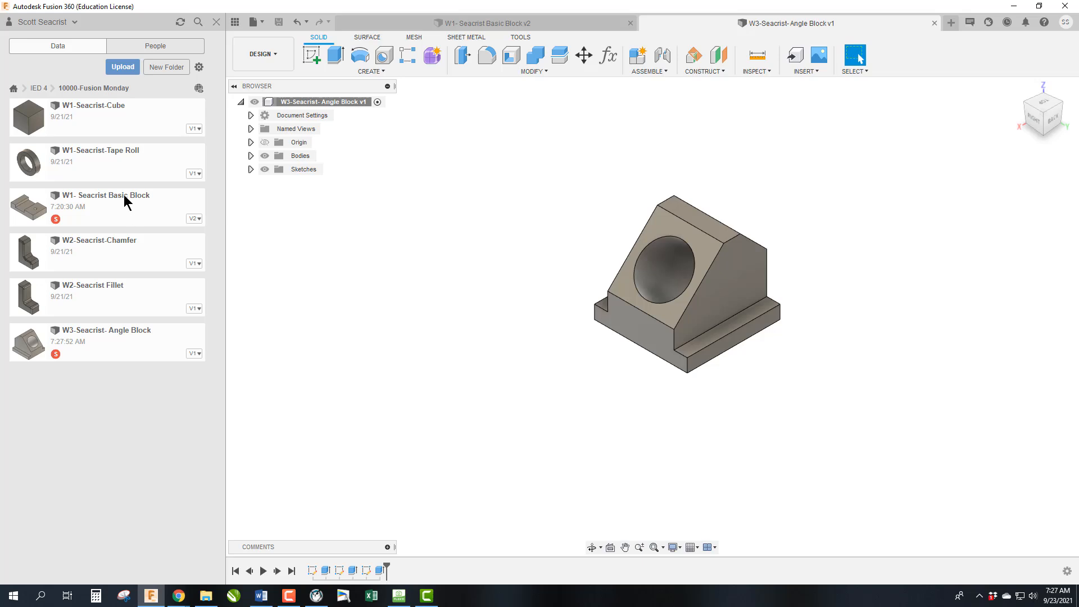
mouse_move(627, 27)
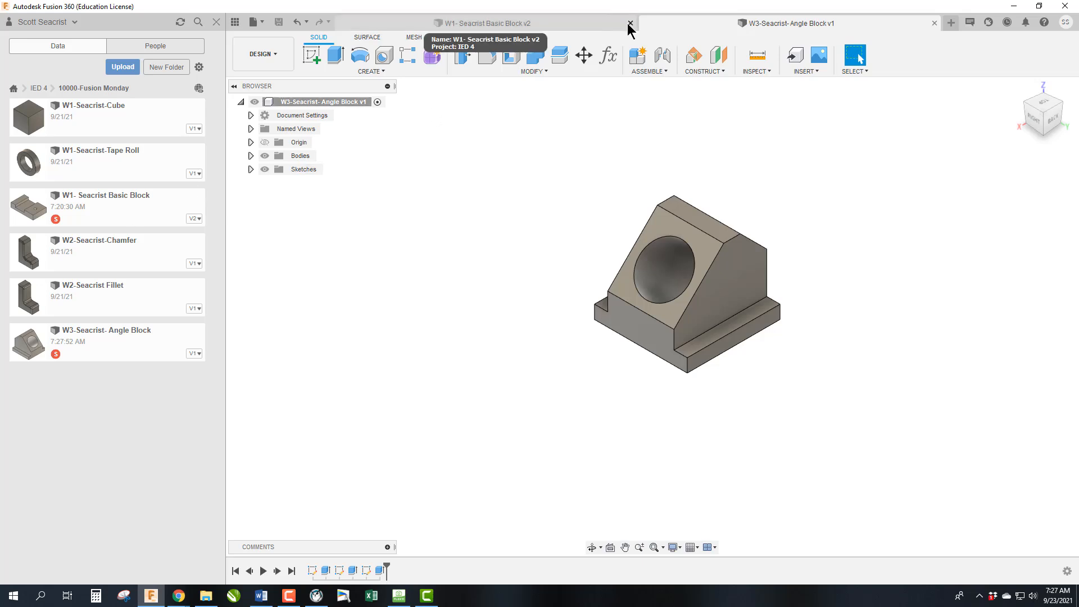
- Close both open designs and start renaming the W1- Seacrist Basic Block file to W3
left_click(628, 22)
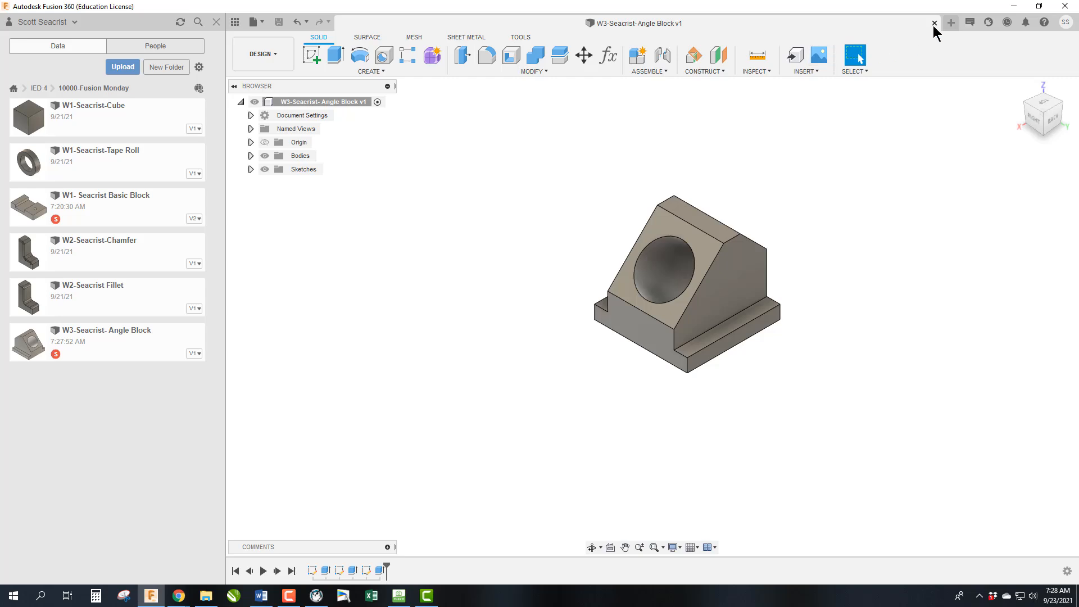
left_click(934, 23)
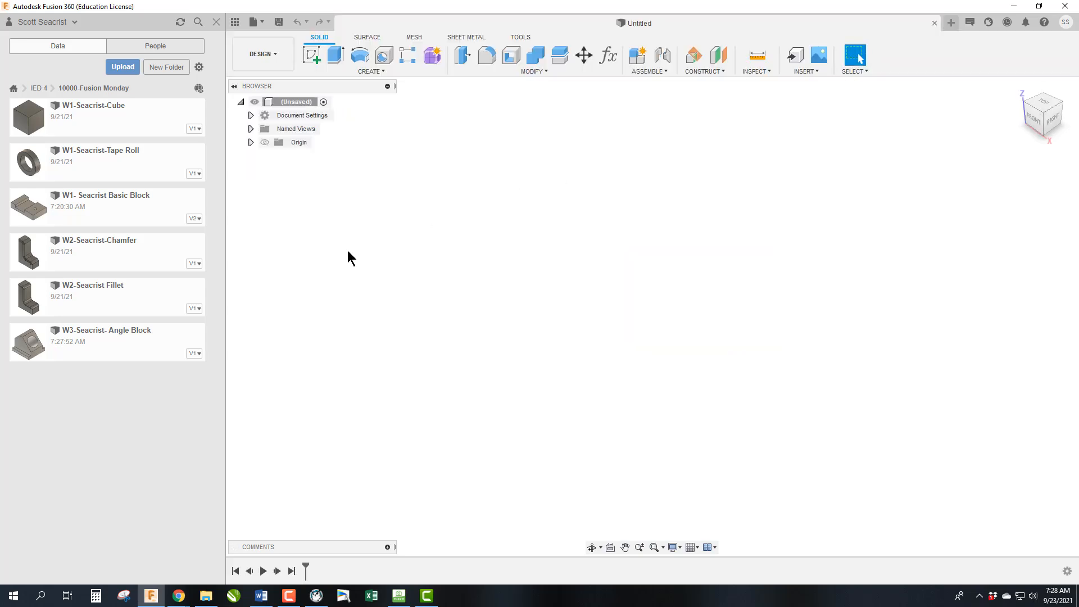
right_click(106, 206)
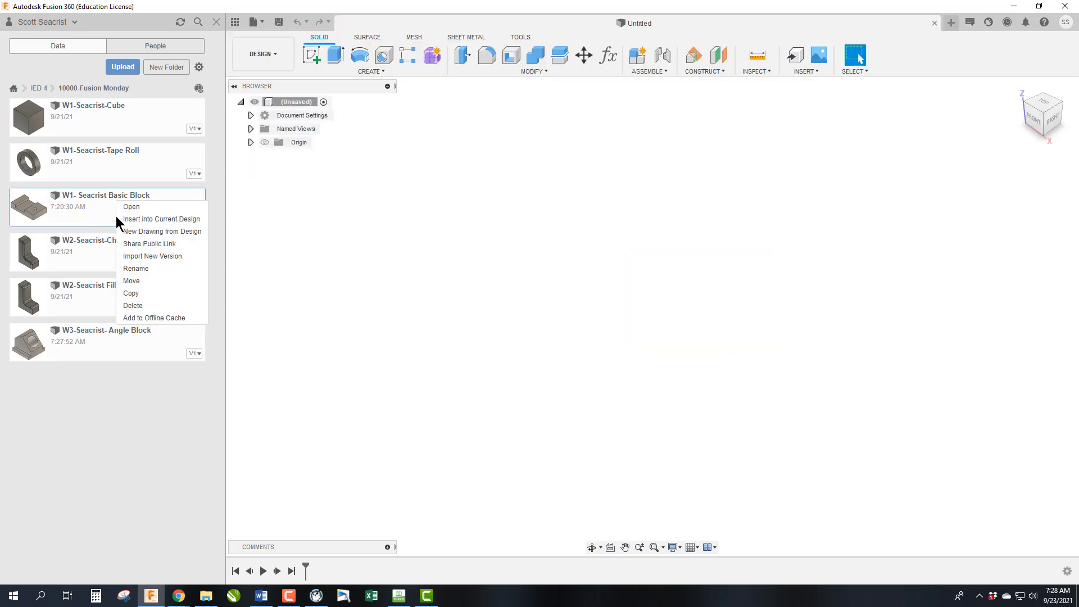
left_click(136, 269)
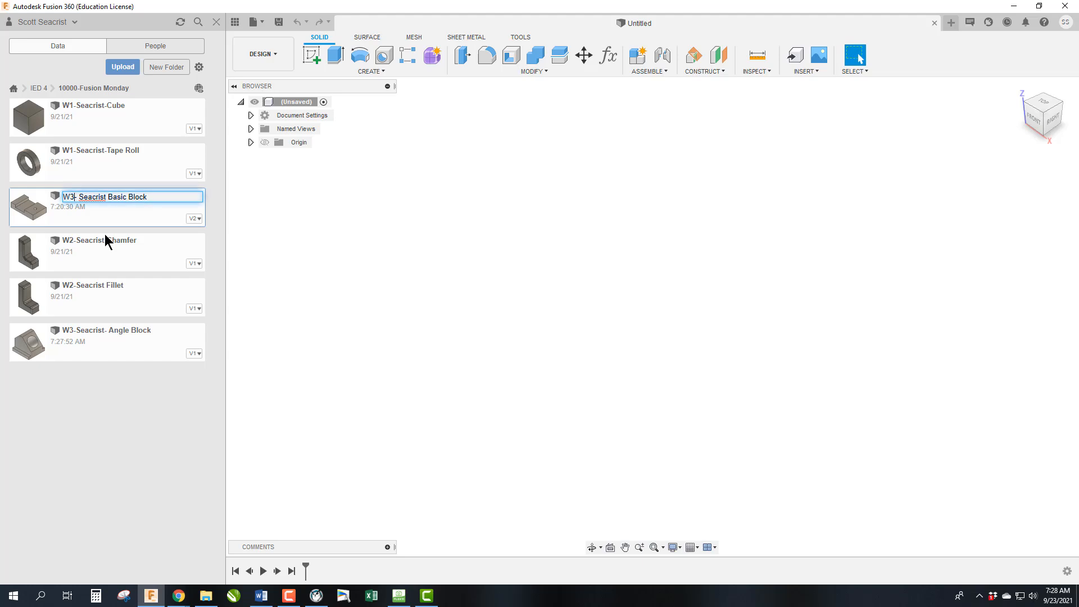
mouse_move(175, 249)
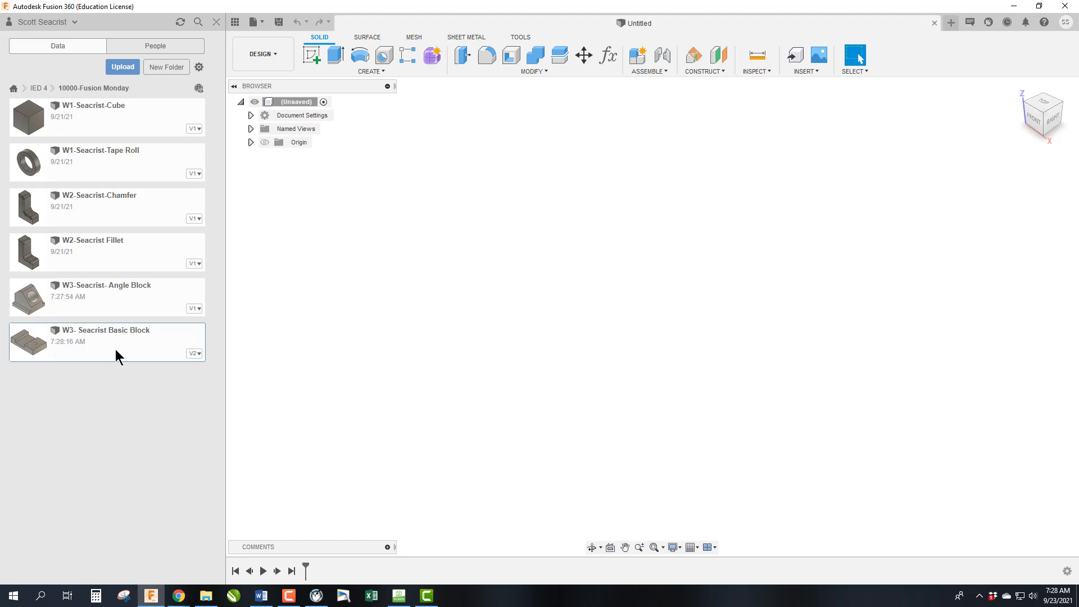
mouse_move(116, 354)
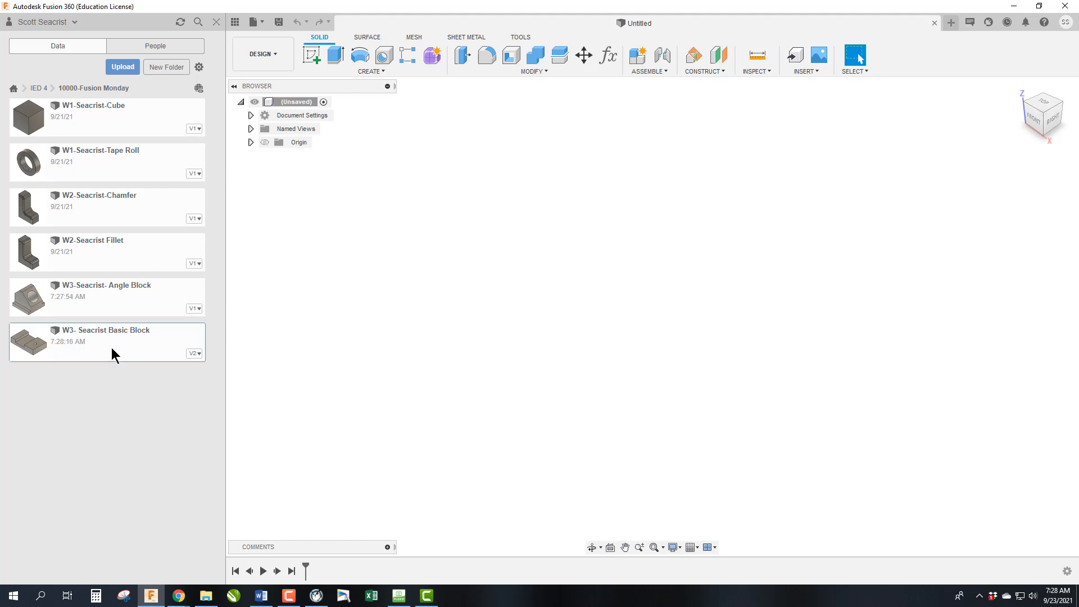
mouse_move(127, 345)
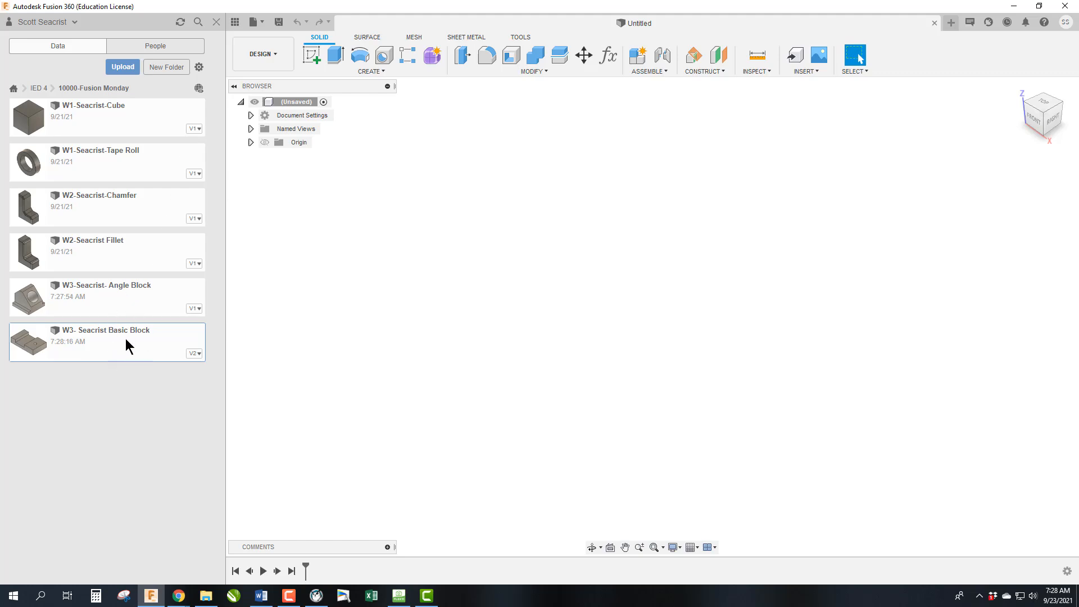
mouse_move(110, 309)
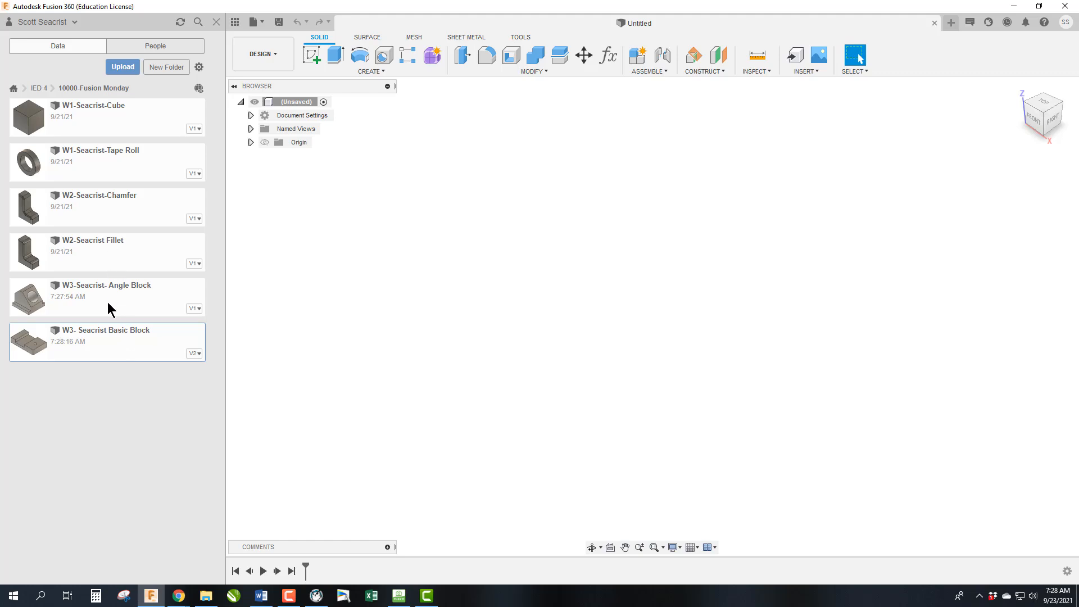
mouse_move(111, 263)
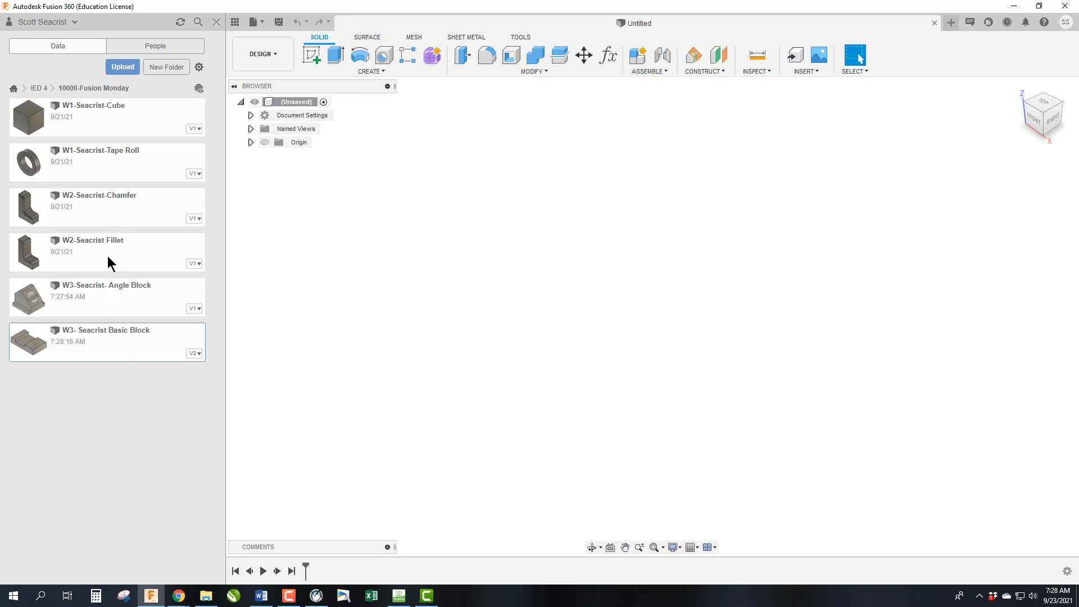
mouse_move(97, 213)
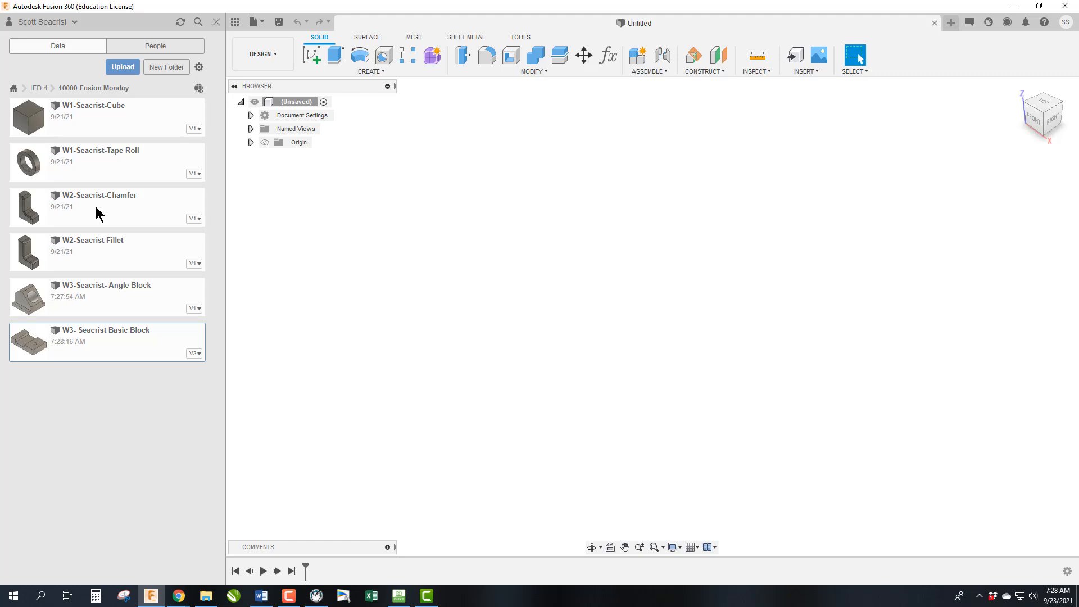
mouse_move(115, 346)
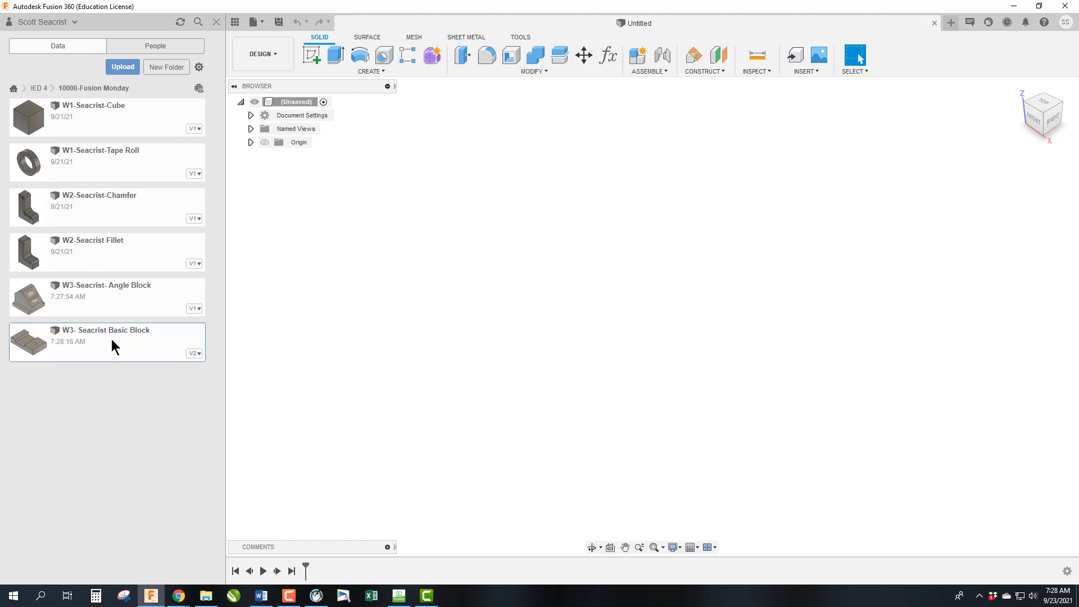
mouse_move(134, 292)
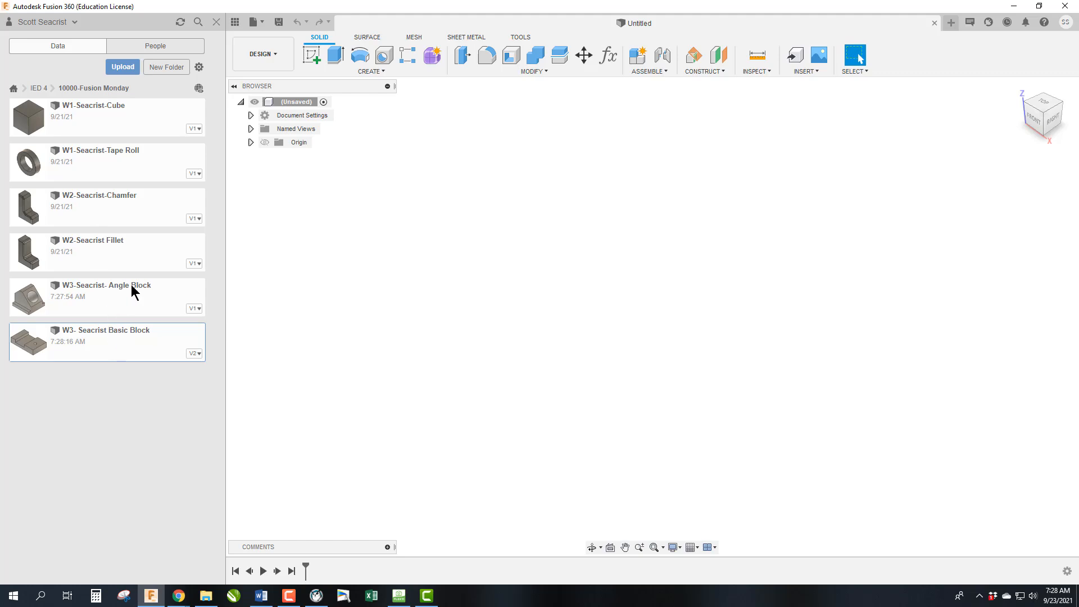
mouse_move(94, 339)
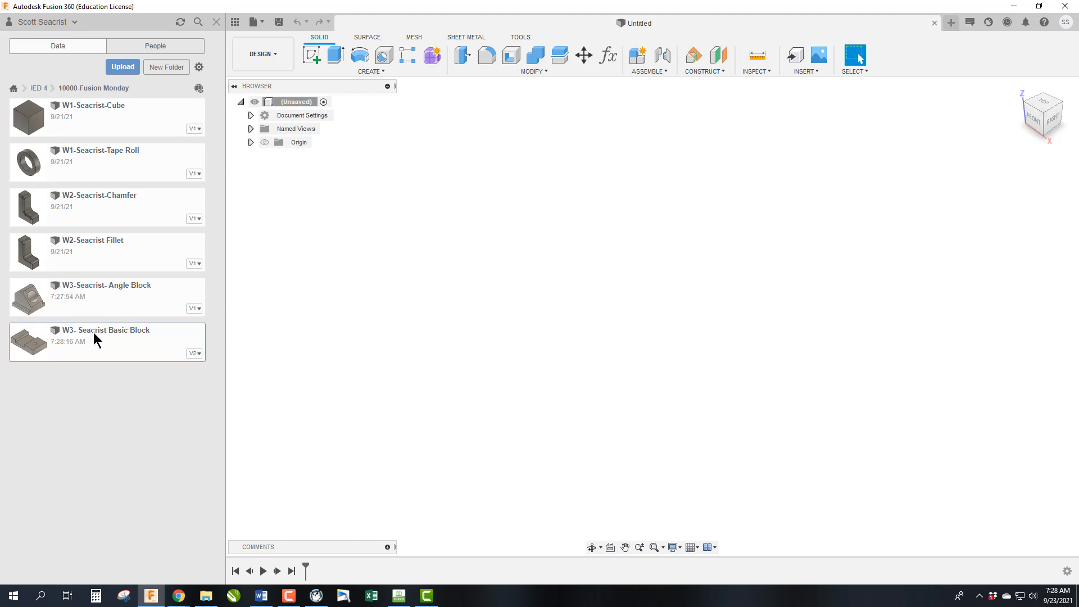
mouse_move(112, 302)
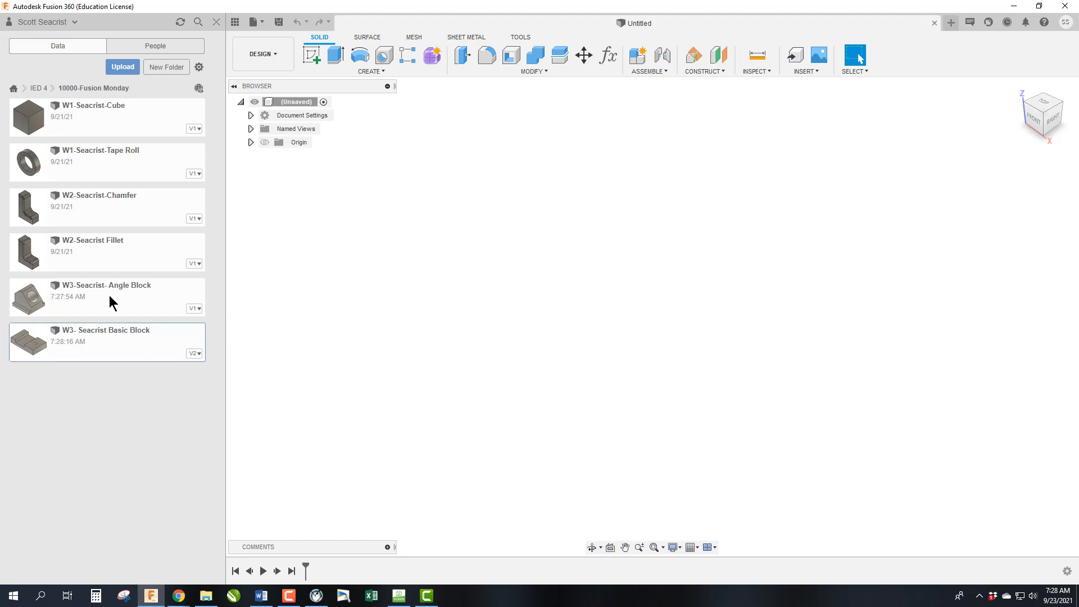